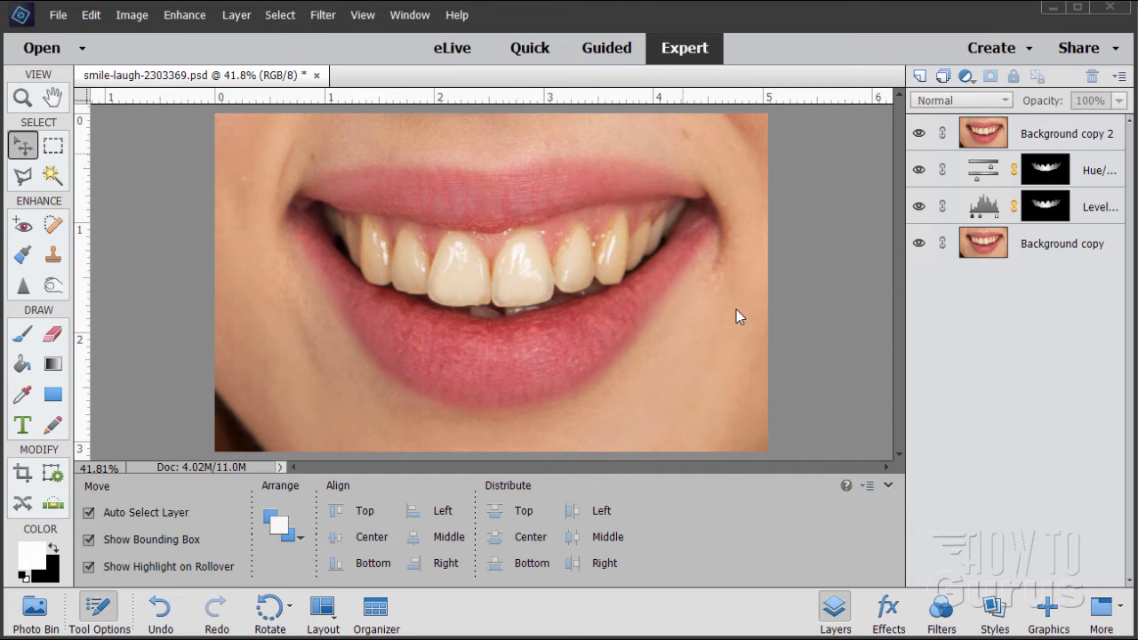
mouse_move(701, 352)
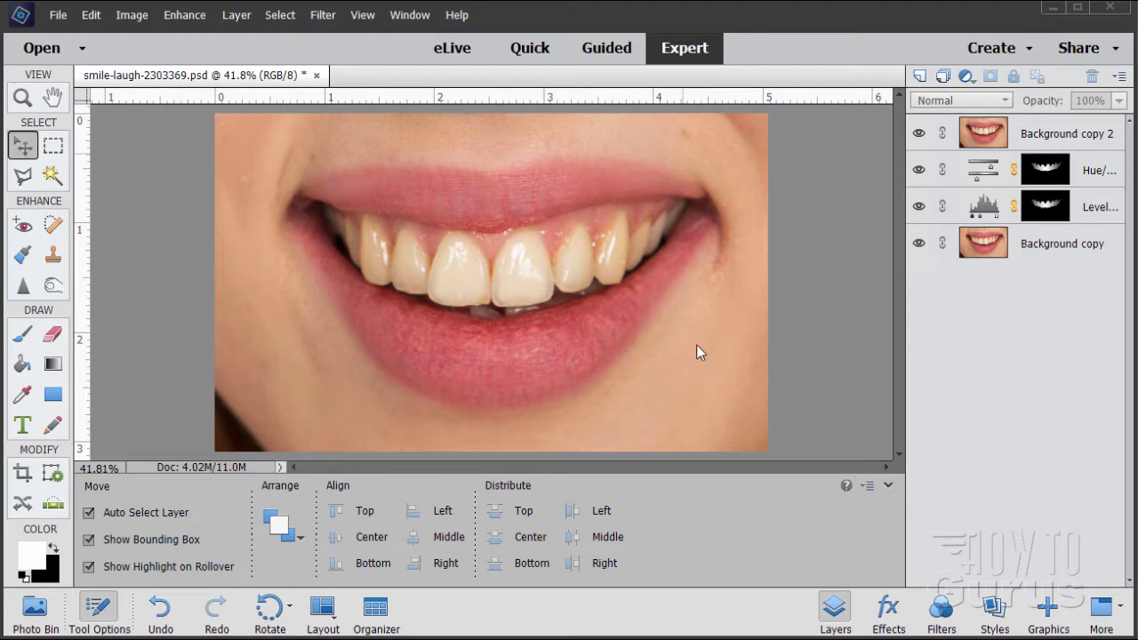
mouse_move(690, 309)
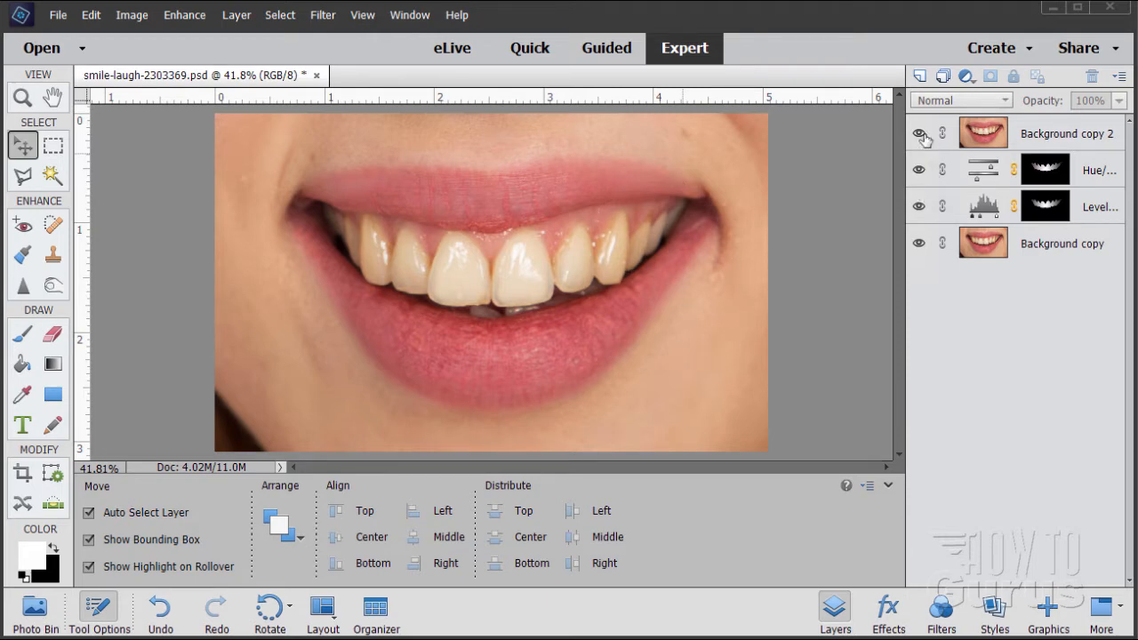
Toggle the untouched top copy's visibility to compare whitened and original yellow teeth.
click(918, 133)
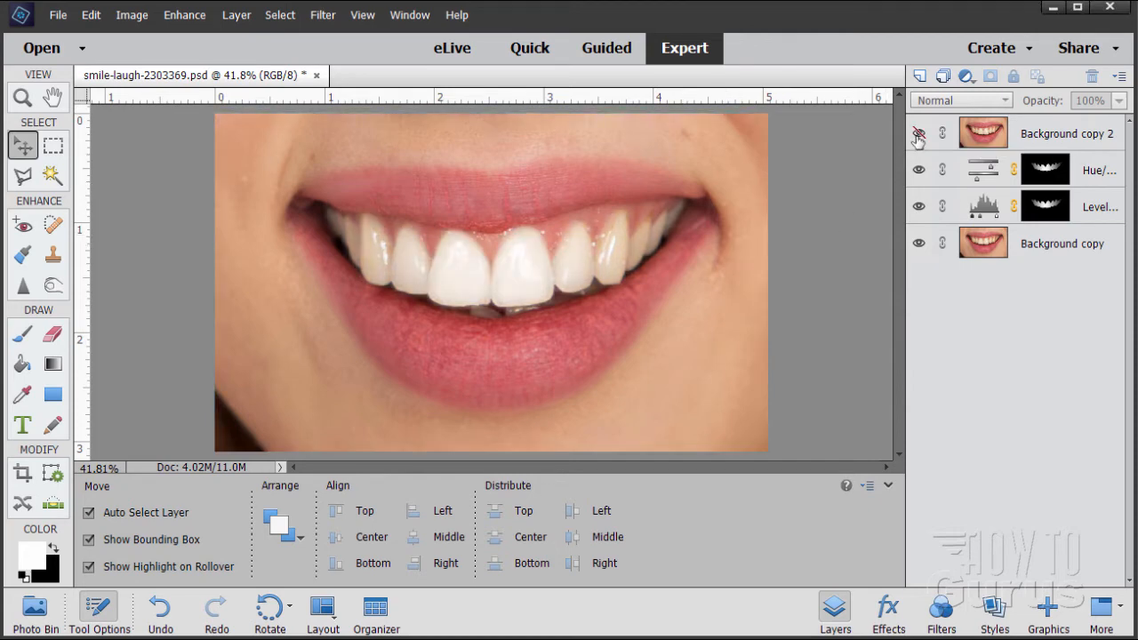
click(918, 133)
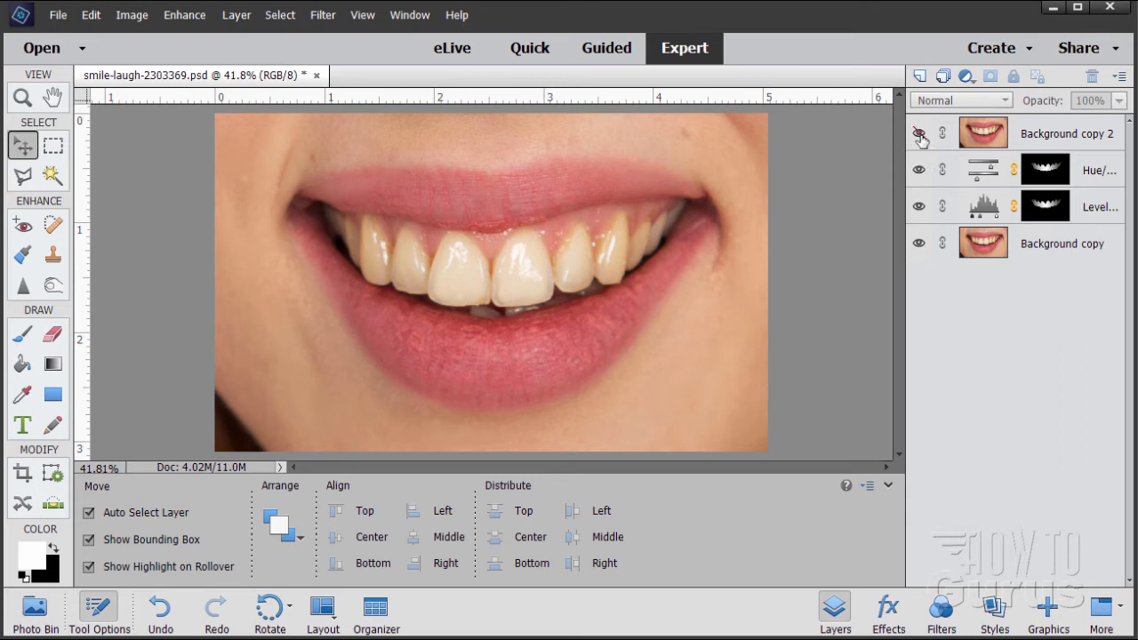
click(918, 132)
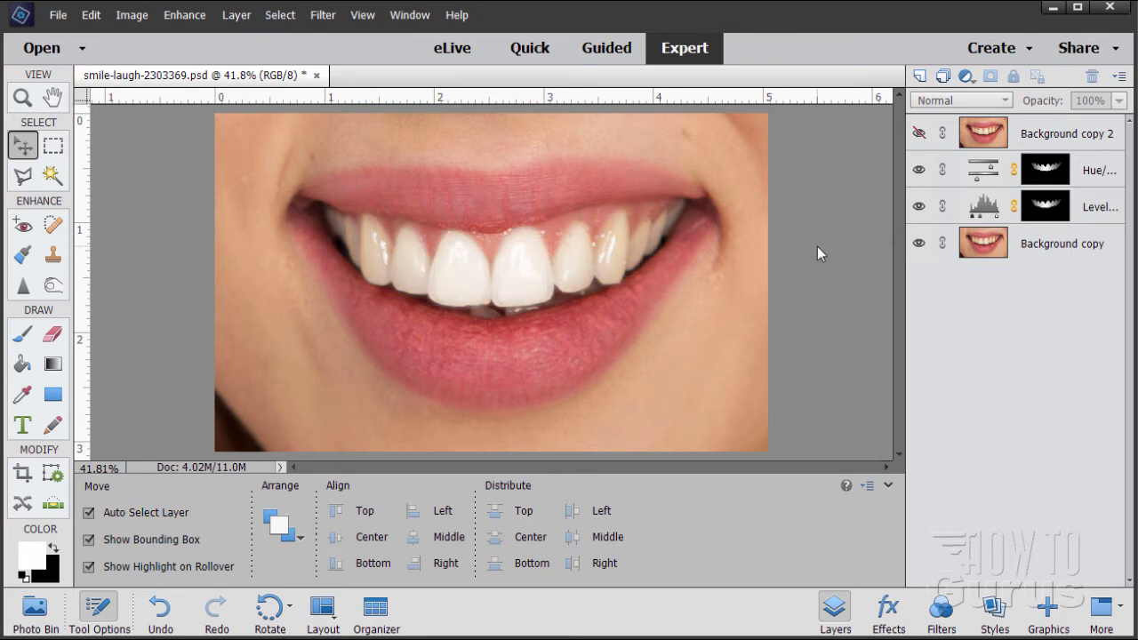
click(917, 131)
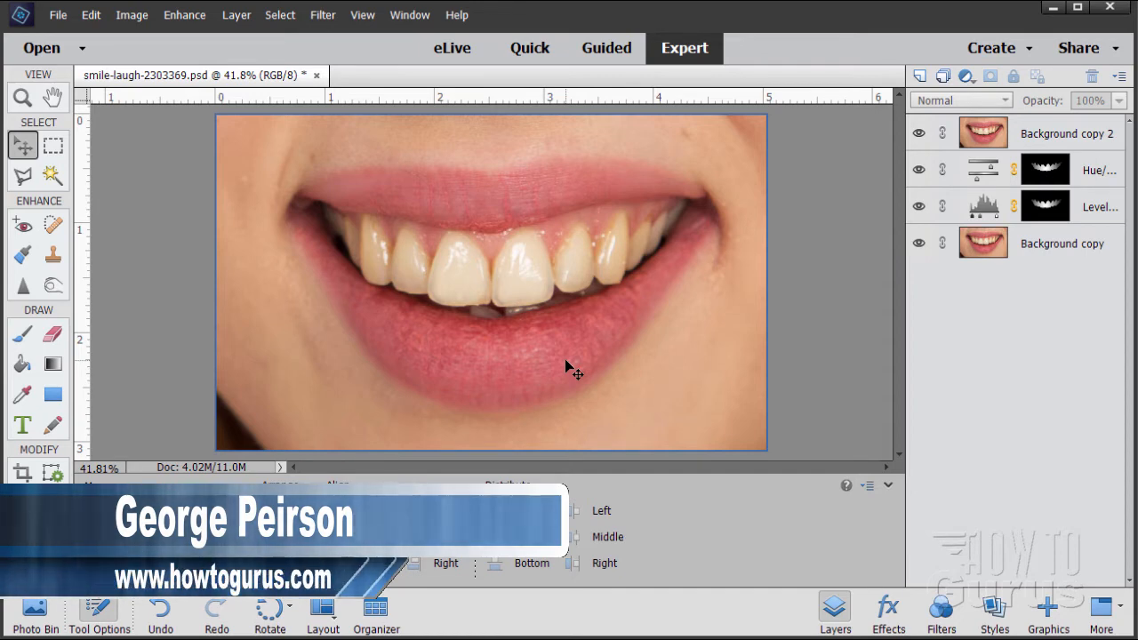
mouse_move(423, 288)
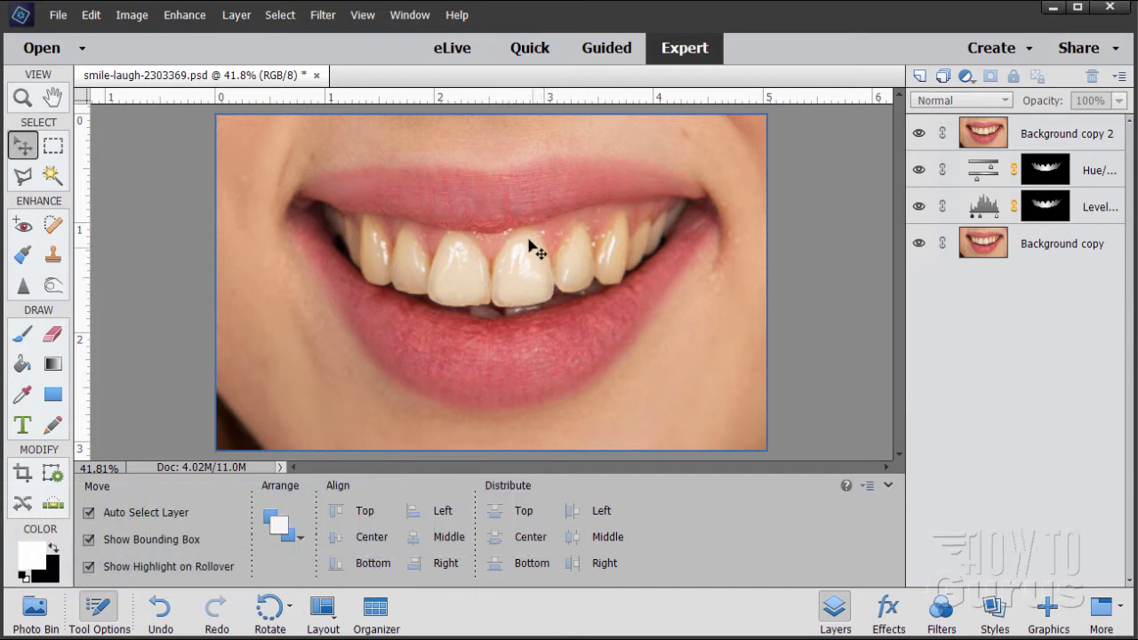
mouse_move(453, 293)
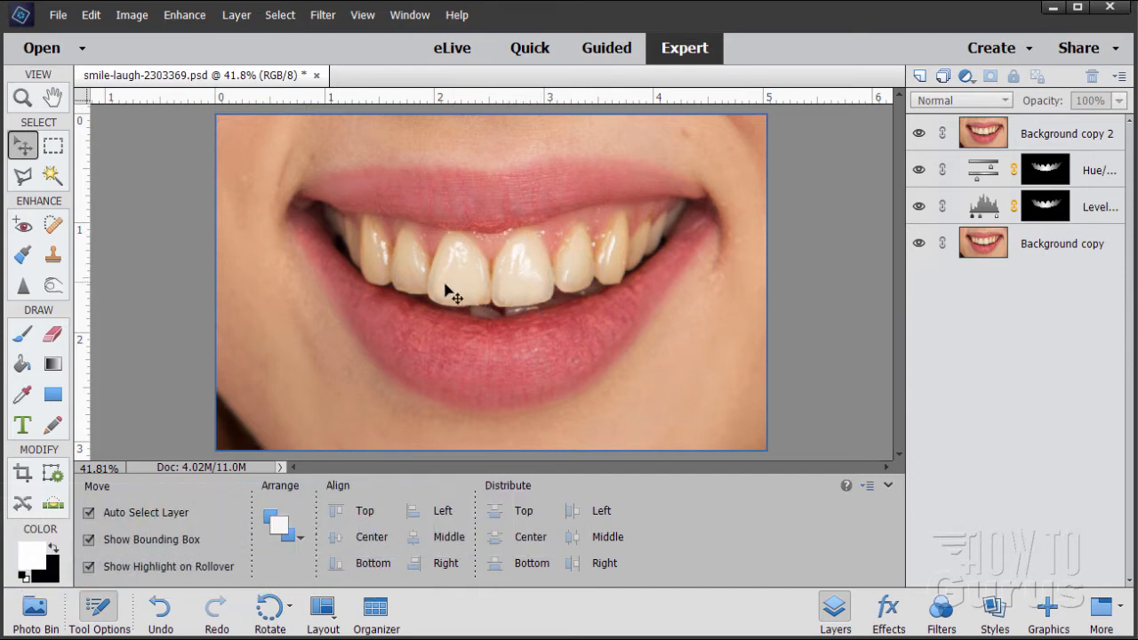
mouse_move(548, 263)
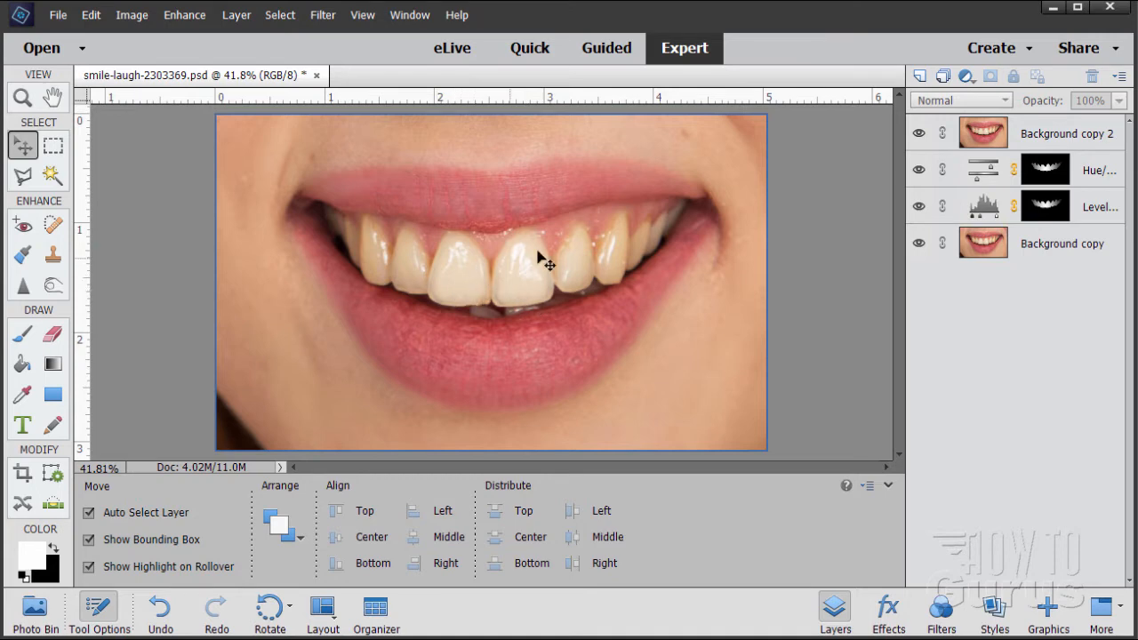
mouse_move(501, 311)
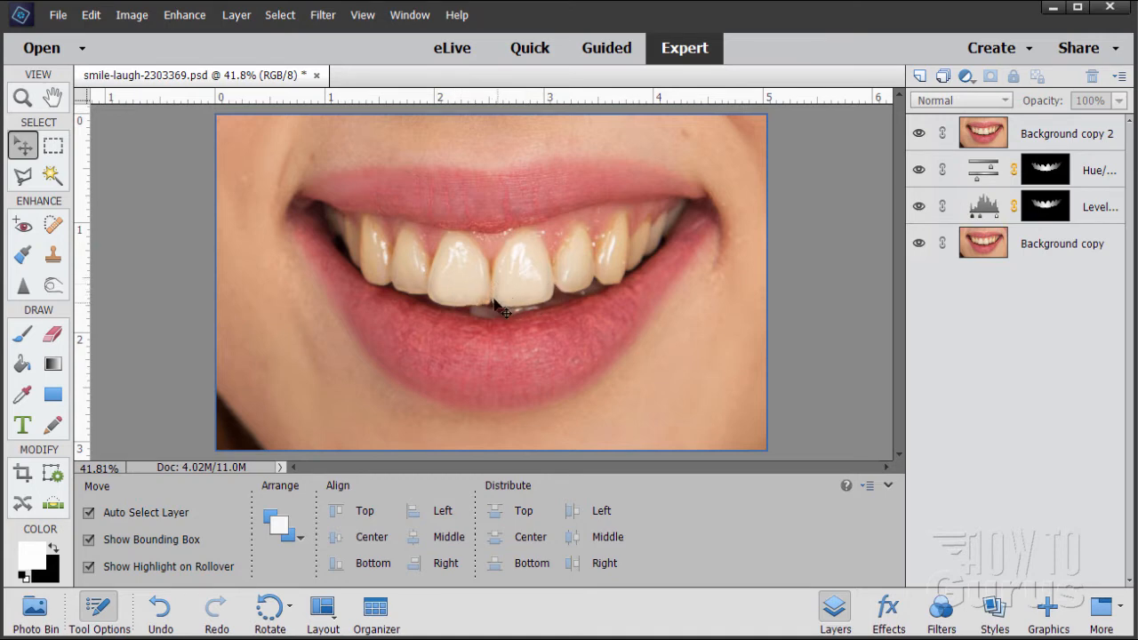
mouse_move(522, 306)
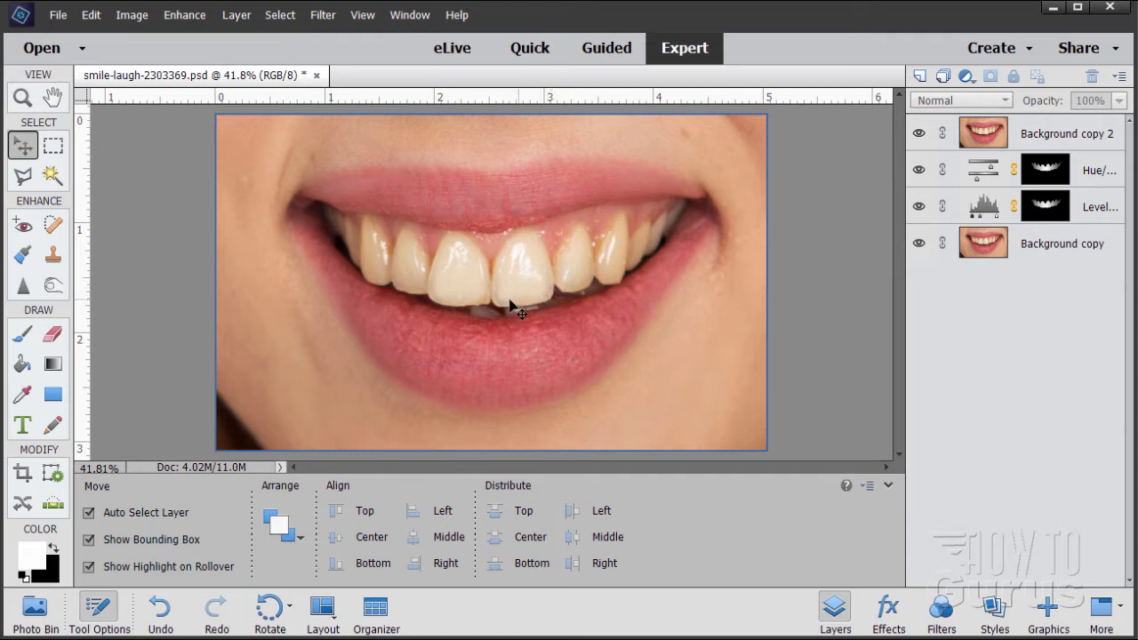
mouse_move(501, 293)
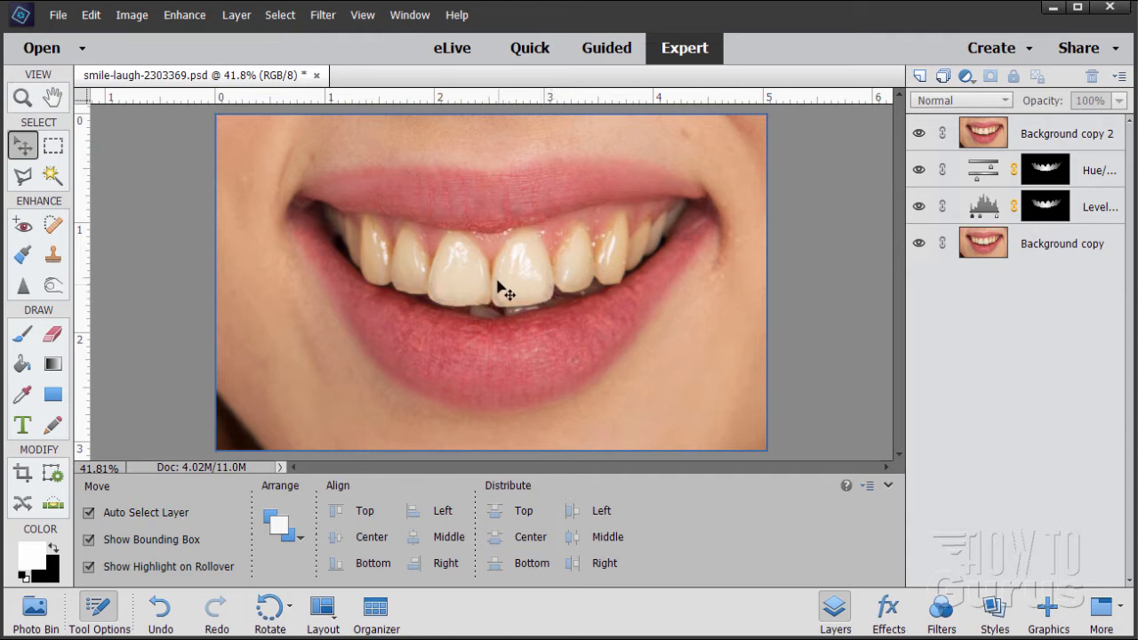
mouse_move(530, 299)
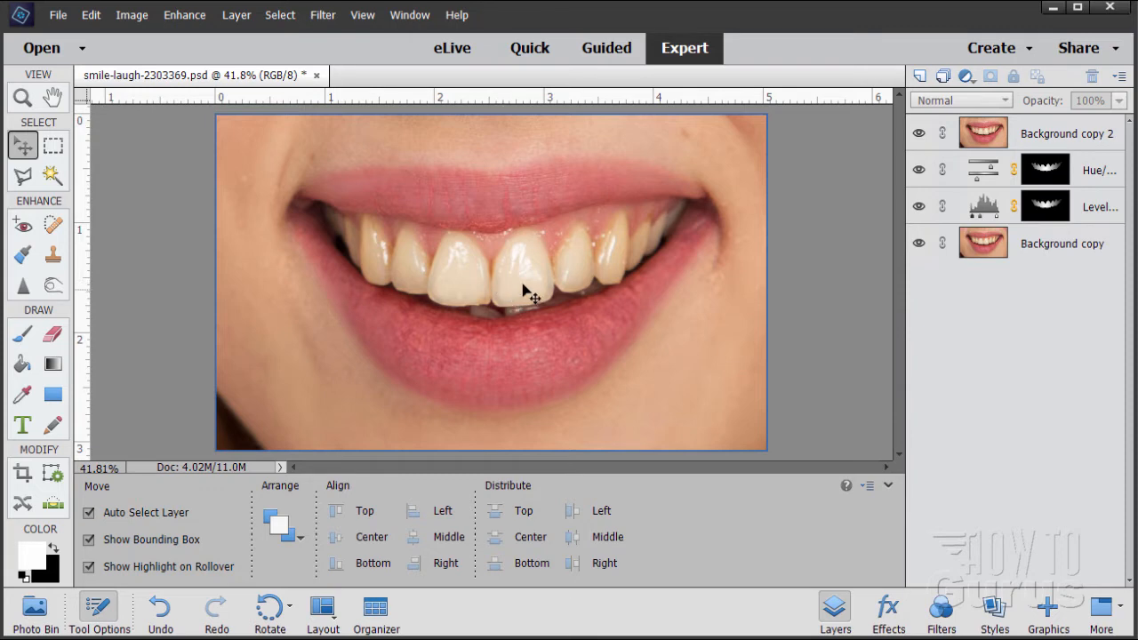
mouse_move(471, 266)
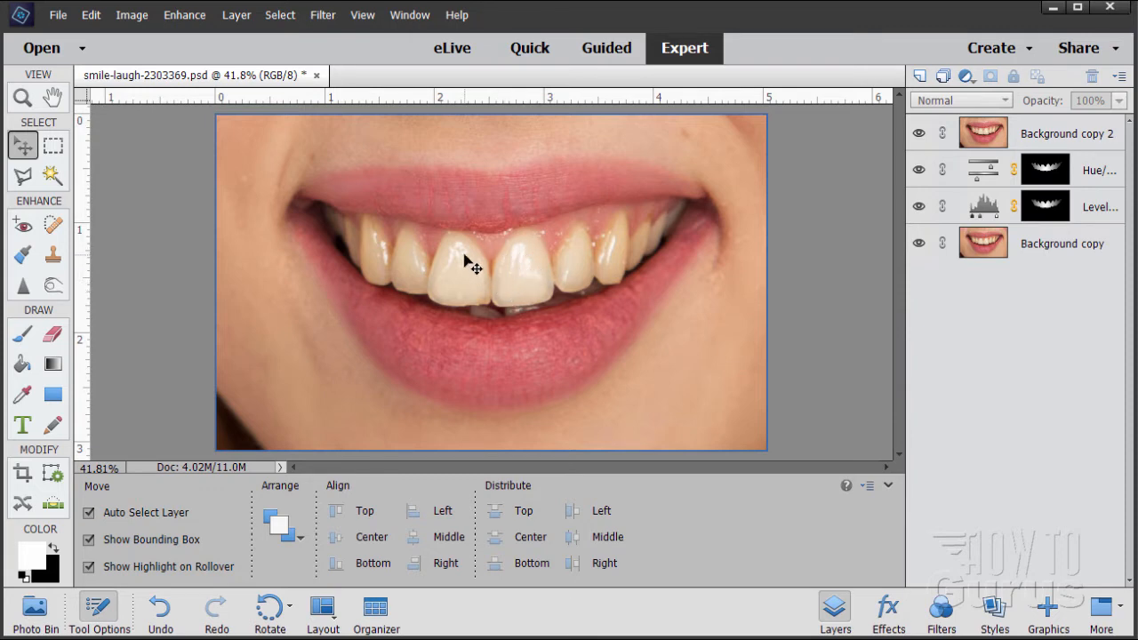
mouse_move(542, 292)
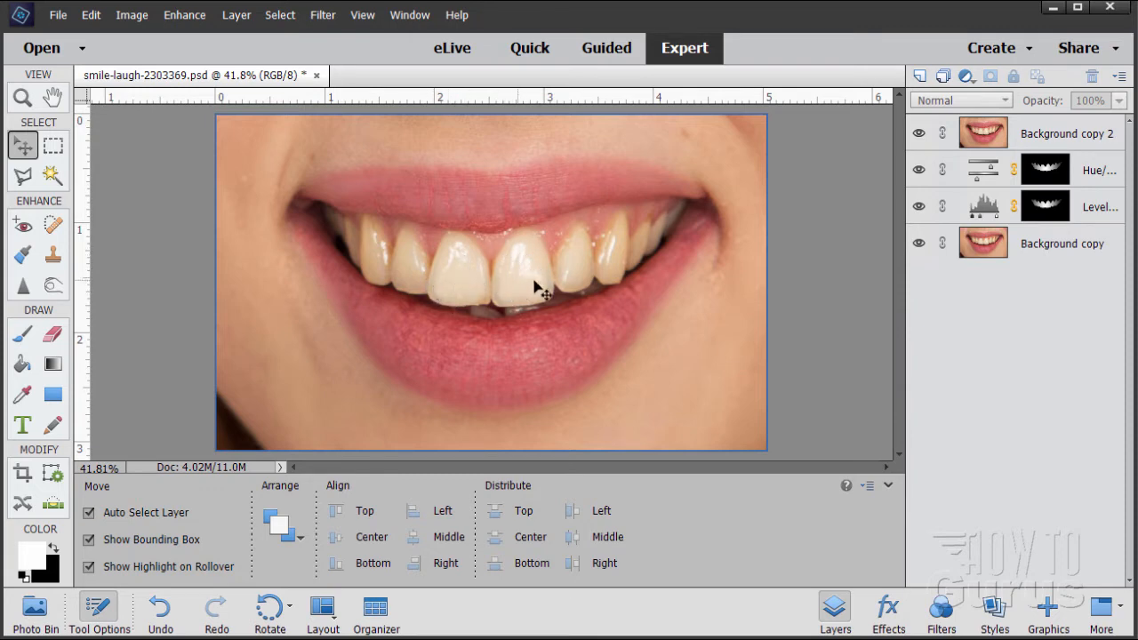
mouse_move(583, 269)
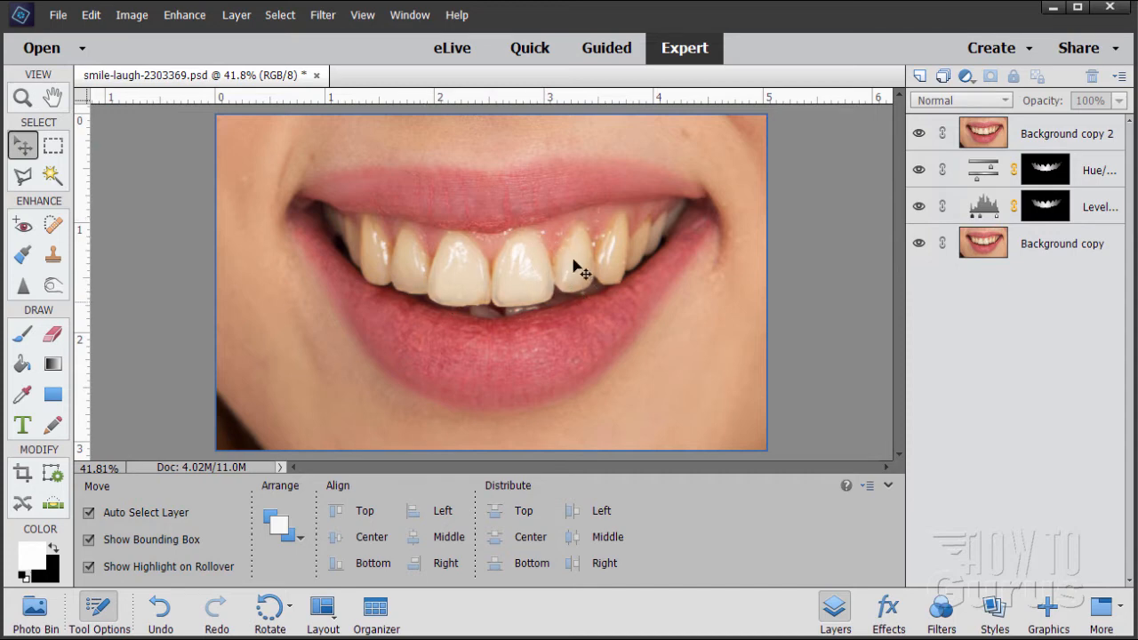
mouse_move(494, 293)
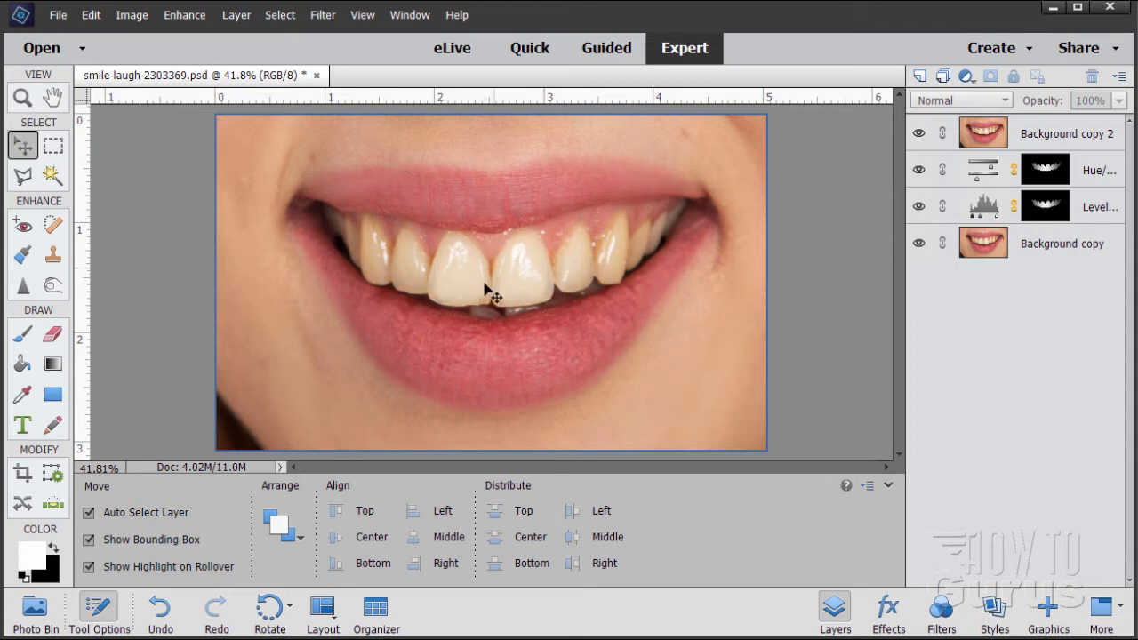
mouse_move(679, 229)
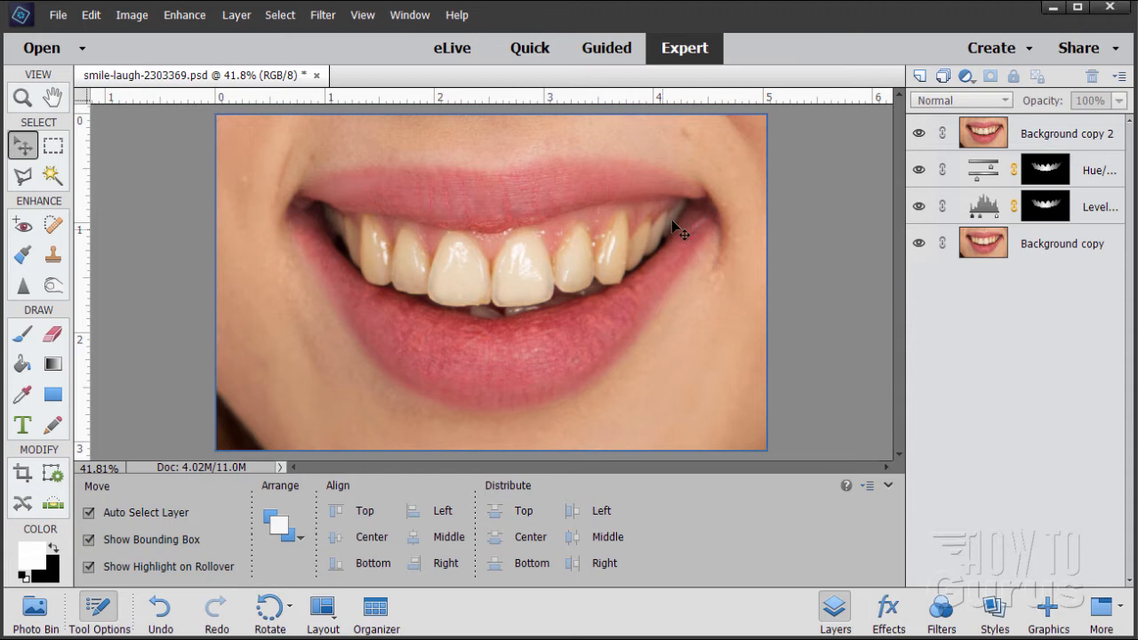
mouse_move(348, 229)
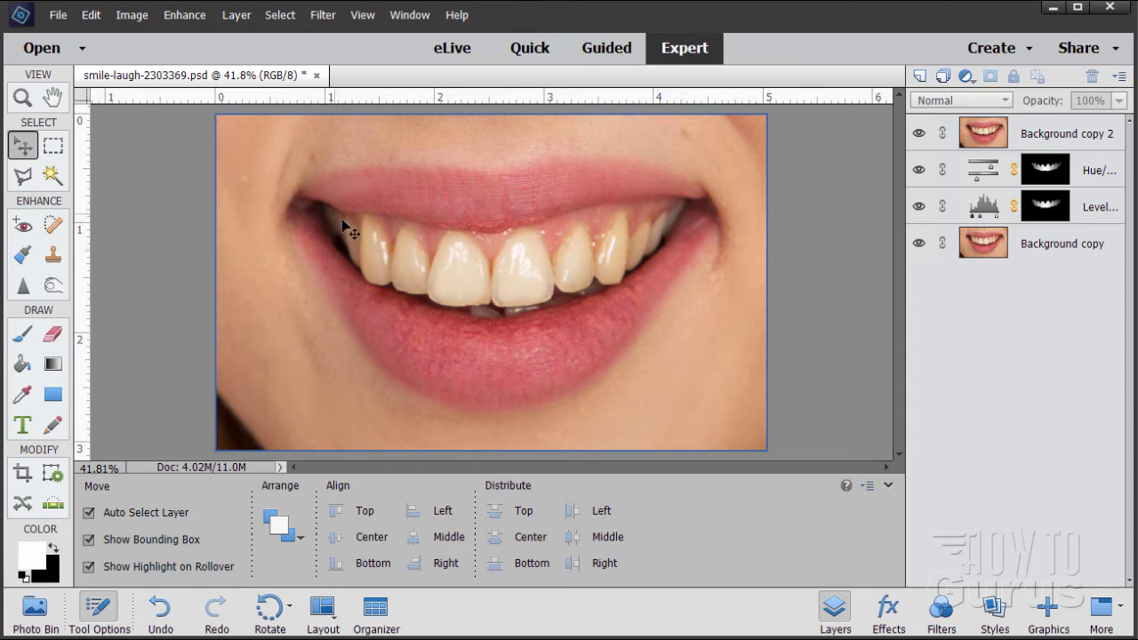
mouse_move(644, 248)
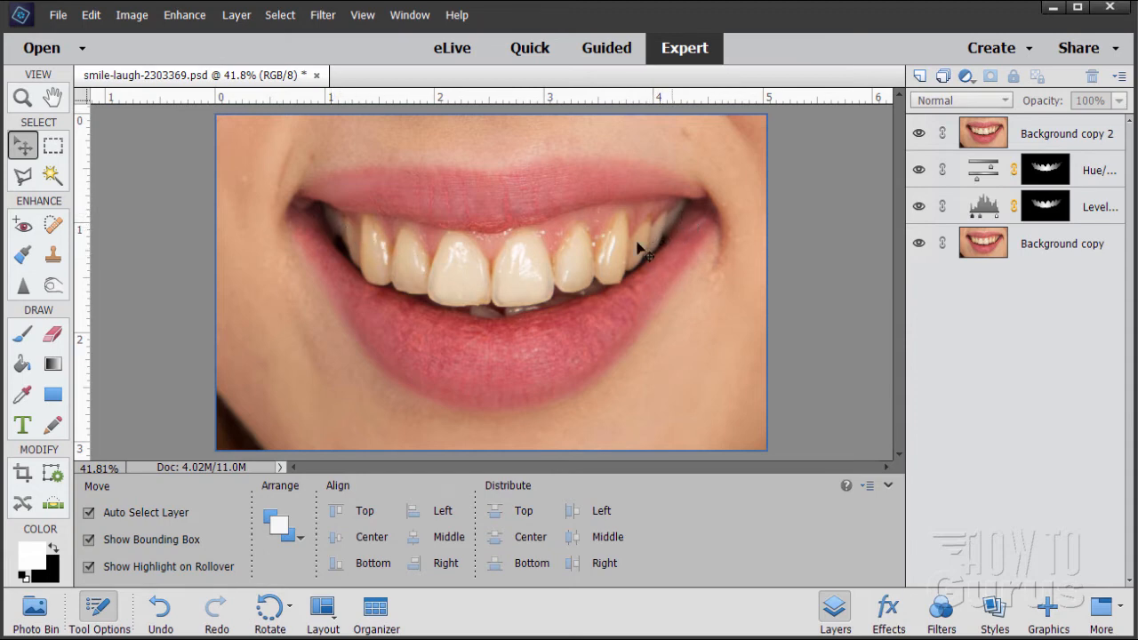
mouse_move(476, 283)
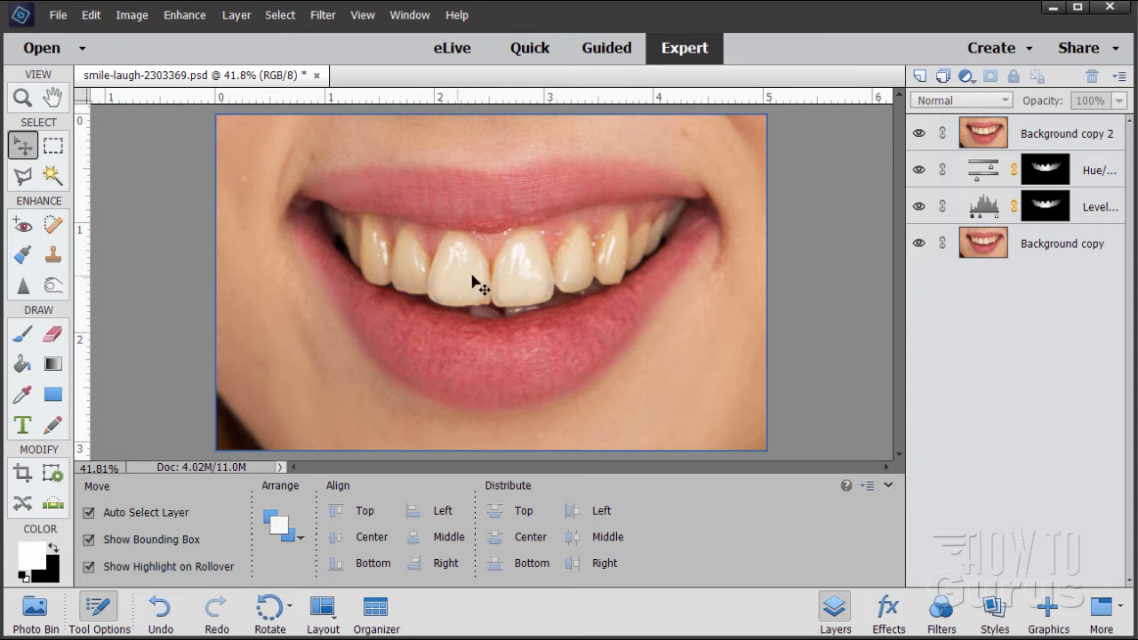
mouse_move(473, 282)
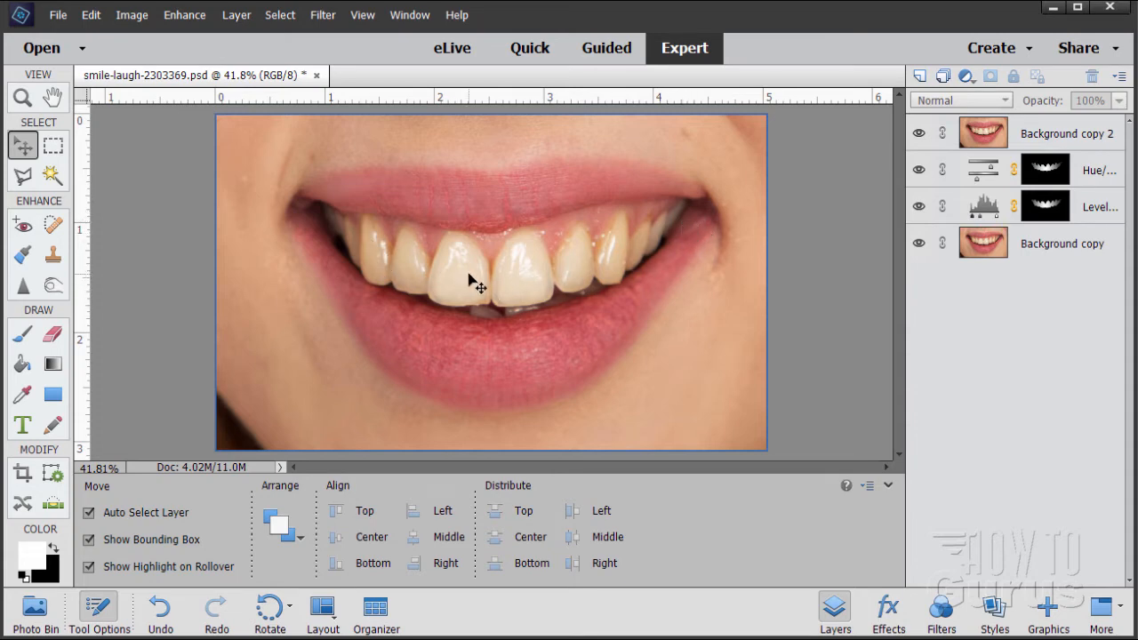
mouse_move(533, 295)
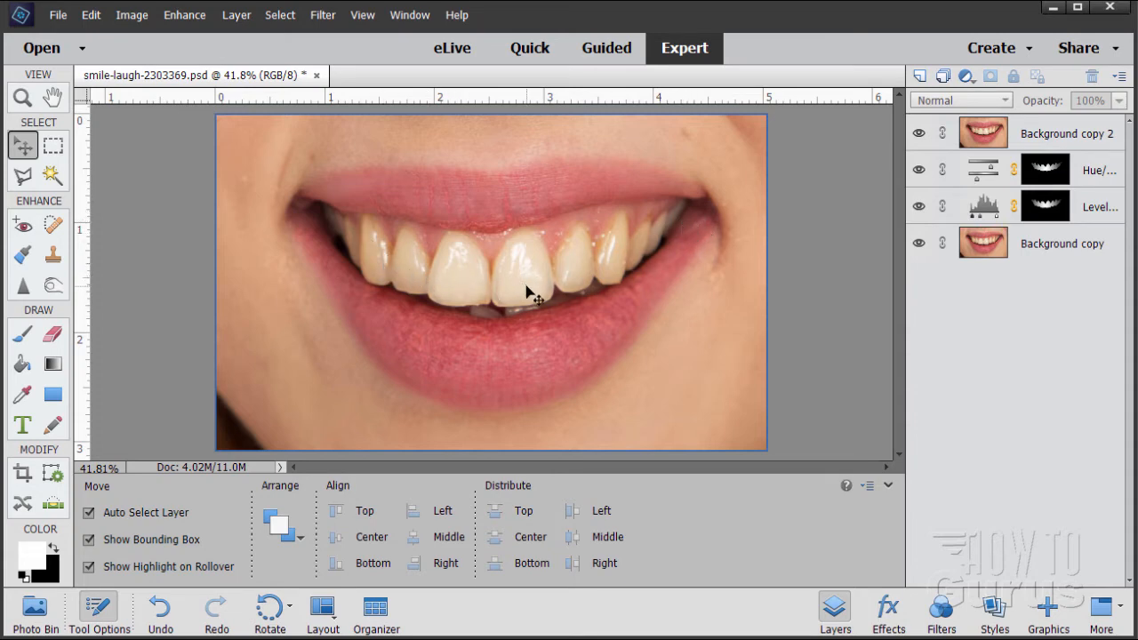
mouse_move(547, 292)
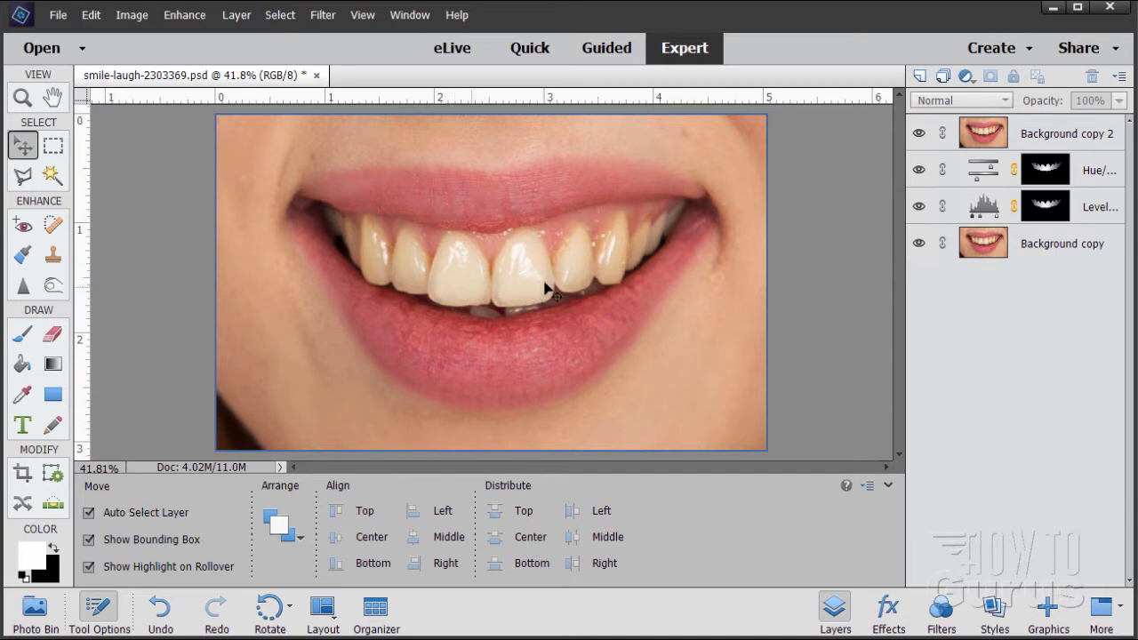
mouse_move(479, 284)
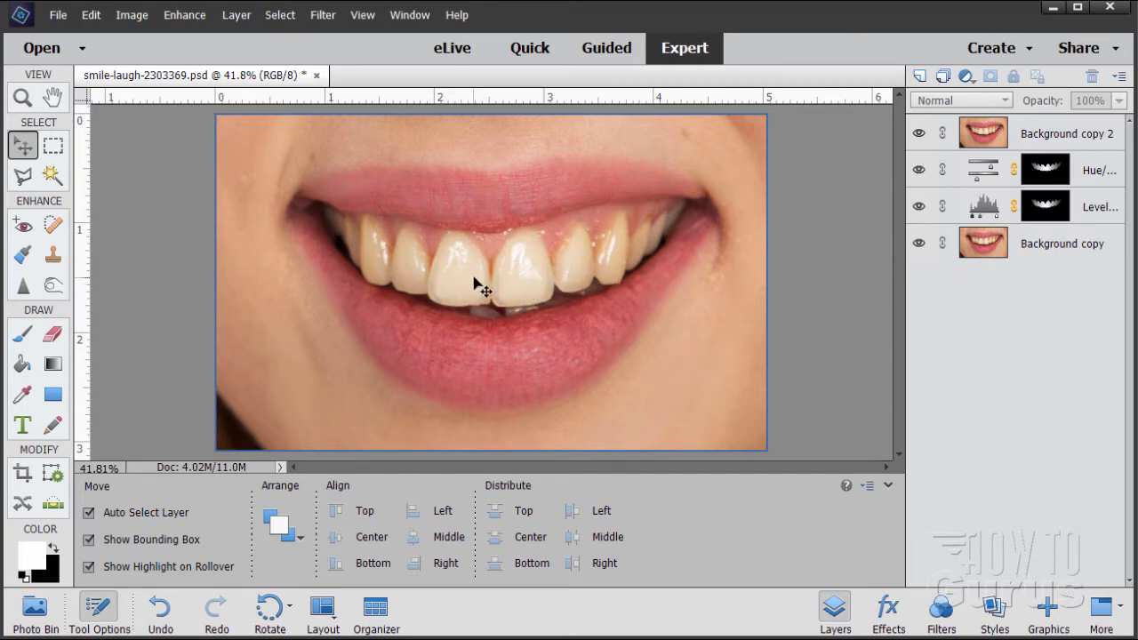
mouse_move(409, 281)
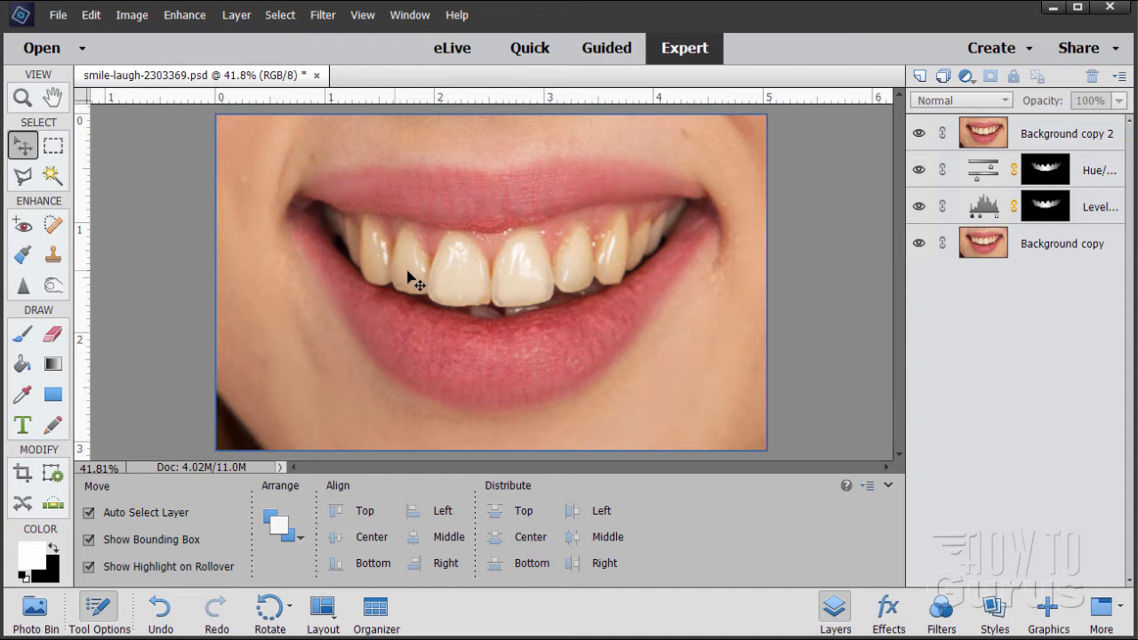
mouse_move(530, 285)
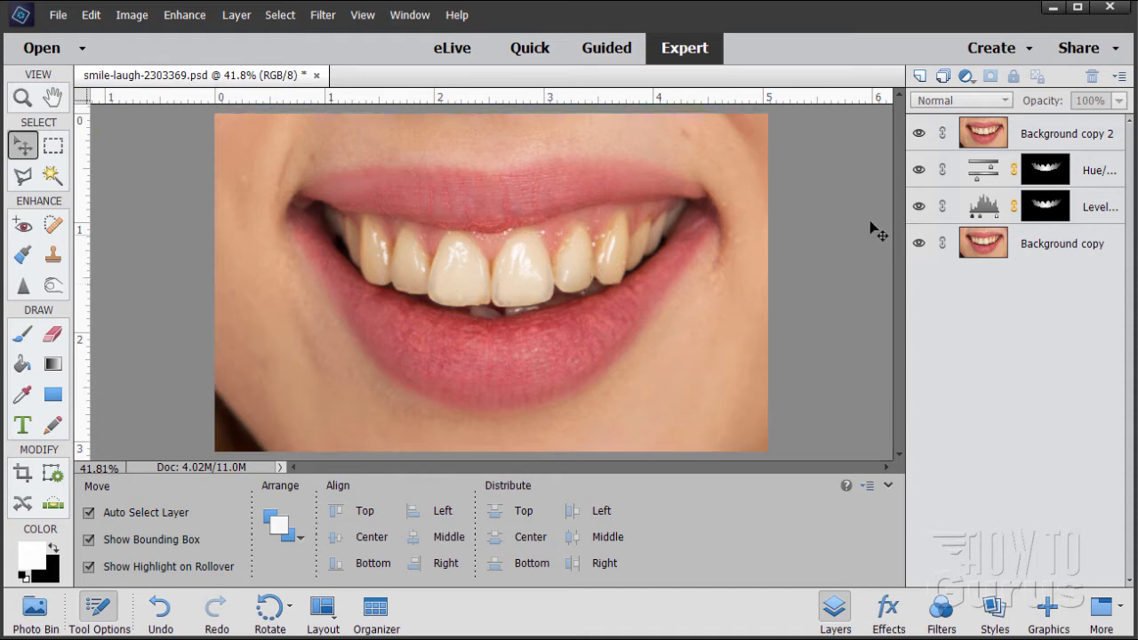
click(918, 132)
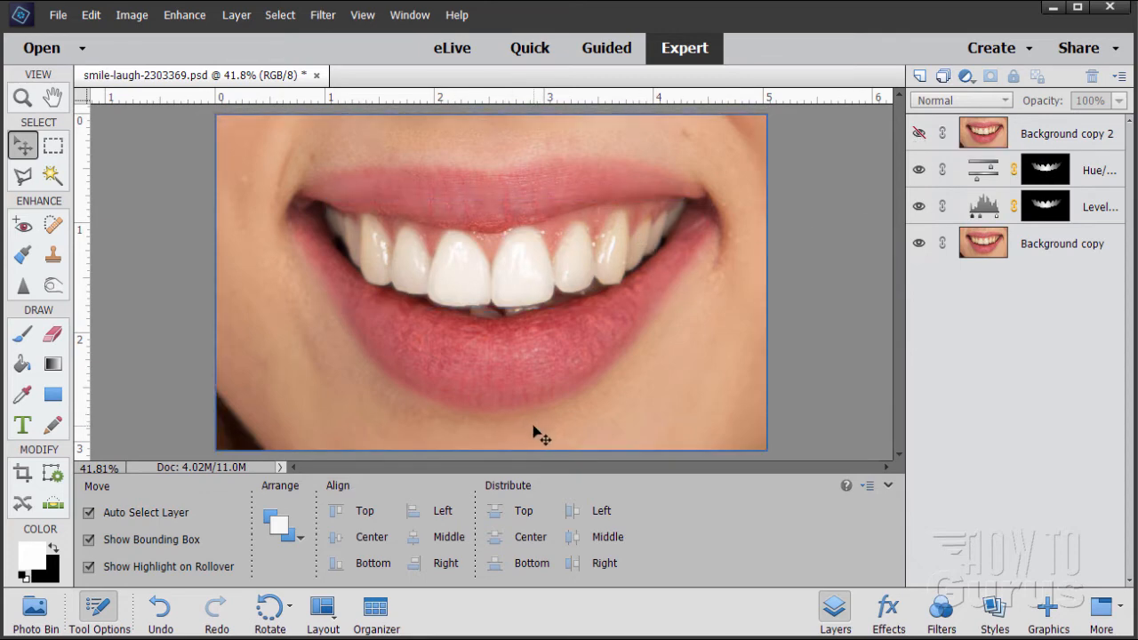
mouse_move(514, 327)
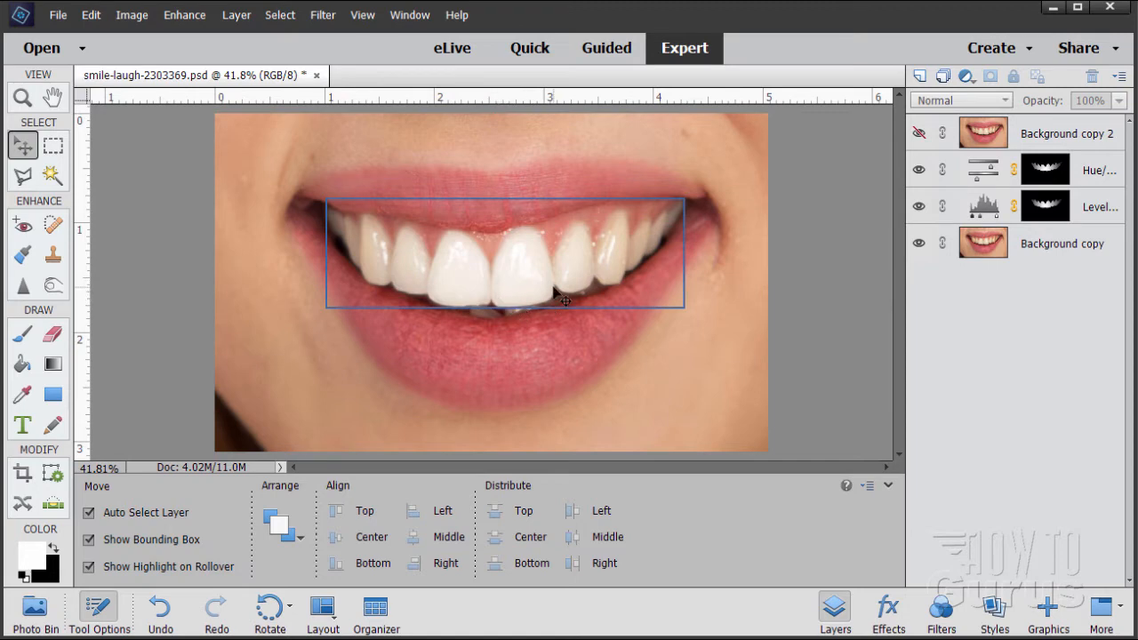
mouse_move(524, 270)
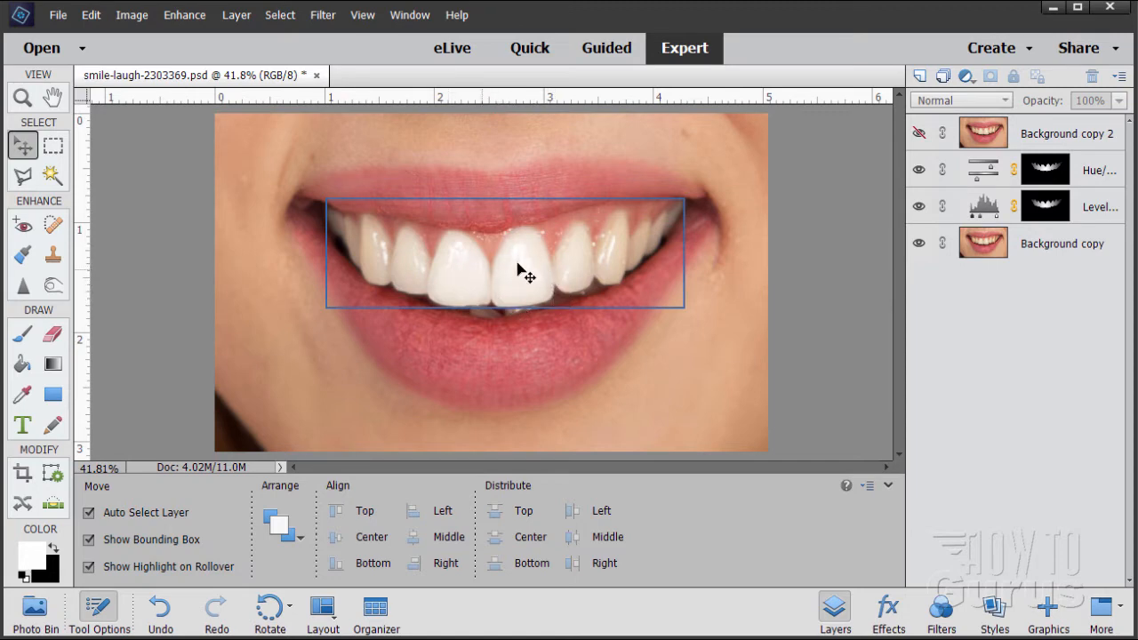
mouse_move(519, 288)
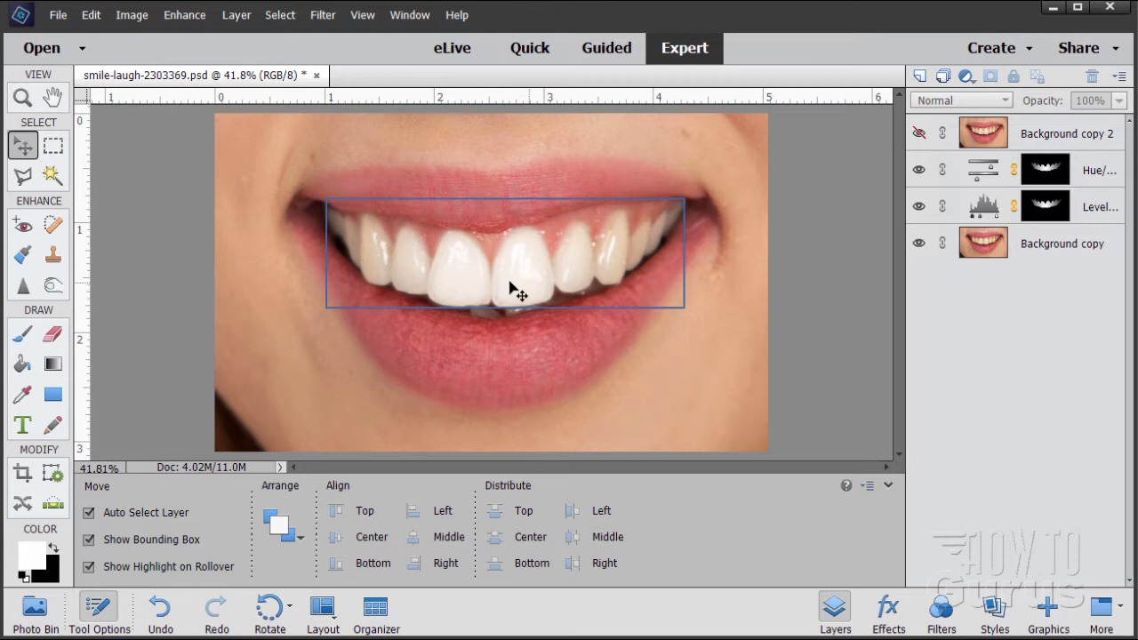
mouse_move(675, 227)
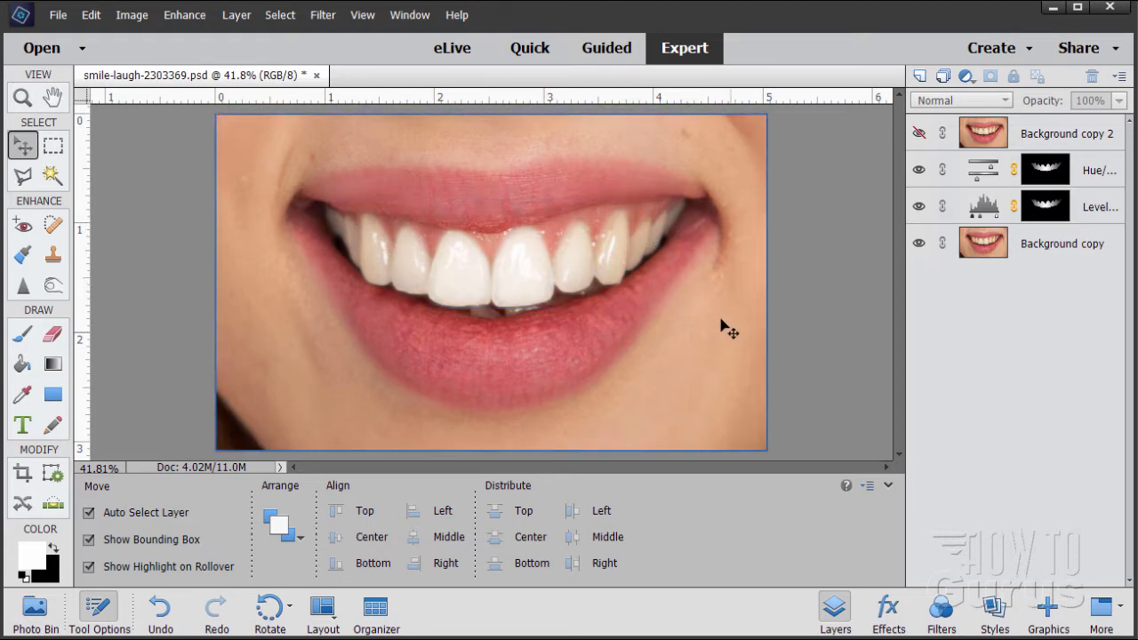
click(918, 131)
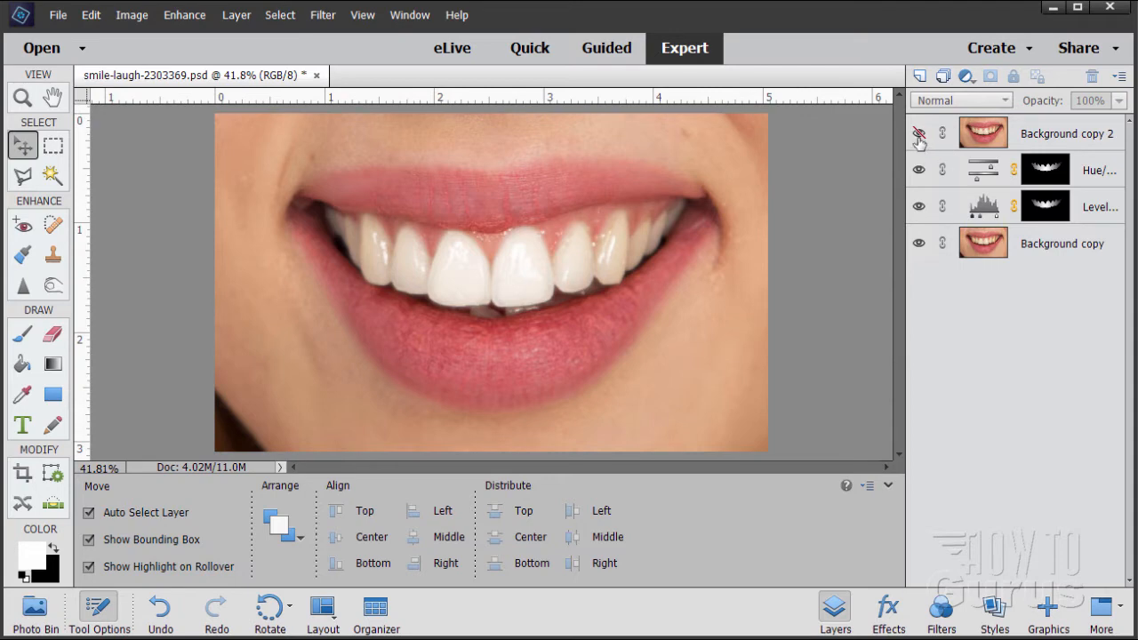
Hide the Hue/Saturation, Levels and Background copy layers.
click(917, 171)
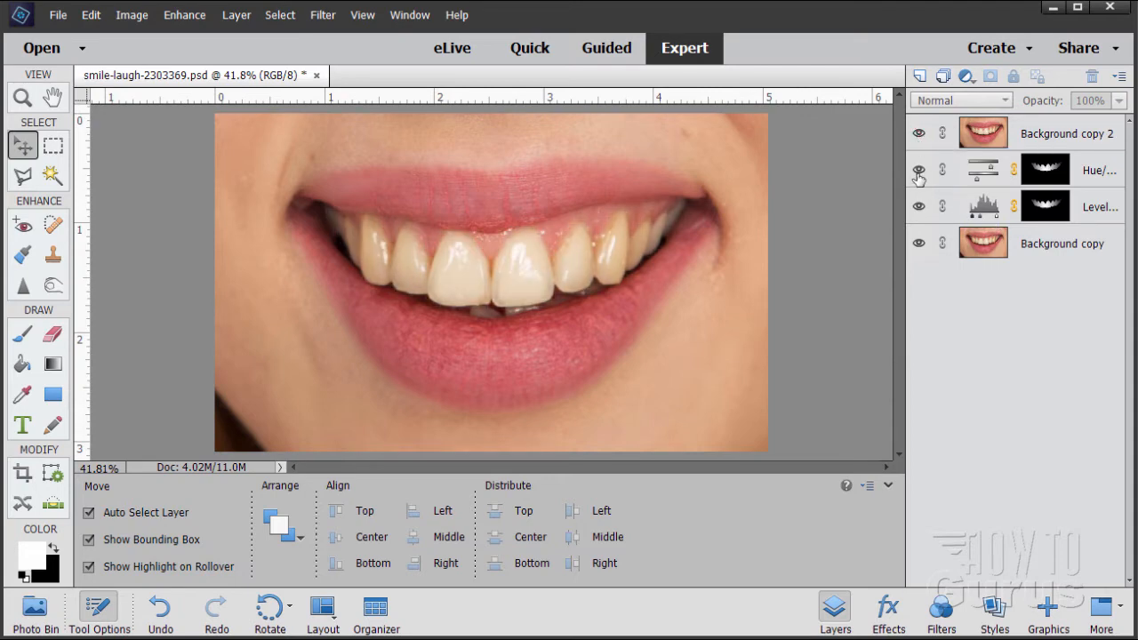
click(918, 171)
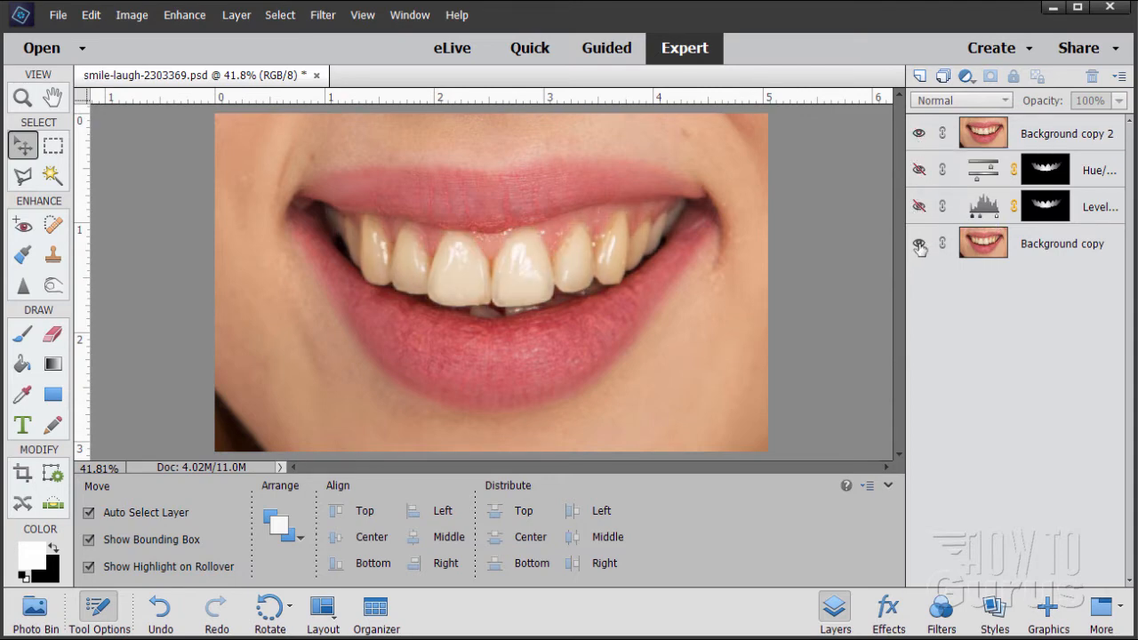
click(917, 245)
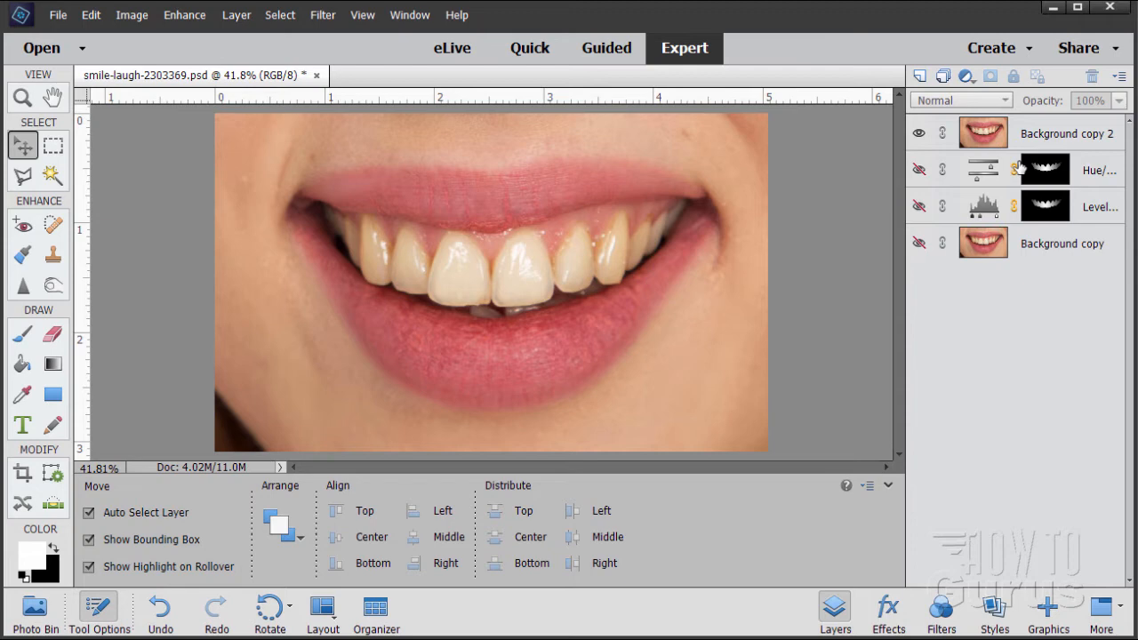
mouse_move(981, 132)
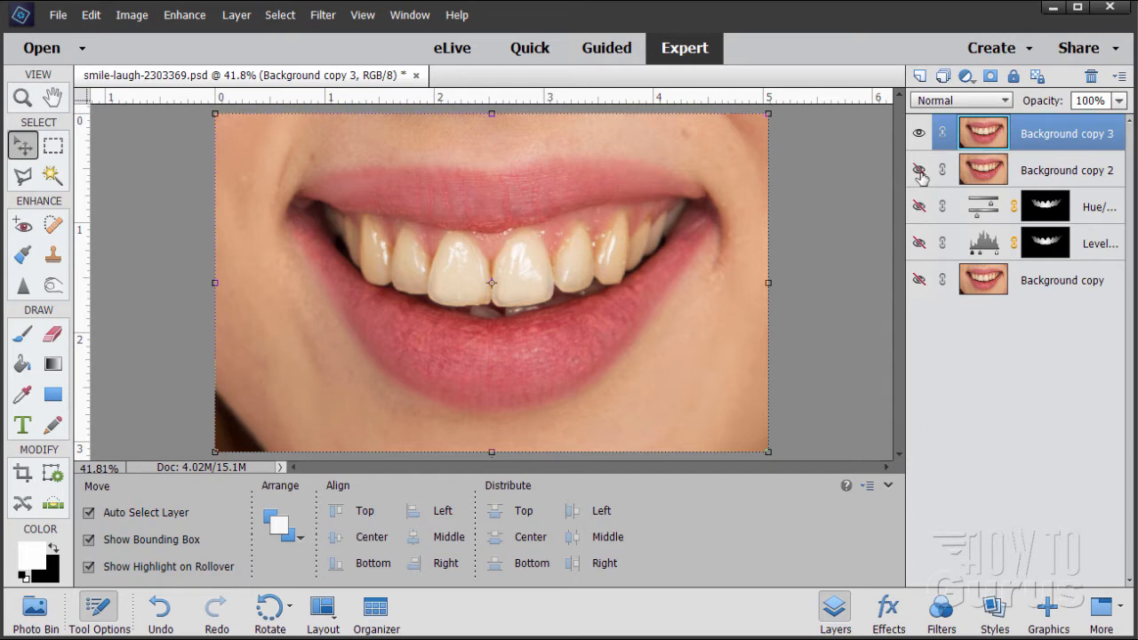
mouse_move(996, 174)
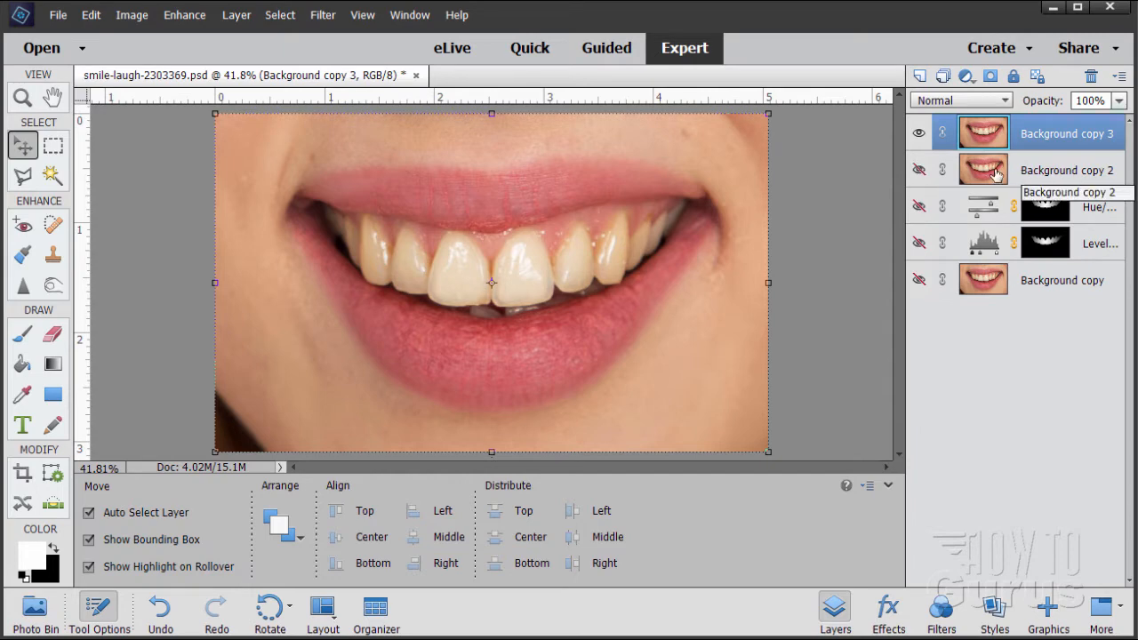
mouse_move(982, 176)
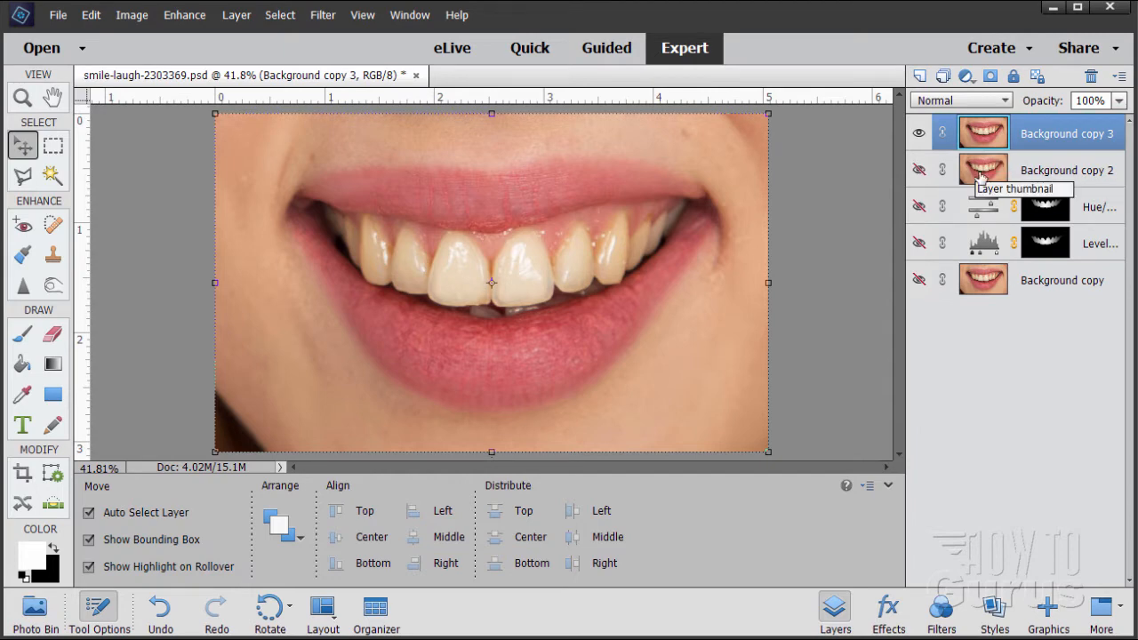
mouse_move(949, 177)
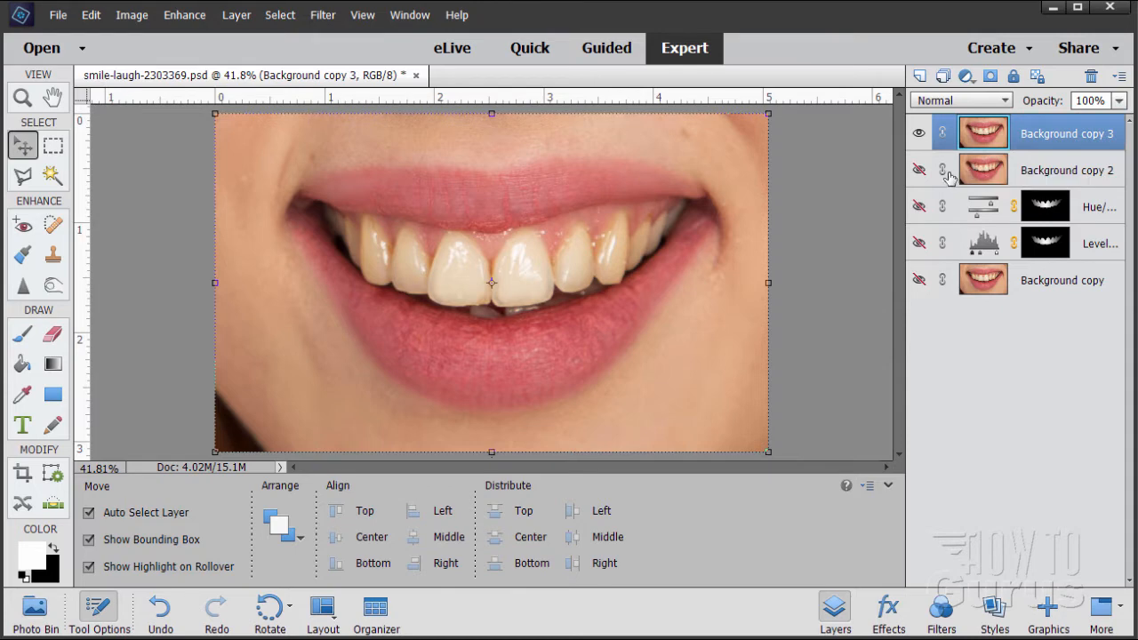
mouse_move(981, 171)
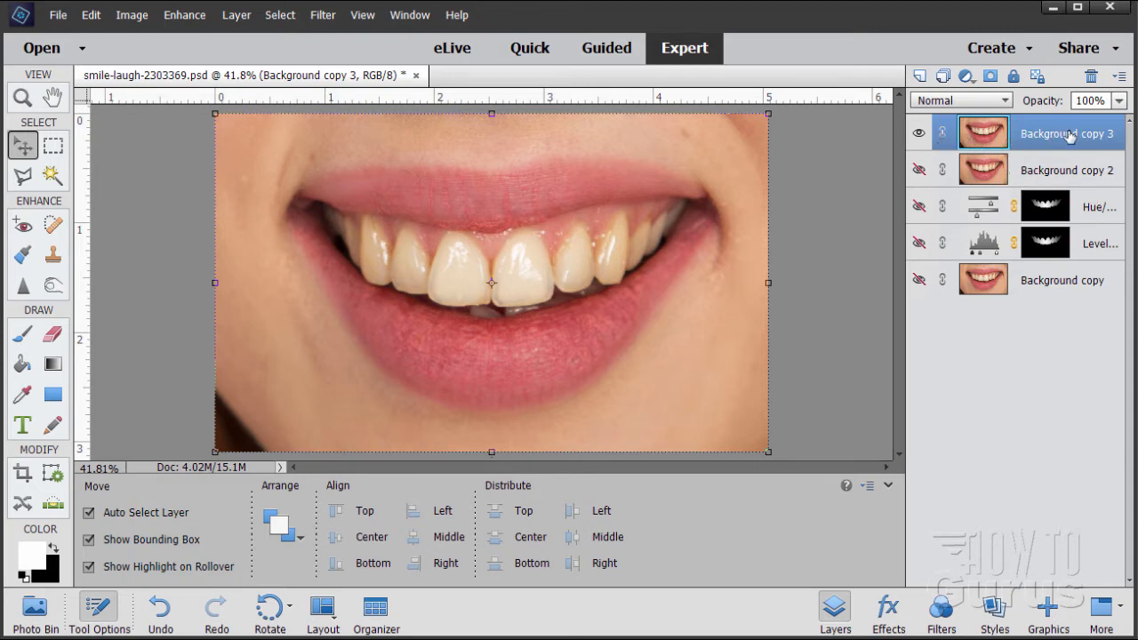
mouse_move(981, 132)
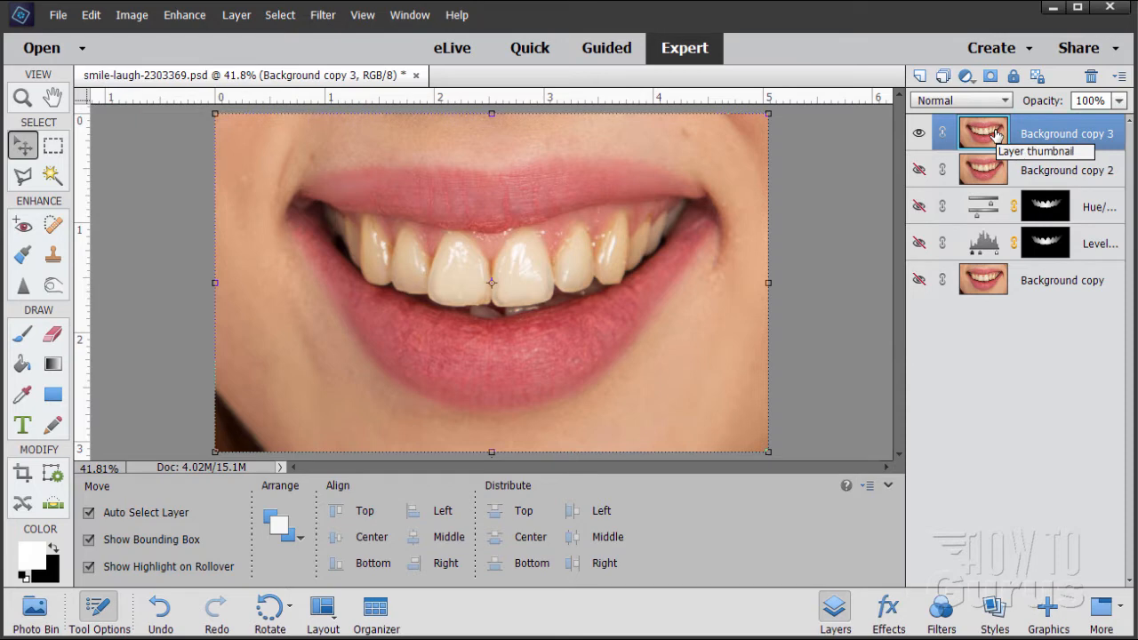
mouse_move(586, 242)
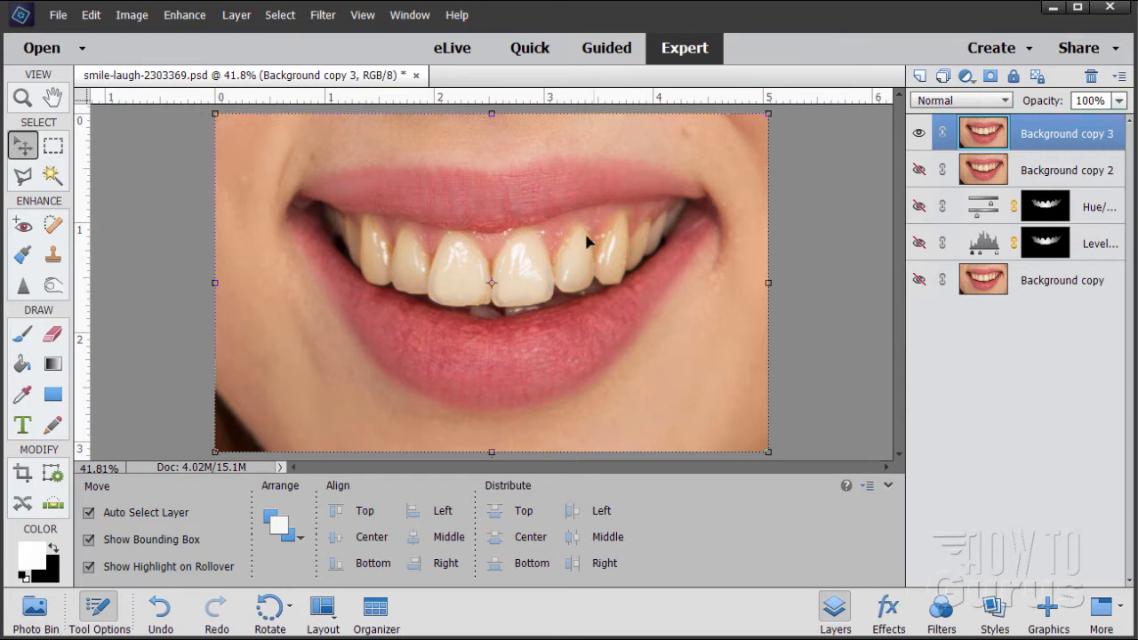
mouse_move(21, 144)
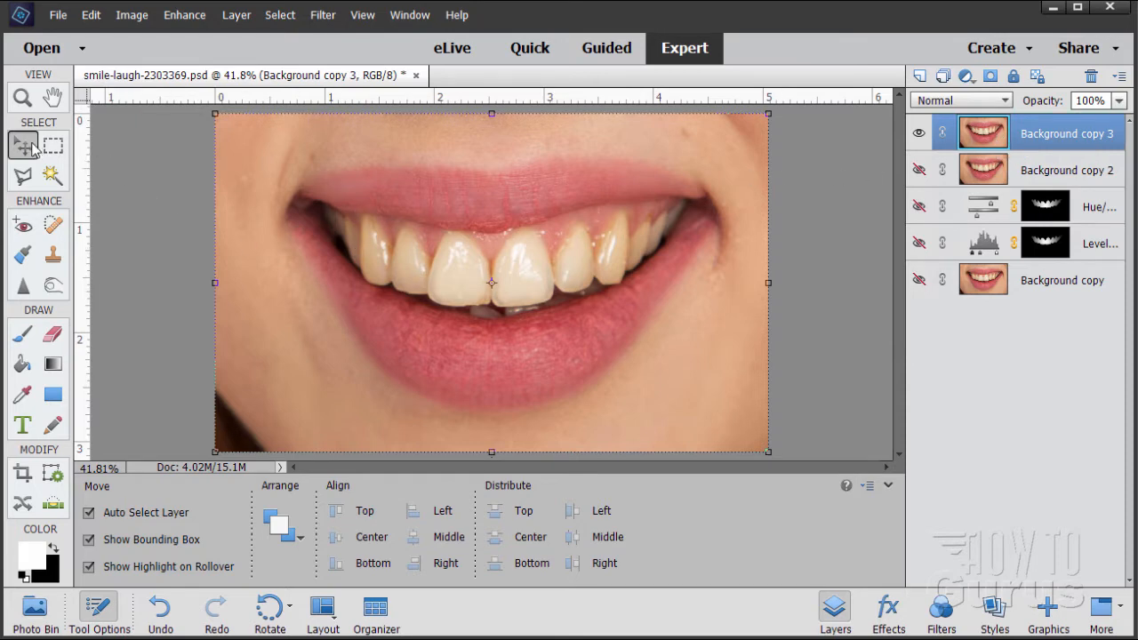
Switch to the Zoom tool and head to the Edit menu for Preferences.
click(21, 96)
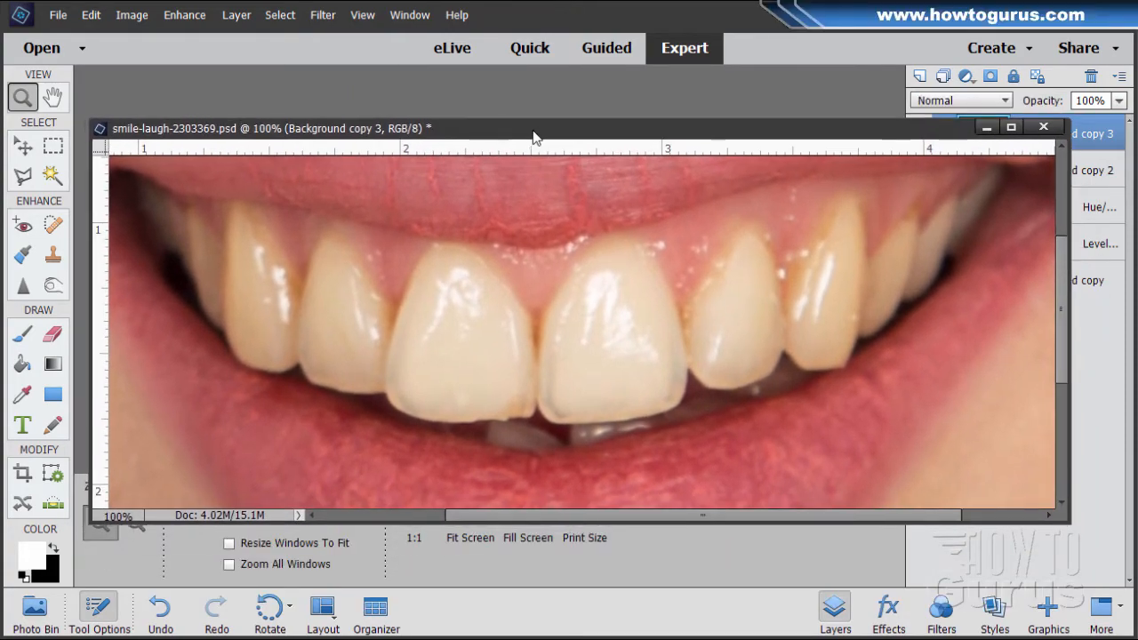
click(91, 14)
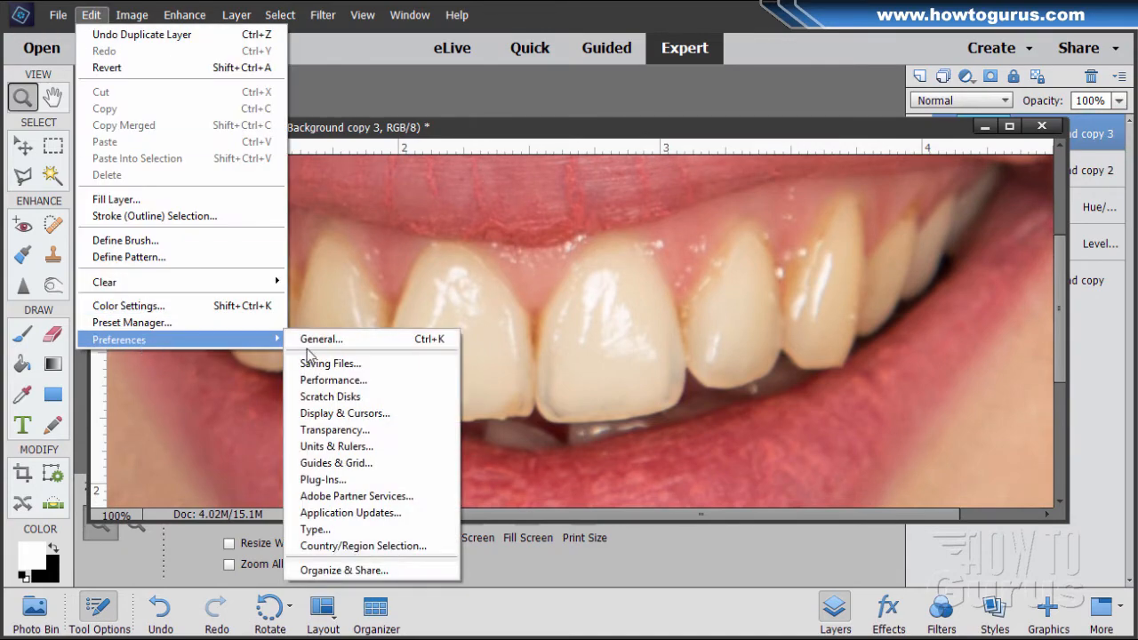
click(320, 338)
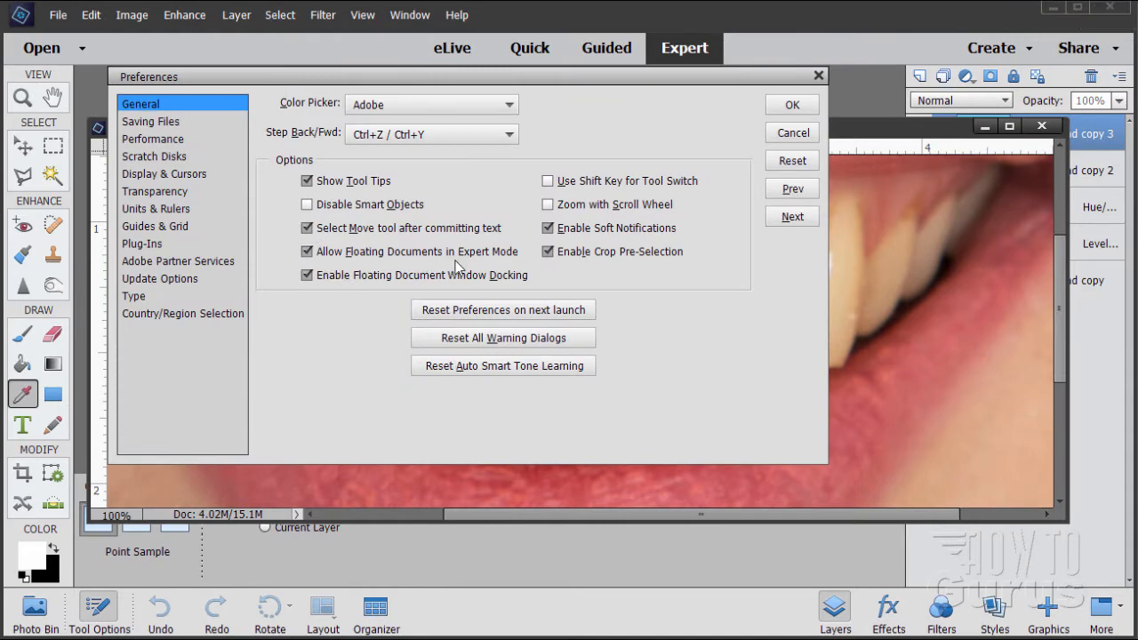
mouse_move(347, 312)
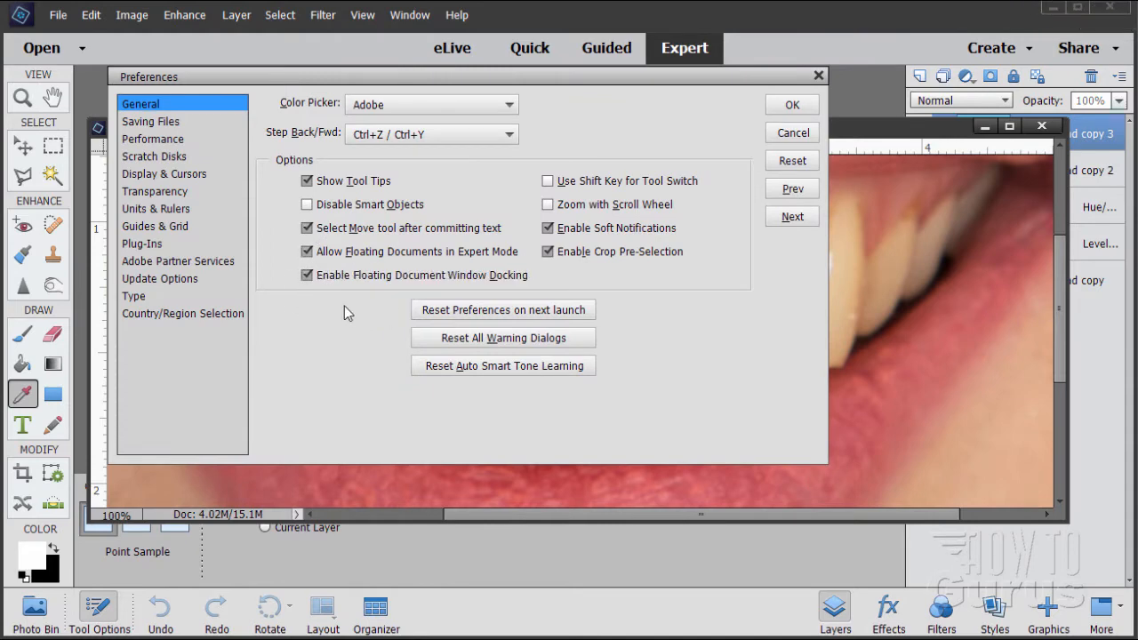
mouse_move(473, 286)
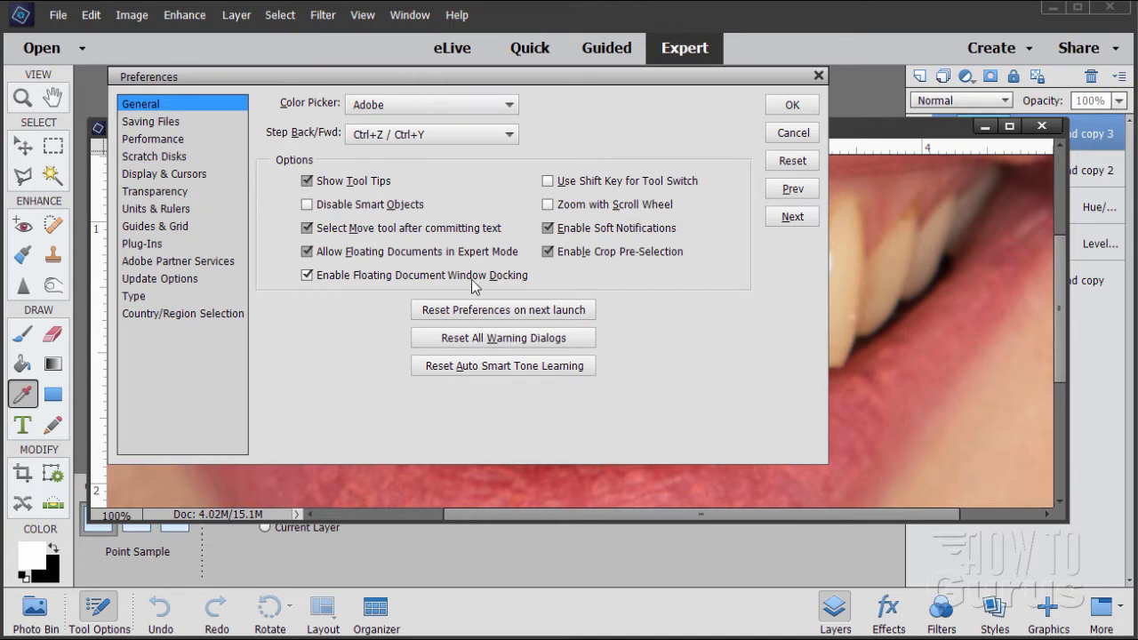
mouse_move(338, 288)
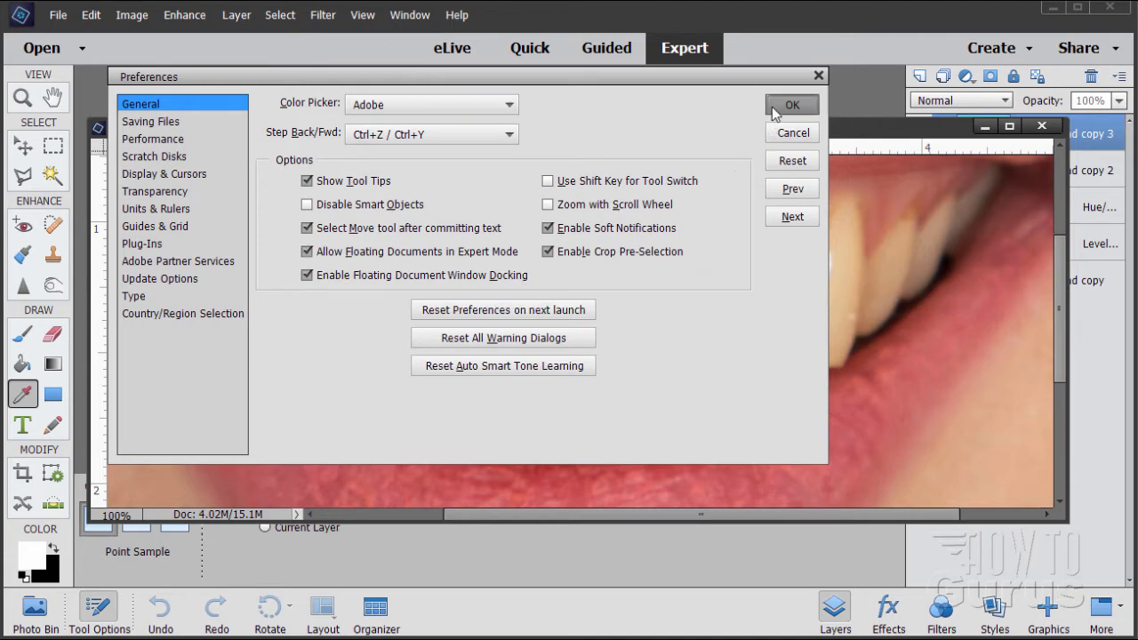
click(791, 105)
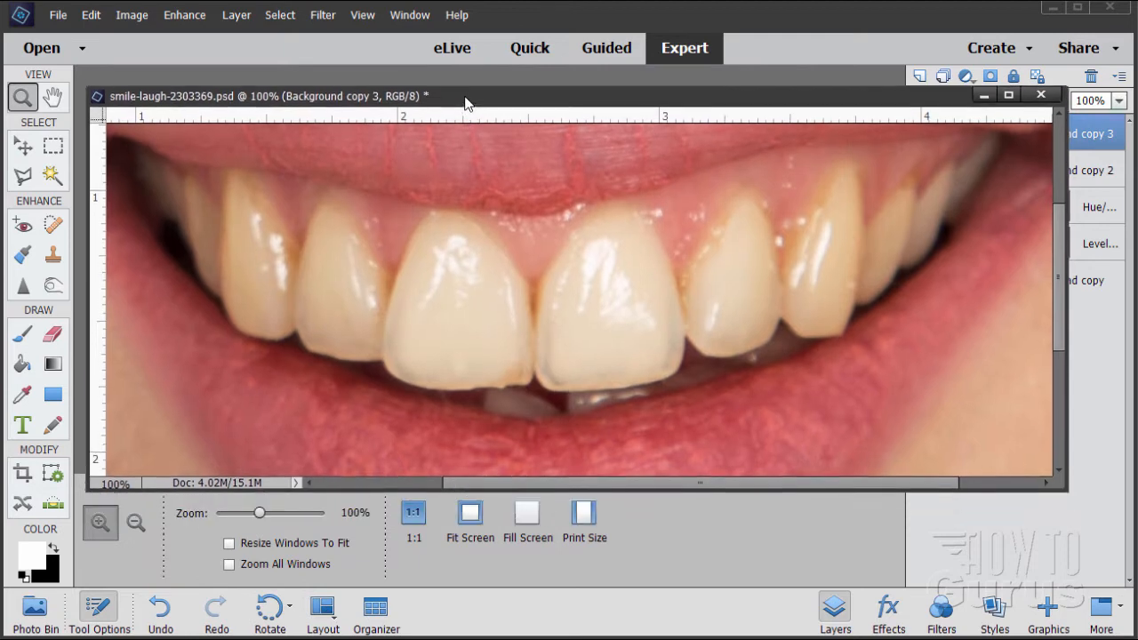
drag(466, 96, 483, 109)
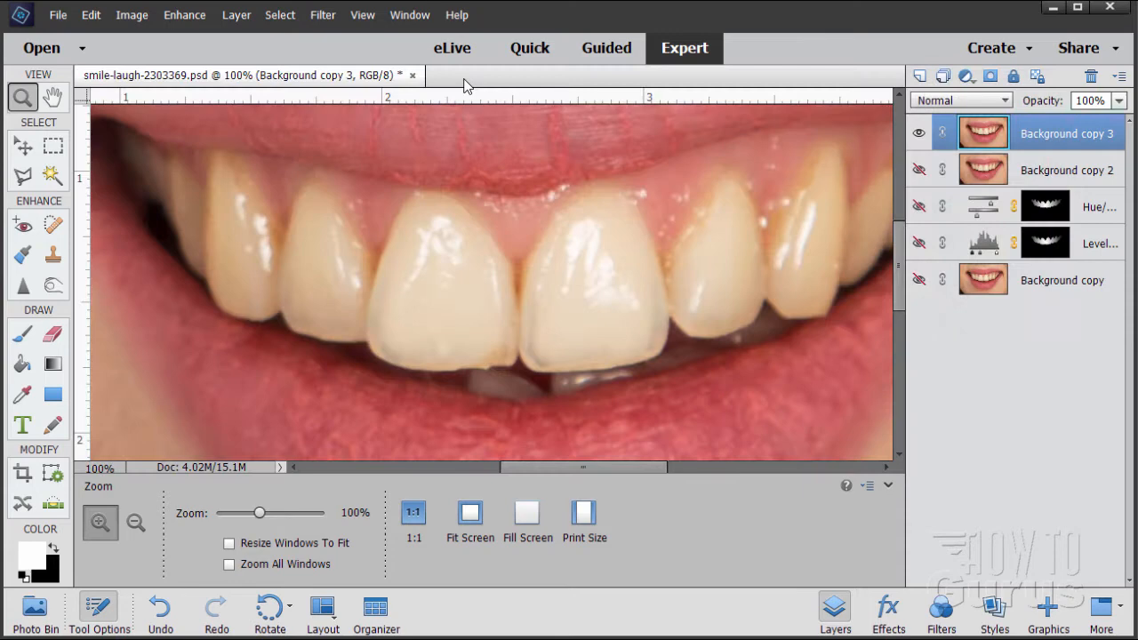
mouse_move(245, 86)
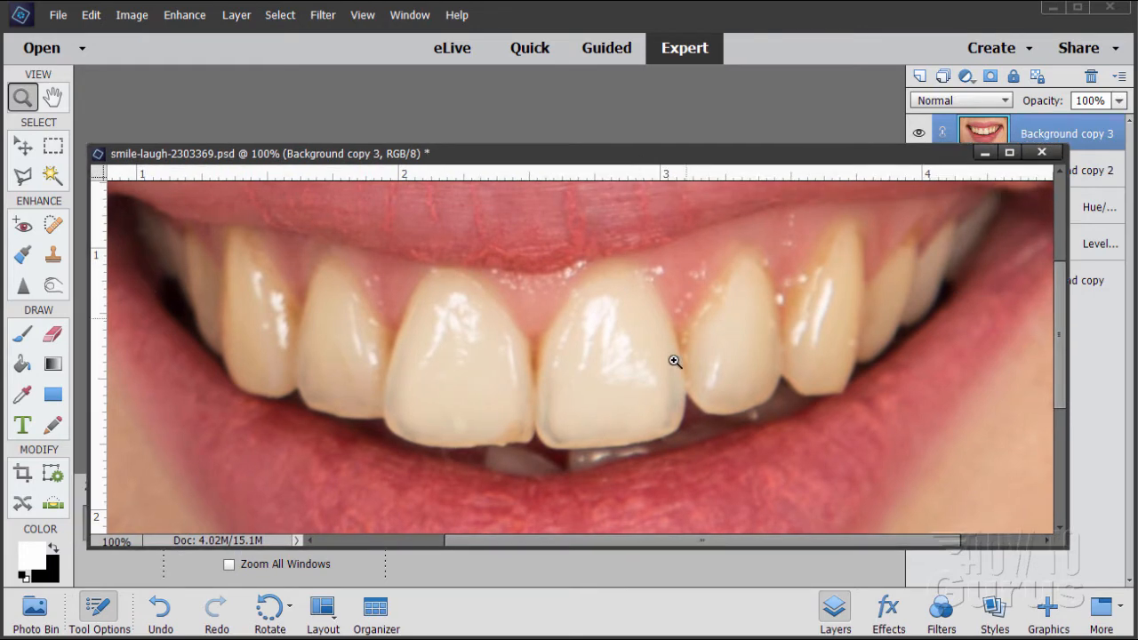
mouse_move(224, 215)
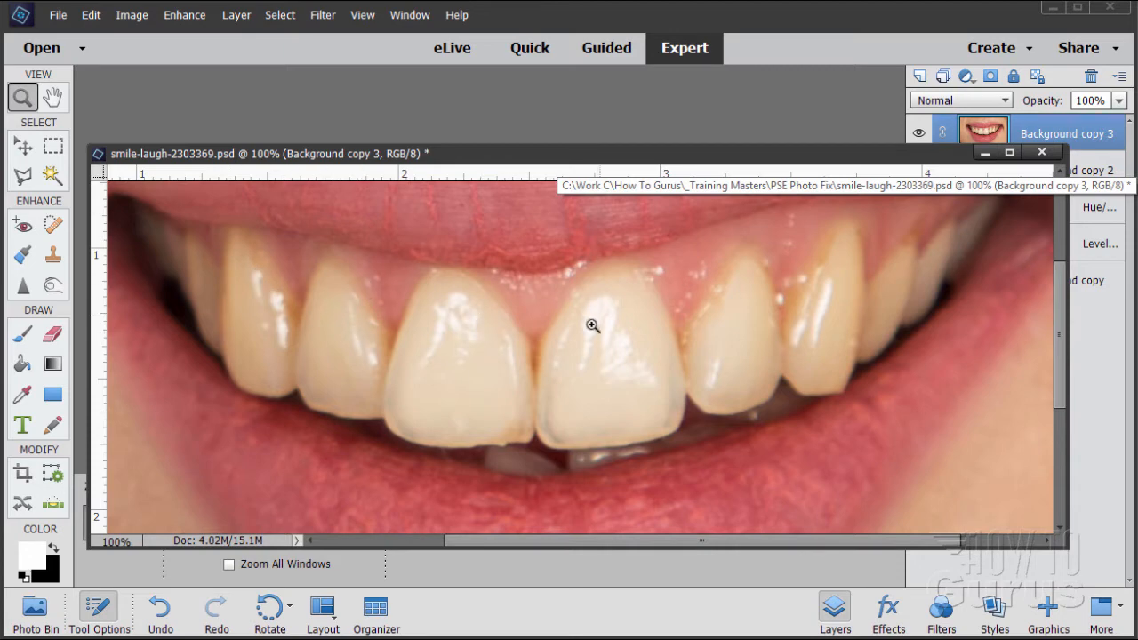
mouse_move(708, 265)
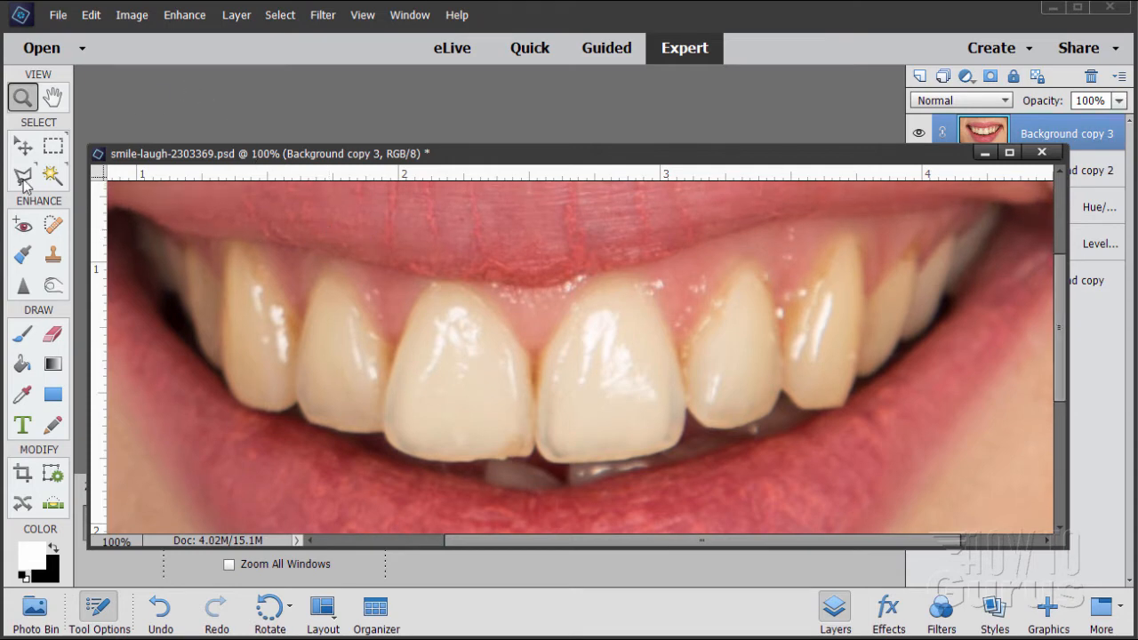
Choose the Polygonal Lasso for outlining the left back teeth.
click(21, 176)
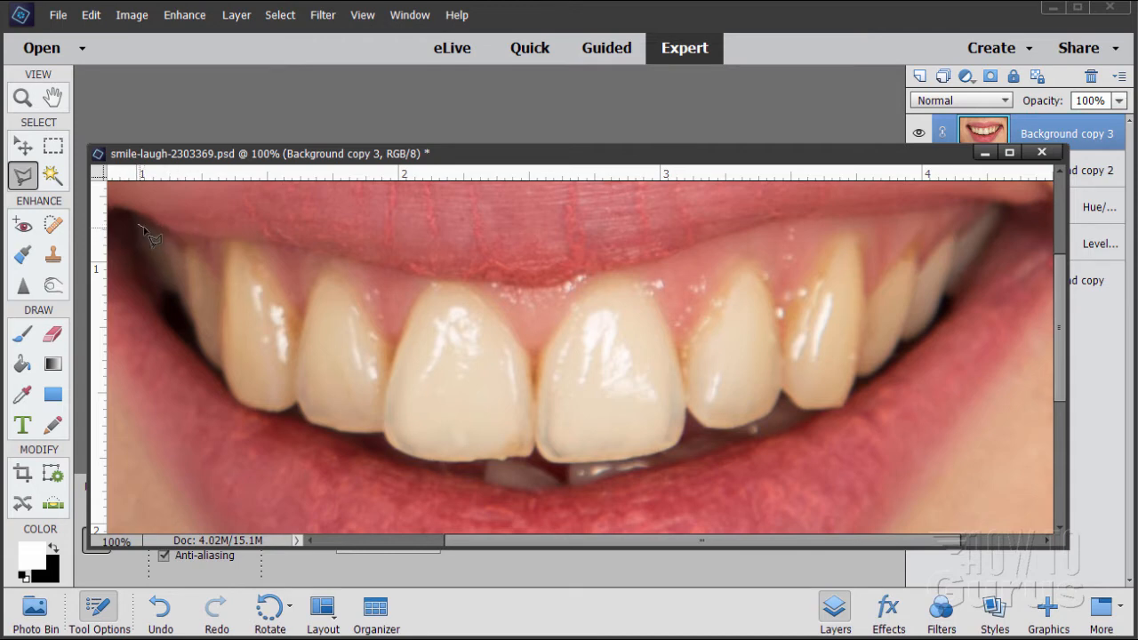
mouse_move(153, 238)
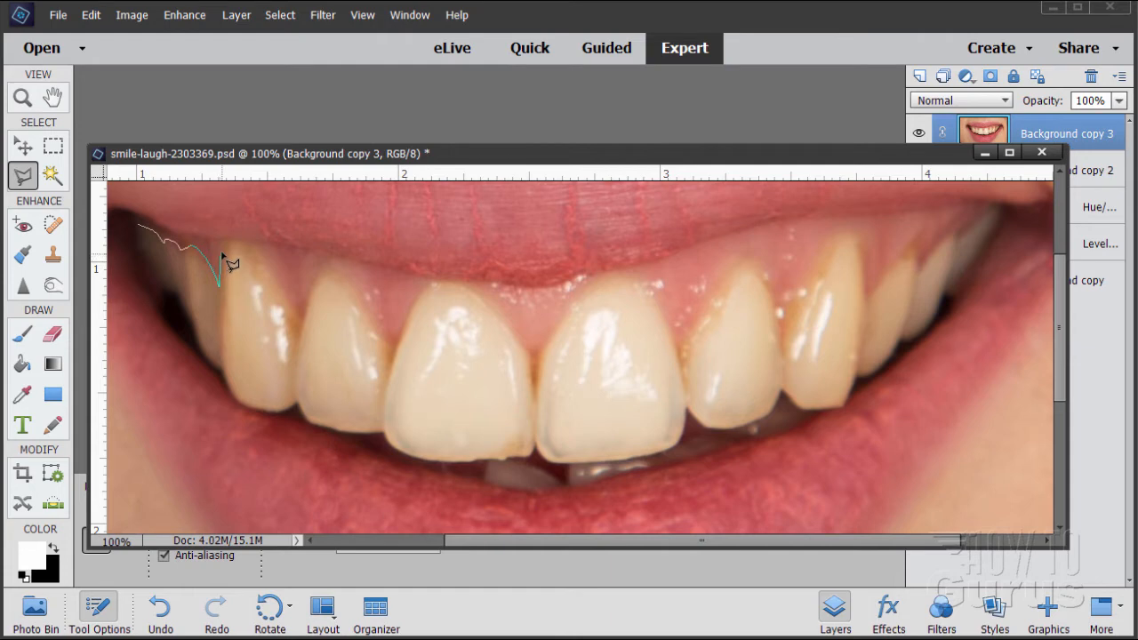
mouse_move(228, 258)
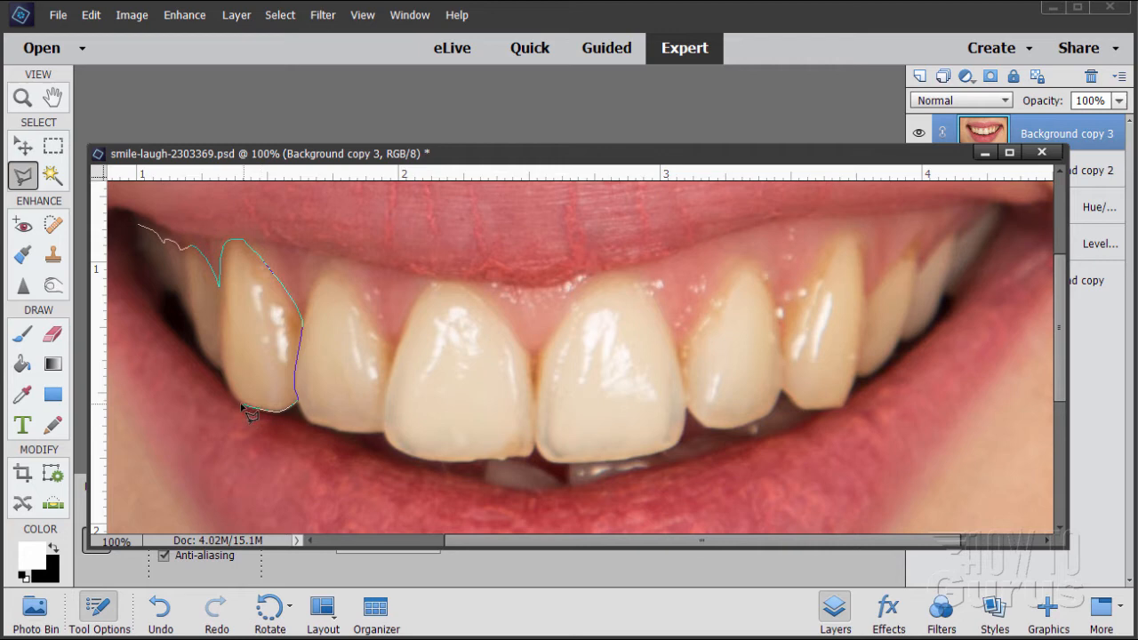
mouse_move(235, 395)
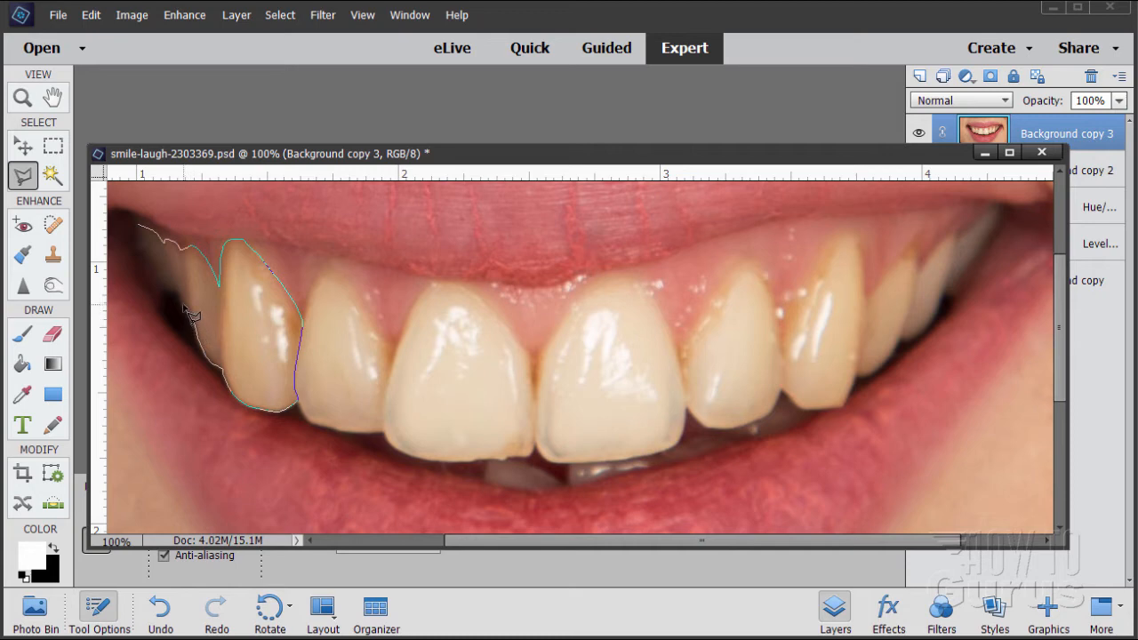
mouse_move(181, 306)
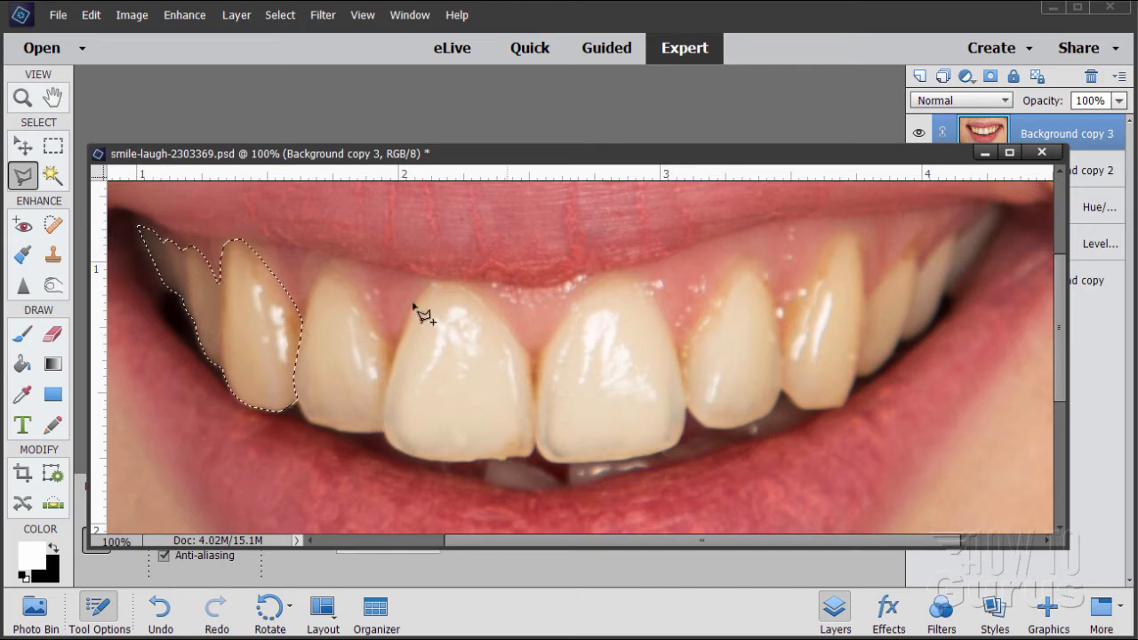
mouse_move(821, 240)
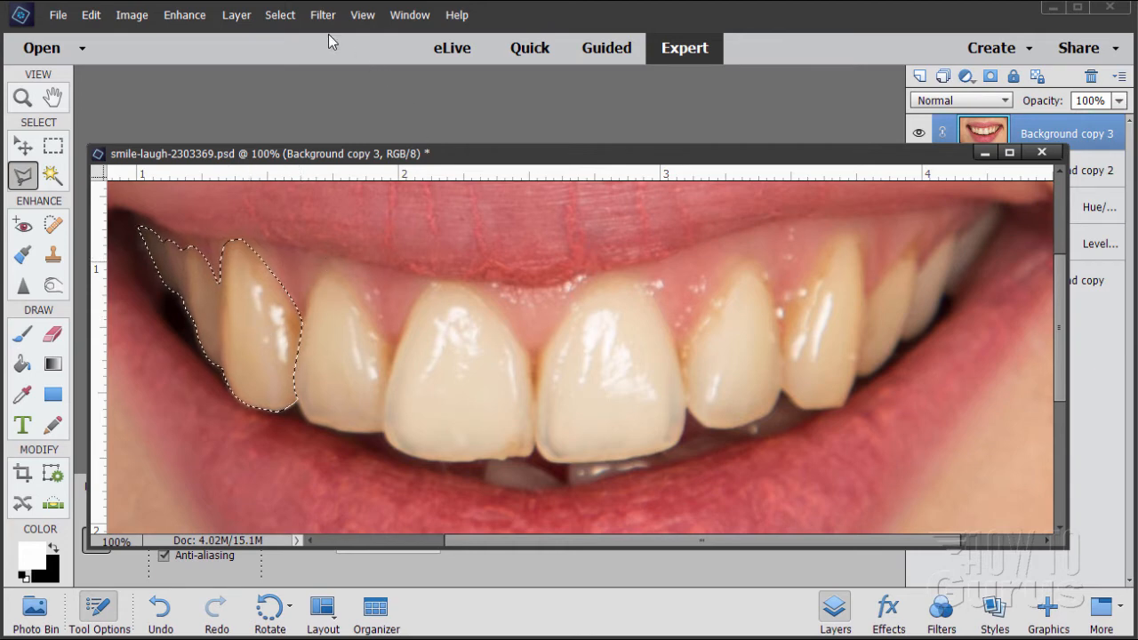
Save the back-teeth selection under the name 'tooth'.
click(279, 14)
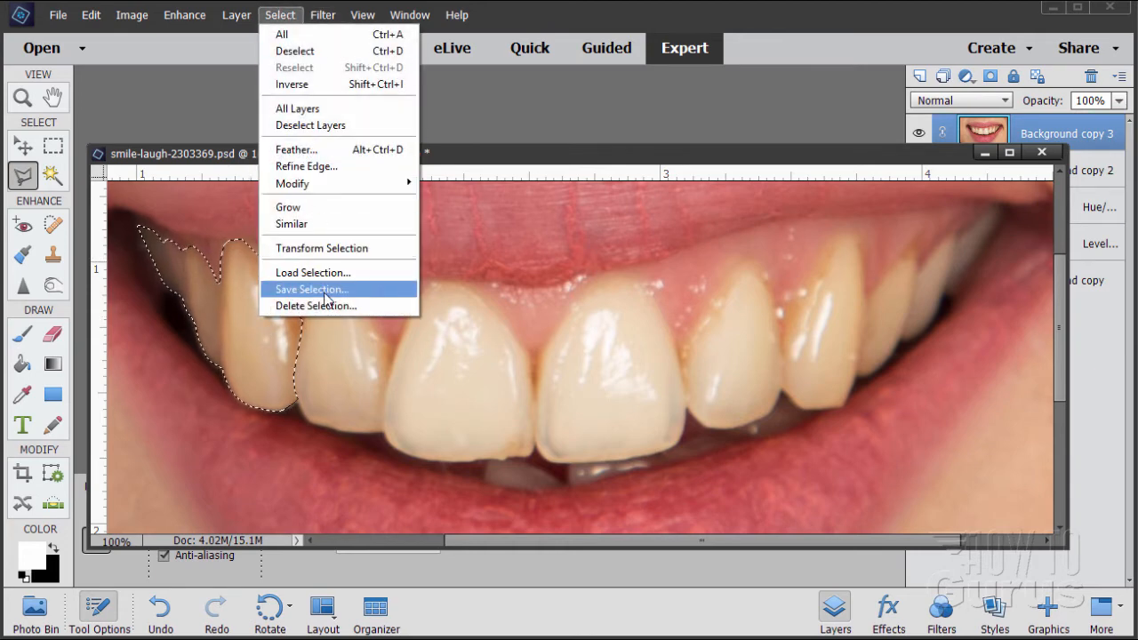
click(311, 288)
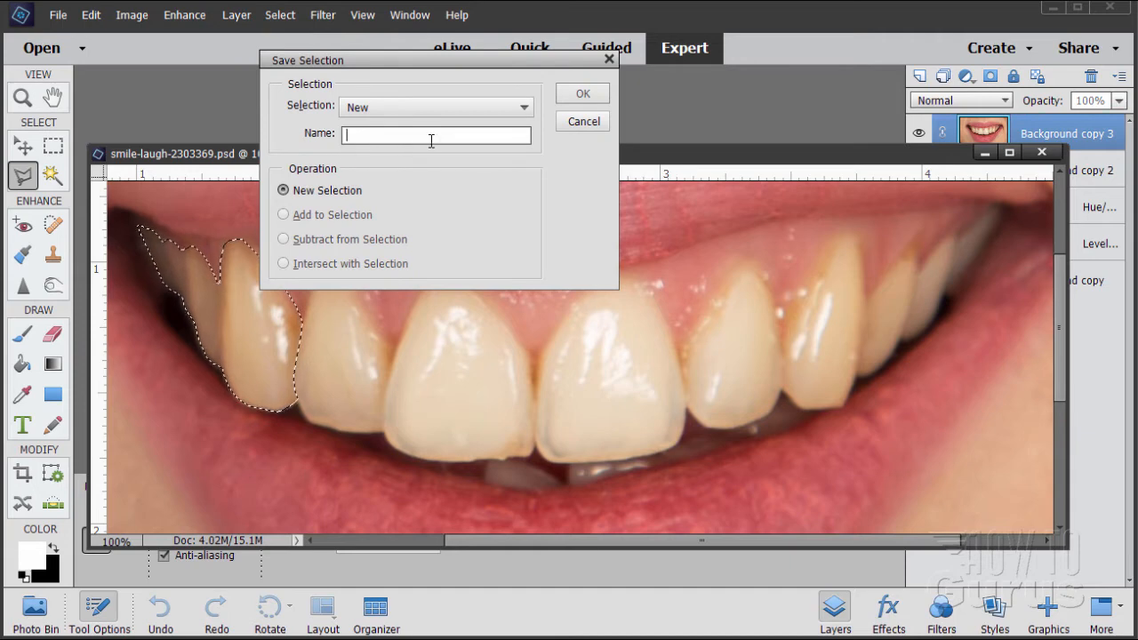
text(tooth)
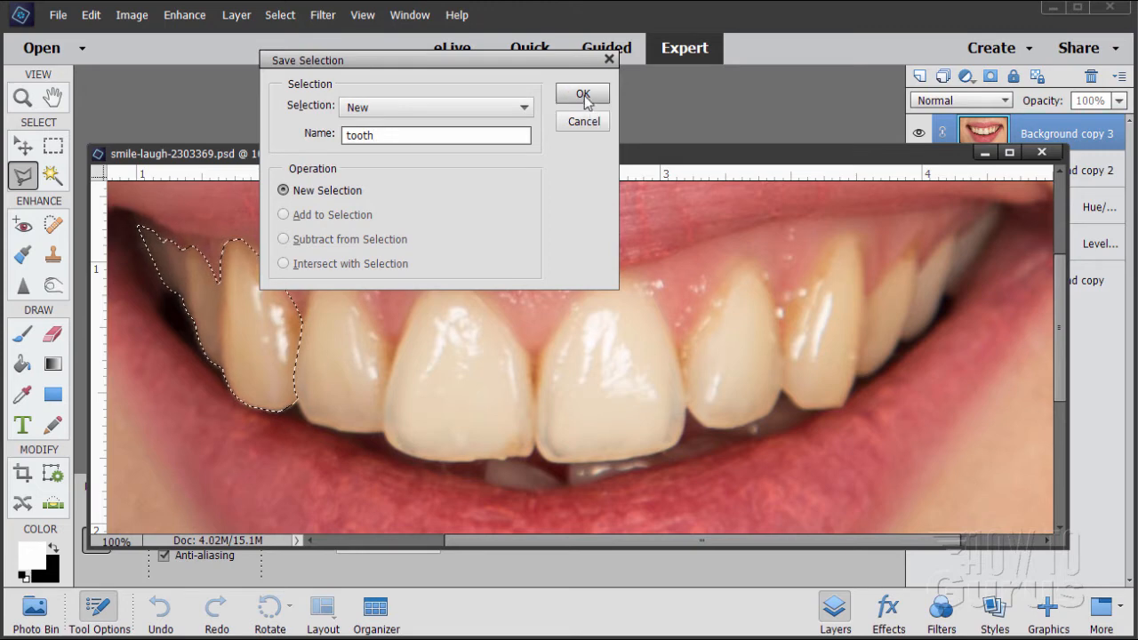
click(583, 93)
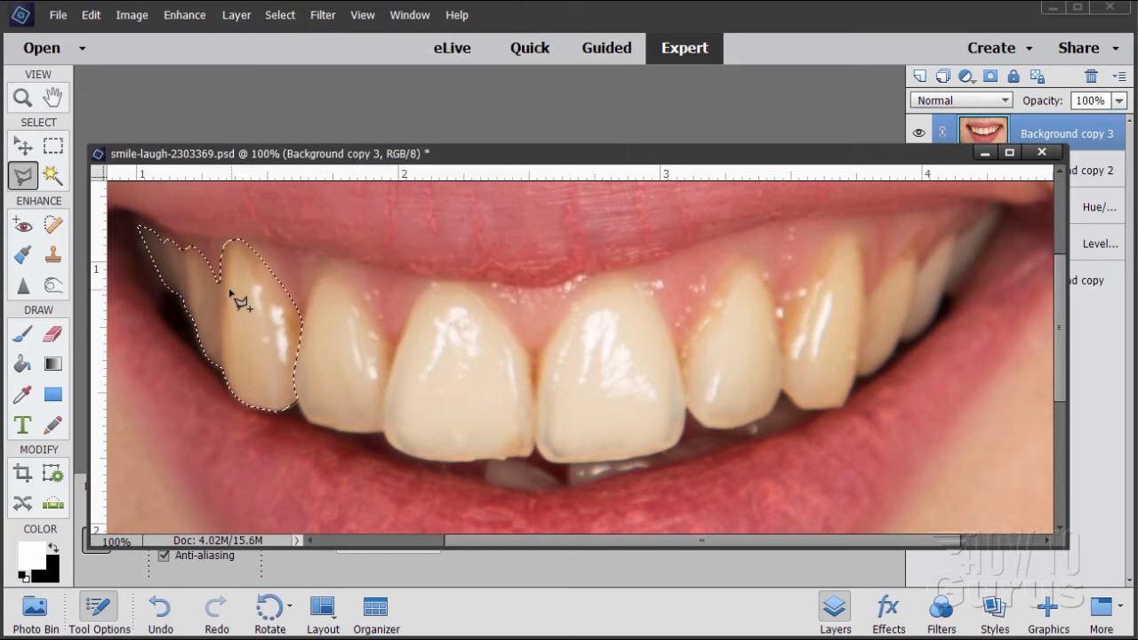
Deselect, reload the saved 'tooth' selection as a check, then deselect again.
click(279, 14)
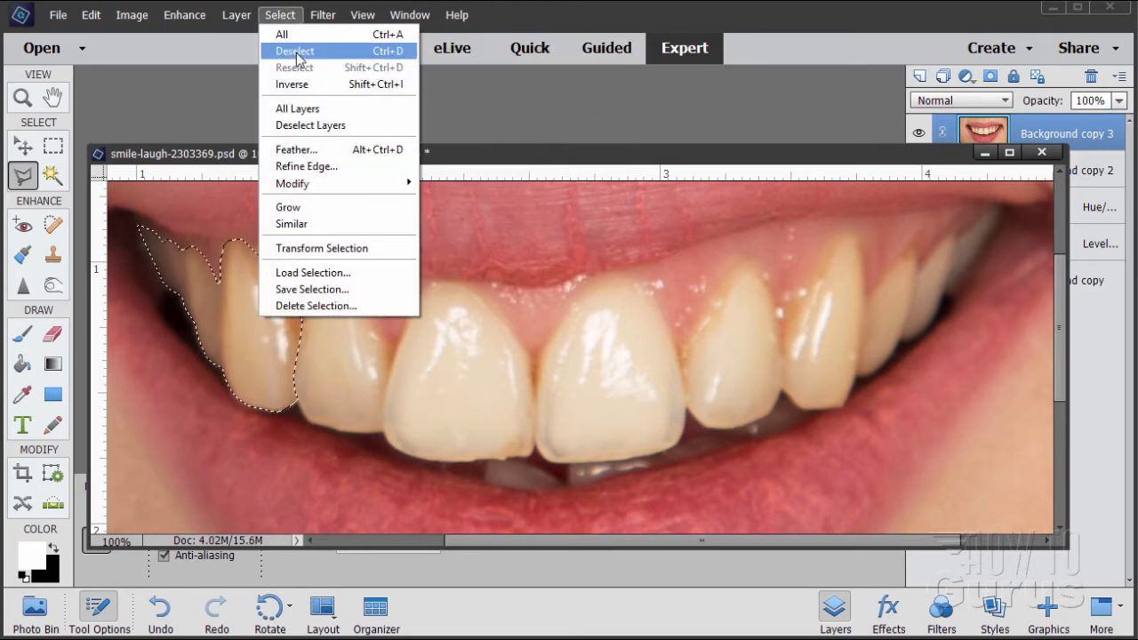
click(295, 50)
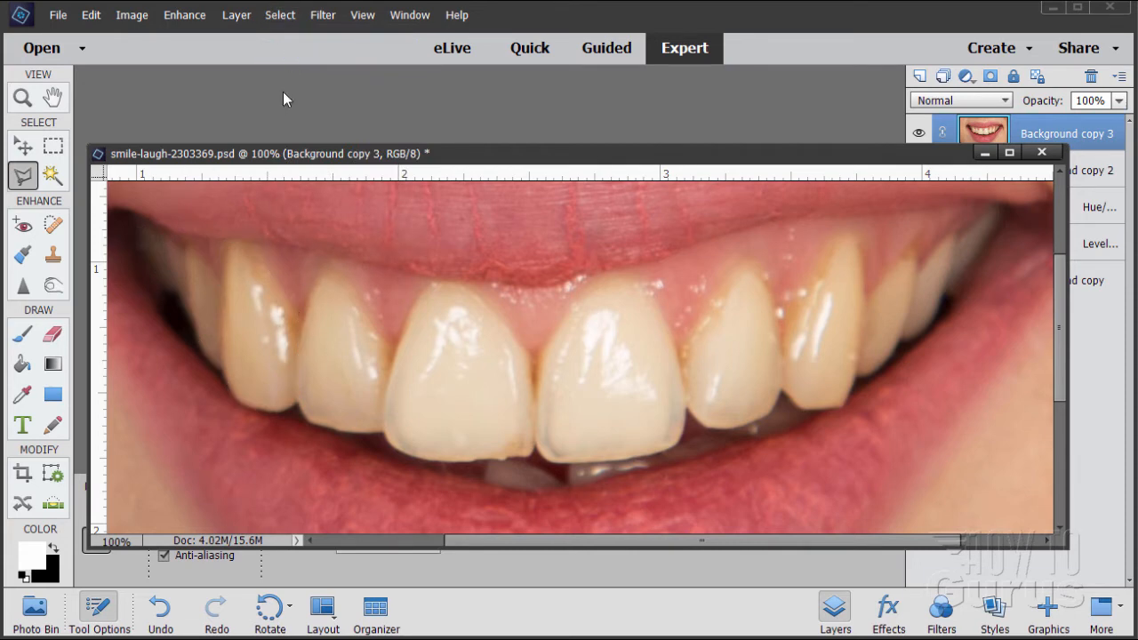
click(279, 14)
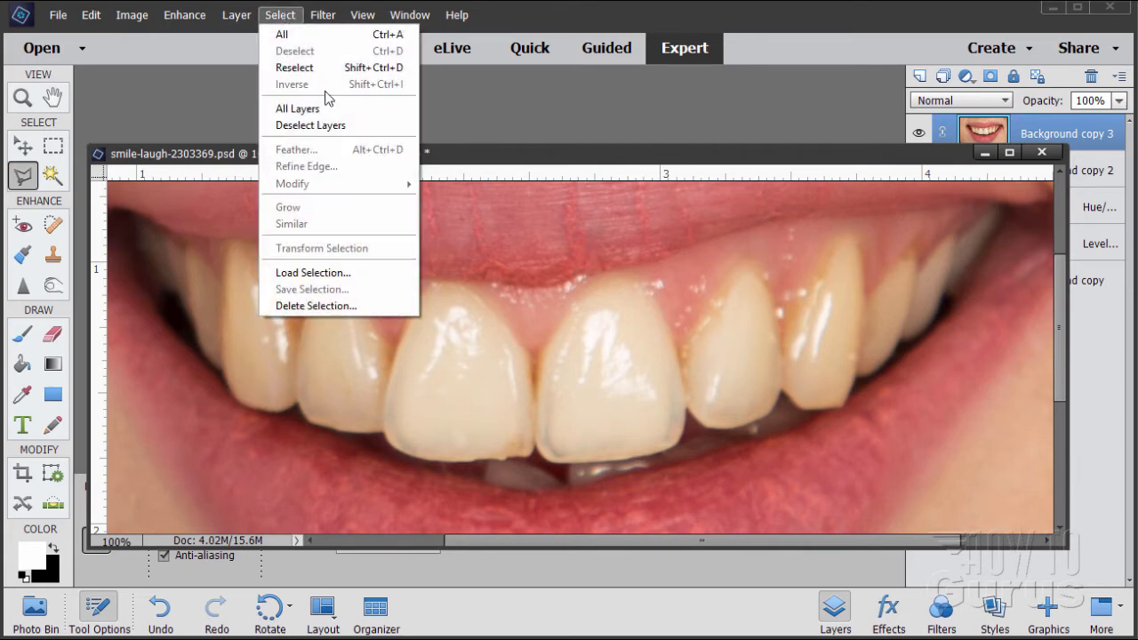
click(312, 272)
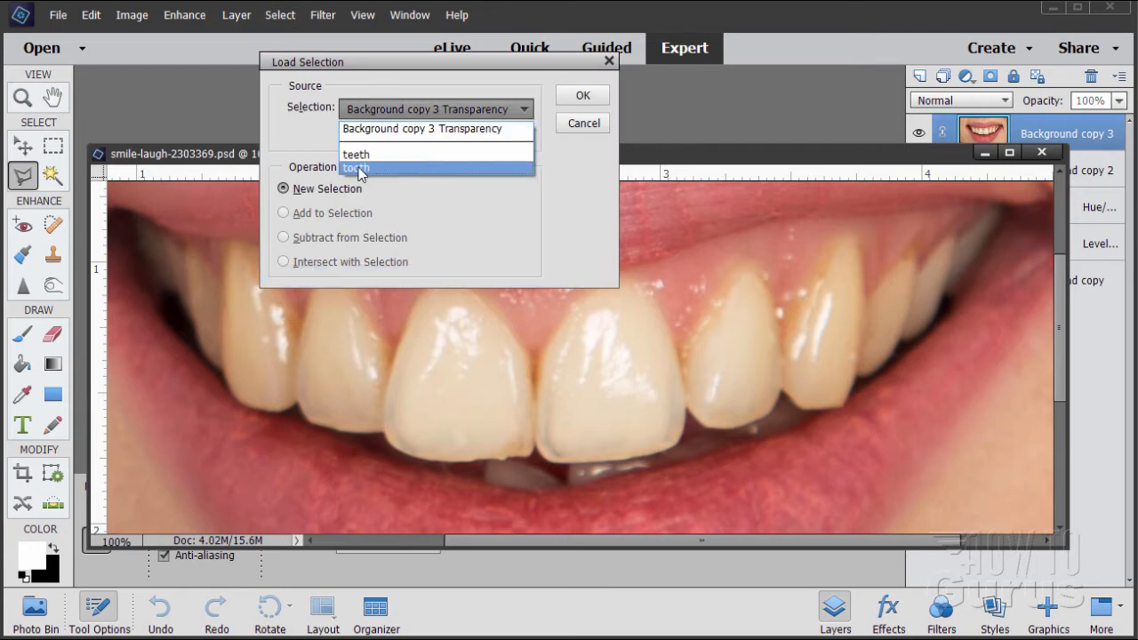
click(356, 167)
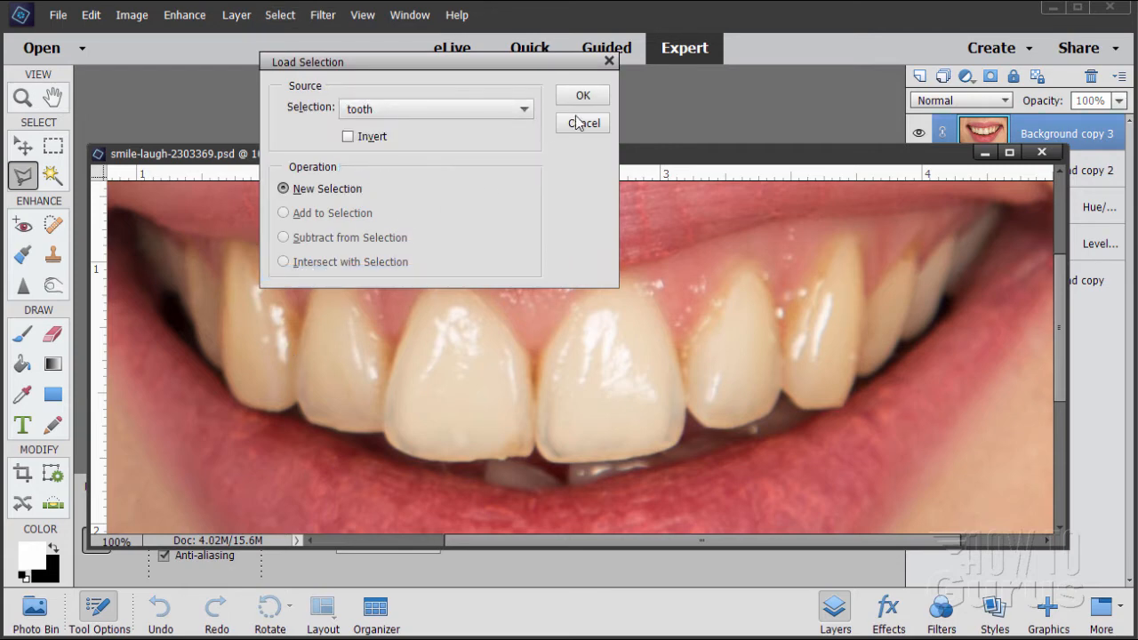
click(581, 96)
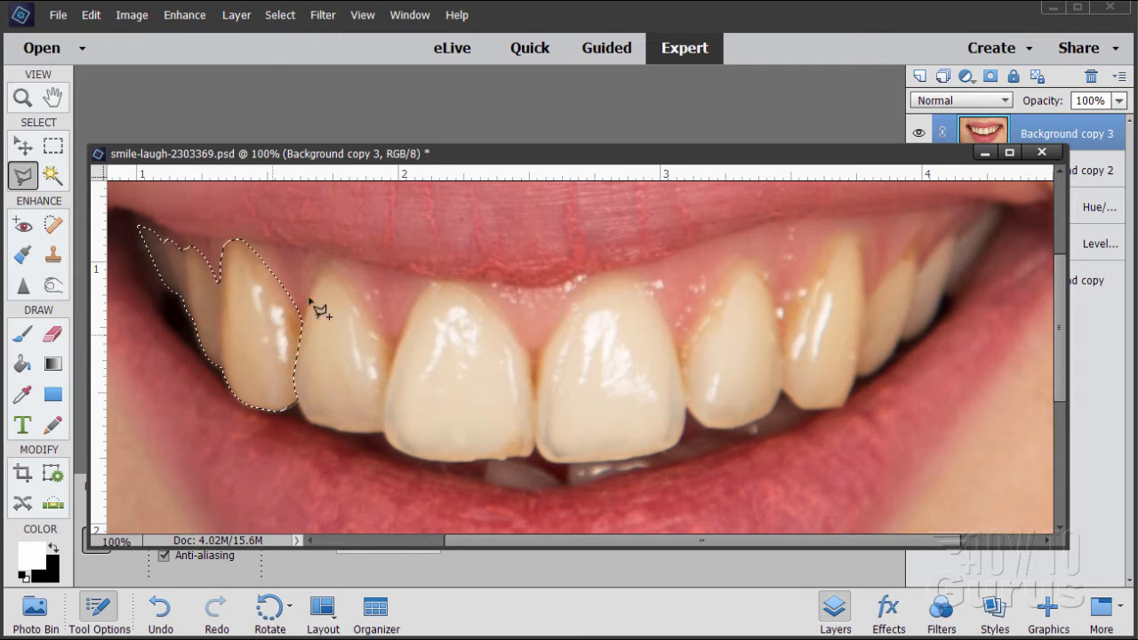
click(293, 50)
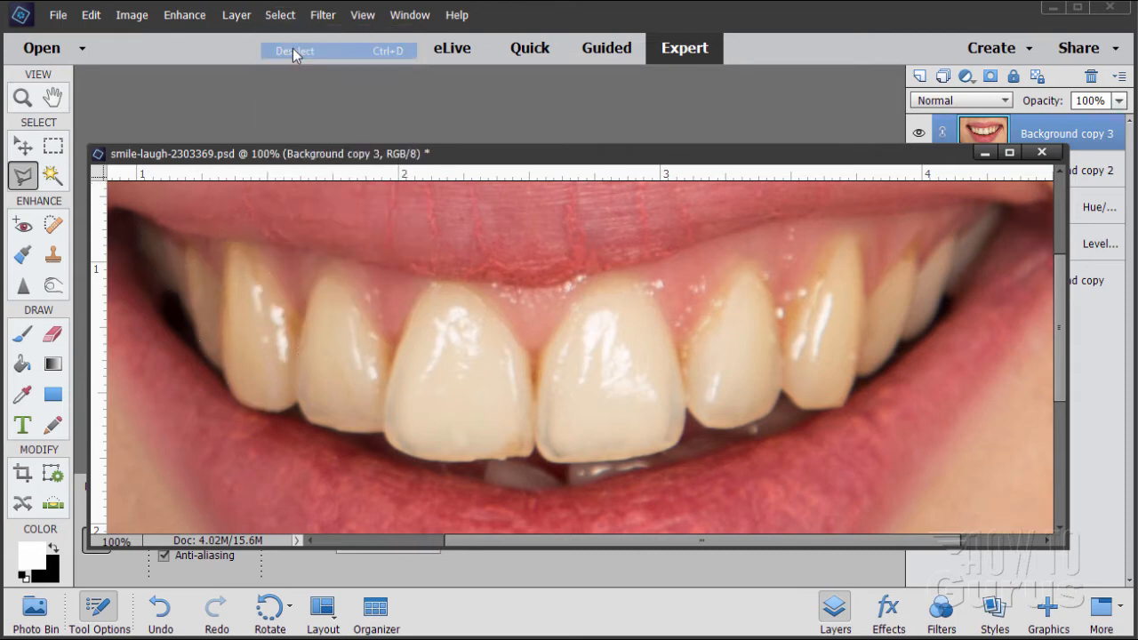
Load the saved 'teeth' selection outlining the upper teeth.
click(281, 15)
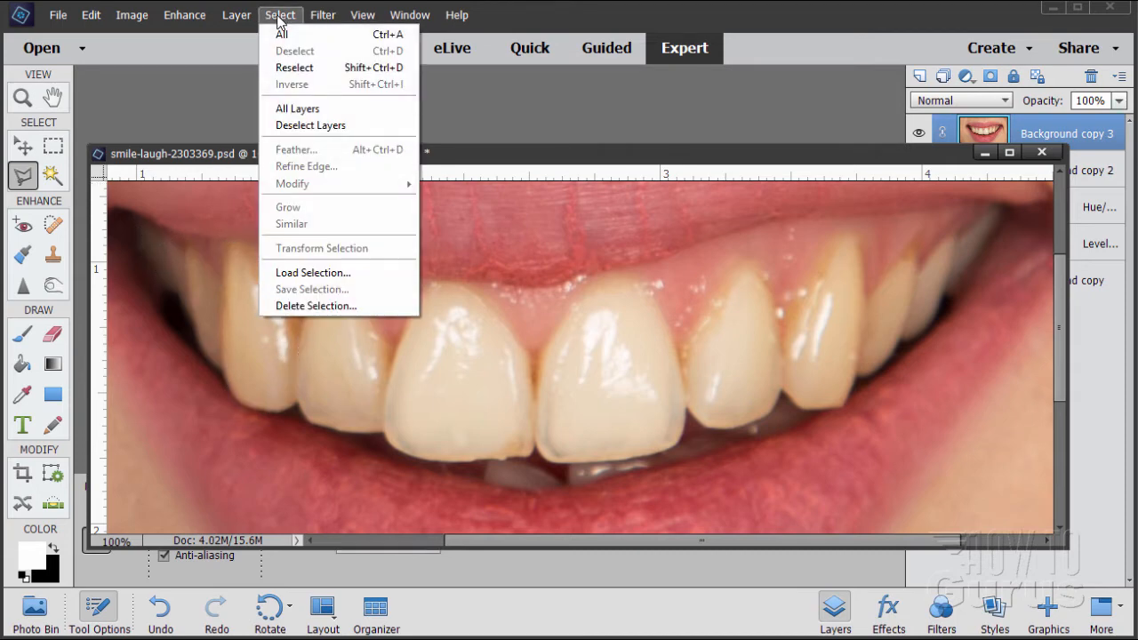
click(313, 272)
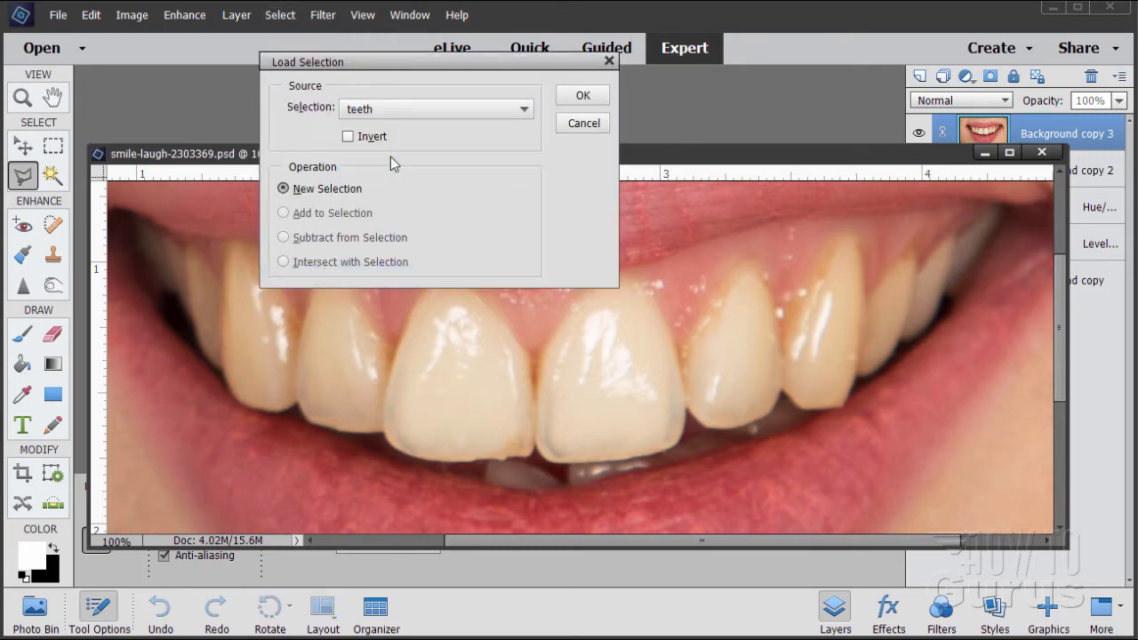
click(582, 96)
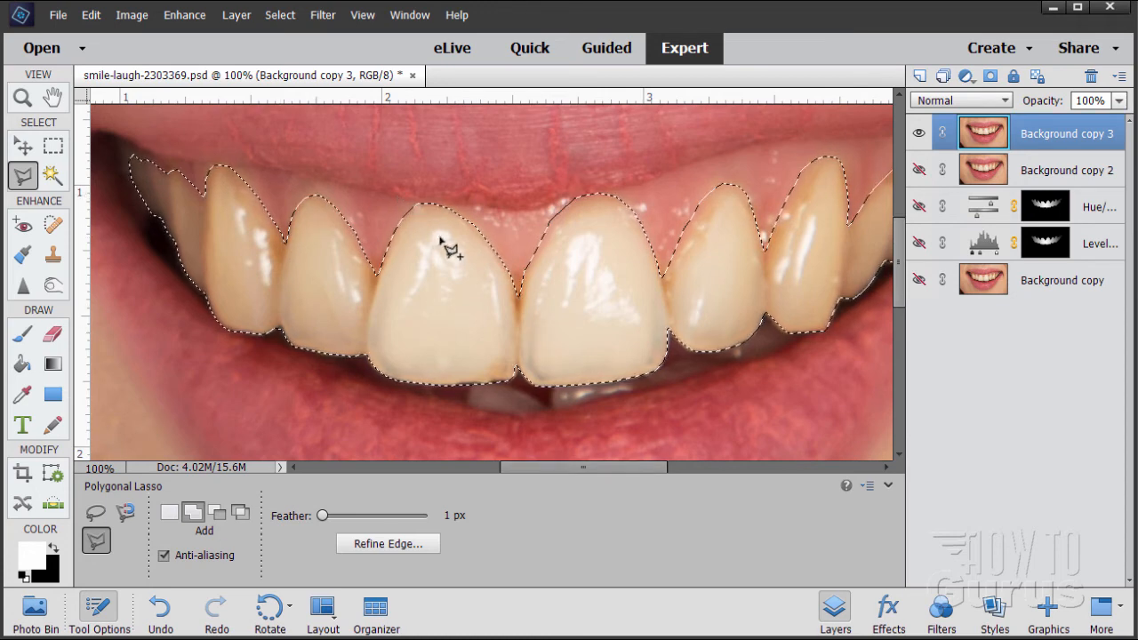
Zoom out to 66.7% to see the whole smile, then choose the Move tool.
click(21, 96)
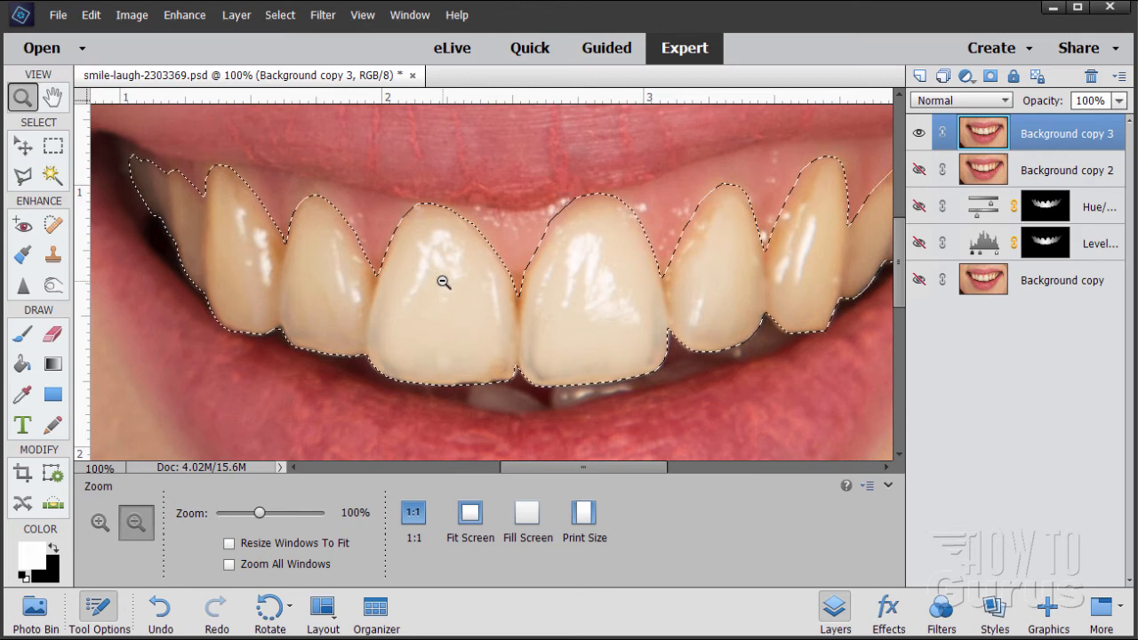
click(135, 522)
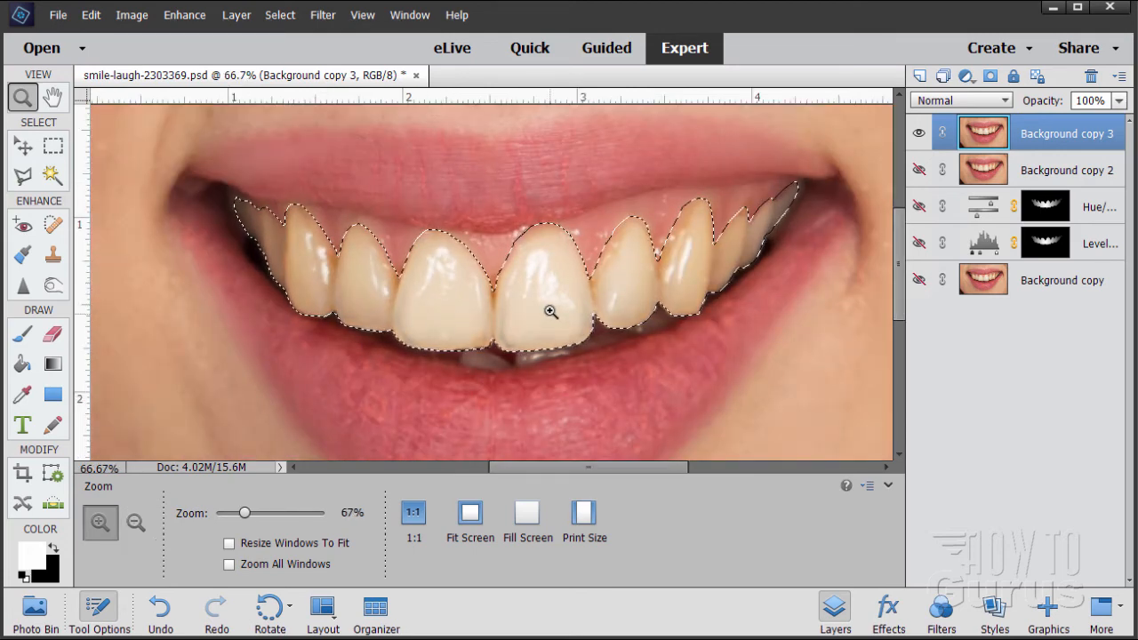
mouse_move(729, 224)
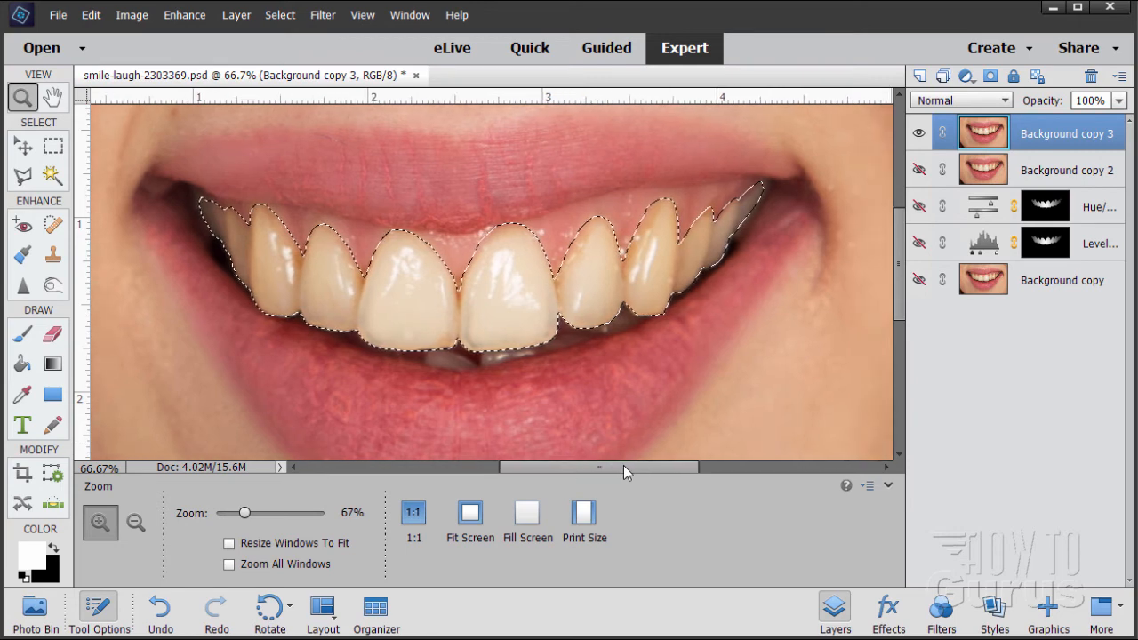
click(21, 144)
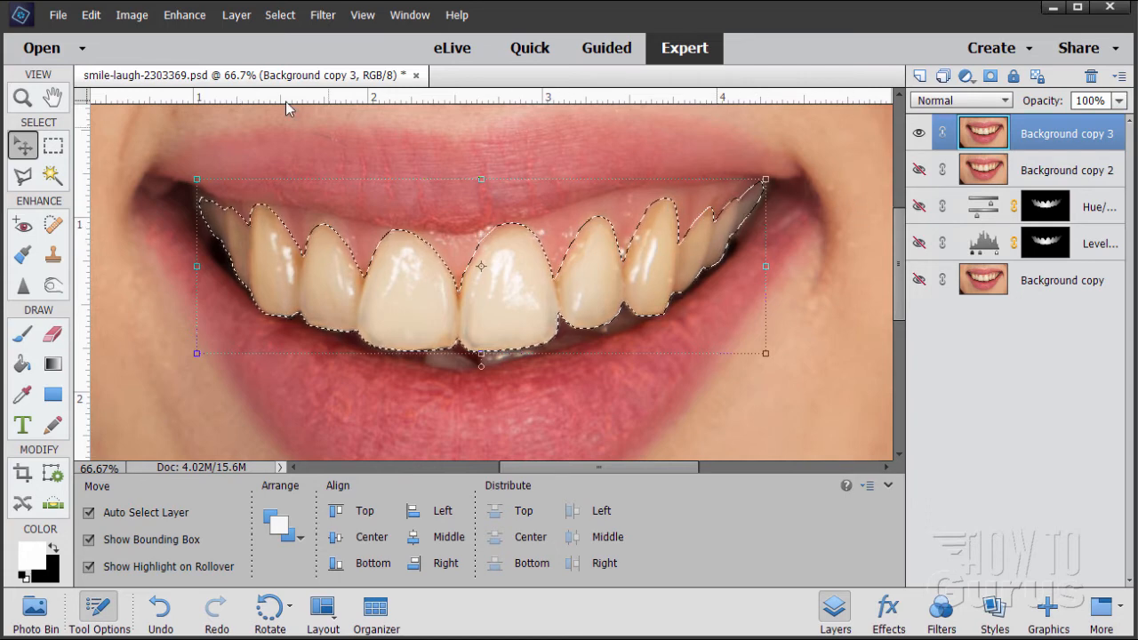
Create a Levels adjustment layer clipped to the layer below, masked to the teeth.
click(237, 14)
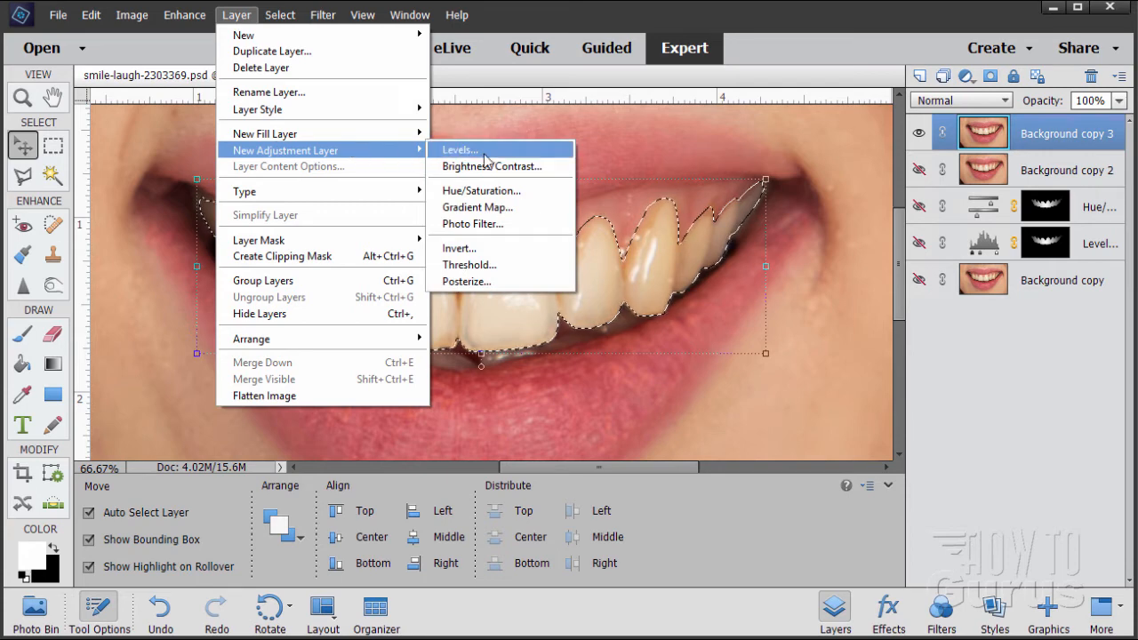
click(459, 149)
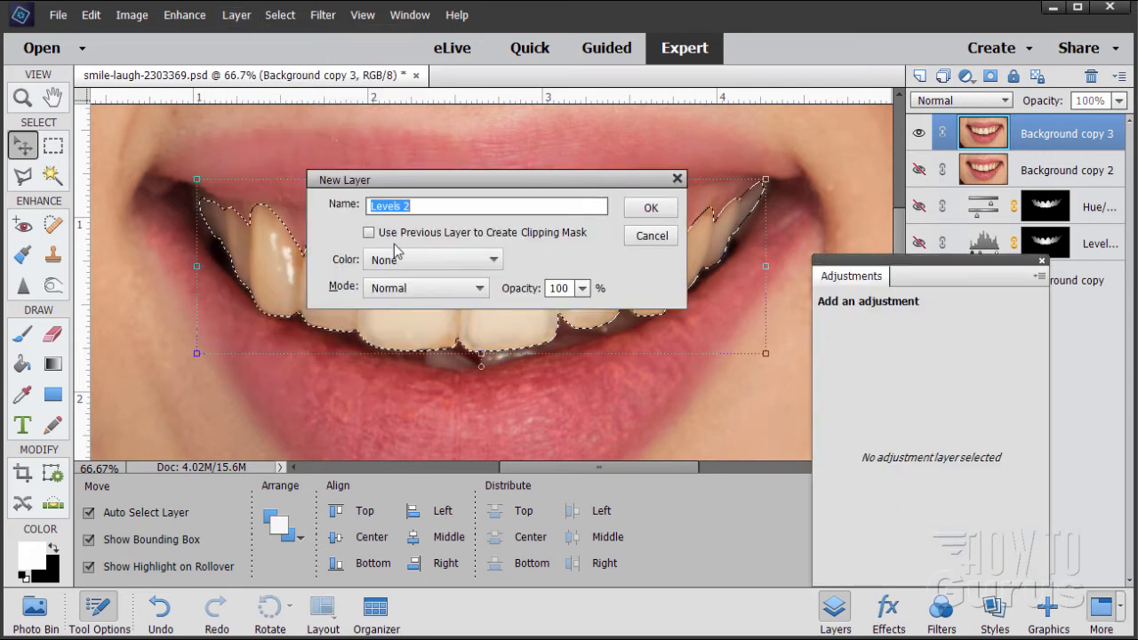
click(370, 231)
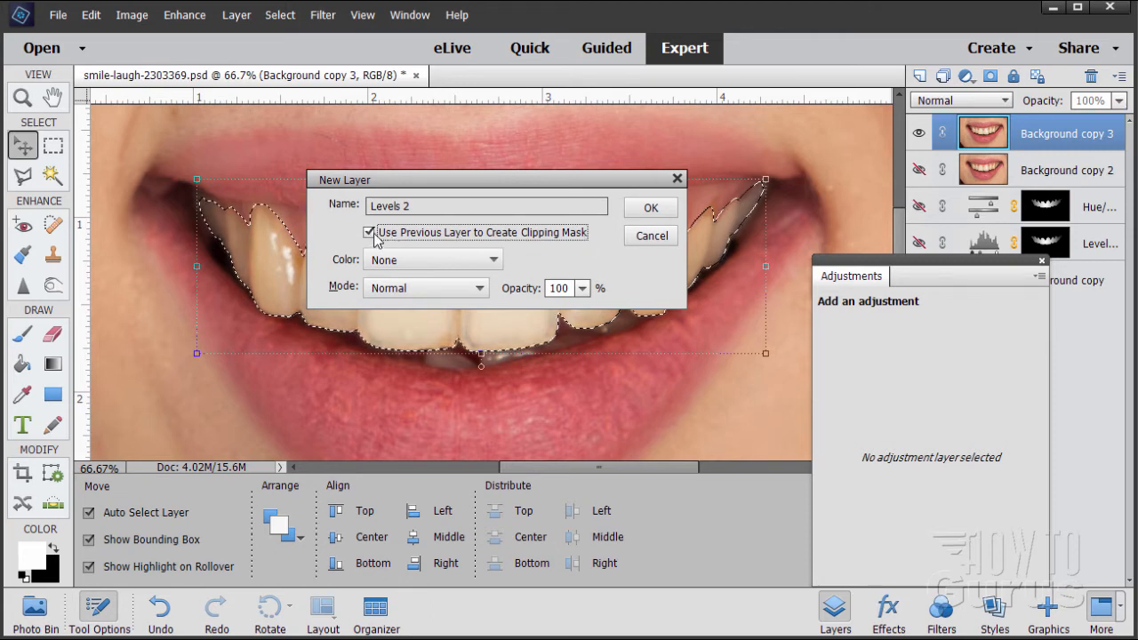
click(651, 206)
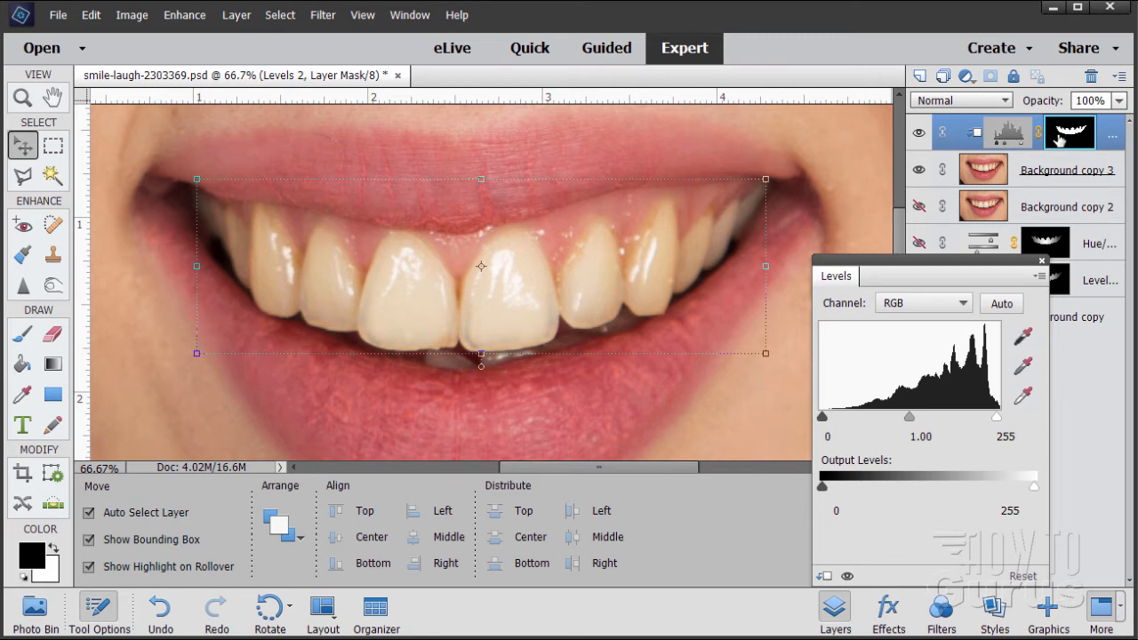
mouse_move(1010, 131)
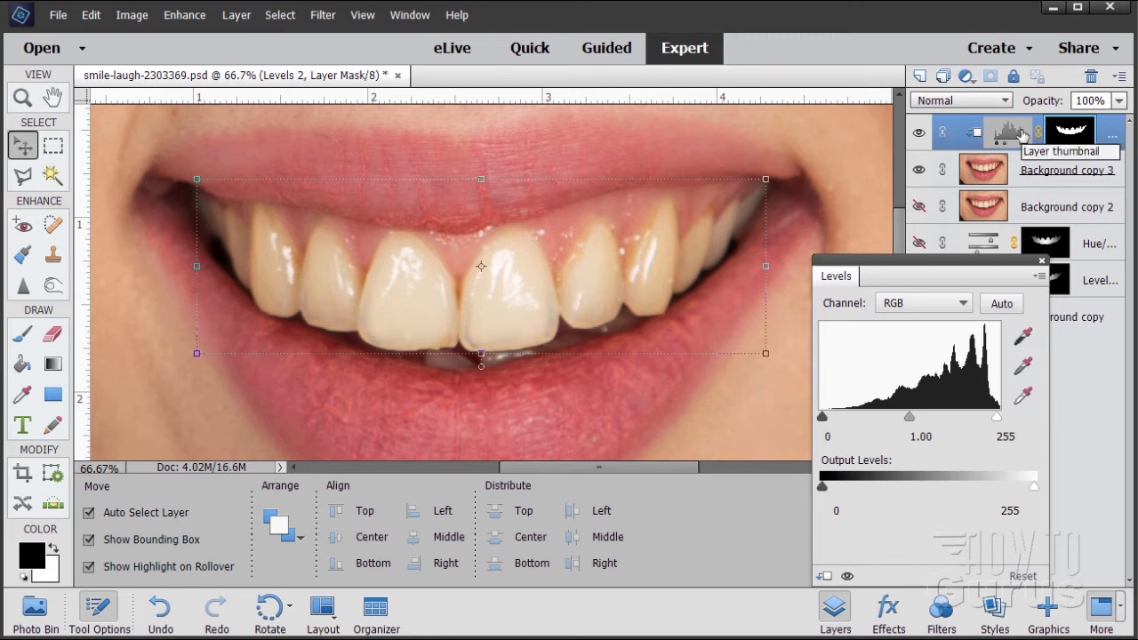
mouse_move(1017, 138)
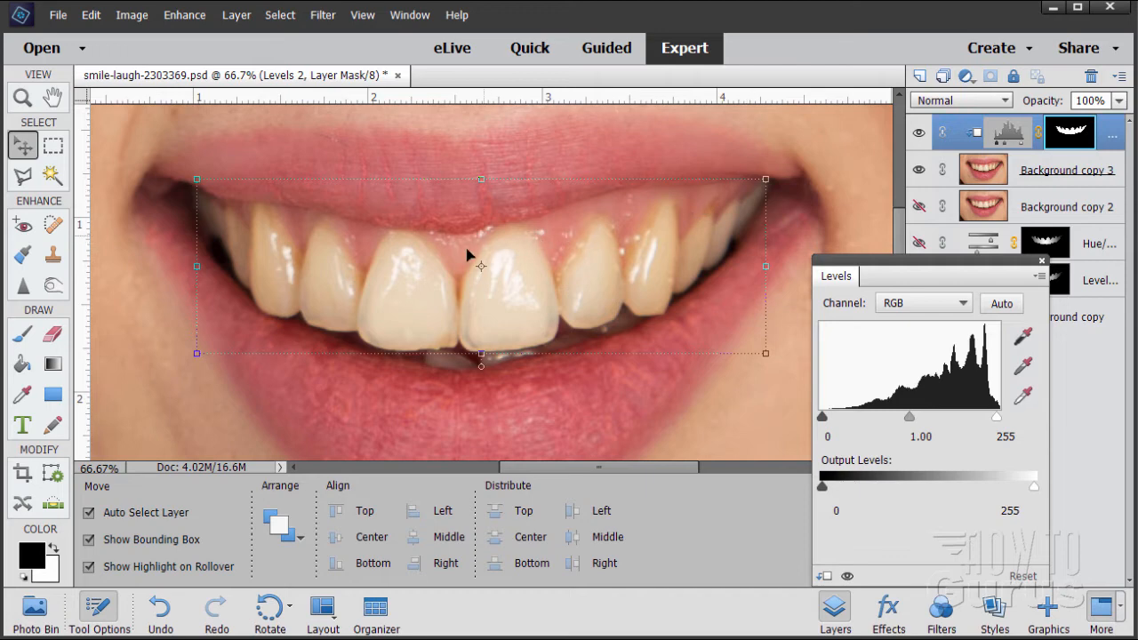
mouse_move(750, 238)
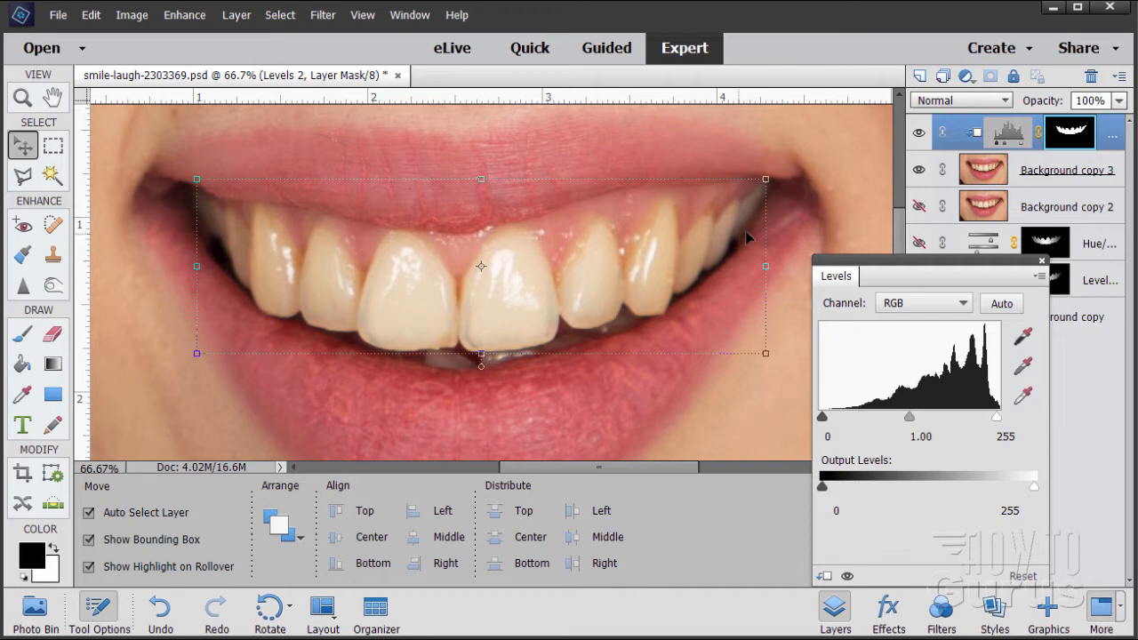
mouse_move(963, 161)
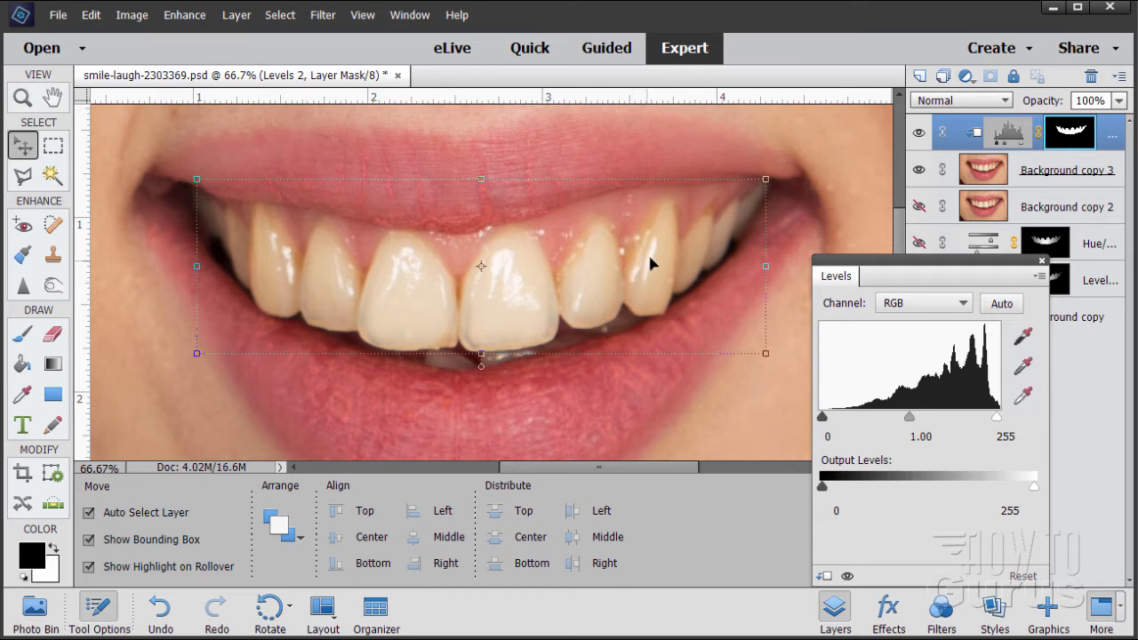
mouse_move(736, 246)
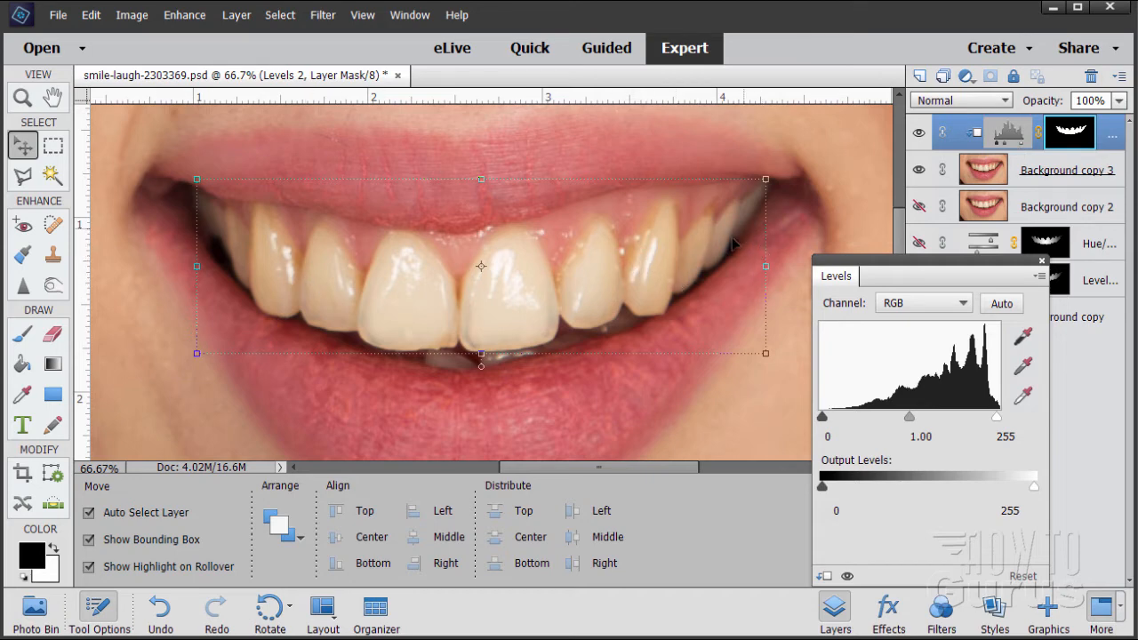
mouse_move(622, 295)
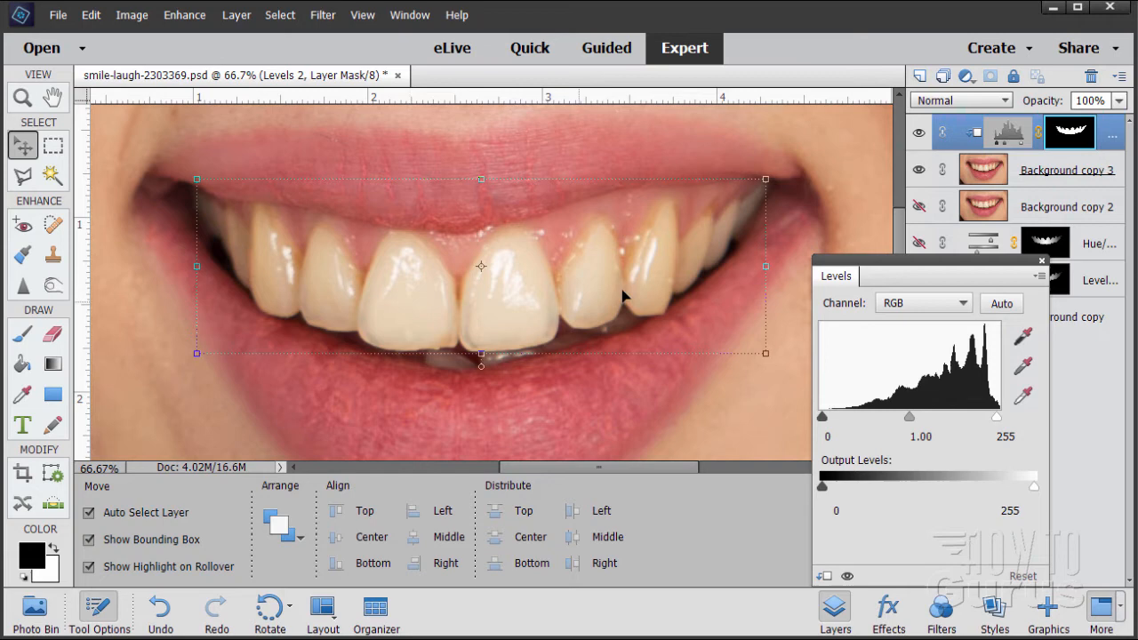
mouse_move(677, 259)
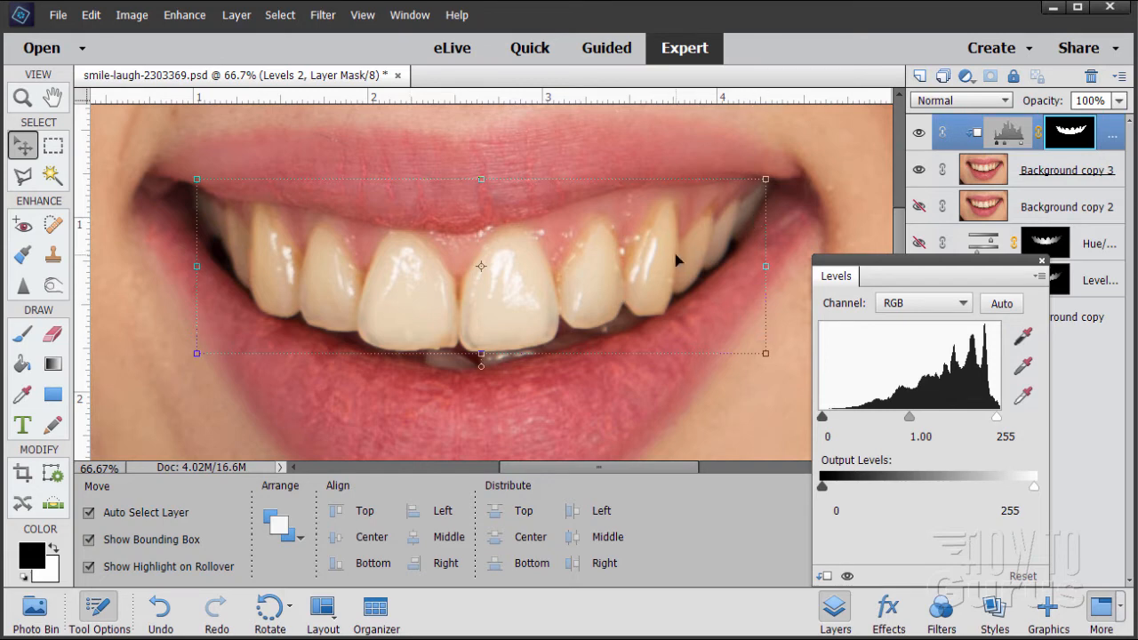
mouse_move(567, 338)
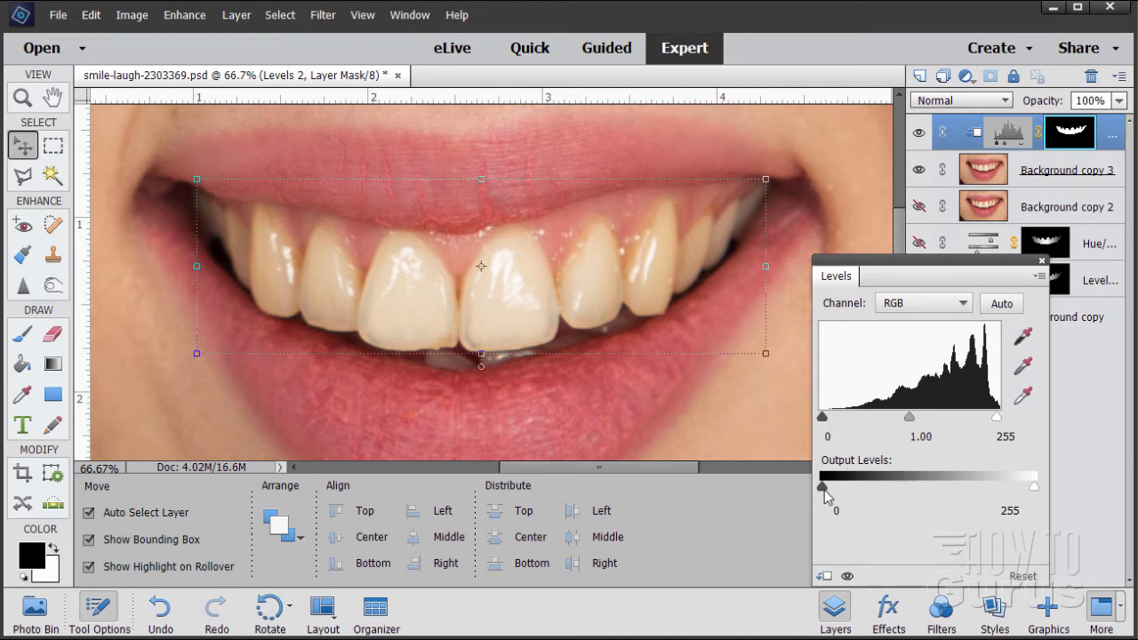
Raise the Output Levels black slider, testing whitening strengths around 106.
drag(821, 487, 846, 487)
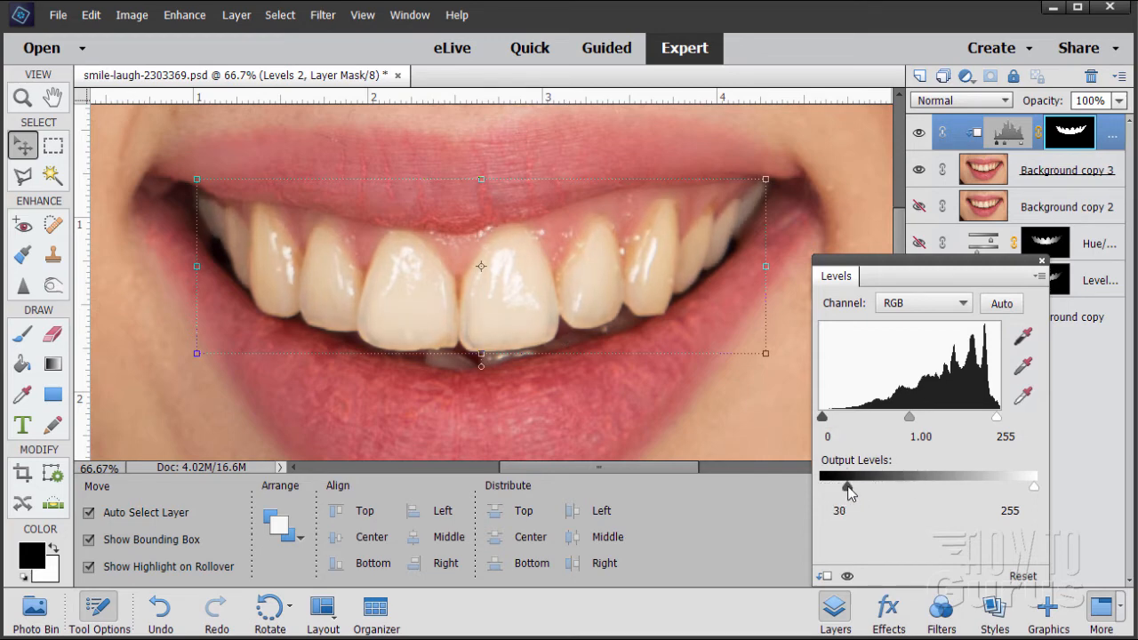
drag(846, 485, 878, 486)
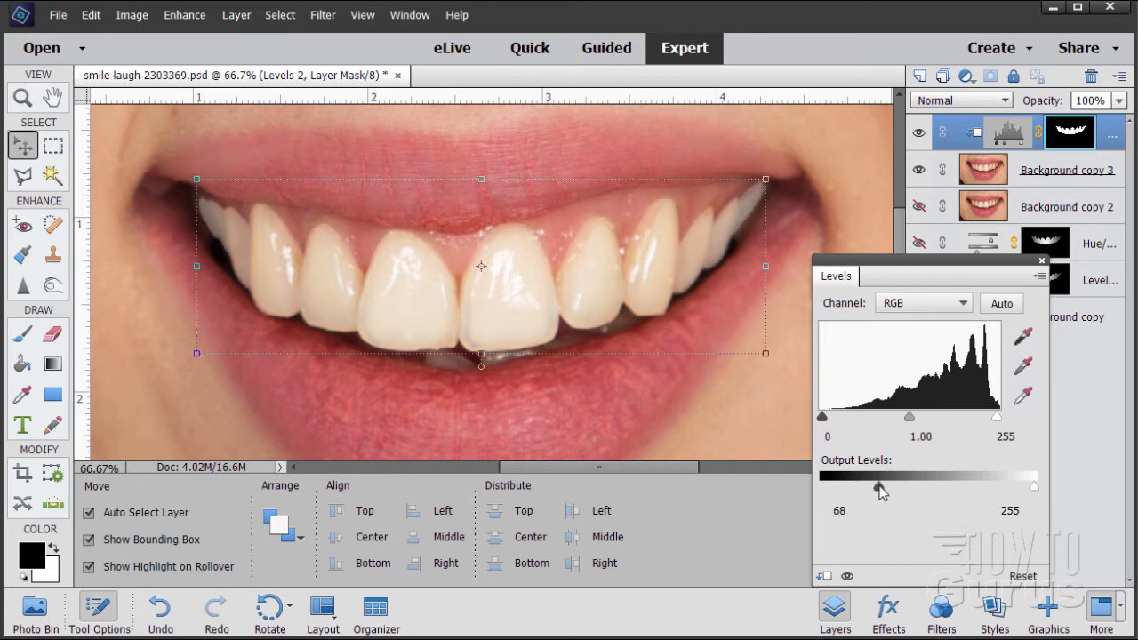
drag(874, 487, 900, 487)
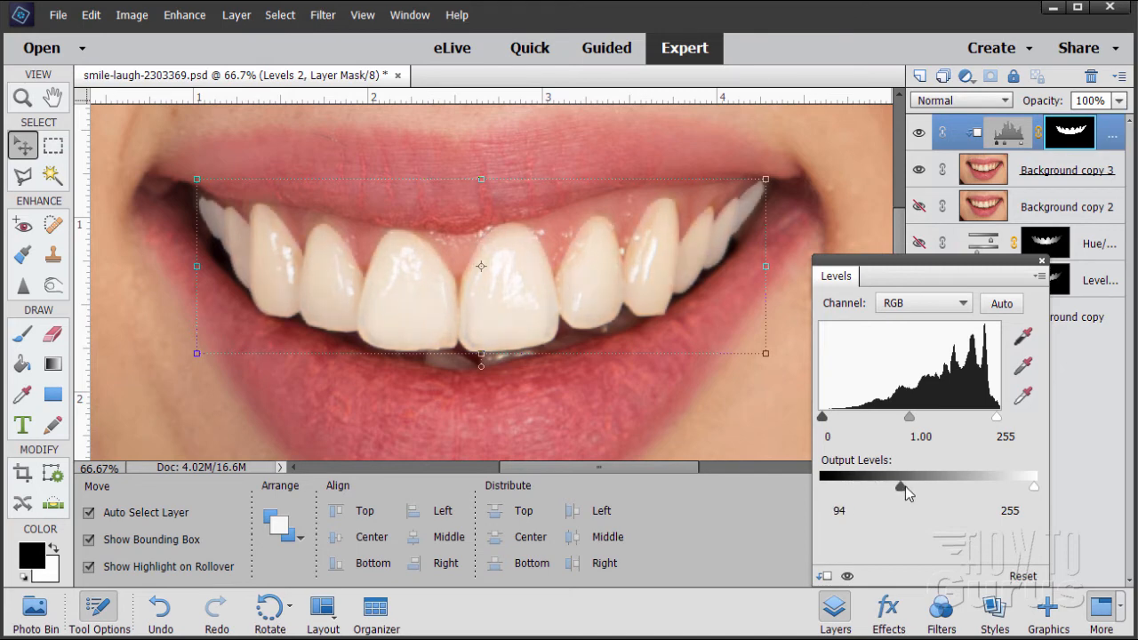
drag(898, 487, 928, 487)
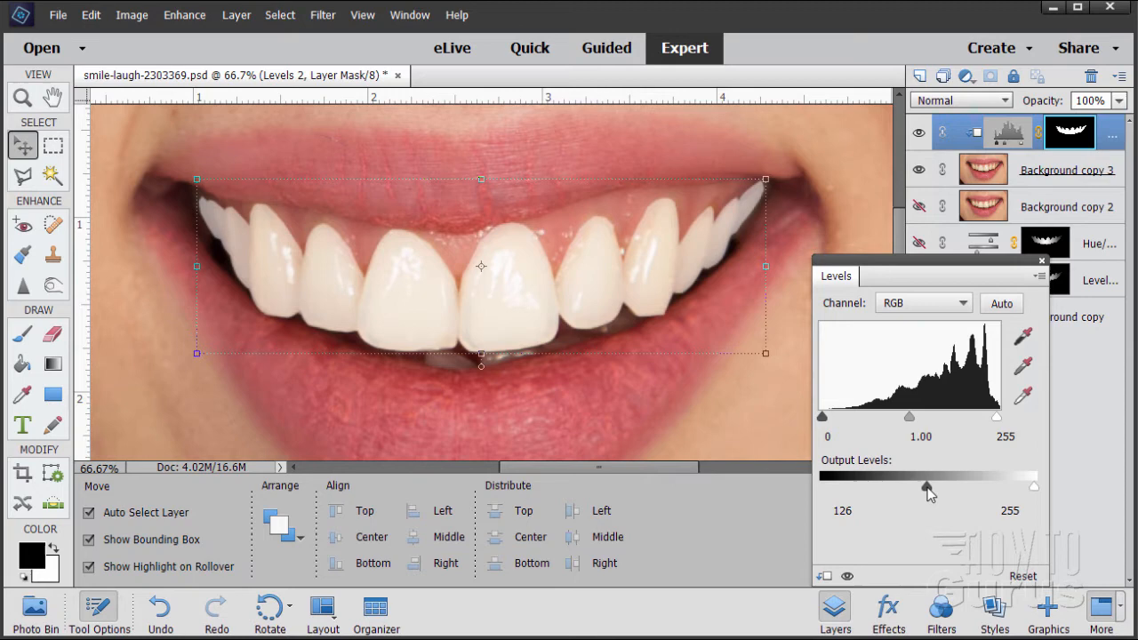
drag(928, 487, 874, 487)
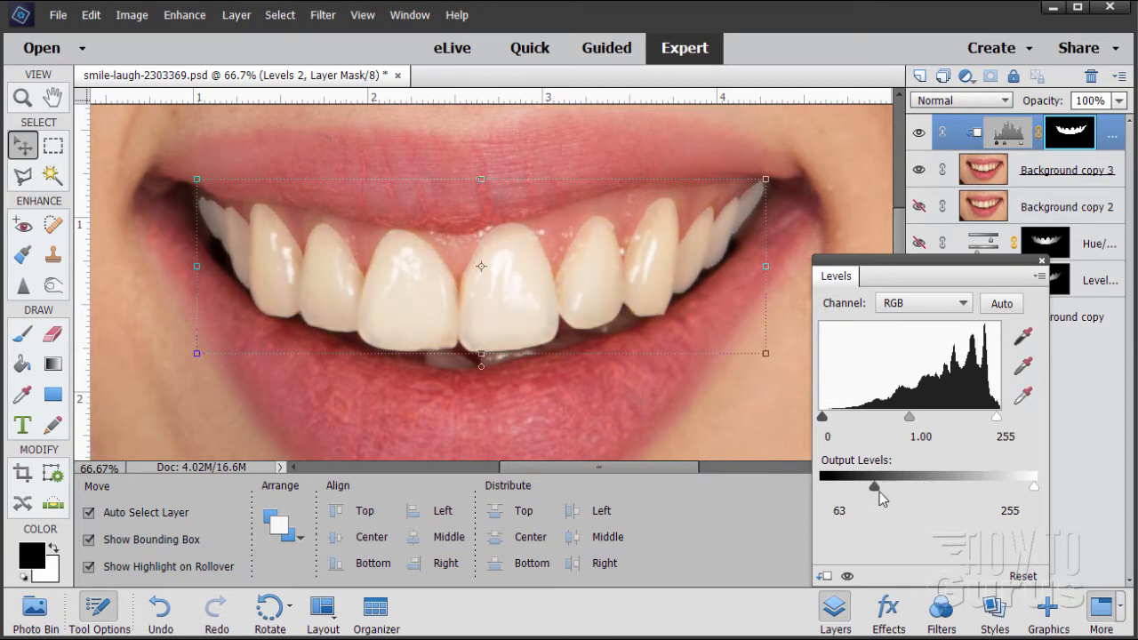
drag(874, 487, 905, 487)
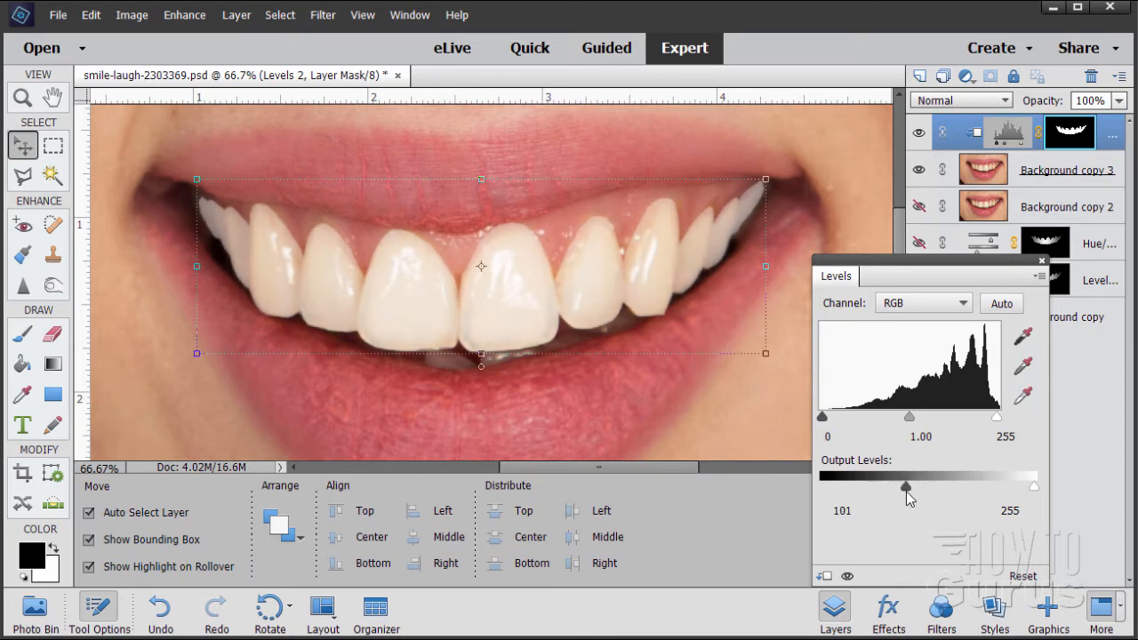
drag(910, 487, 896, 487)
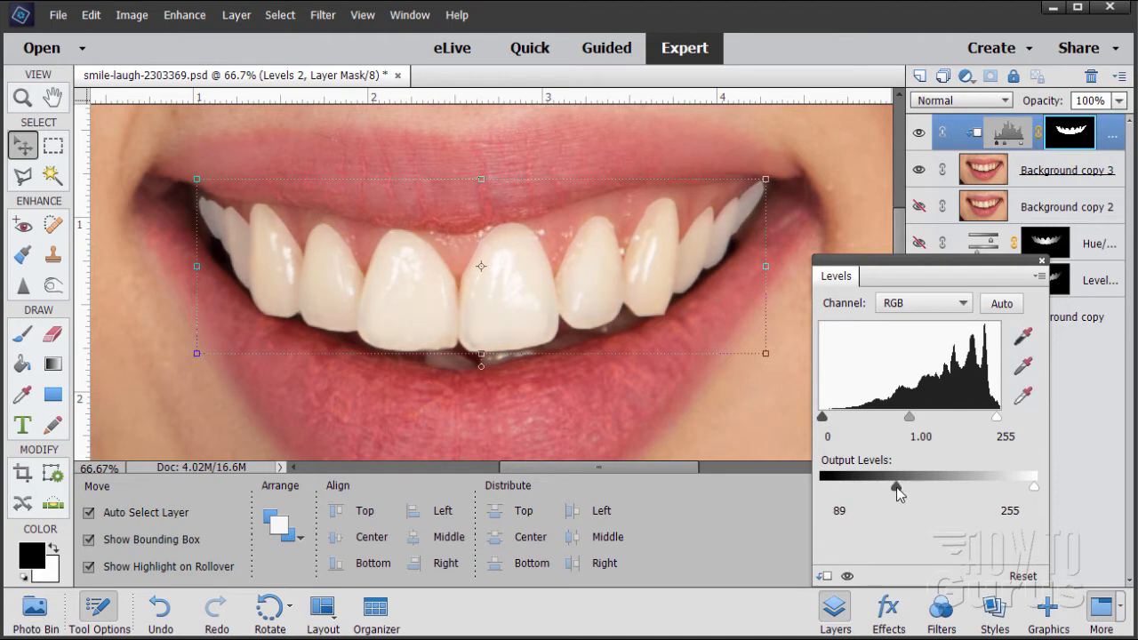
drag(896, 487, 910, 487)
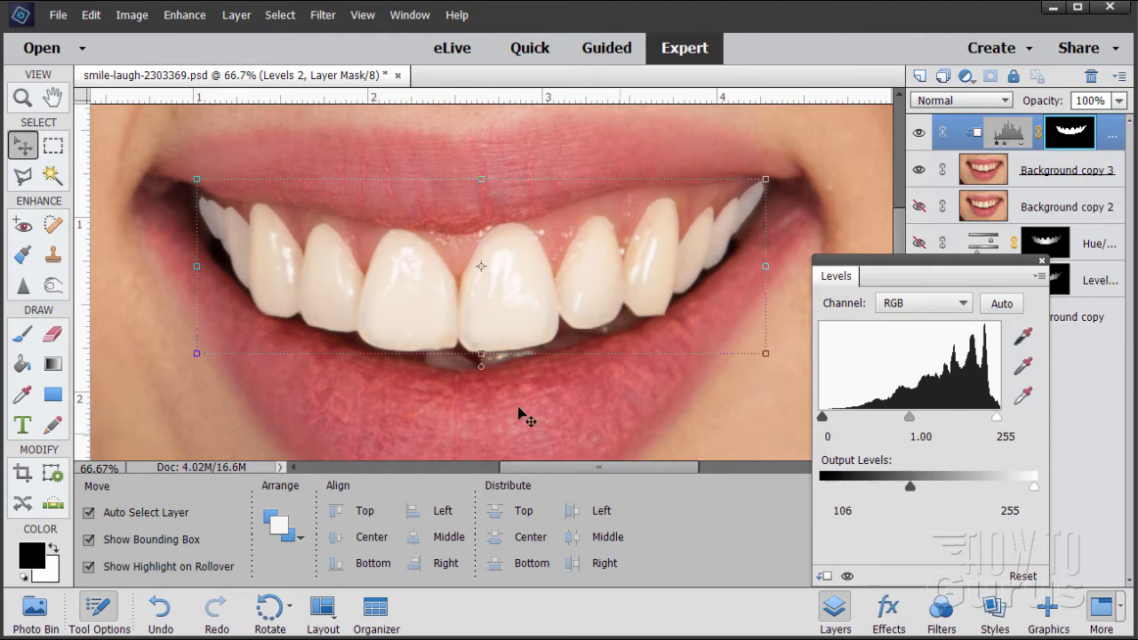
mouse_move(558, 320)
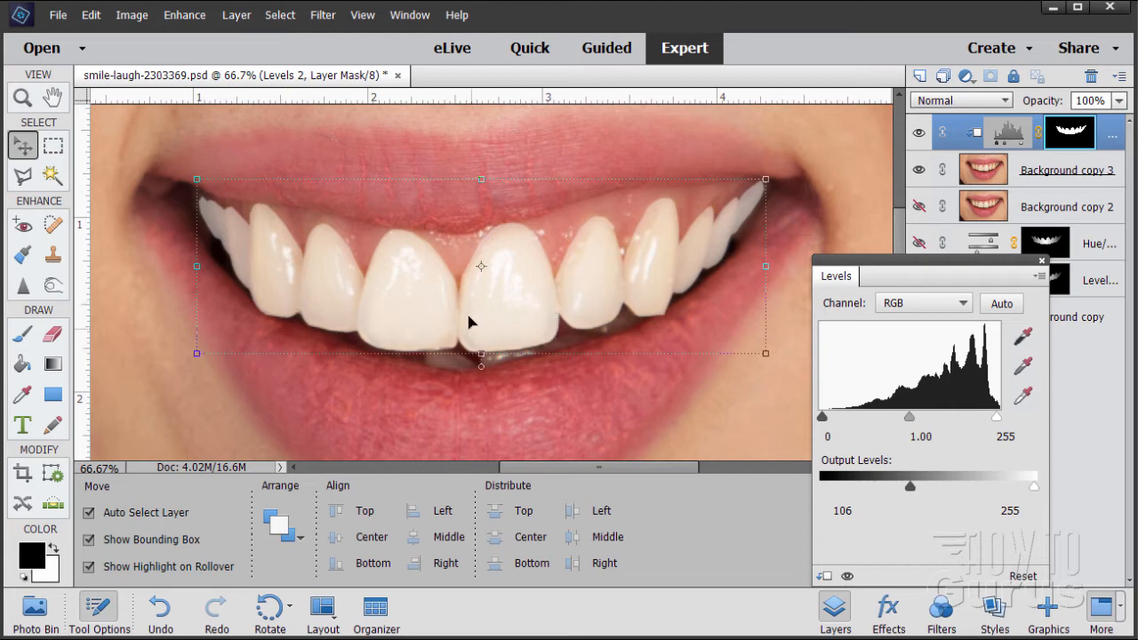
mouse_move(524, 288)
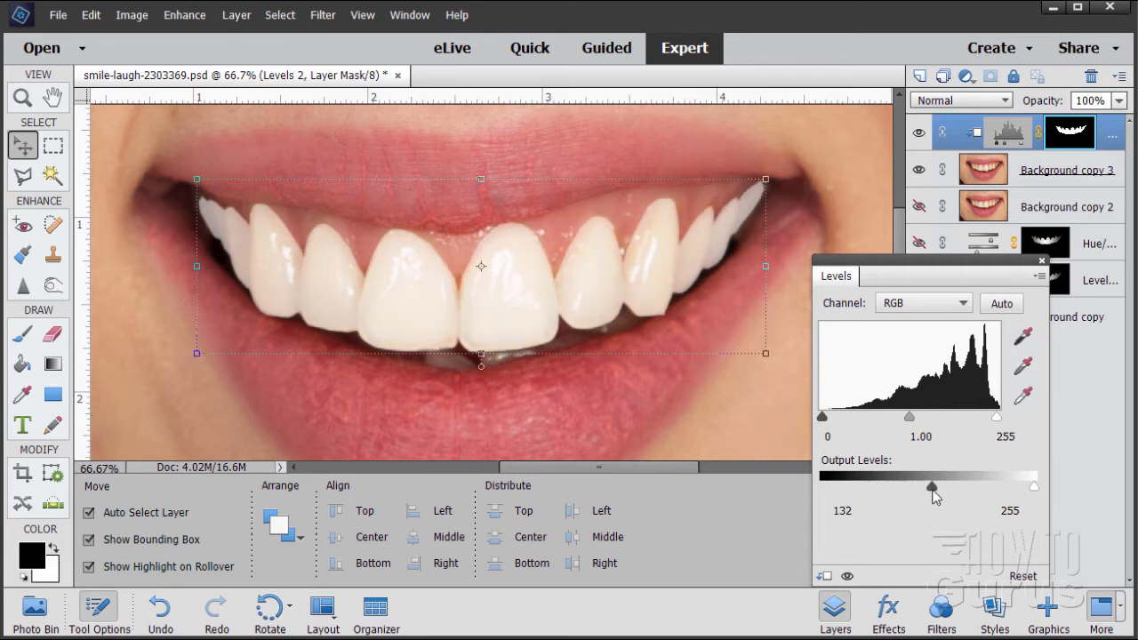
drag(931, 487, 915, 487)
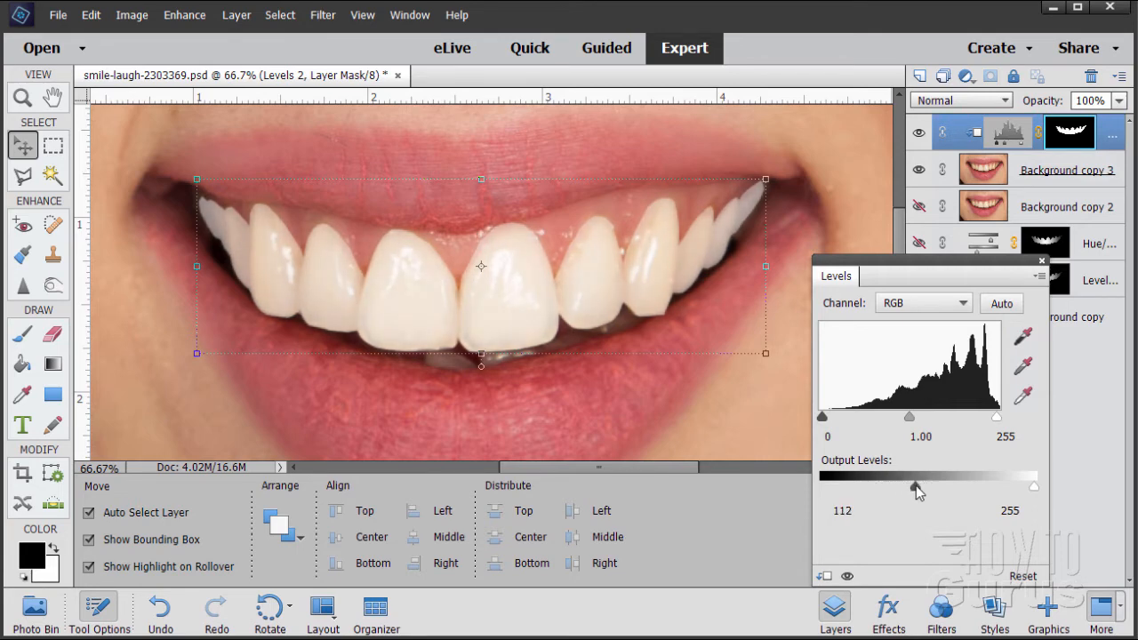
drag(913, 487, 917, 487)
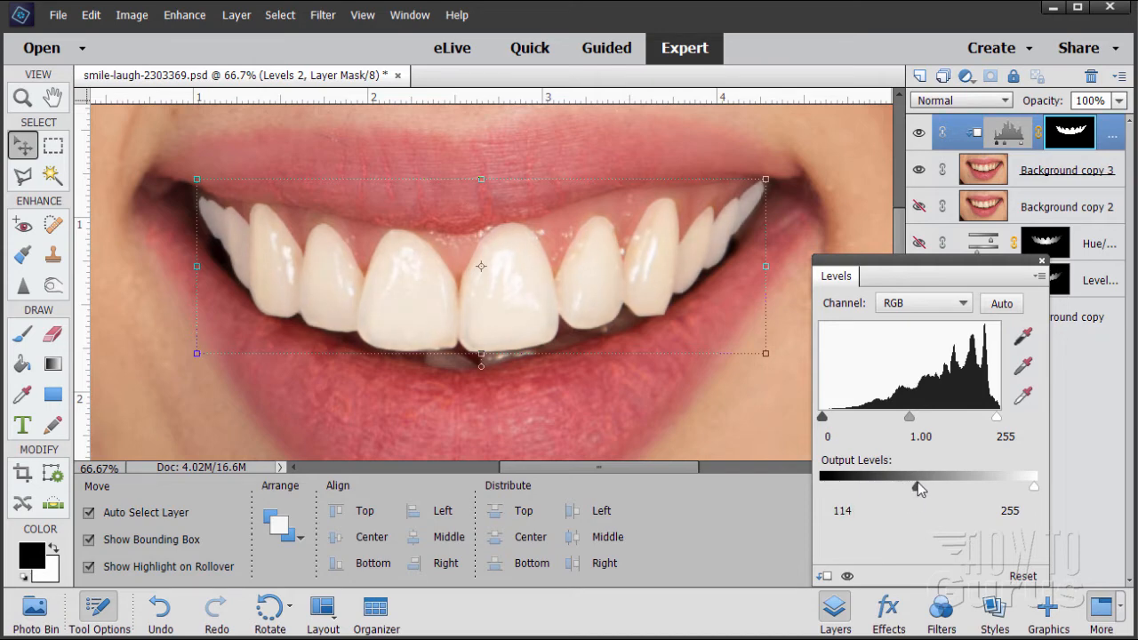
drag(921, 487, 916, 487)
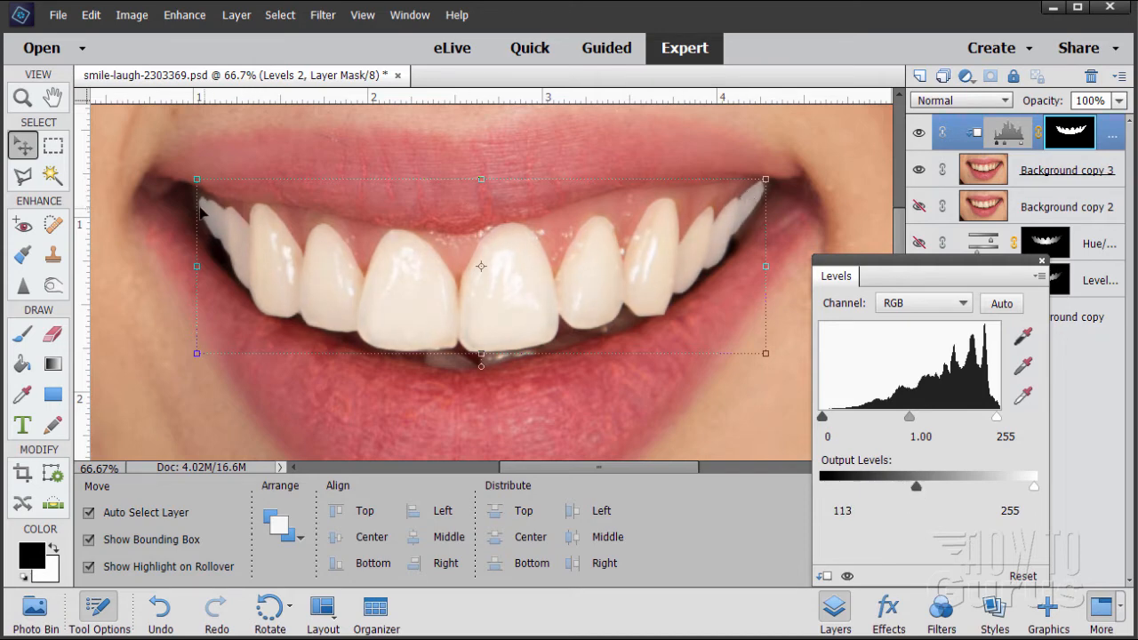
mouse_move(242, 221)
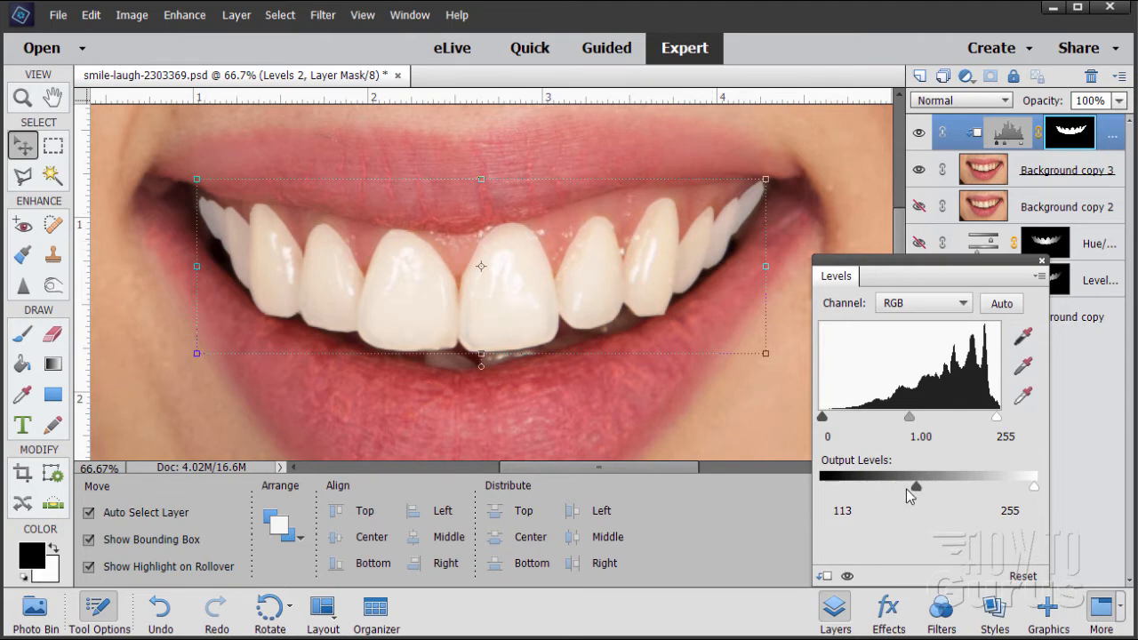
Fine-tune the output black level and settle it at 101.
drag(915, 487, 904, 487)
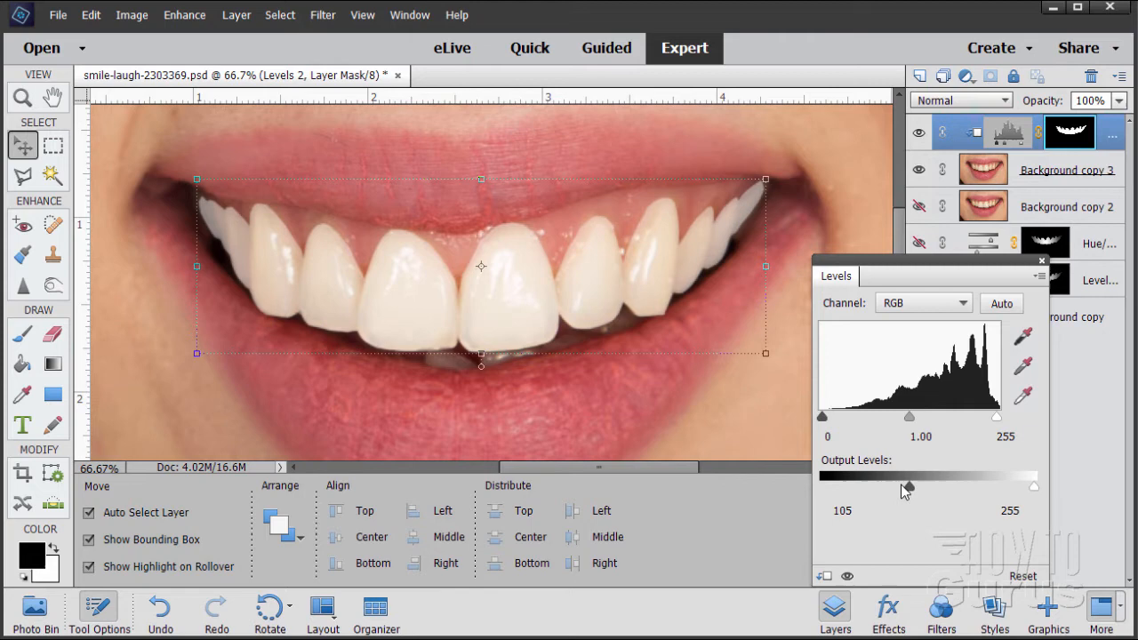
drag(905, 483, 958, 484)
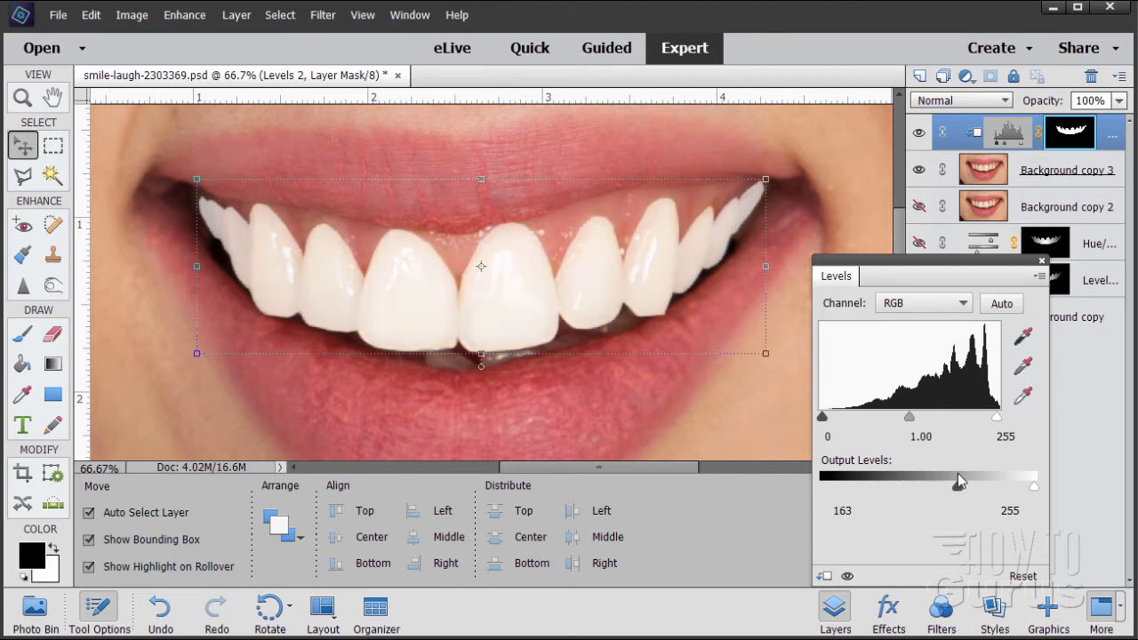
drag(958, 483, 896, 483)
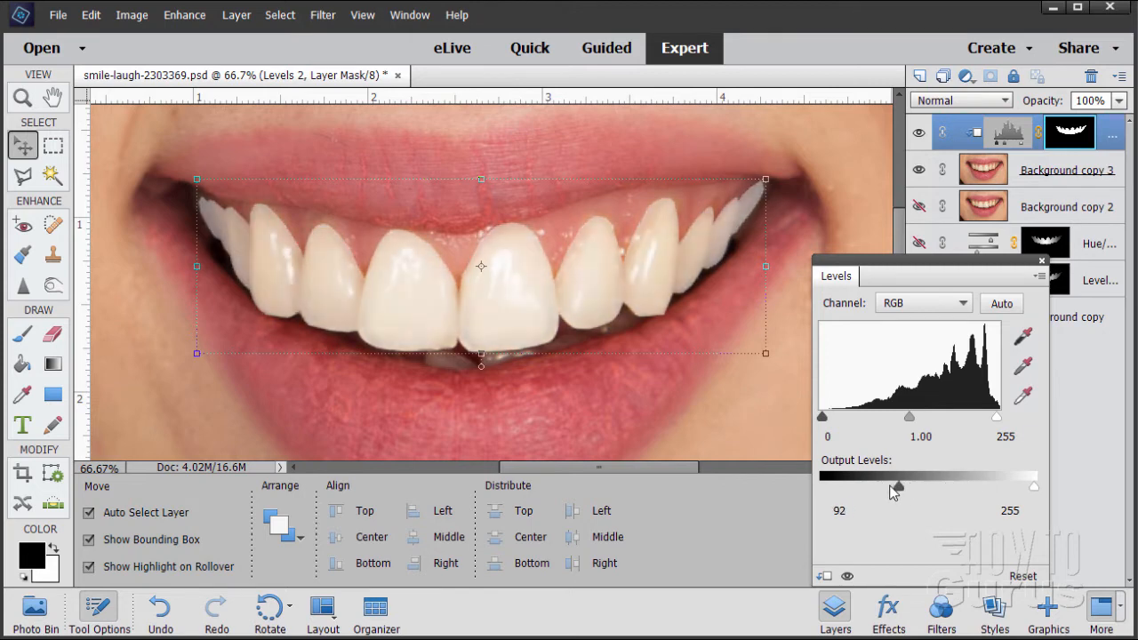
drag(896, 487, 867, 487)
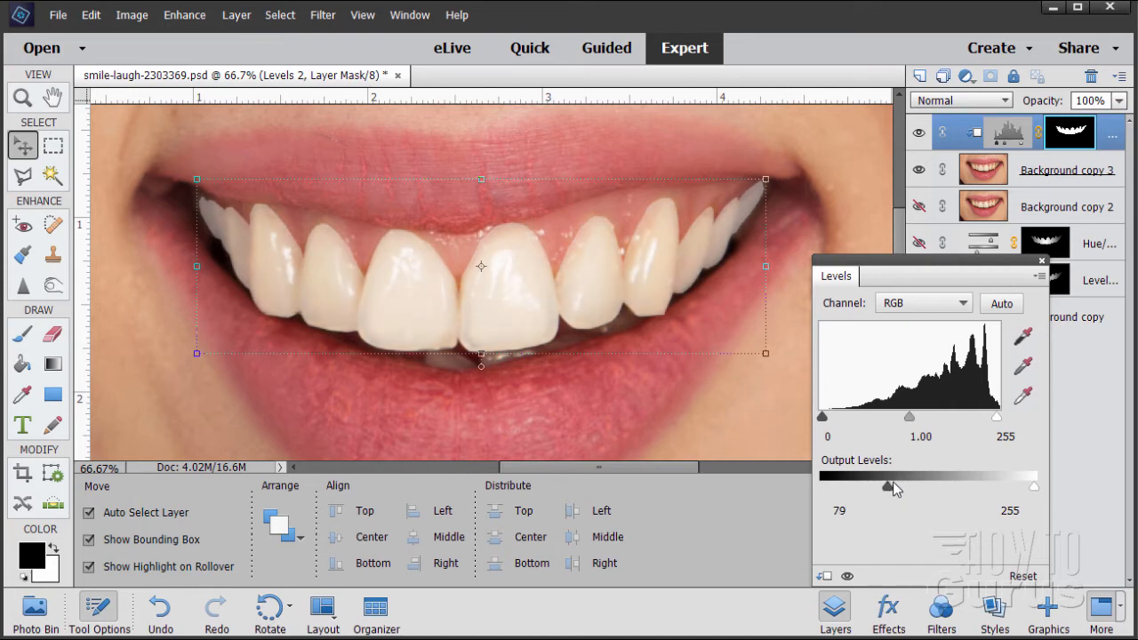
drag(867, 487, 921, 487)
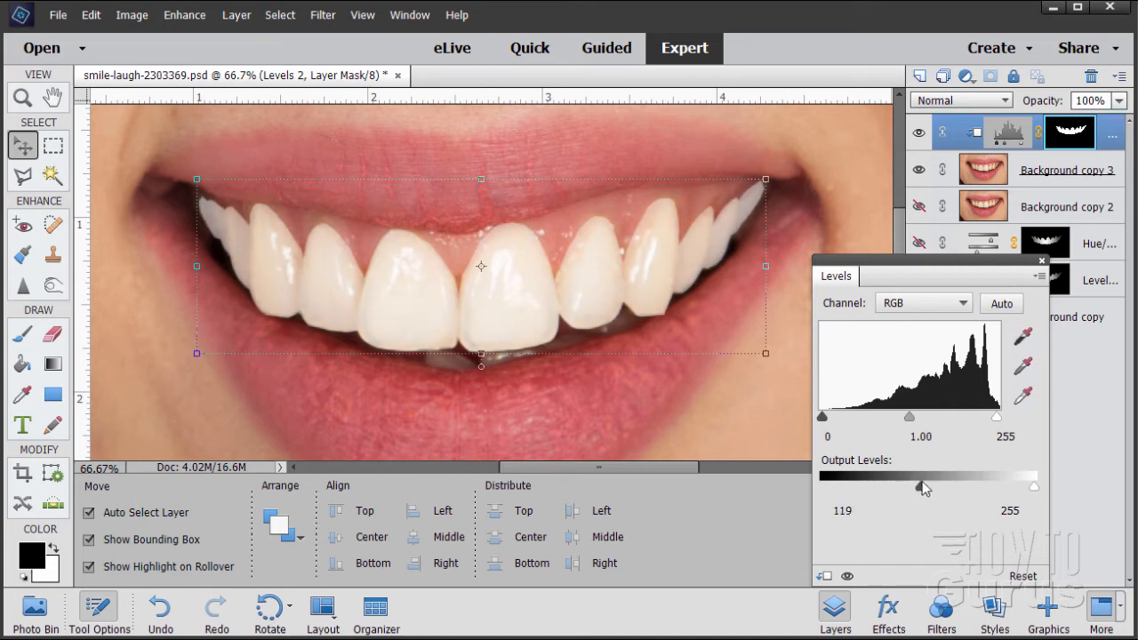
drag(924, 486, 918, 486)
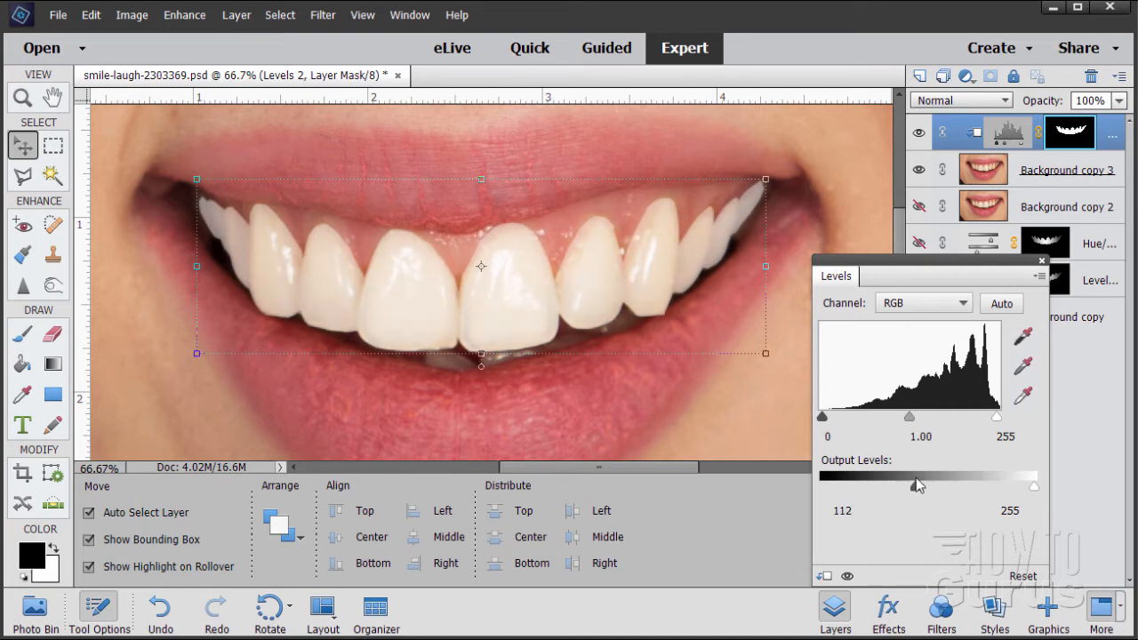
drag(920, 485, 910, 485)
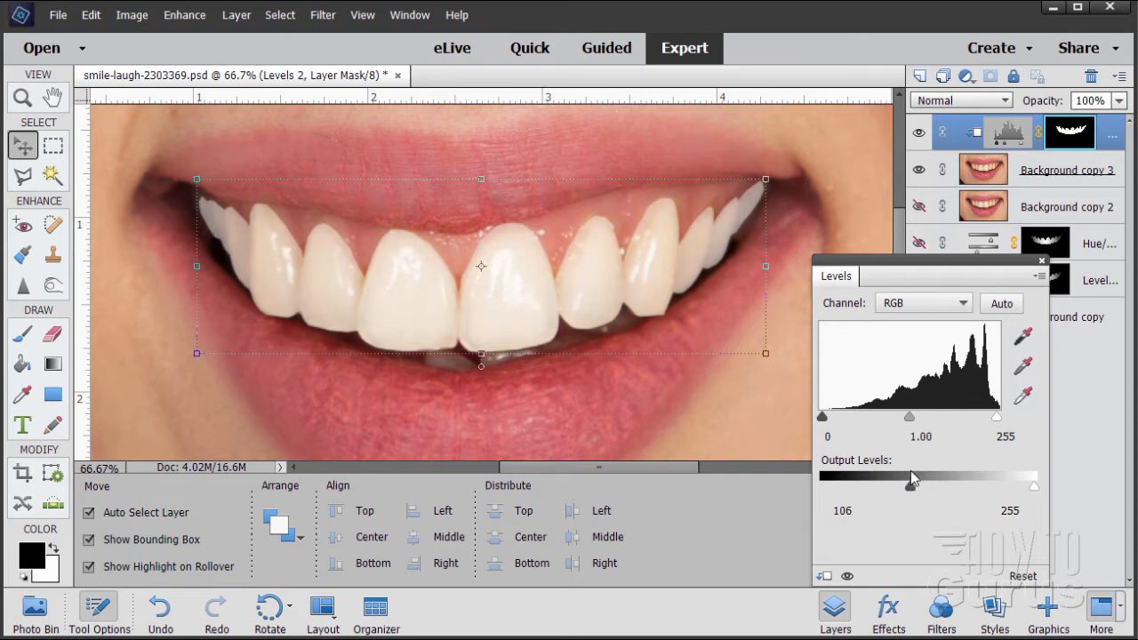
drag(910, 485, 901, 485)
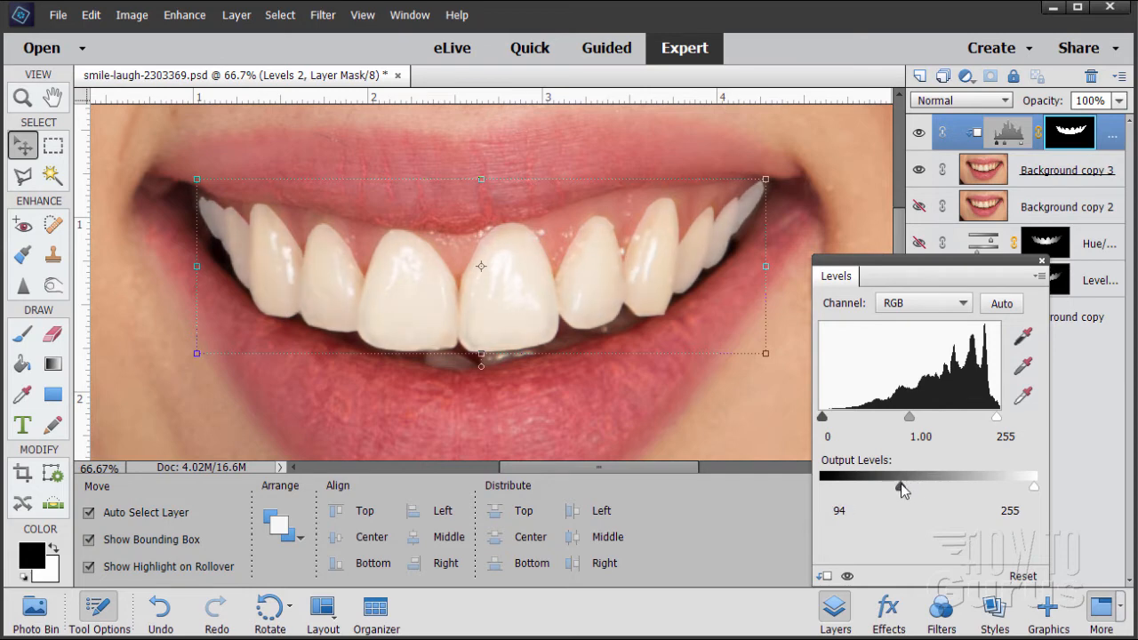
drag(901, 487, 907, 487)
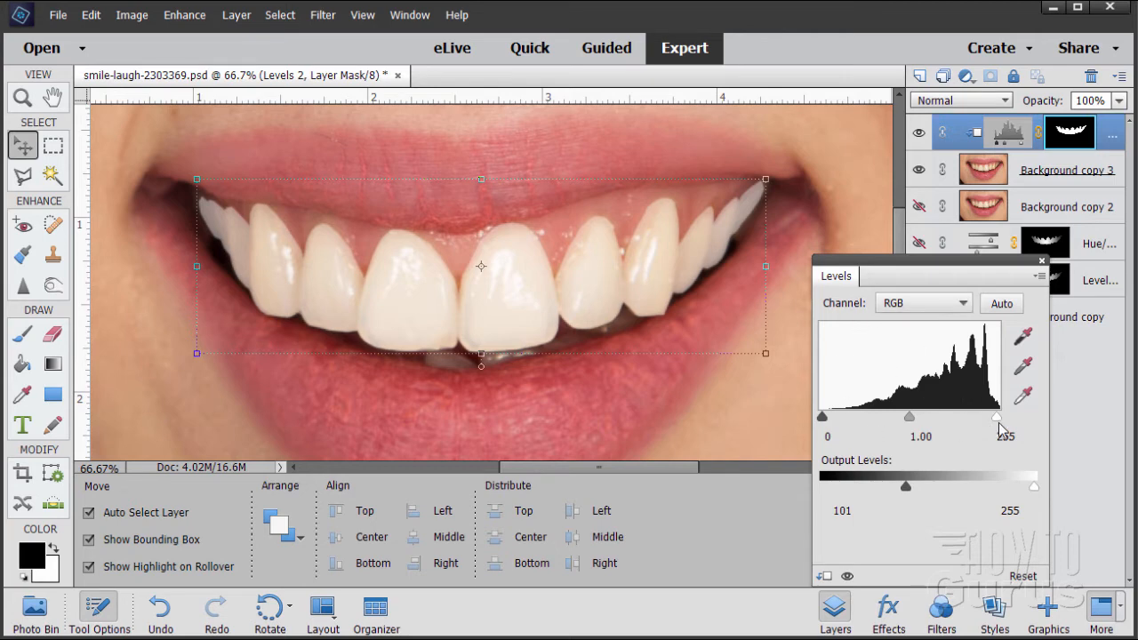
Lower the white Input Levels slider, testing values, and settle at 244.
drag(995, 416, 995, 418)
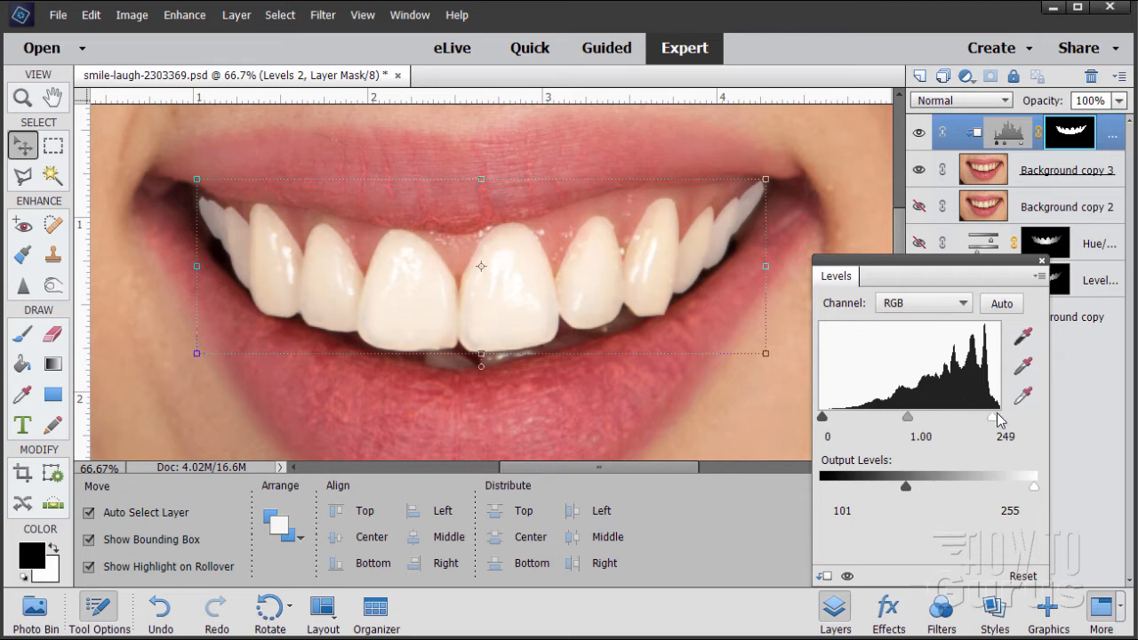
drag(1017, 416, 991, 416)
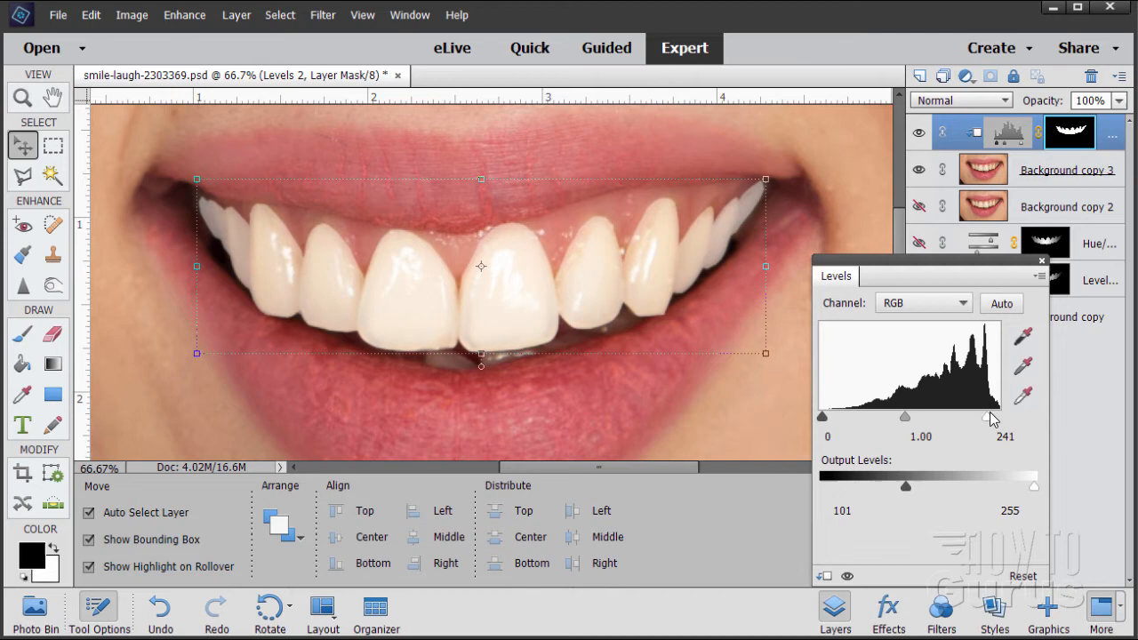
drag(995, 416, 999, 416)
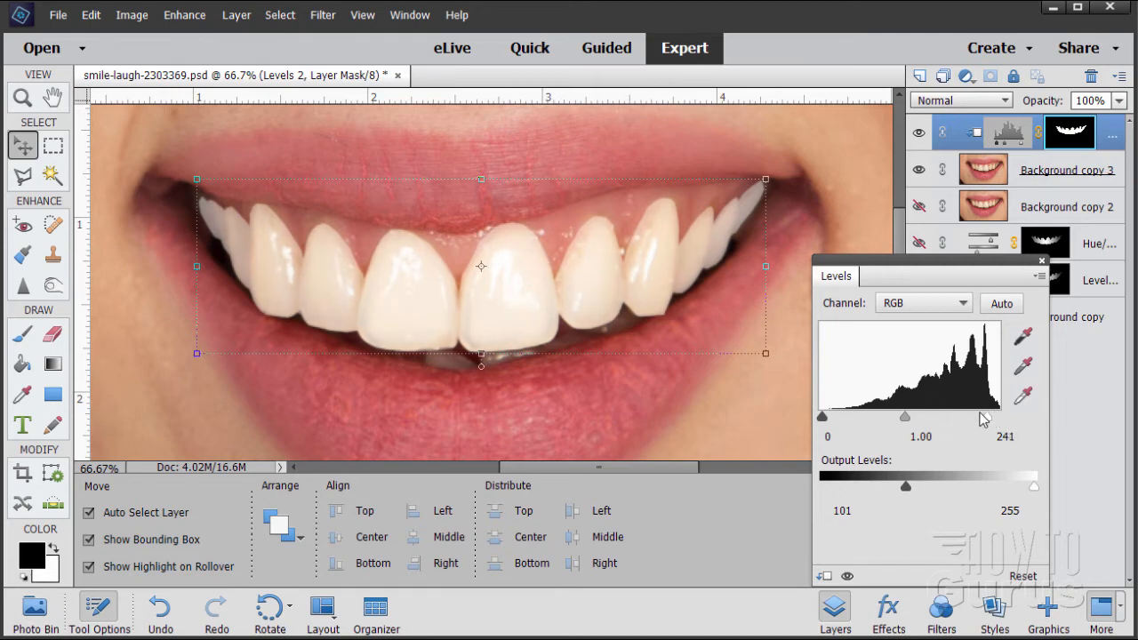
drag(985, 416, 993, 416)
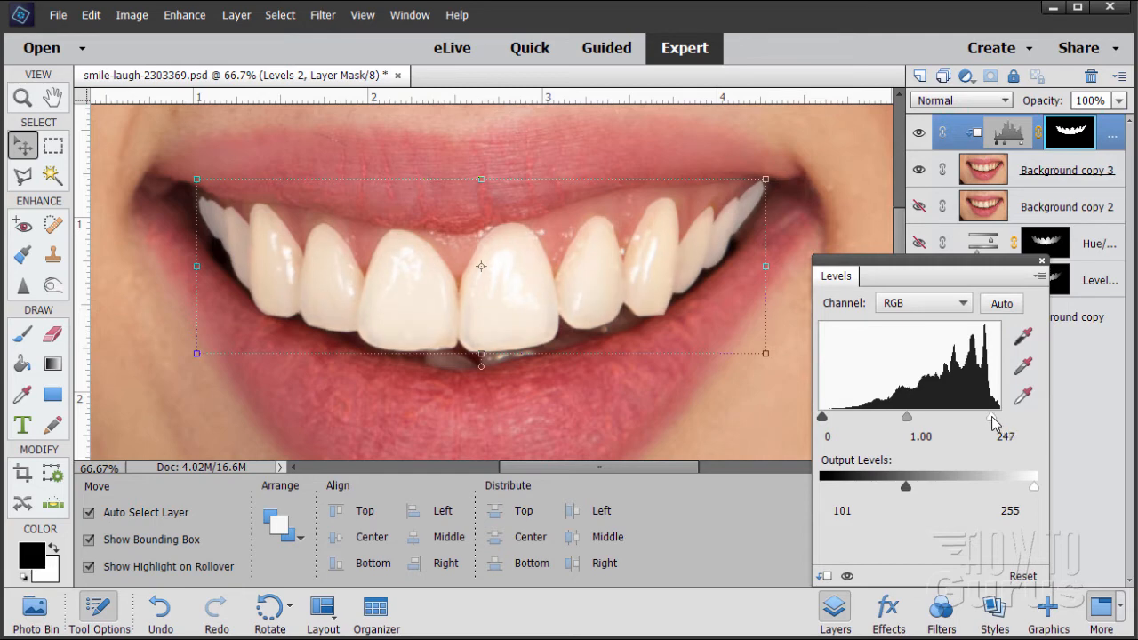
drag(993, 416, 953, 416)
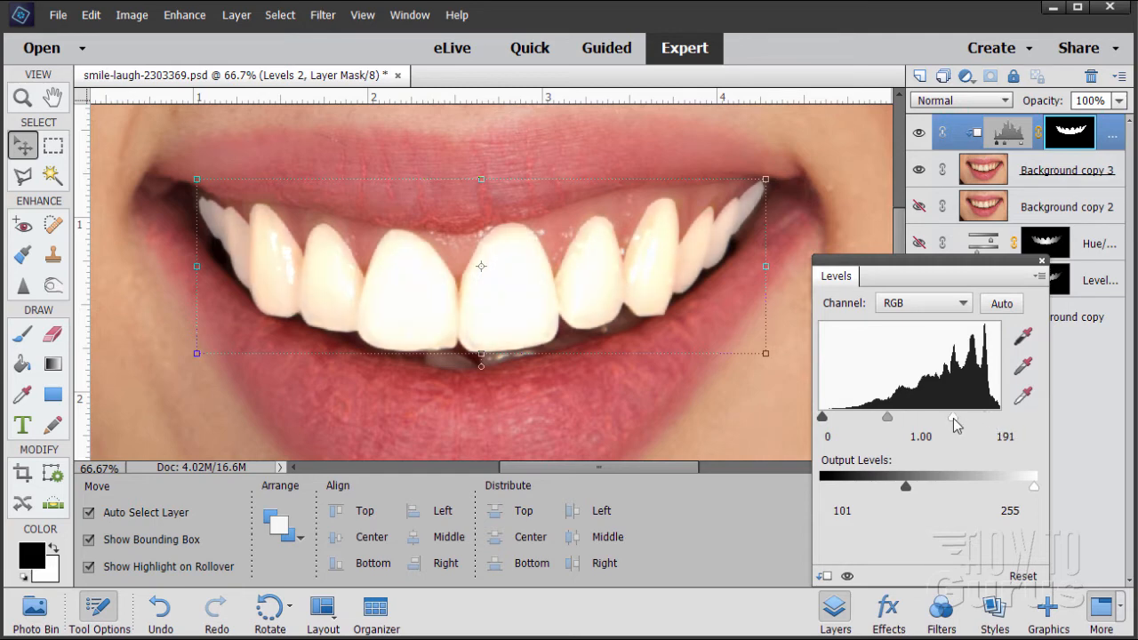
drag(956, 416, 1002, 416)
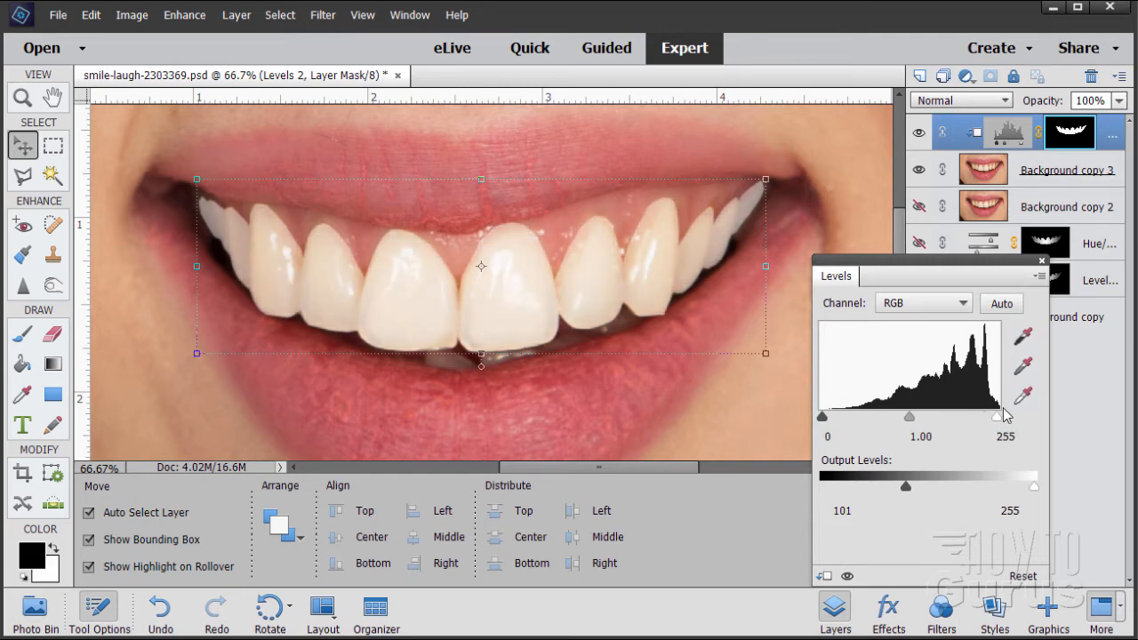
drag(1006, 416, 997, 416)
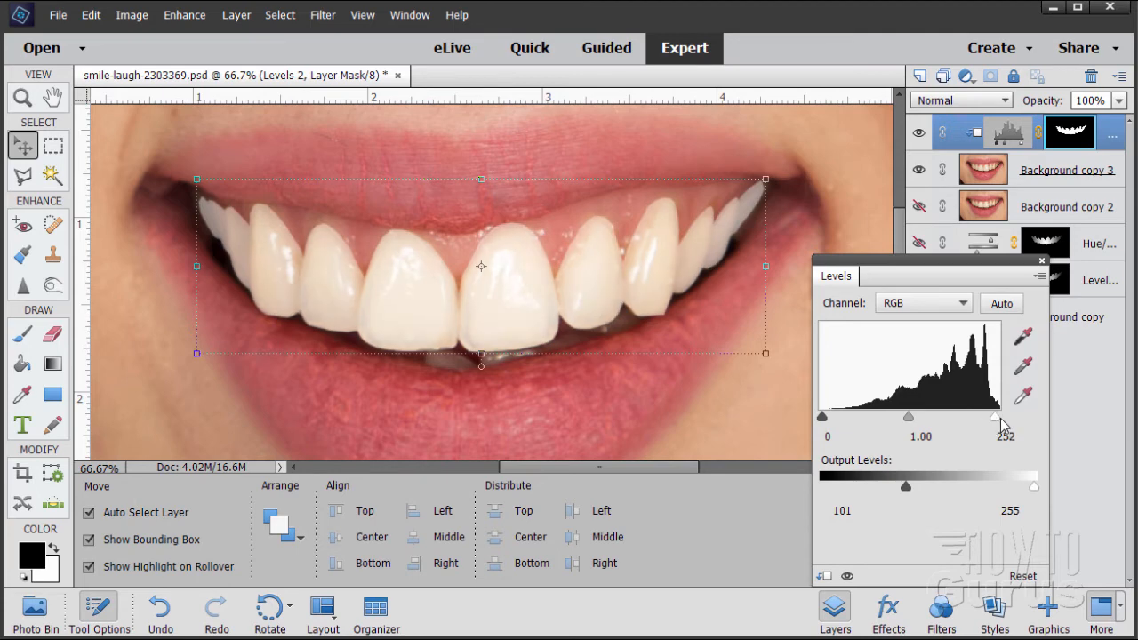
drag(1005, 416, 994, 416)
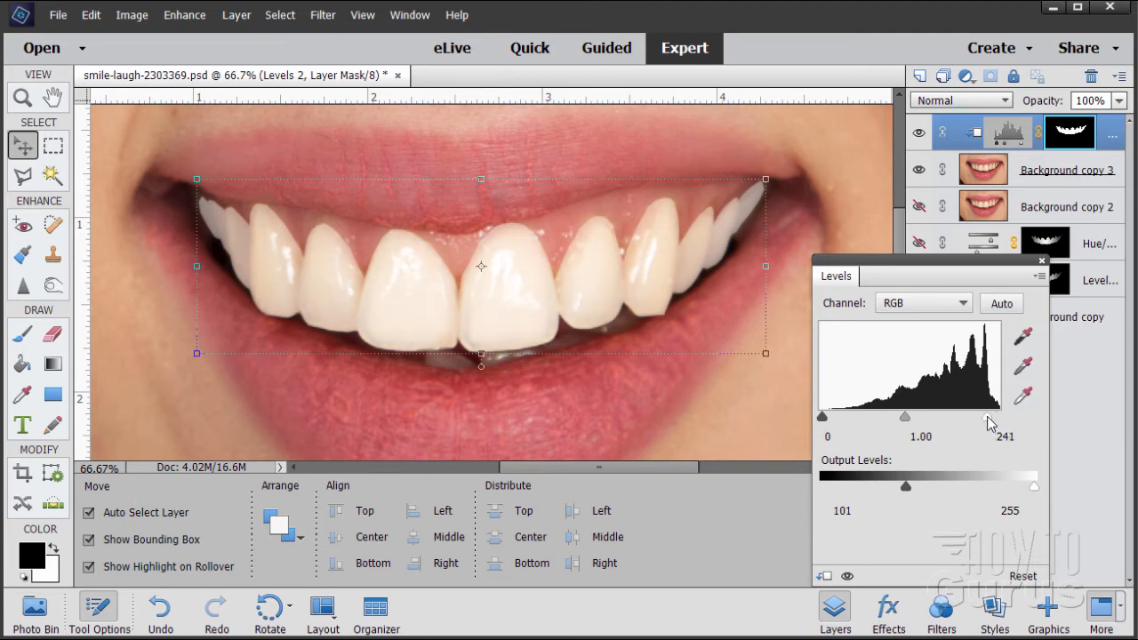
drag(995, 416, 988, 416)
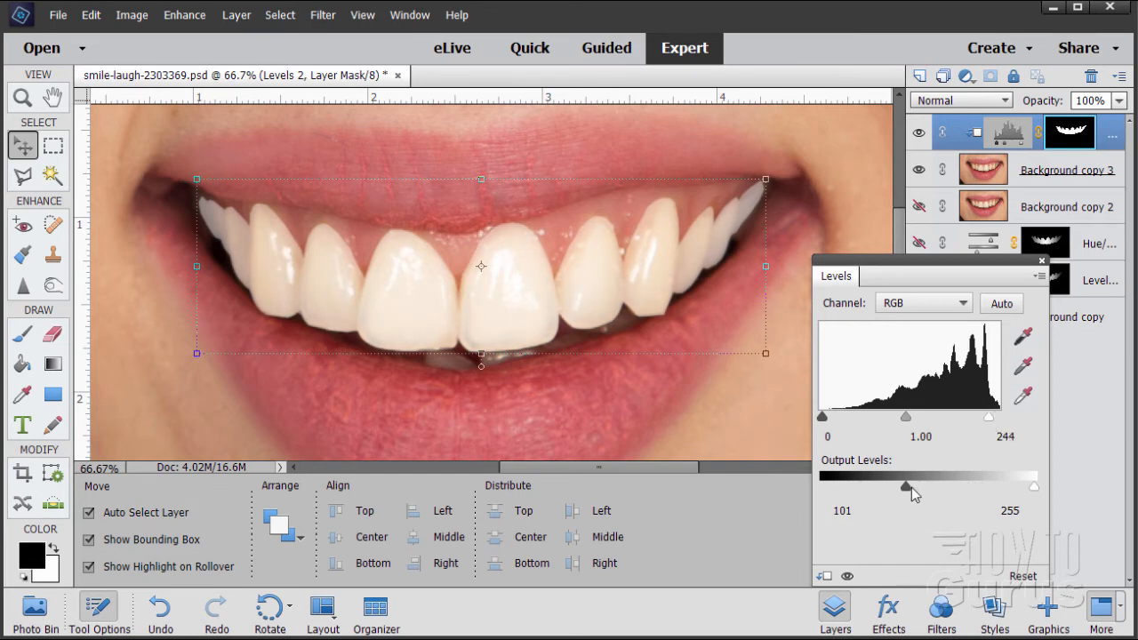
Raise the teeth Levels output black level to 113 and toggle visibility to compare the whitening.
drag(904, 487, 921, 487)
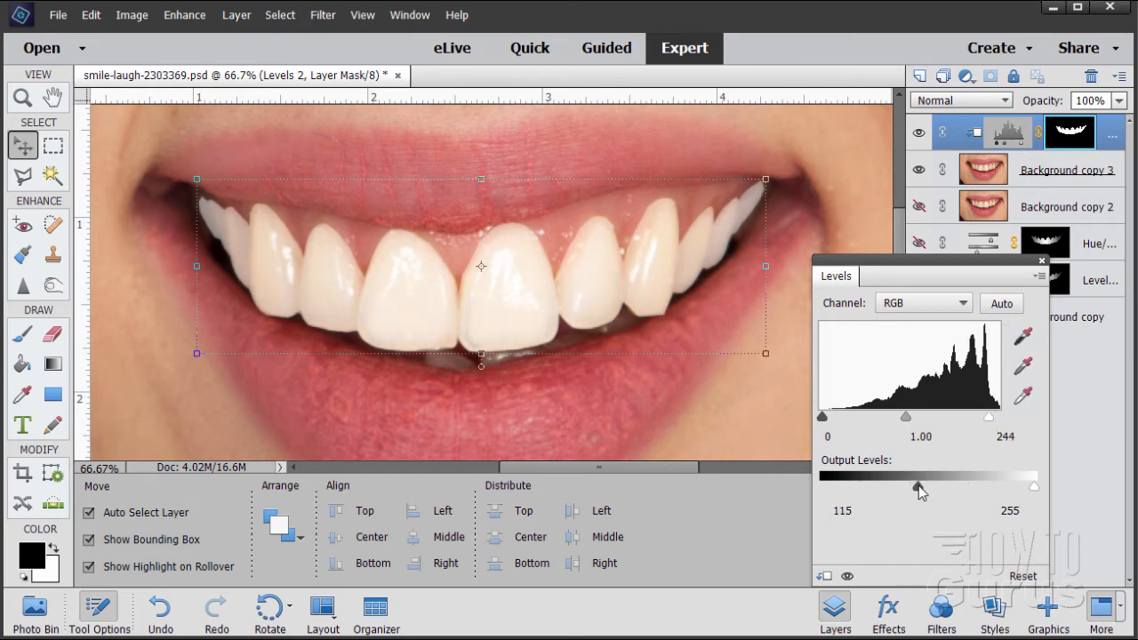
drag(921, 485, 917, 485)
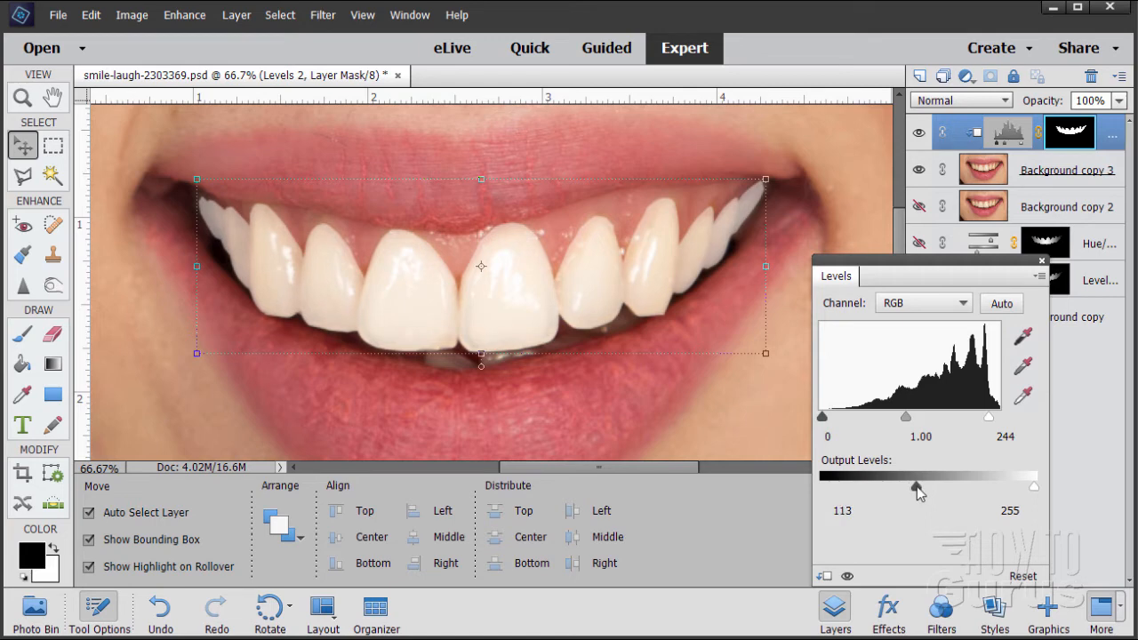
drag(921, 487, 913, 487)
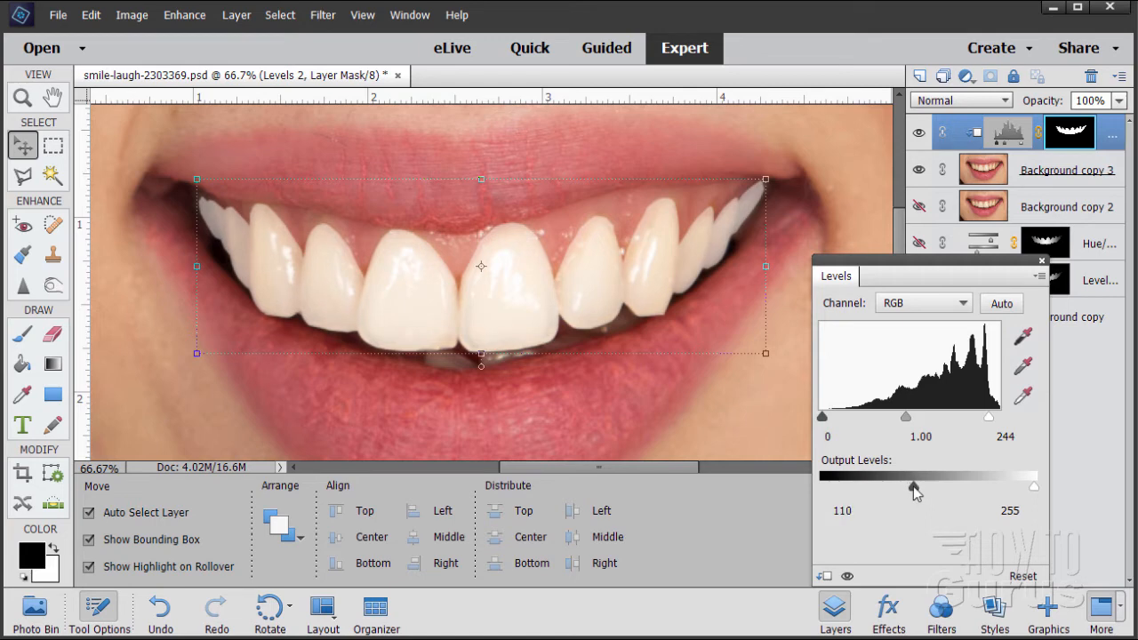
drag(915, 487, 916, 487)
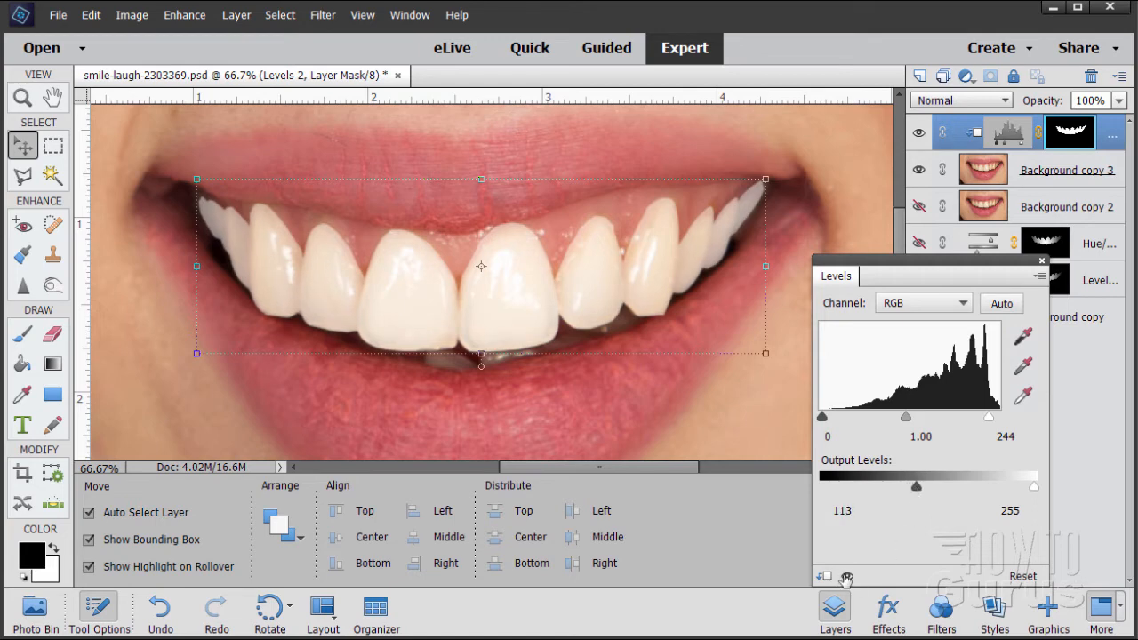
click(918, 132)
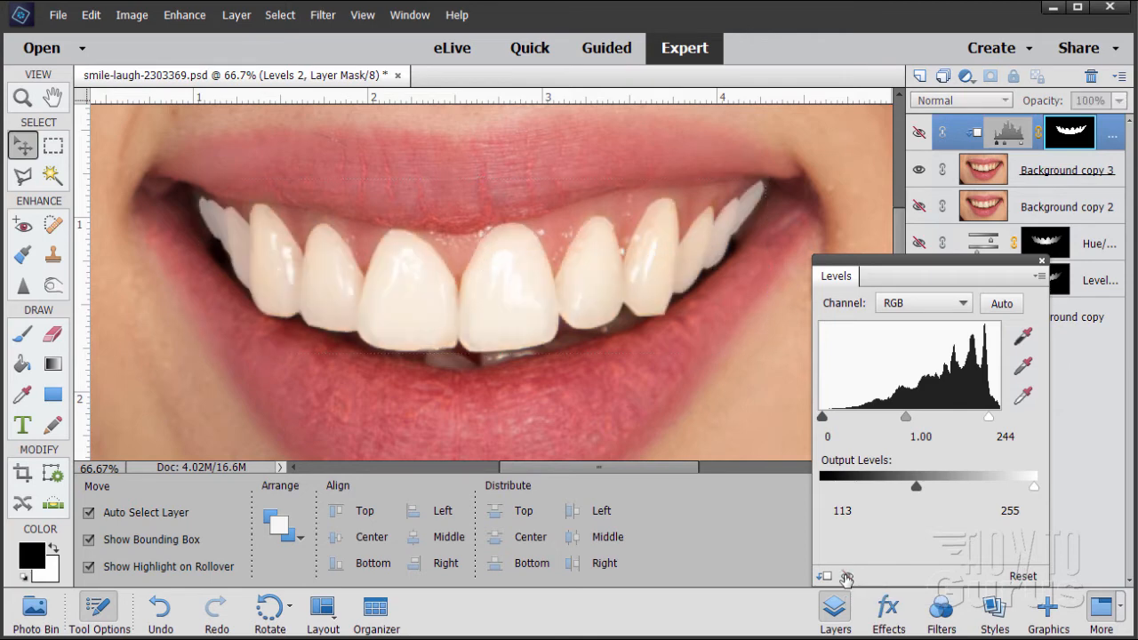
click(918, 132)
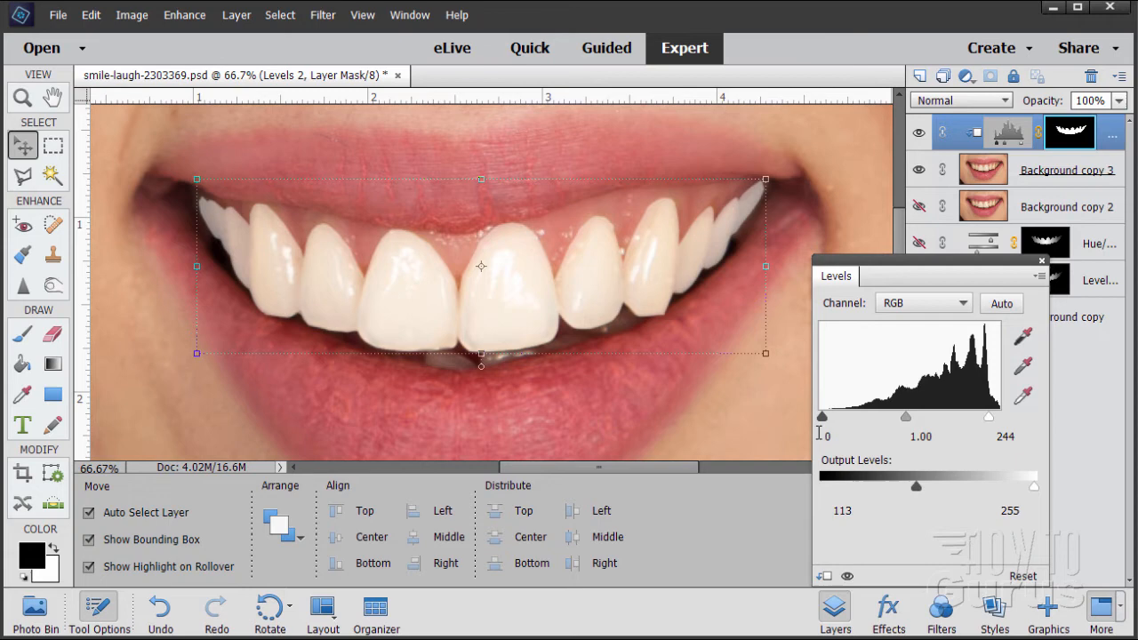
mouse_move(631, 256)
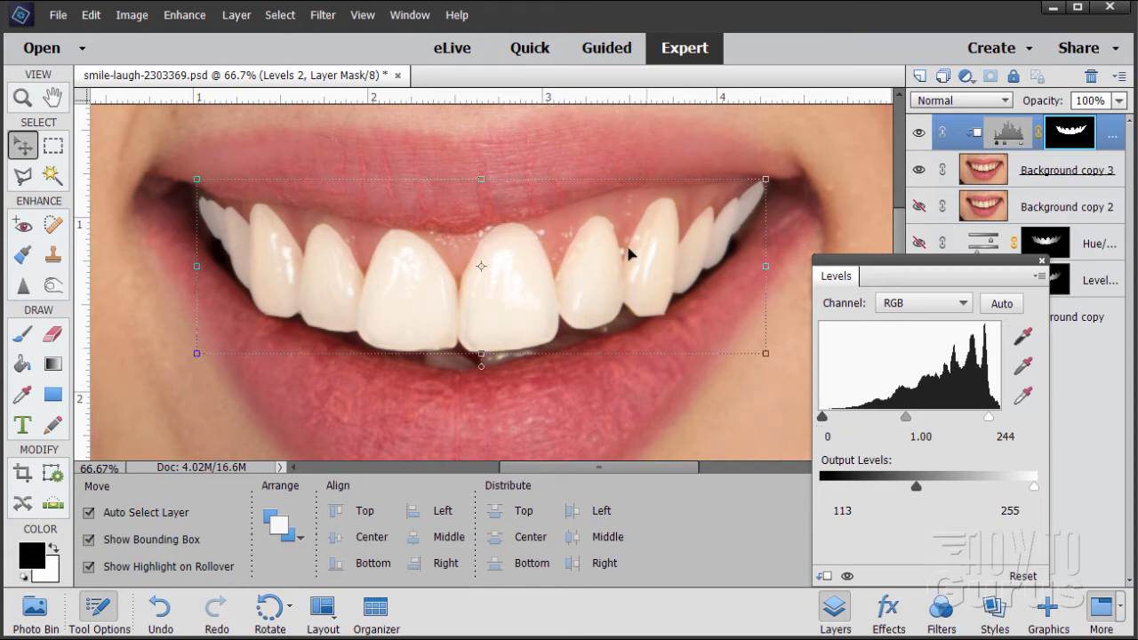
mouse_move(666, 259)
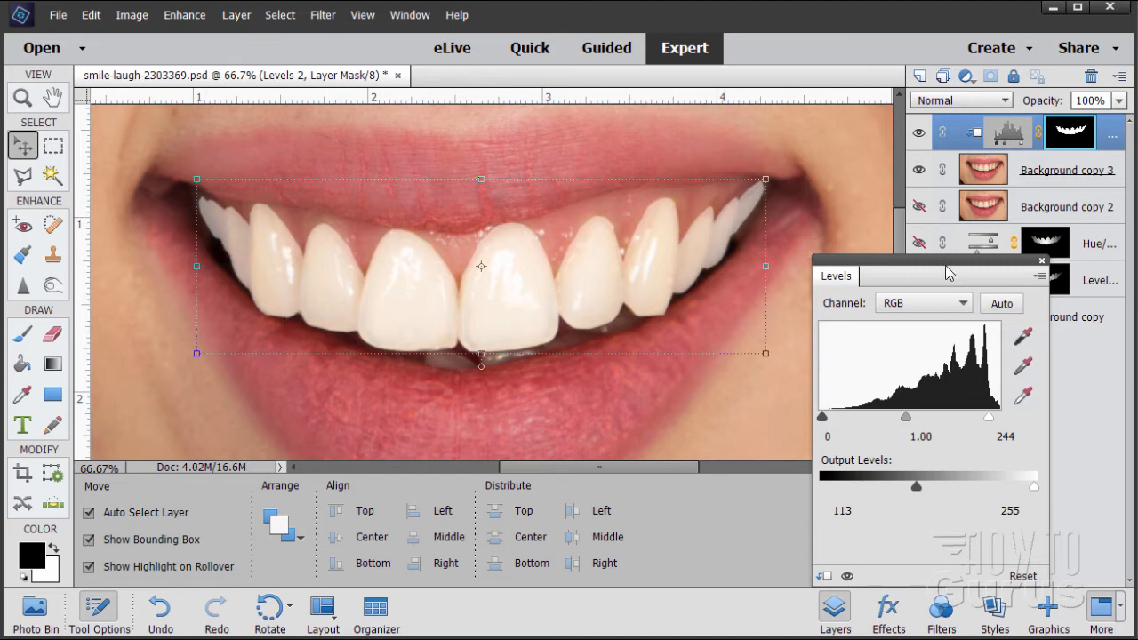
mouse_move(658, 286)
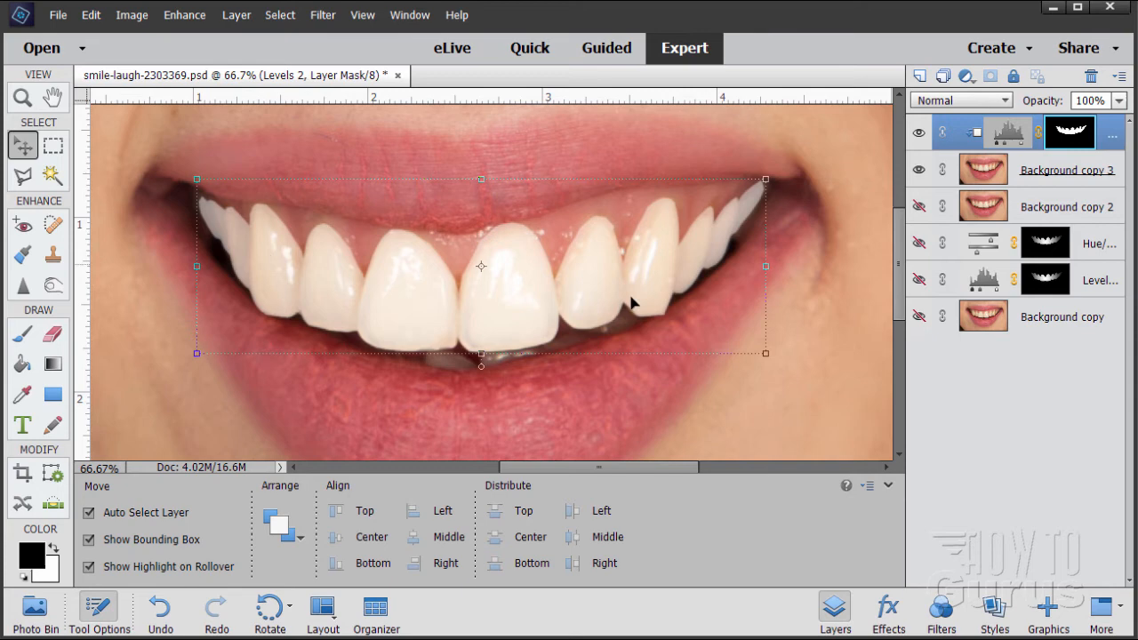
mouse_move(258, 270)
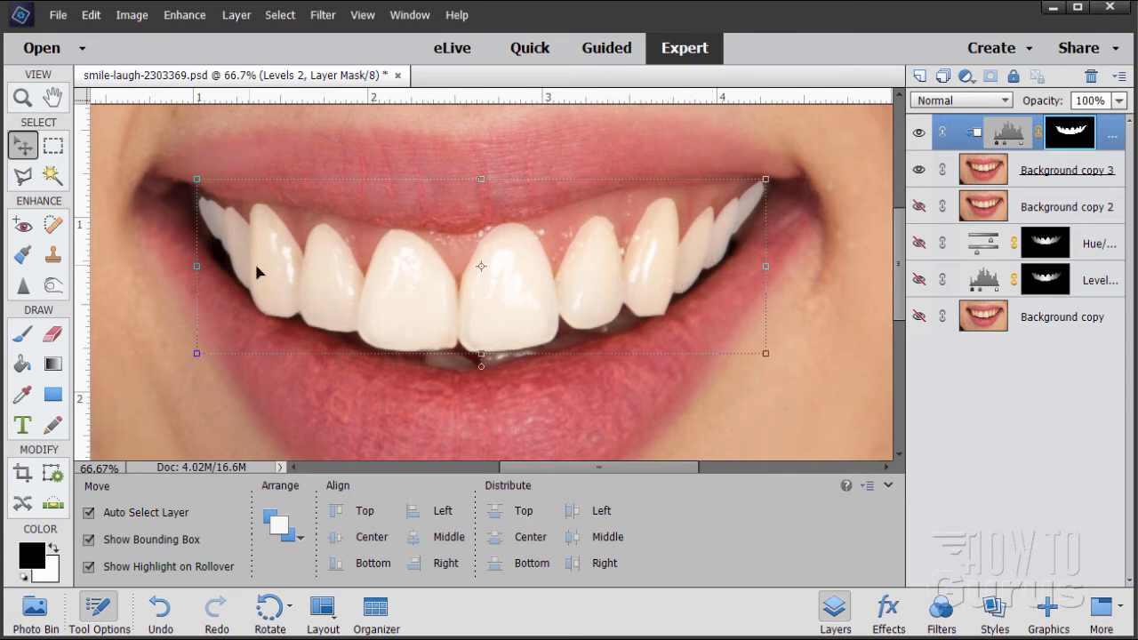
mouse_move(497, 309)
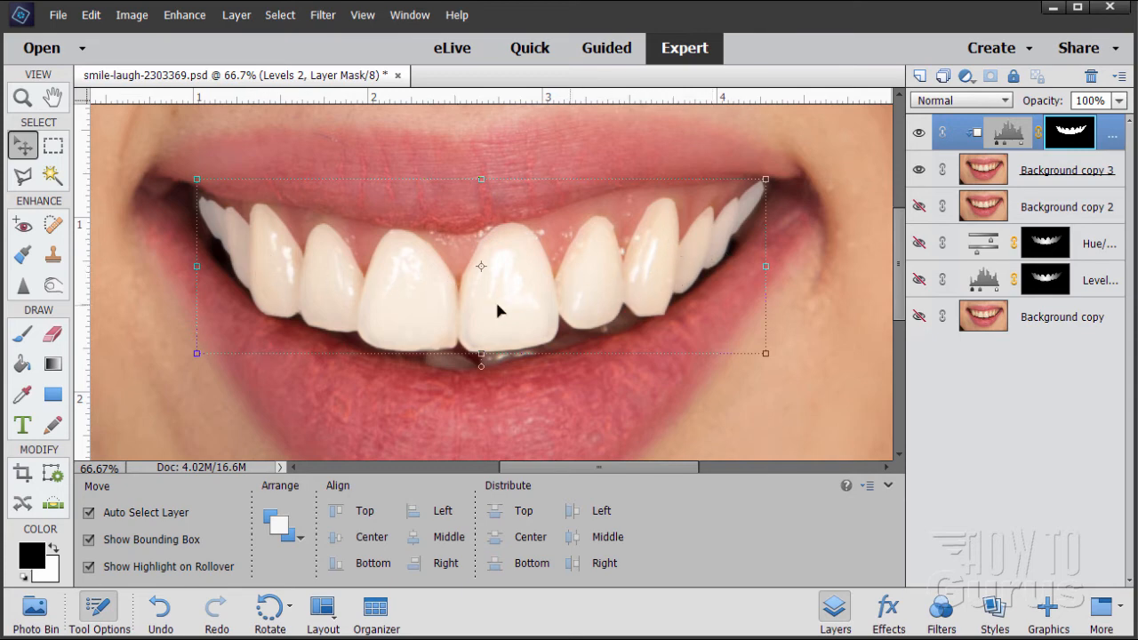
mouse_move(245, 32)
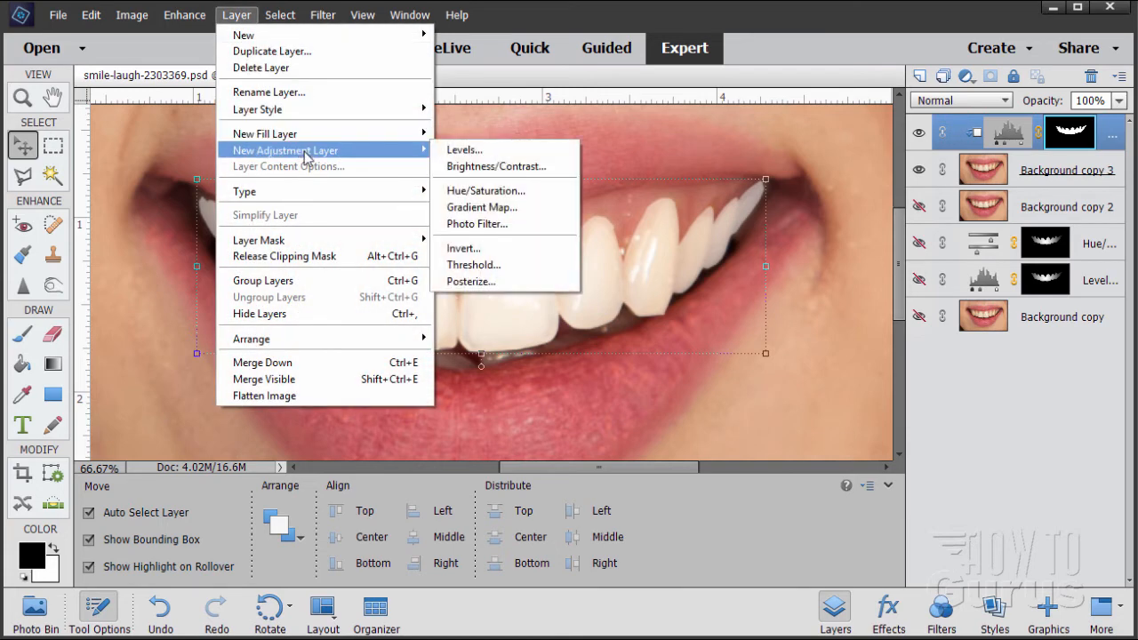
mouse_move(496, 191)
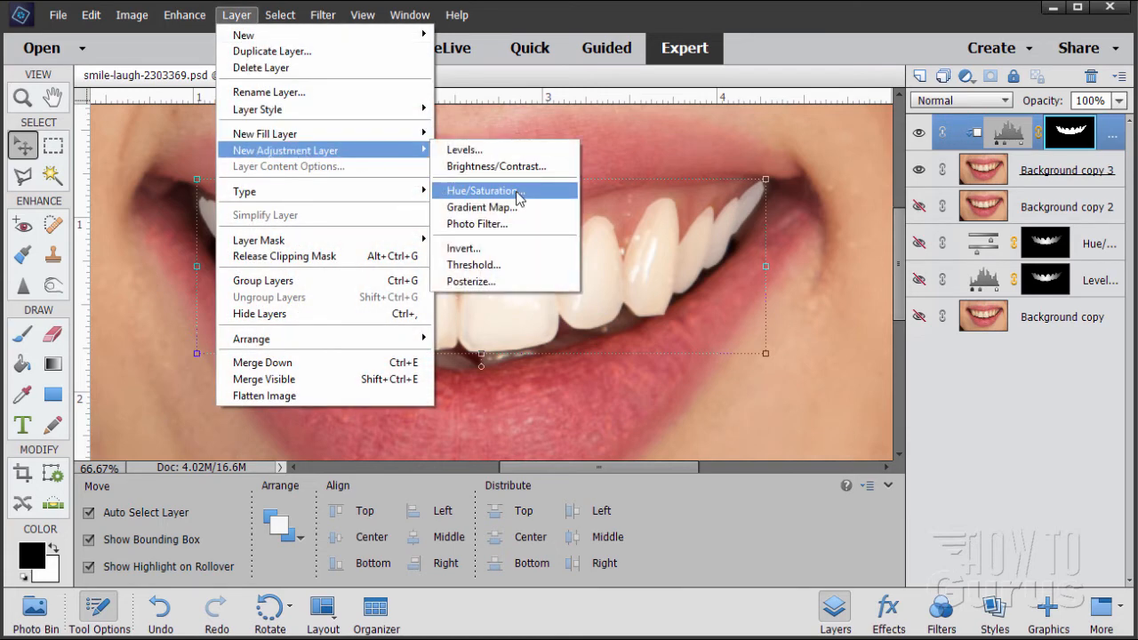
Add a new Hue/Saturation adjustment layer named Hue/Saturation 2 above the teeth Levels layer.
click(481, 190)
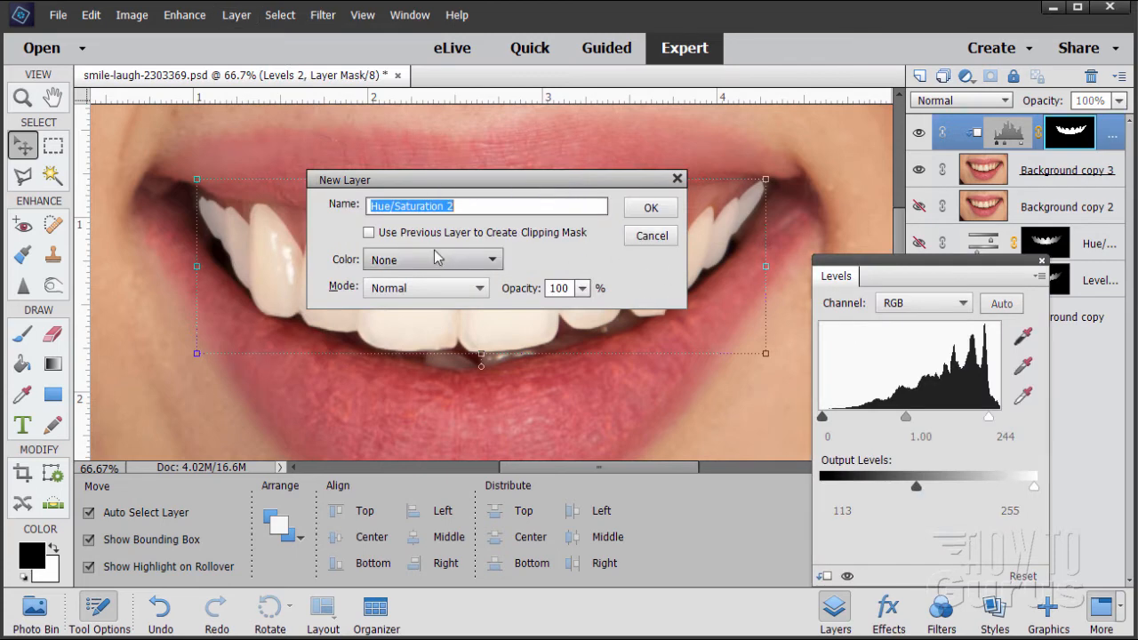
mouse_move(634, 278)
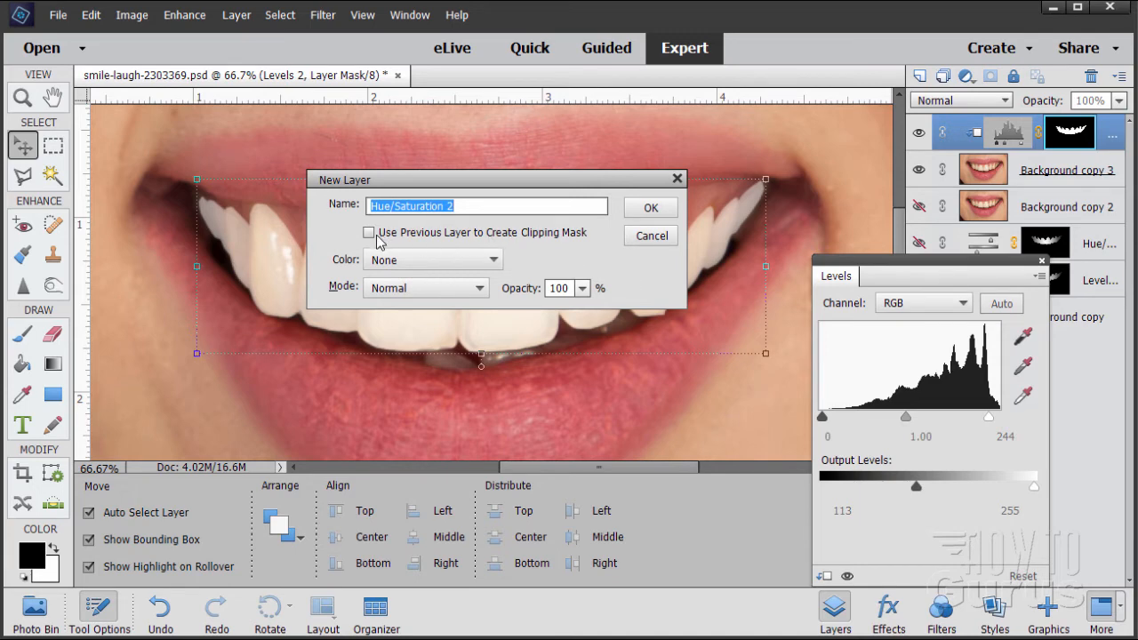
mouse_move(455, 249)
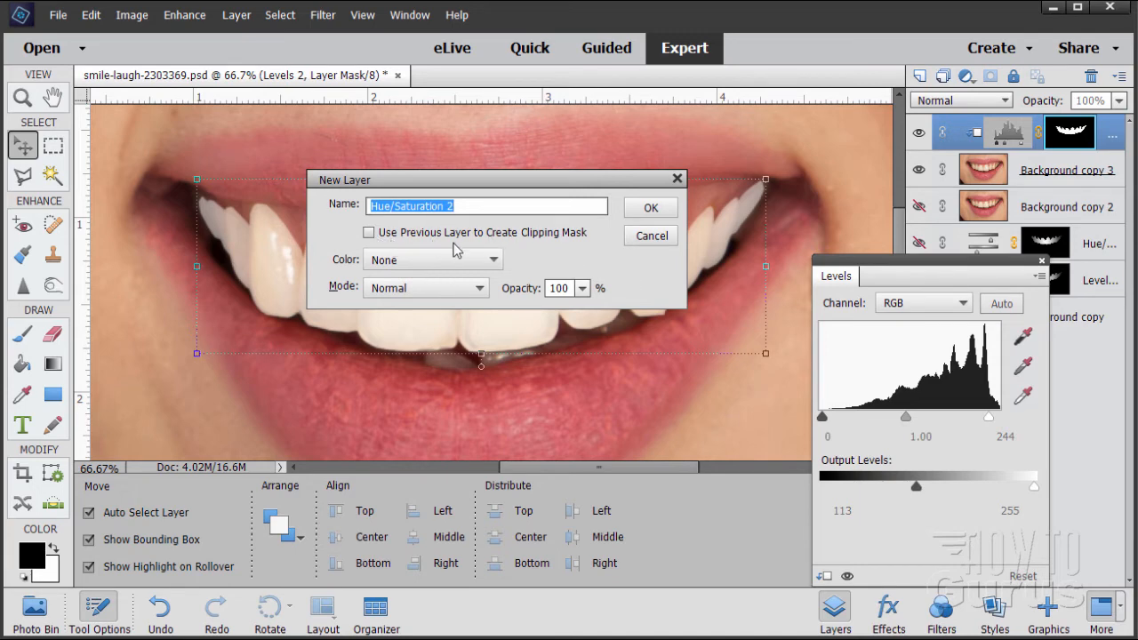
mouse_move(377, 240)
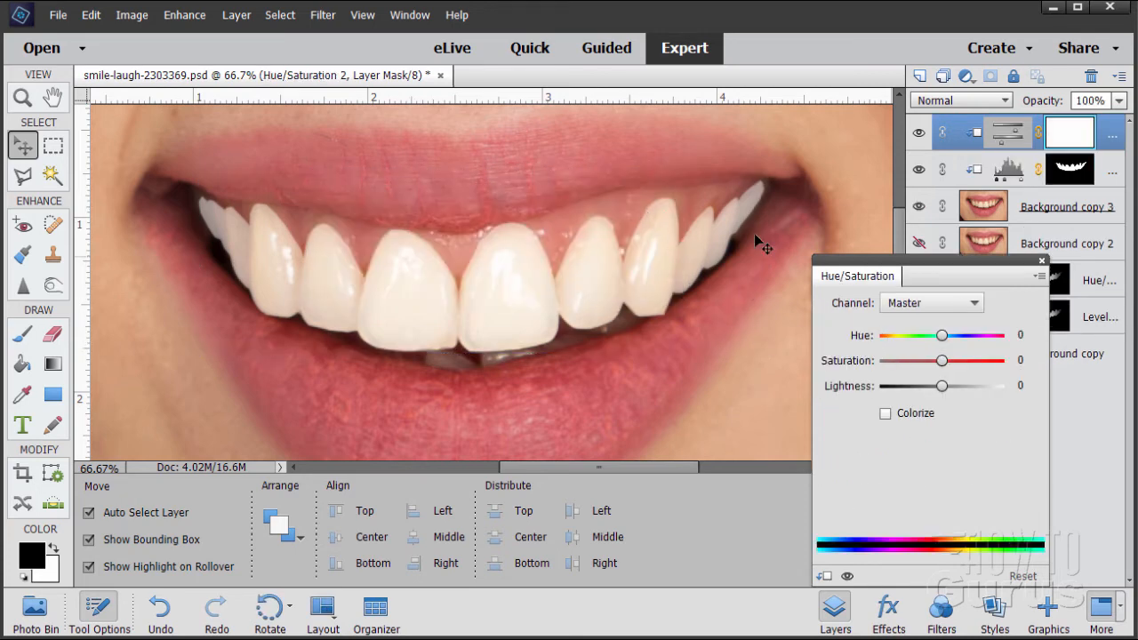
Try saturation values on Hue/Saturation 2, settle at +13, and dismiss the settings panel.
click(551, 334)
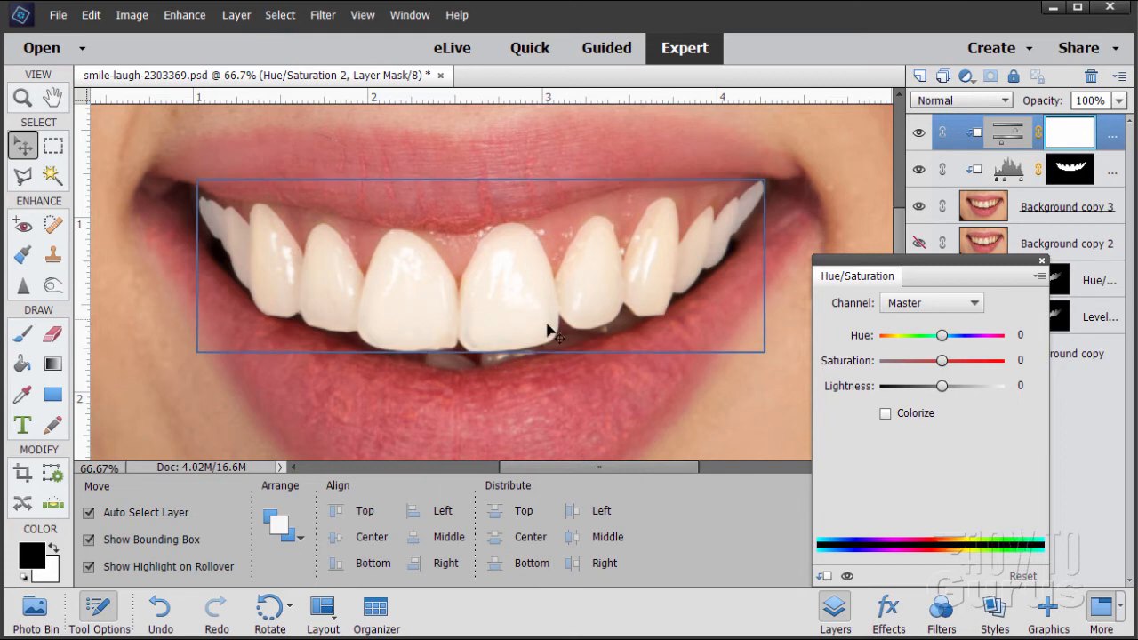
mouse_move(711, 276)
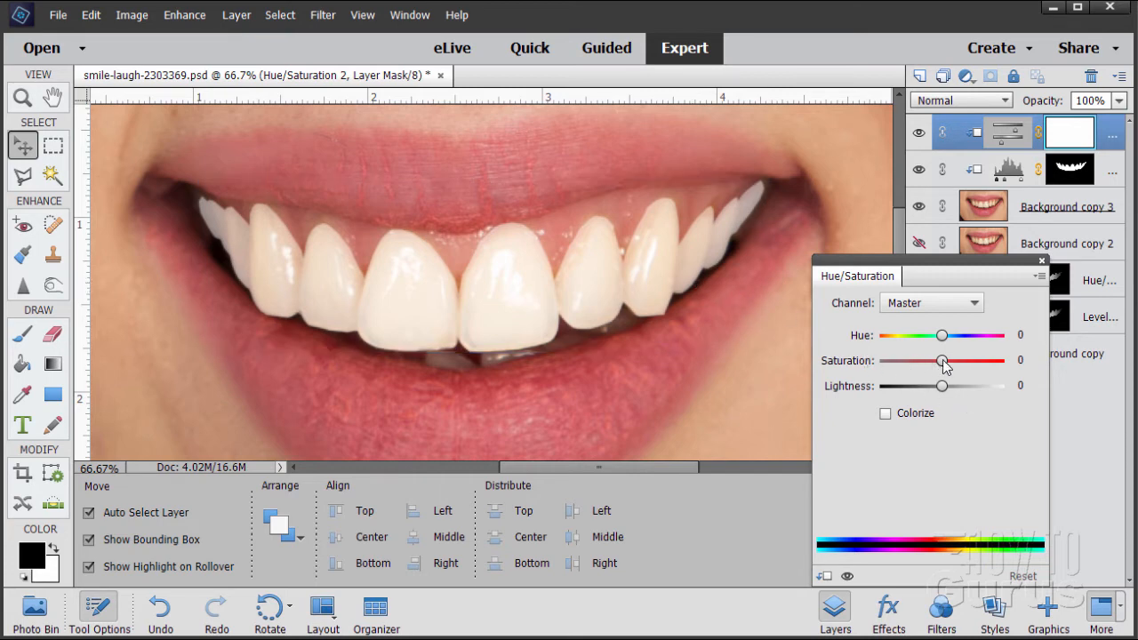
drag(942, 361, 935, 361)
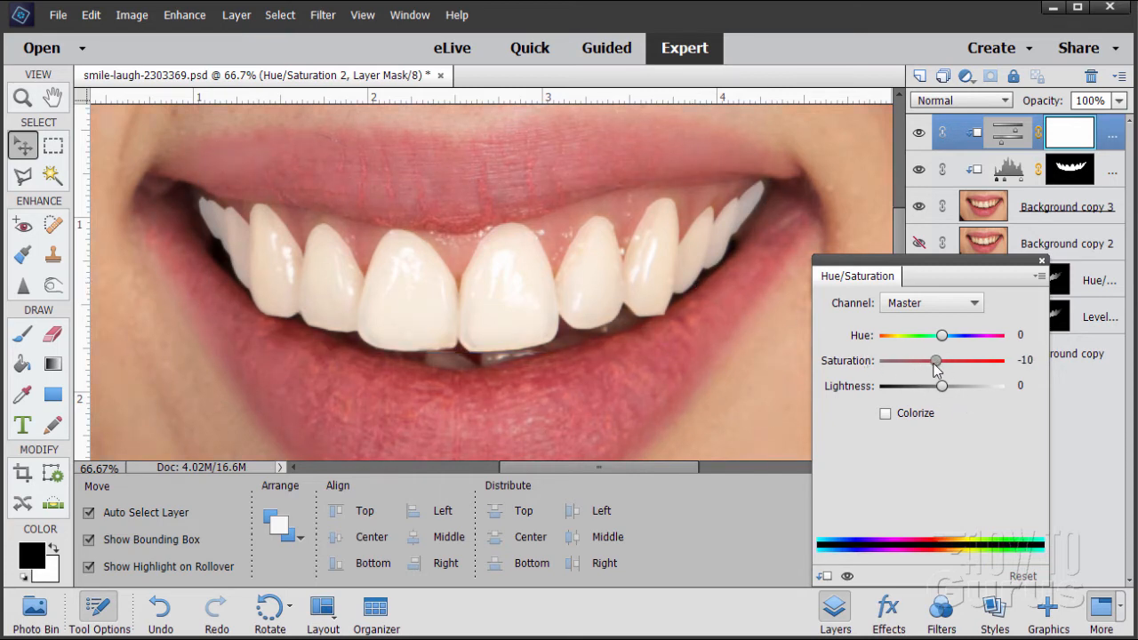
drag(935, 361, 928, 360)
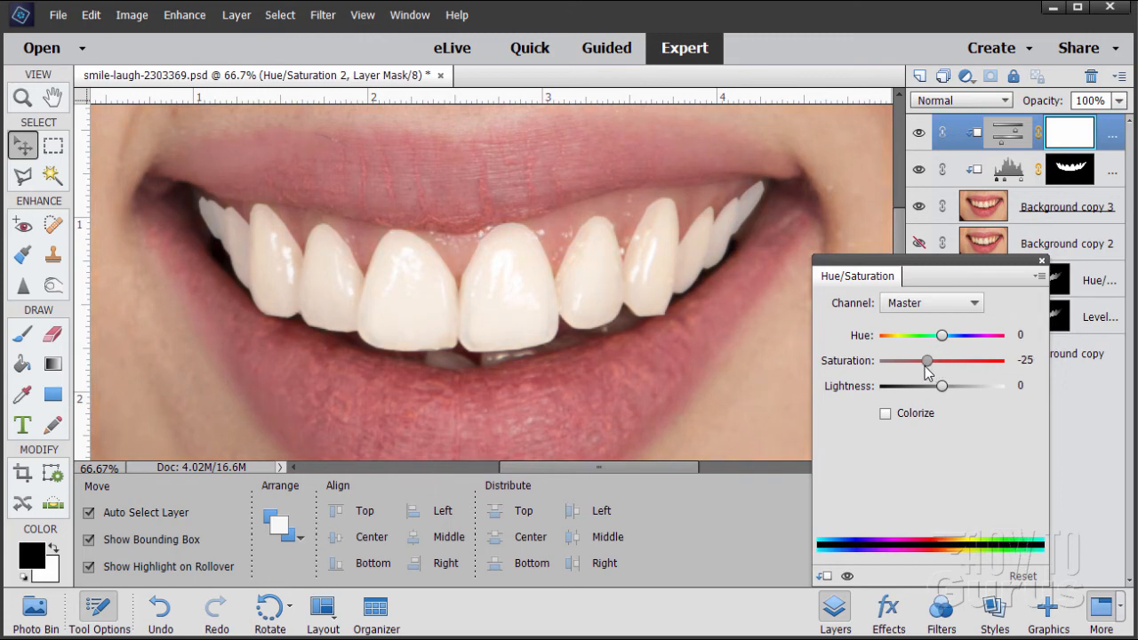
drag(928, 361, 944, 361)
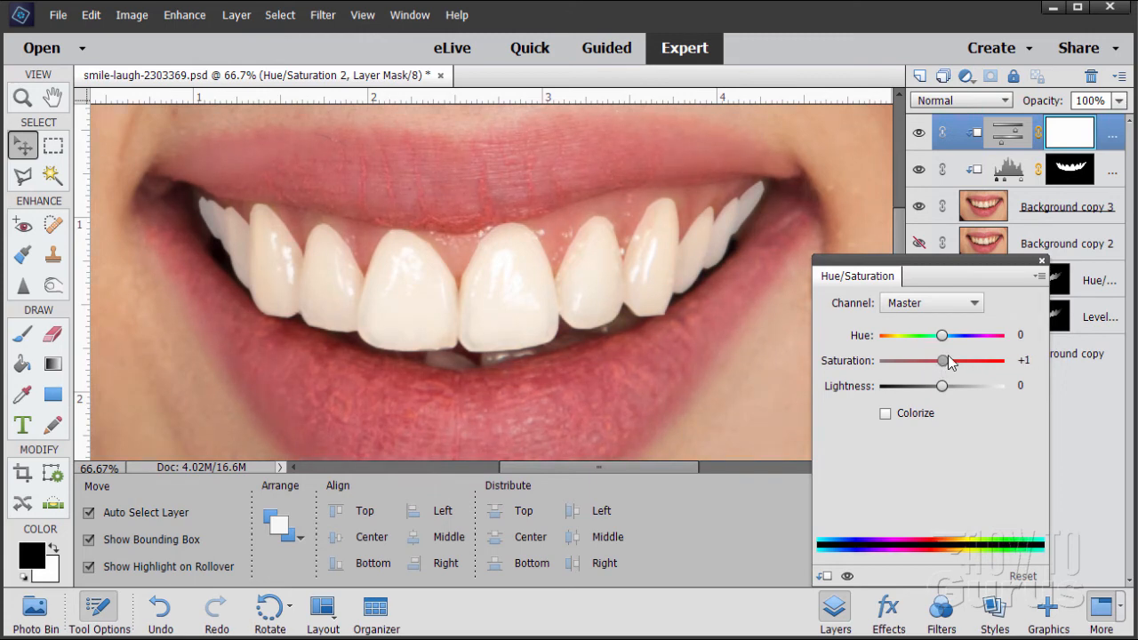
drag(944, 361, 928, 361)
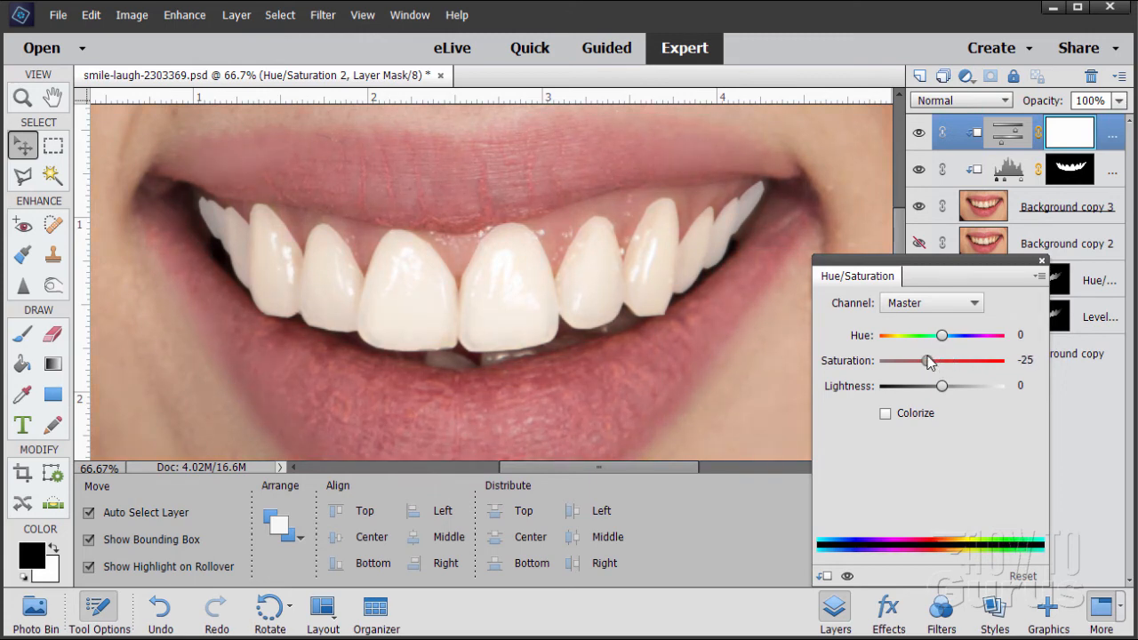
drag(928, 361, 949, 361)
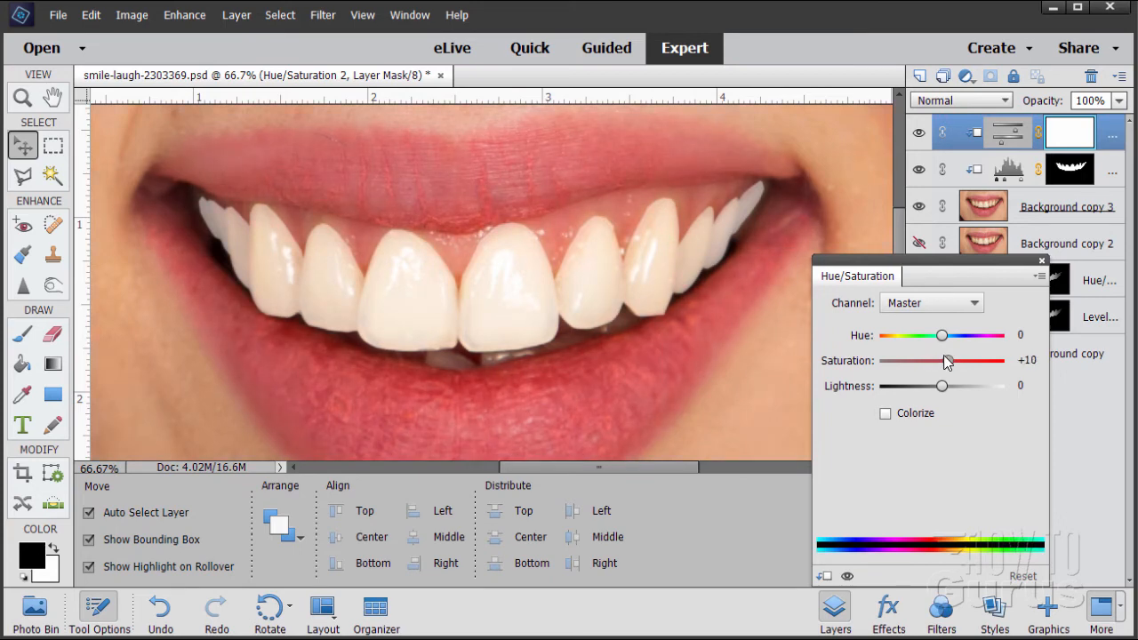
drag(946, 361, 932, 360)
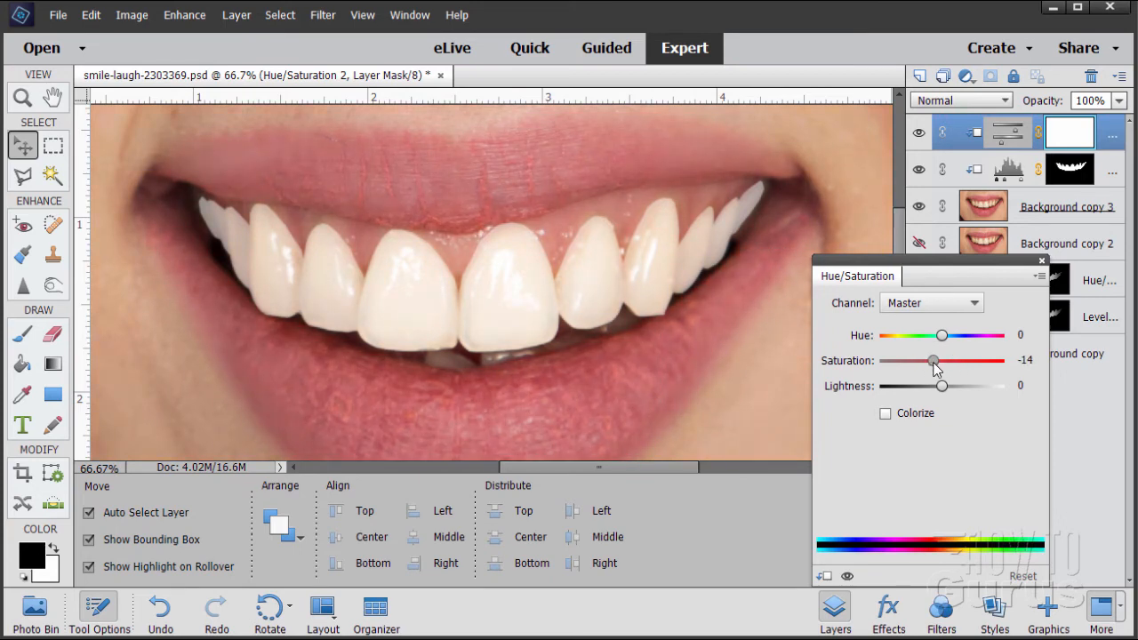
drag(932, 361, 955, 361)
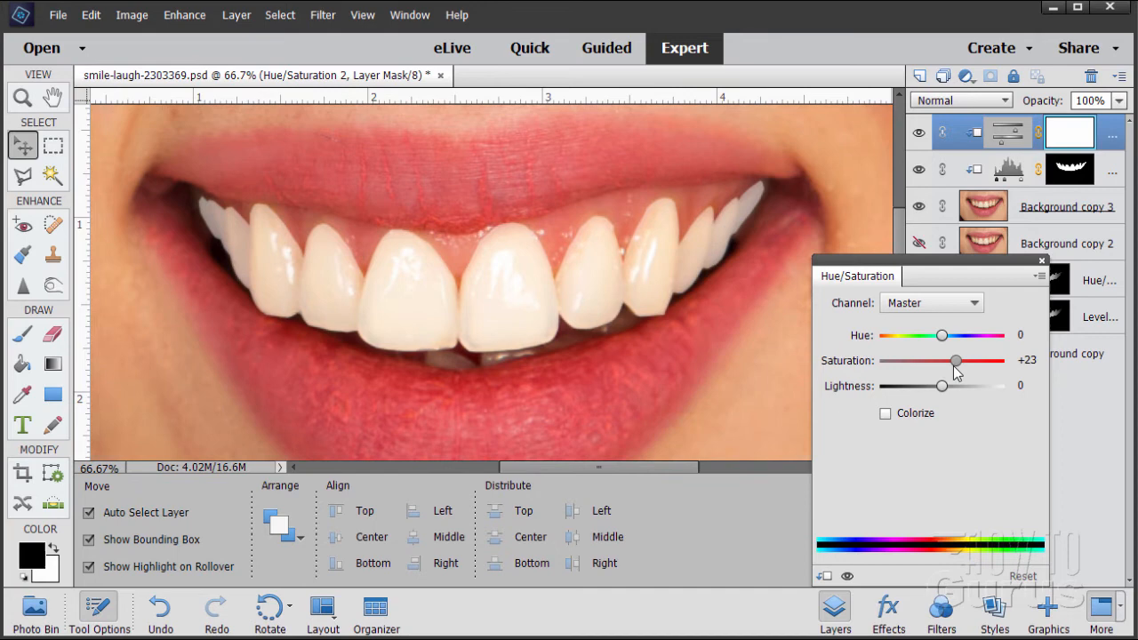
drag(954, 359, 949, 359)
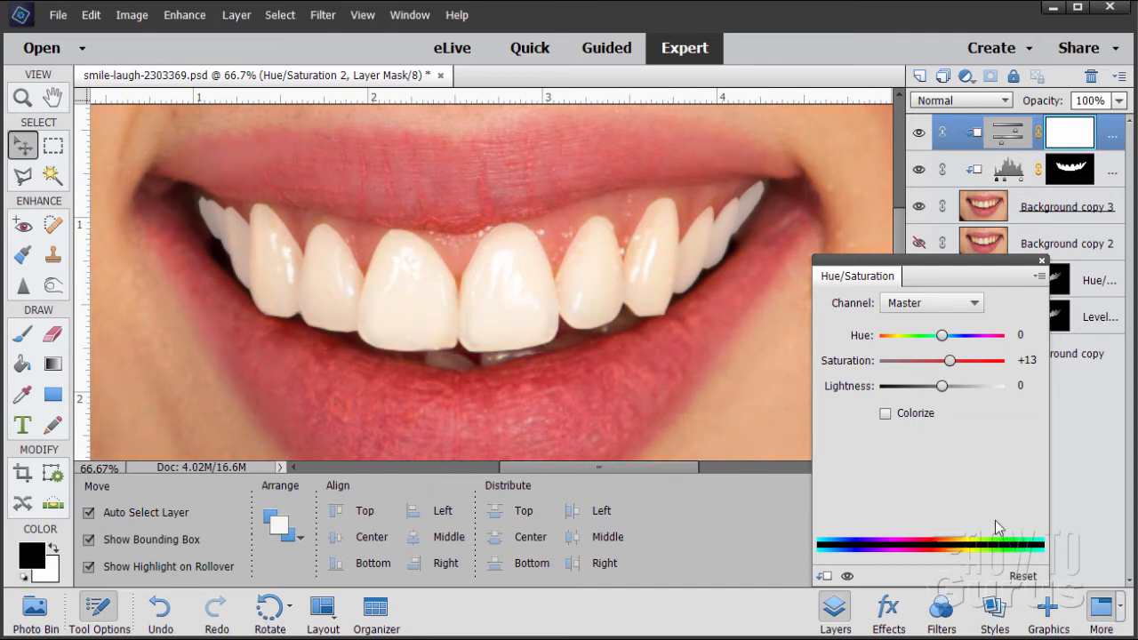
mouse_move(1041, 270)
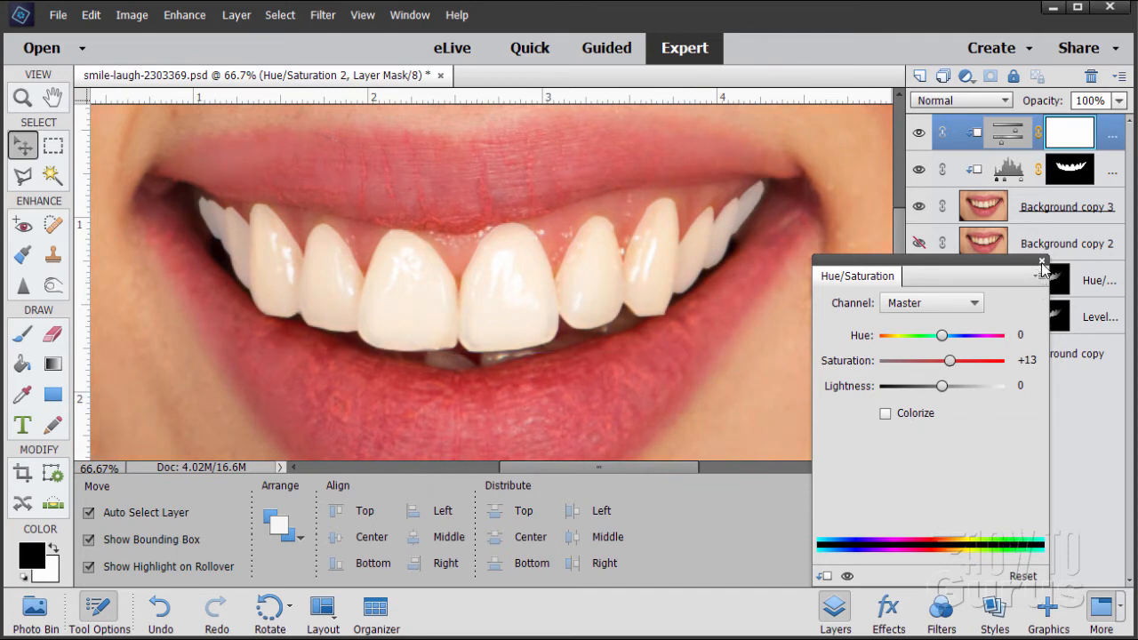
click(1042, 261)
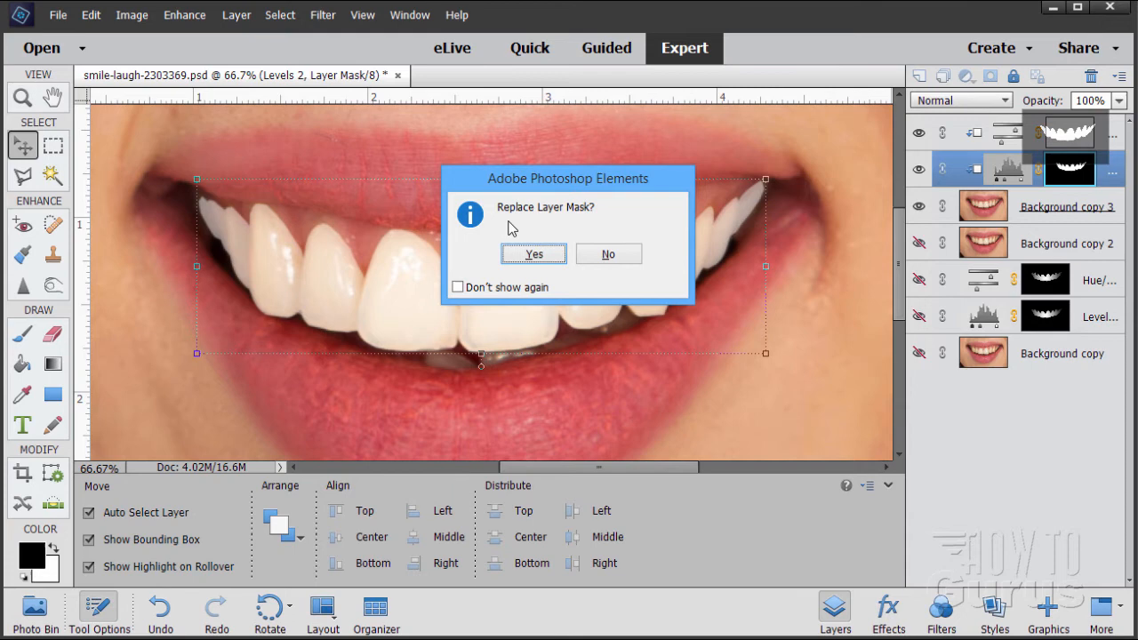
Confirm replacing the Hue/Saturation 2 mask with the teeth mask from Levels 2.
click(534, 253)
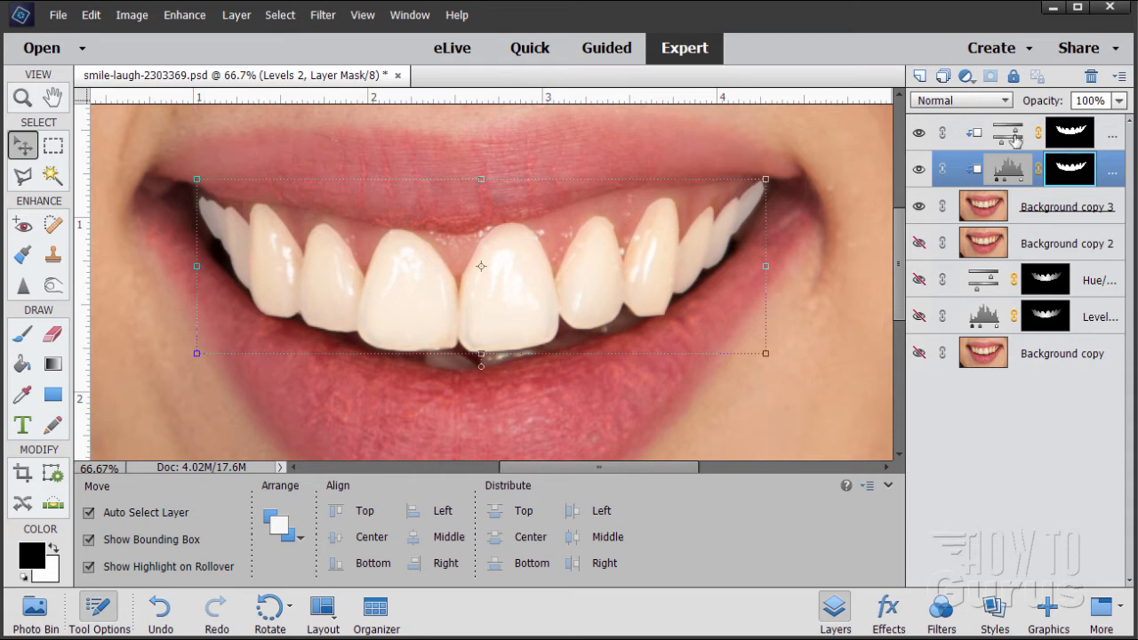
Reopen Hue/Saturation 2 and desaturate the teeth, testing down to -100 and landing near -45.
double_click(1006, 132)
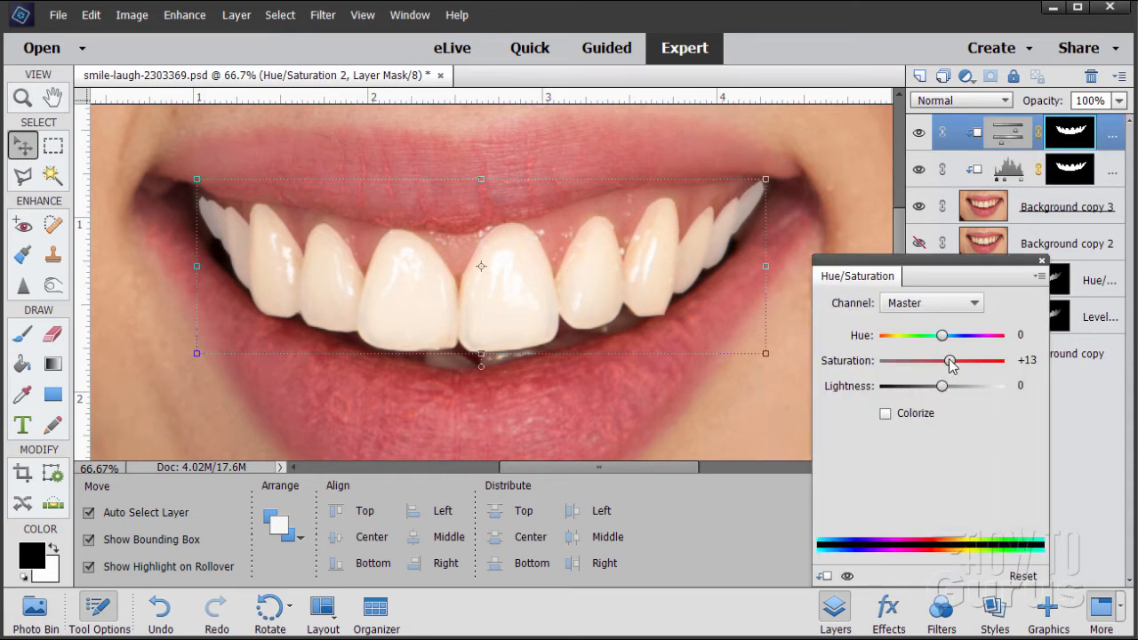
drag(950, 359, 923, 359)
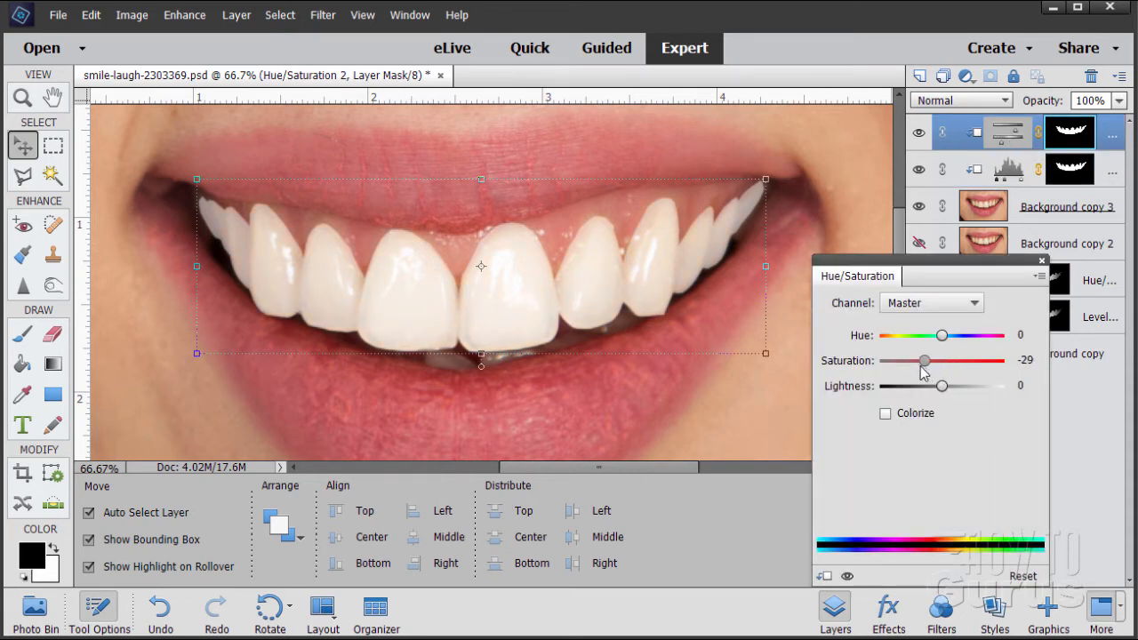
drag(924, 359, 940, 359)
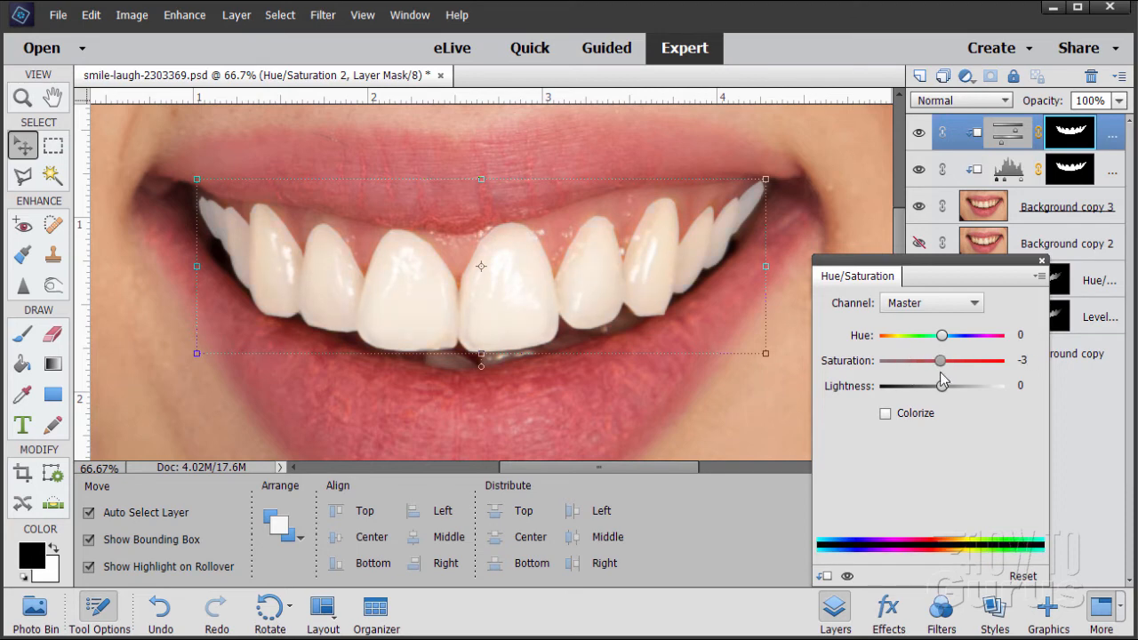
drag(941, 359, 879, 359)
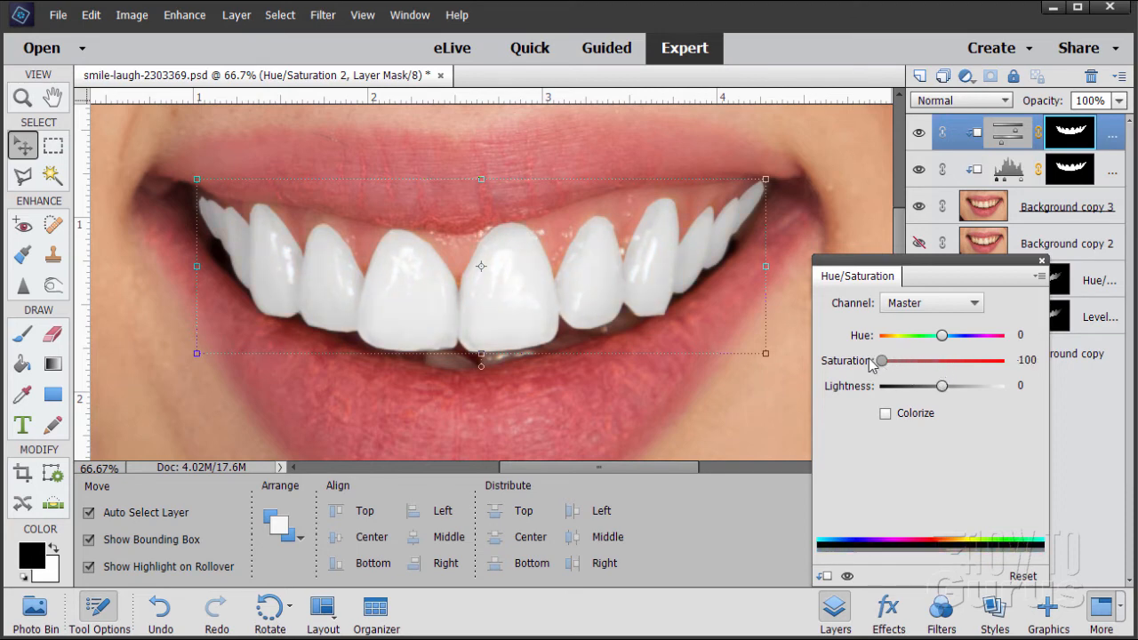
drag(880, 360, 942, 360)
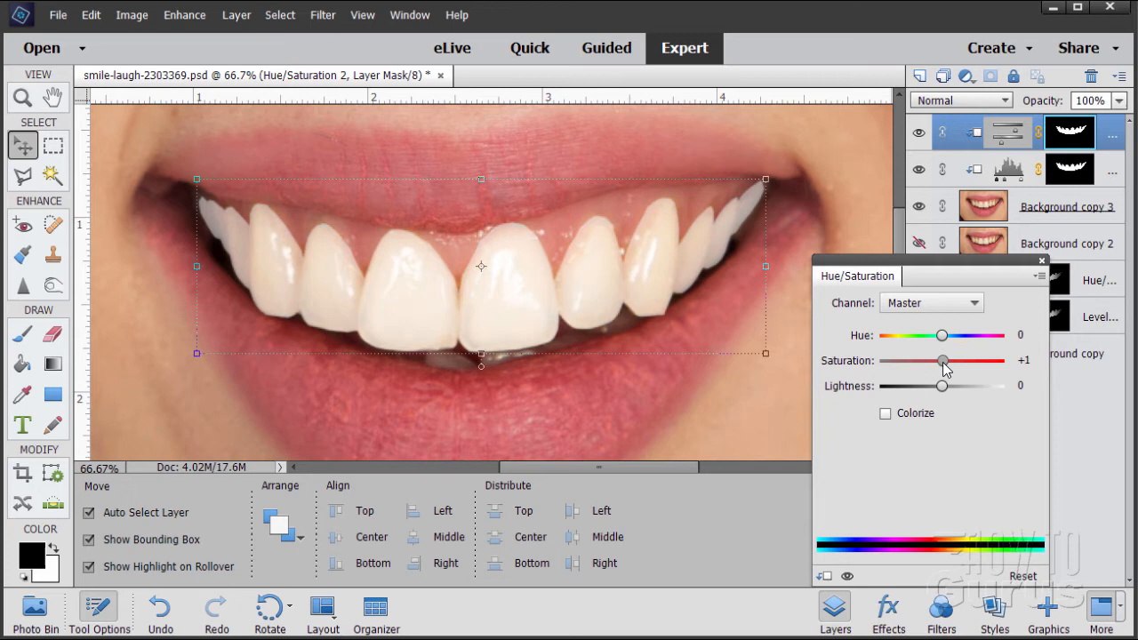
drag(942, 361, 928, 361)
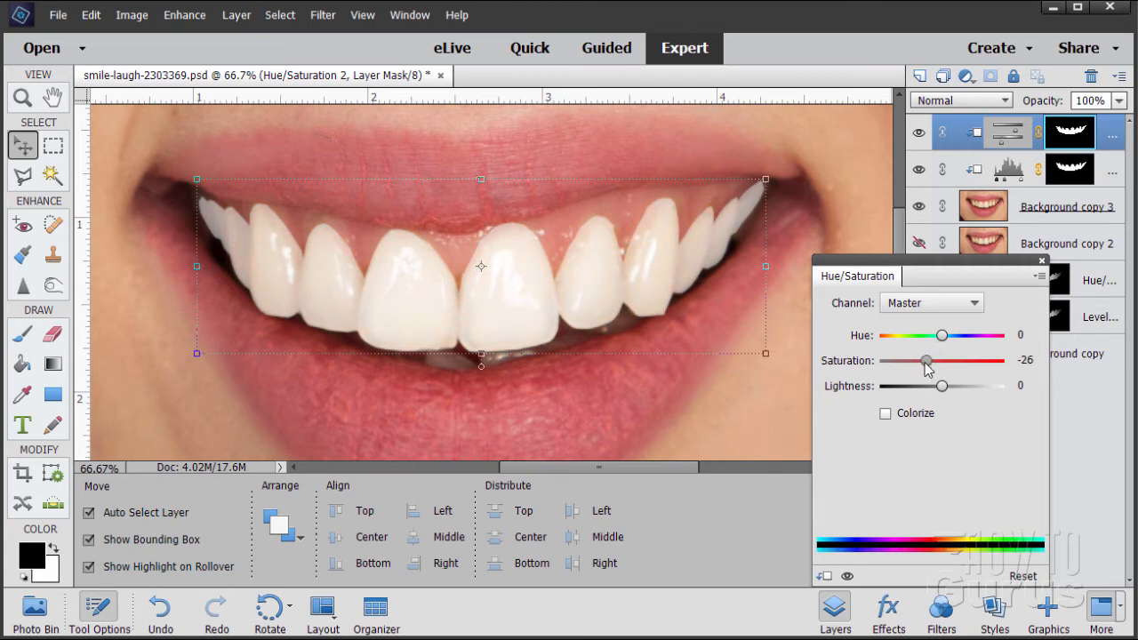
drag(928, 361, 918, 361)
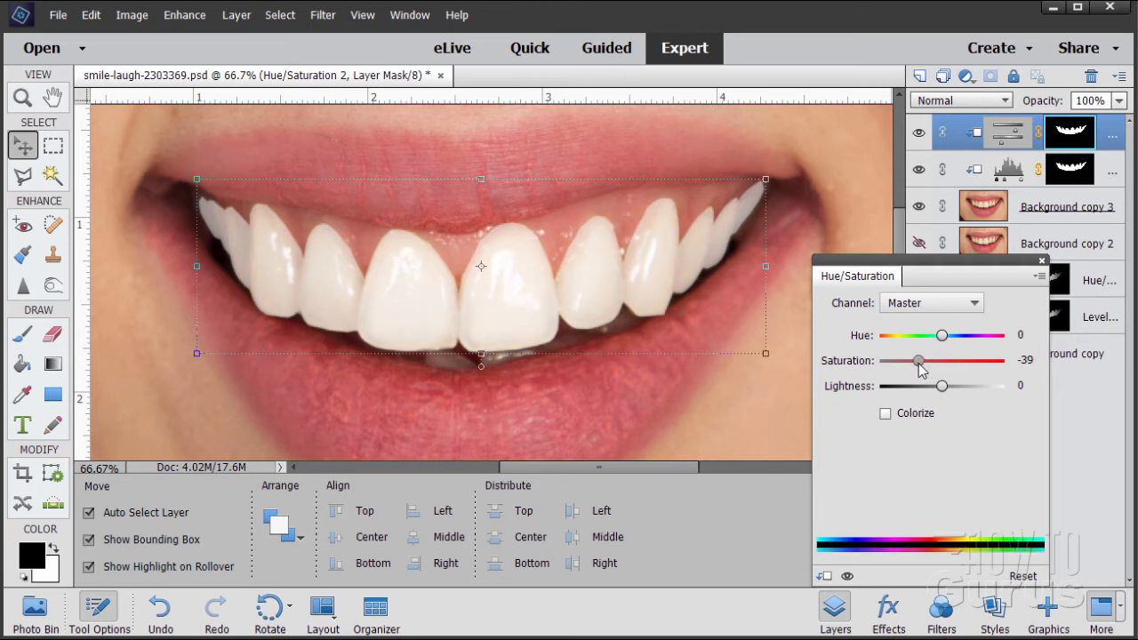
drag(918, 361, 915, 361)
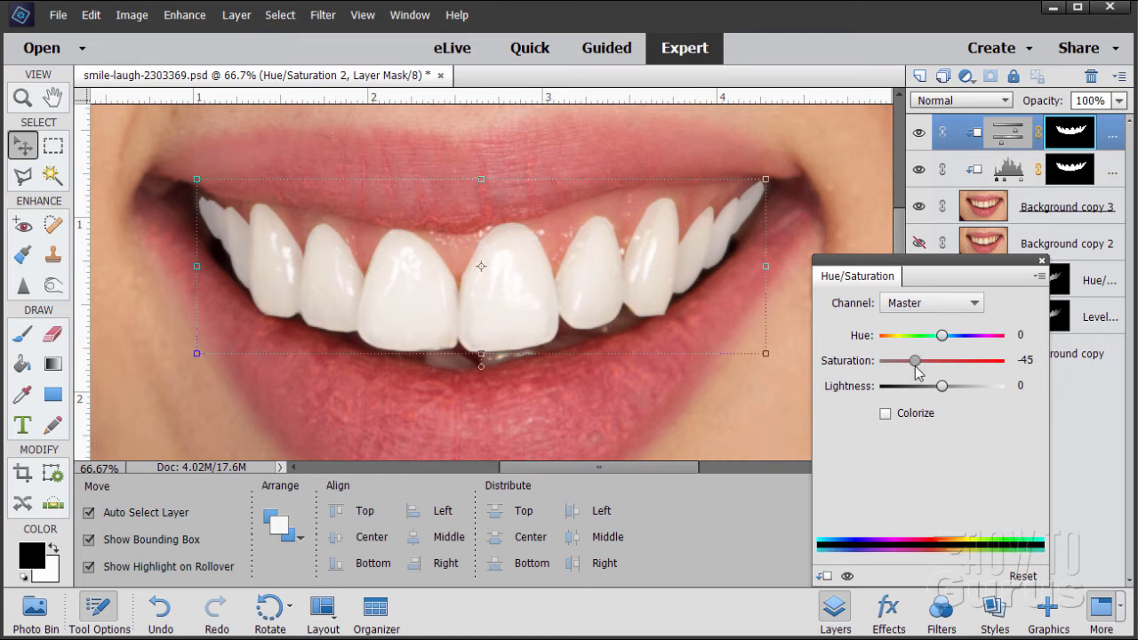
mouse_move(405, 295)
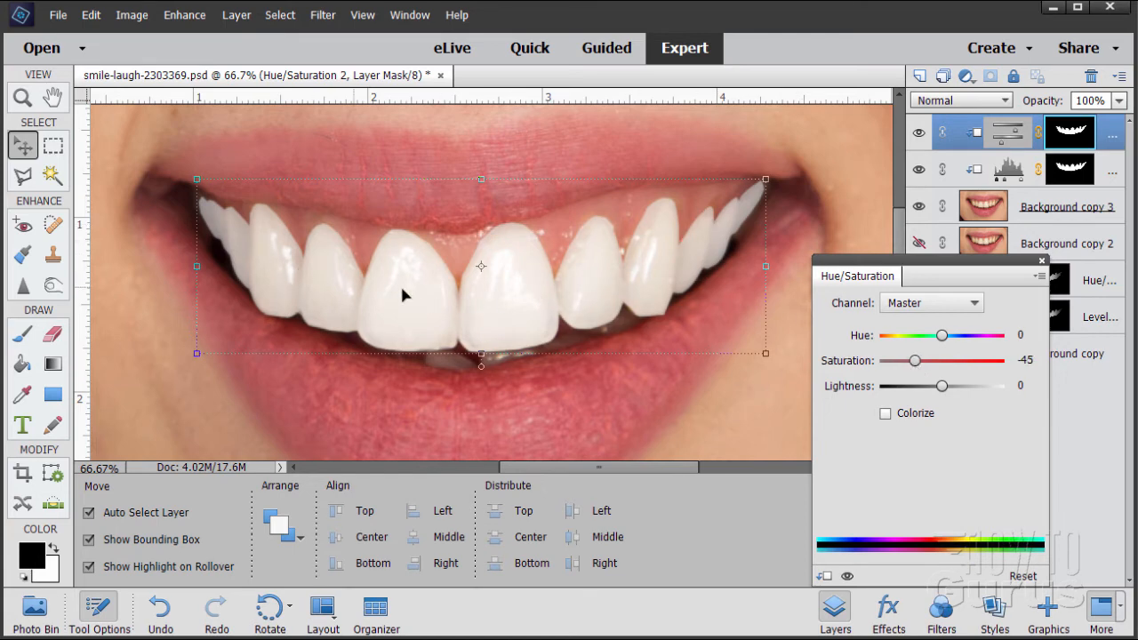
Settle the teeth saturation at -48, compare with the layer hidden, and dismiss the panel.
drag(913, 361, 929, 360)
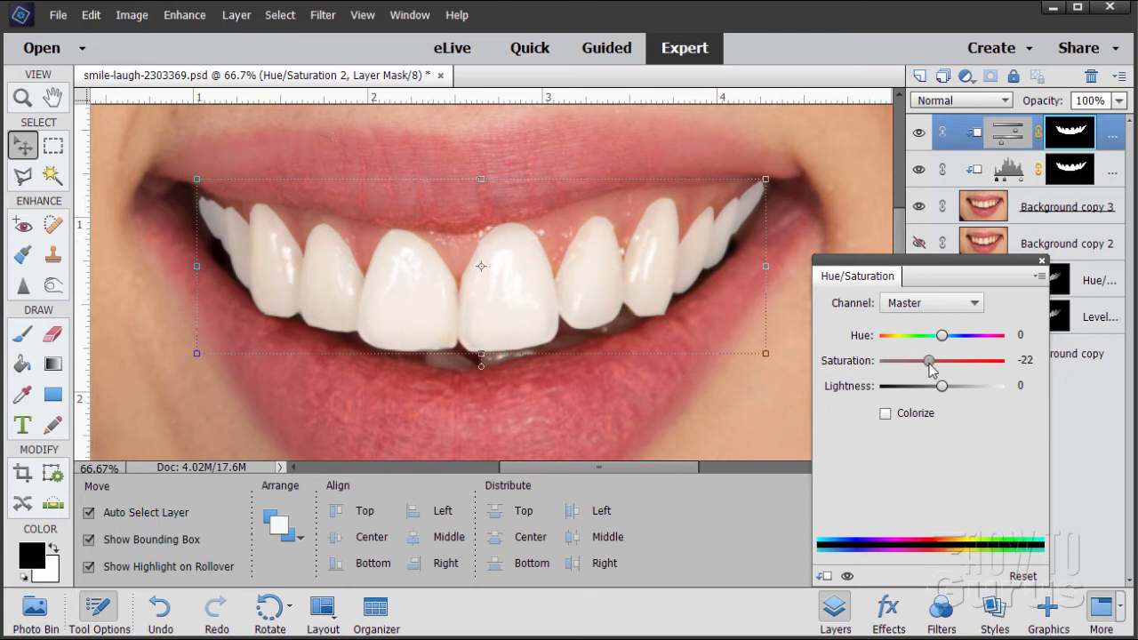
drag(927, 361, 918, 361)
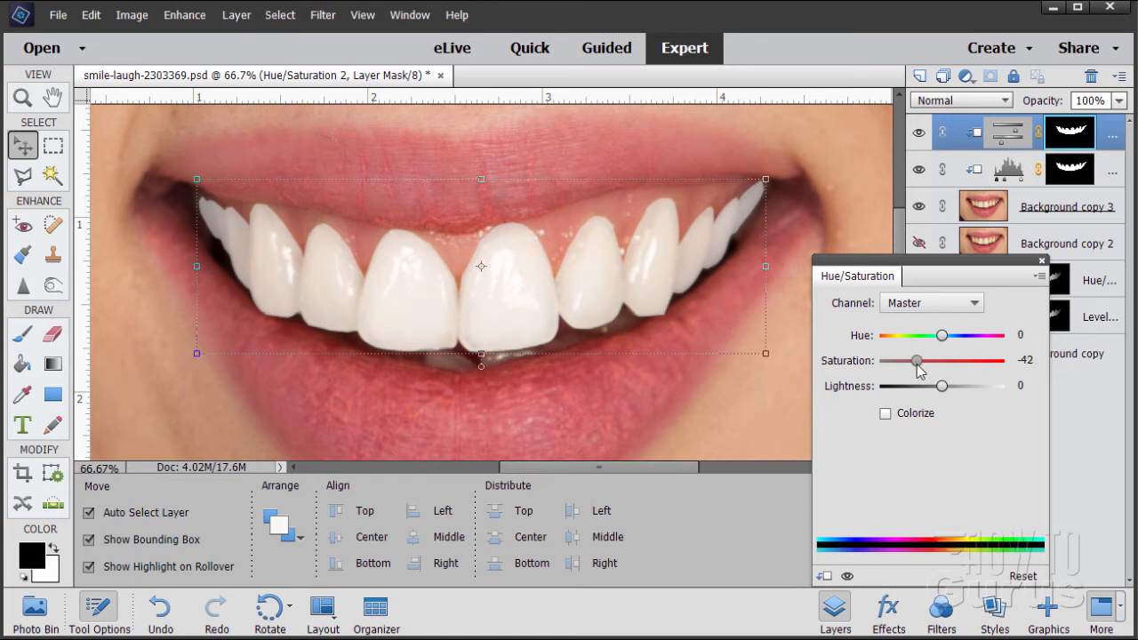
drag(919, 361, 914, 361)
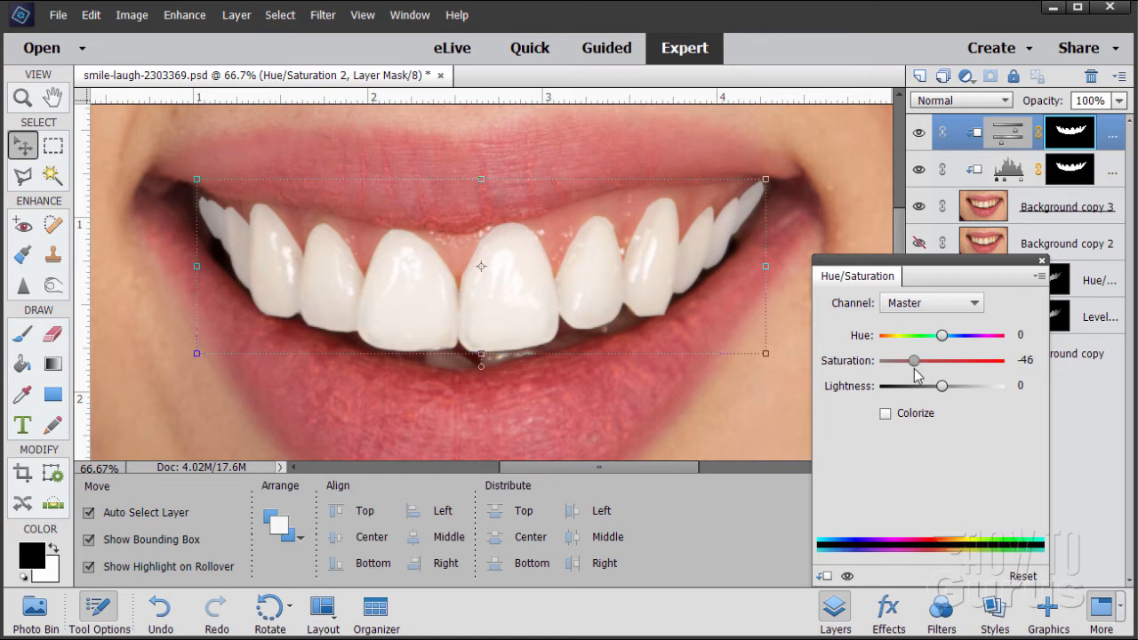
drag(914, 360, 910, 359)
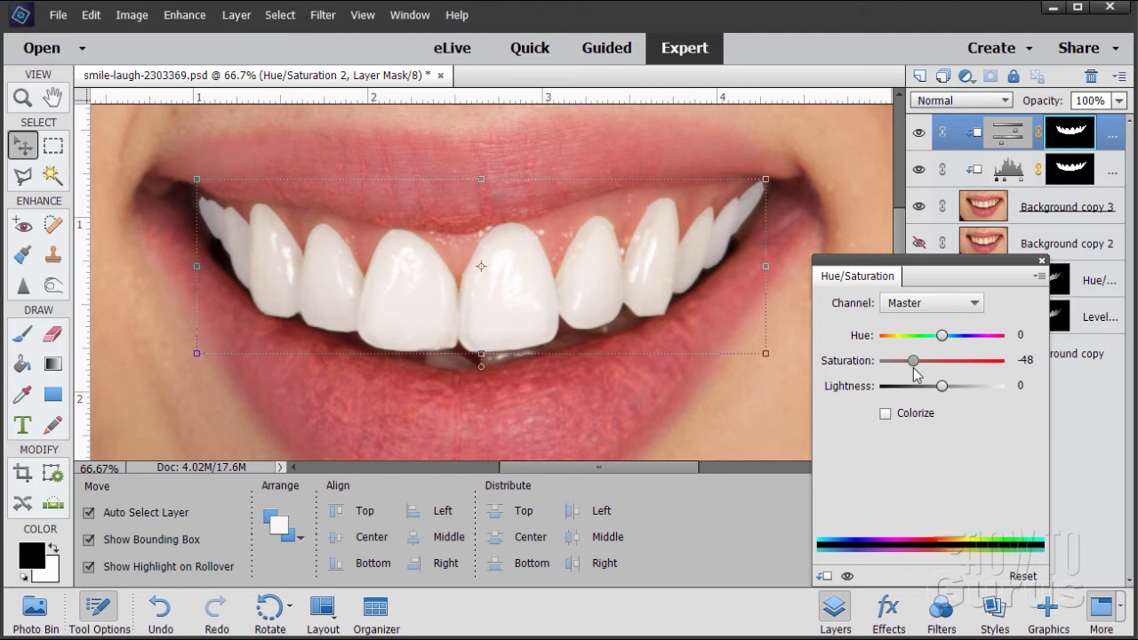
mouse_move(533, 259)
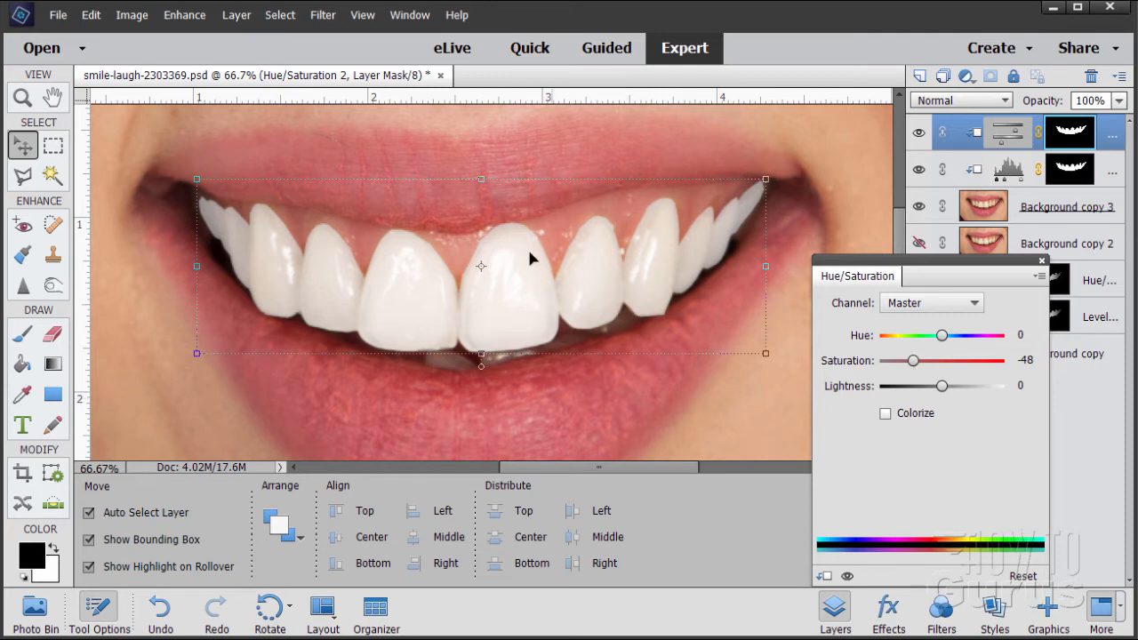
mouse_move(302, 278)
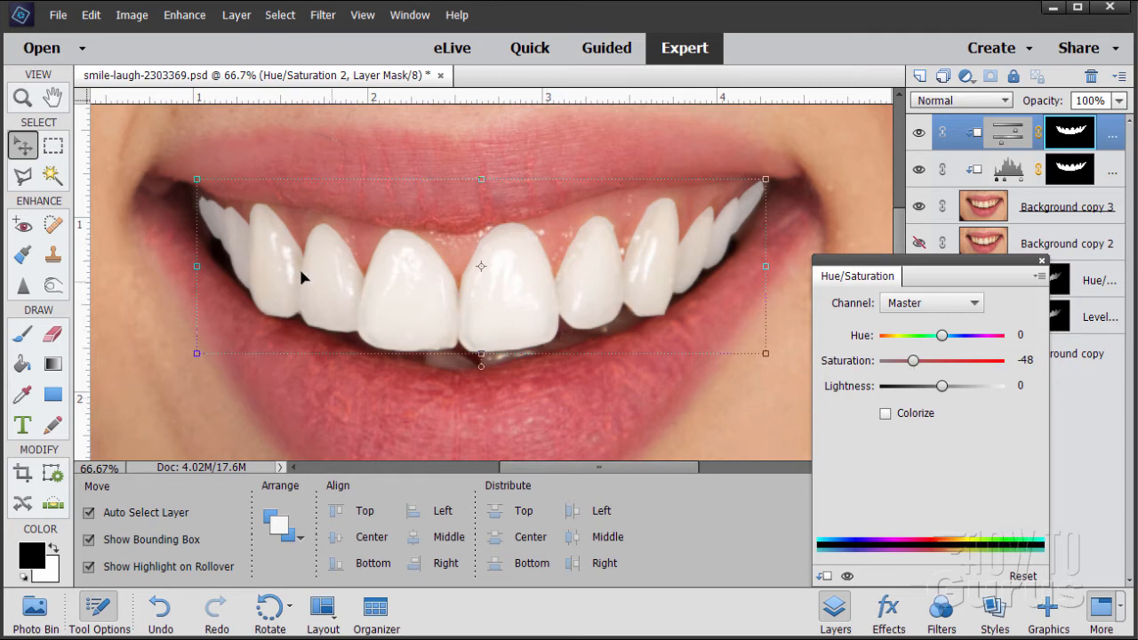
mouse_move(899, 396)
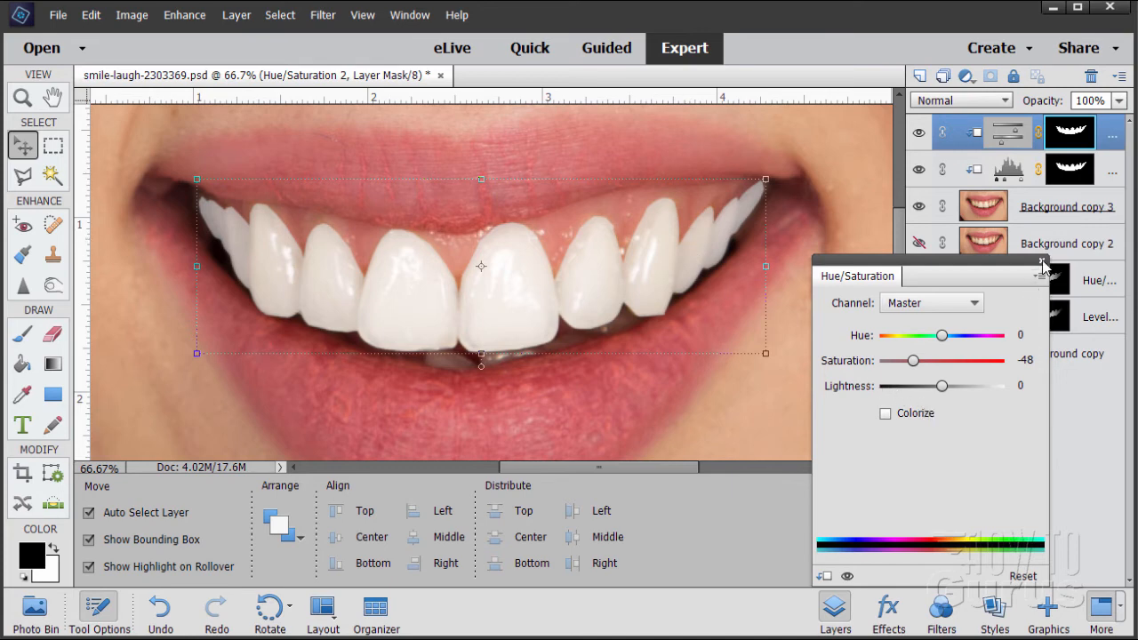
click(917, 131)
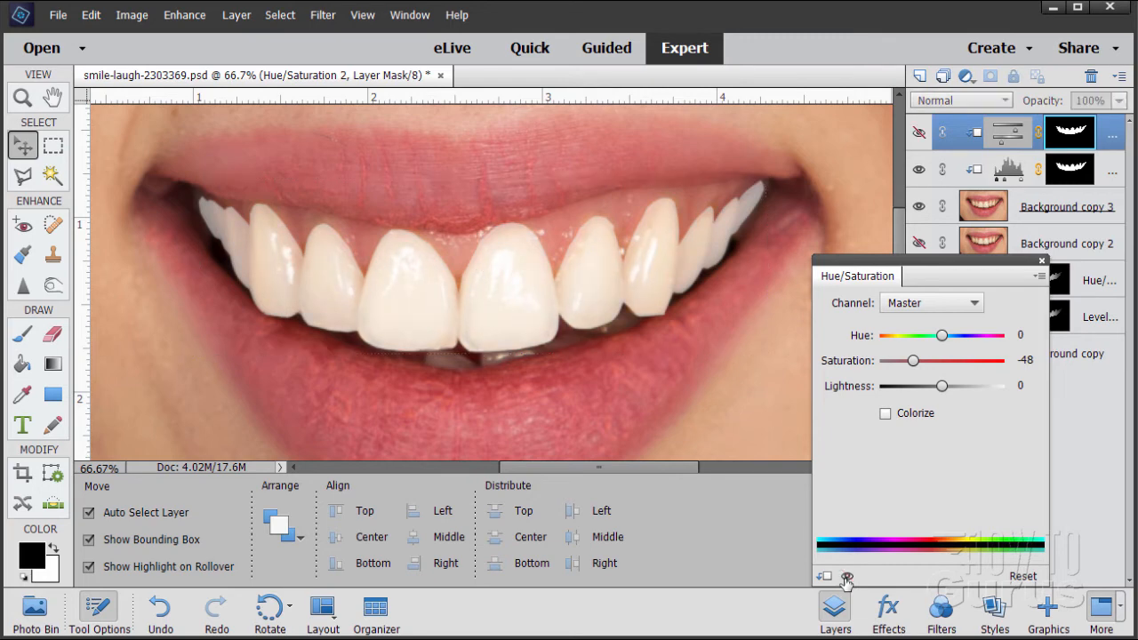
click(917, 132)
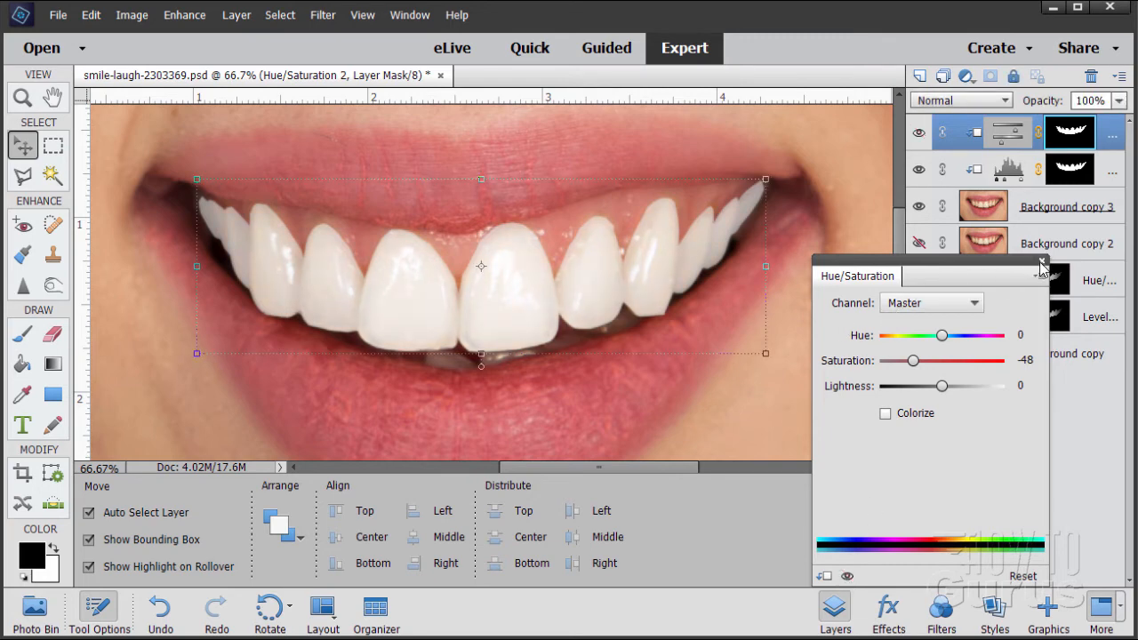
click(1040, 263)
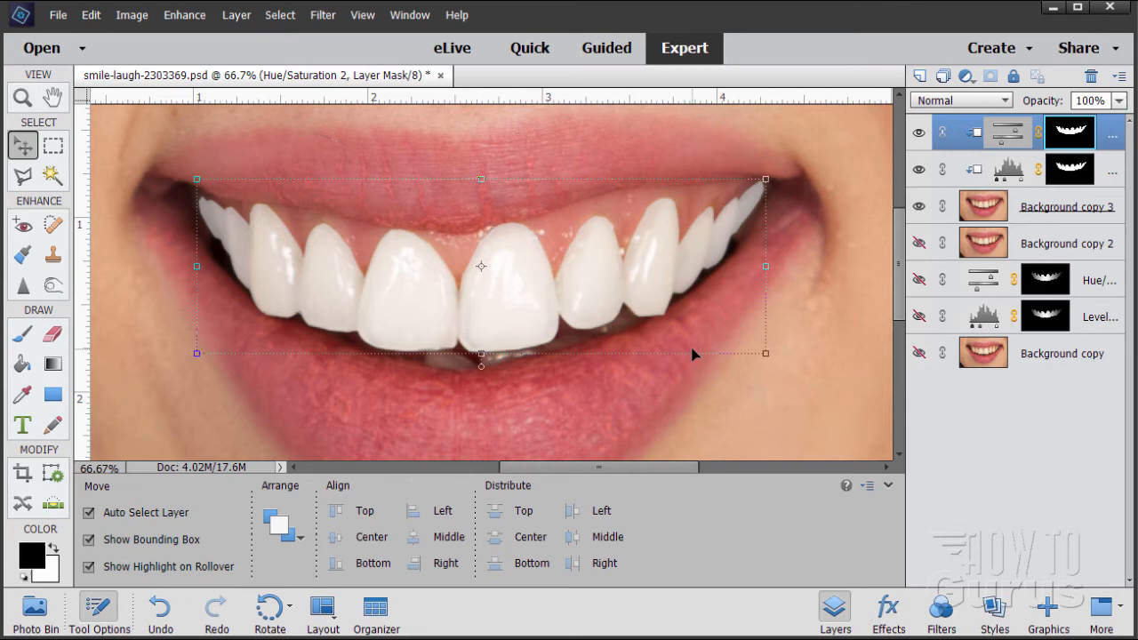
mouse_move(455, 294)
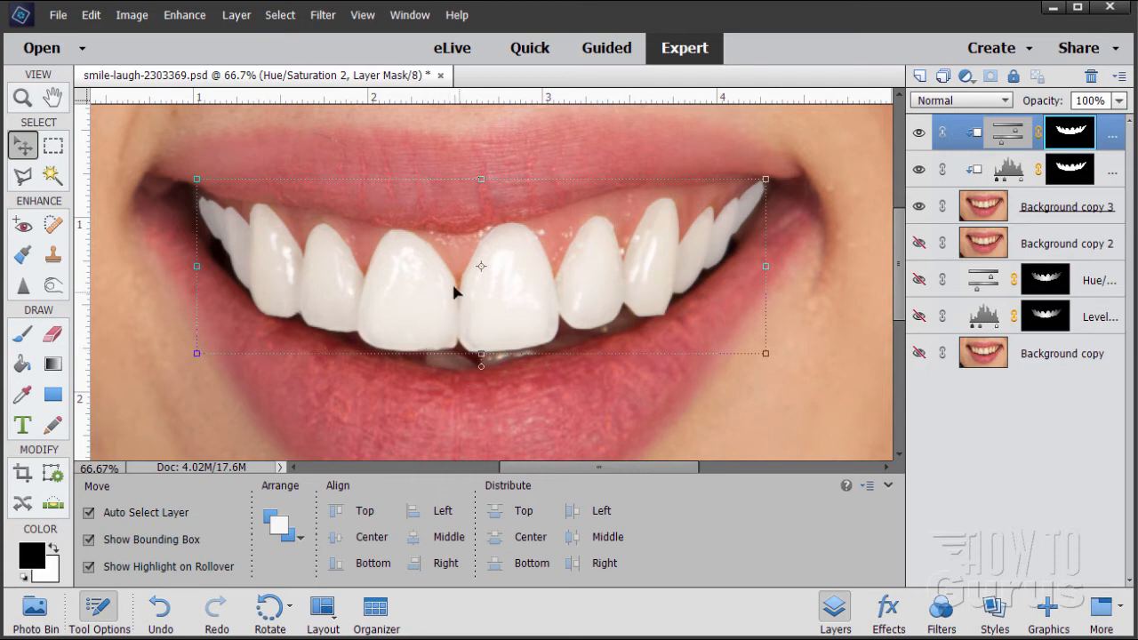
mouse_move(359, 286)
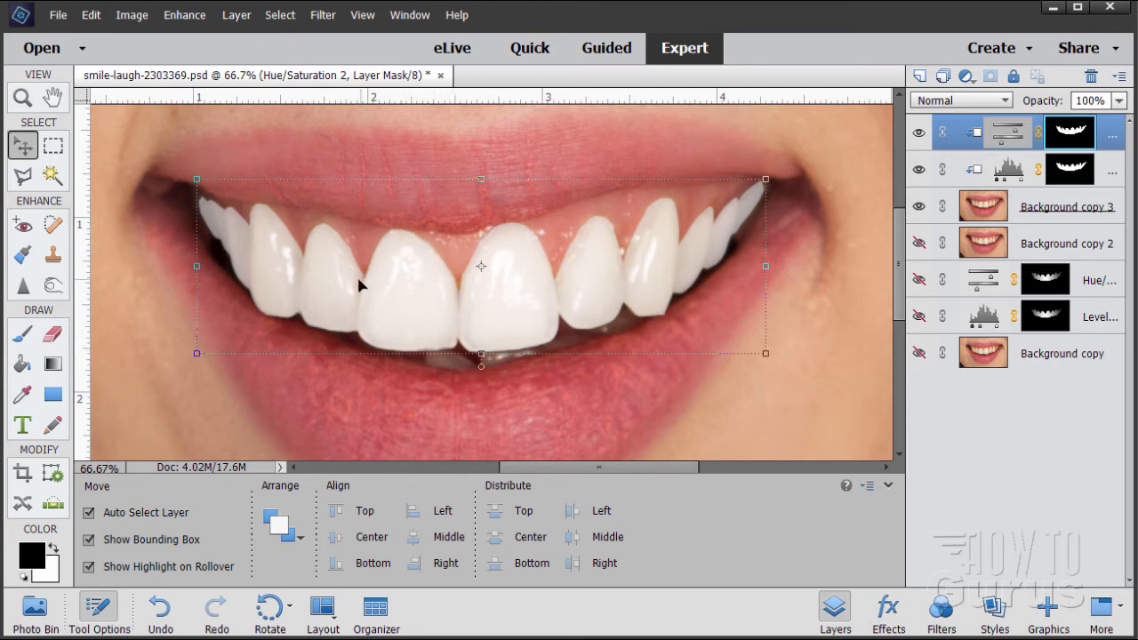
mouse_move(313, 263)
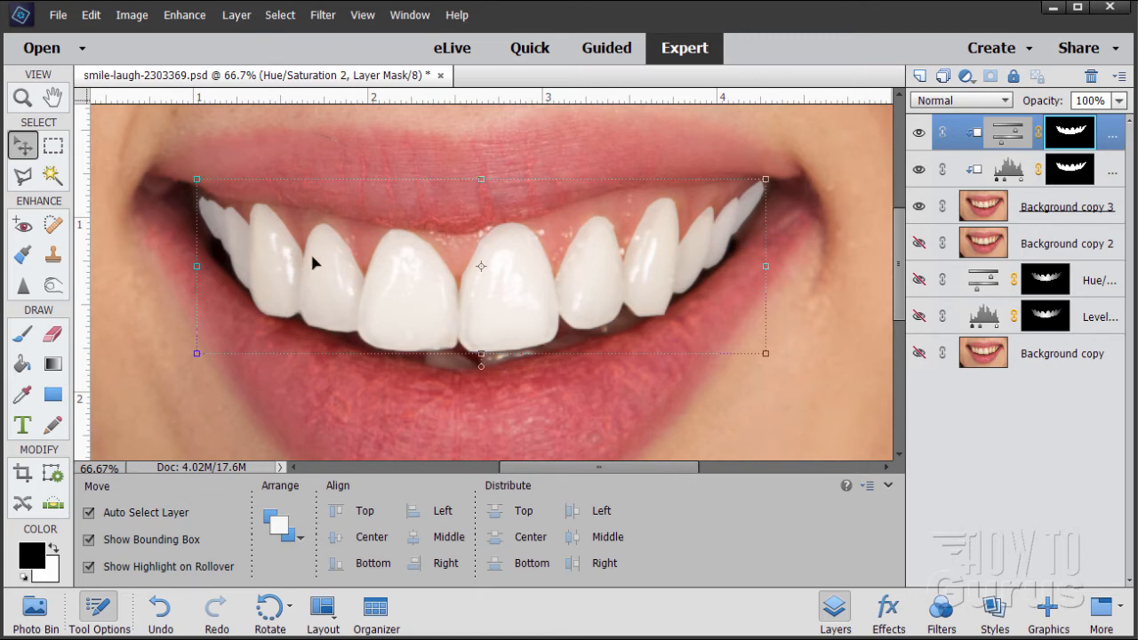
mouse_move(636, 224)
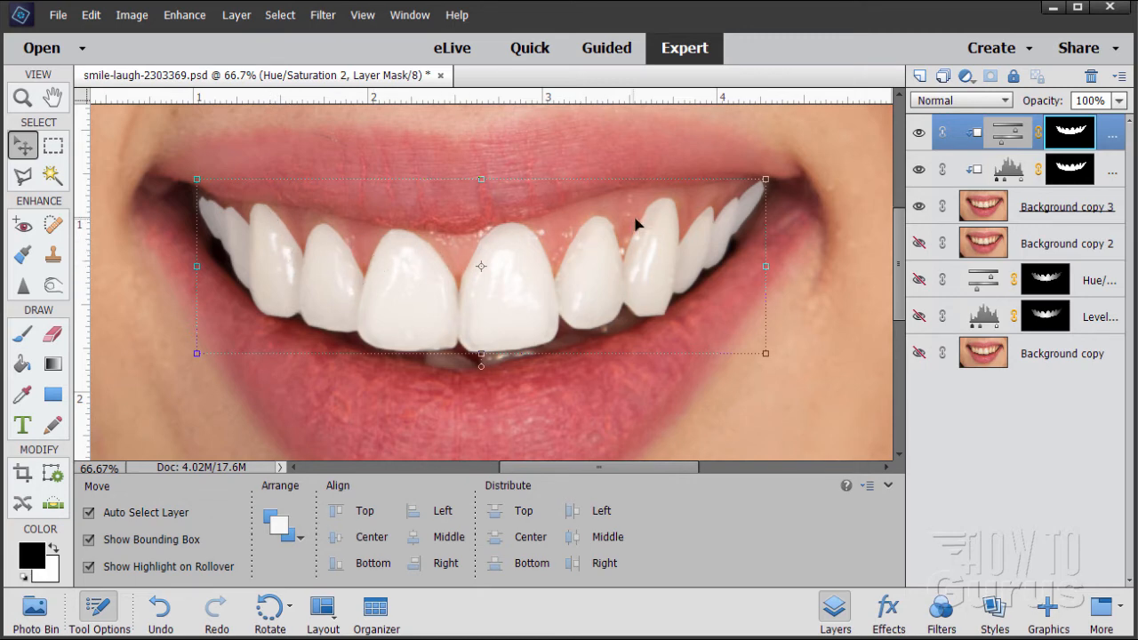
Hide the Hue/Saturation 2 layer and target the Levels 2 layer's teeth mask for filtering.
click(918, 132)
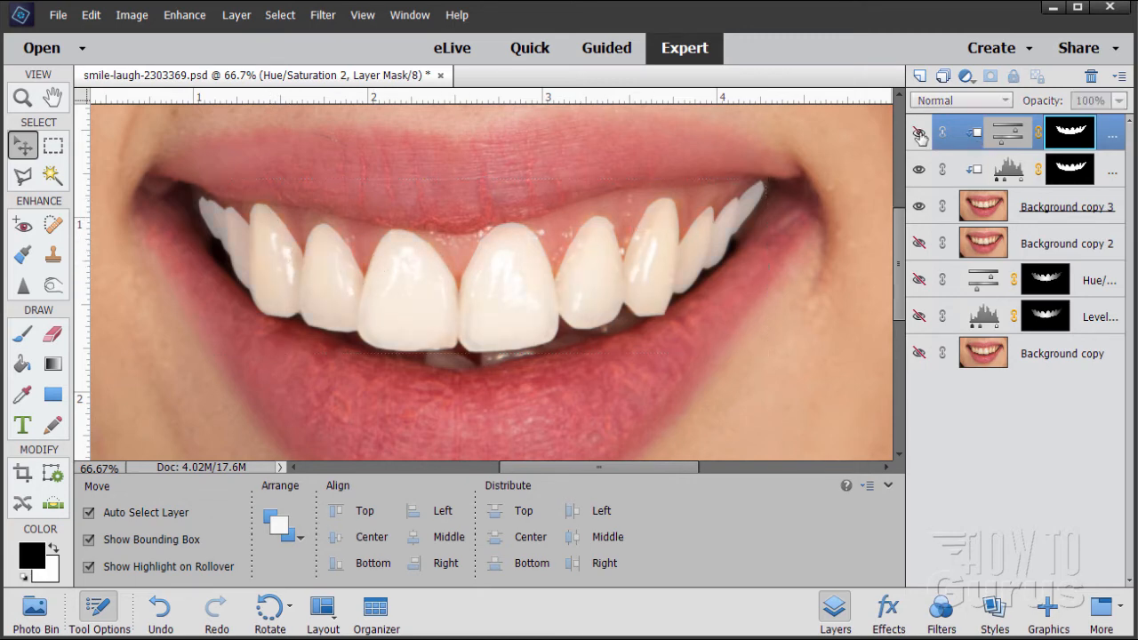
click(917, 132)
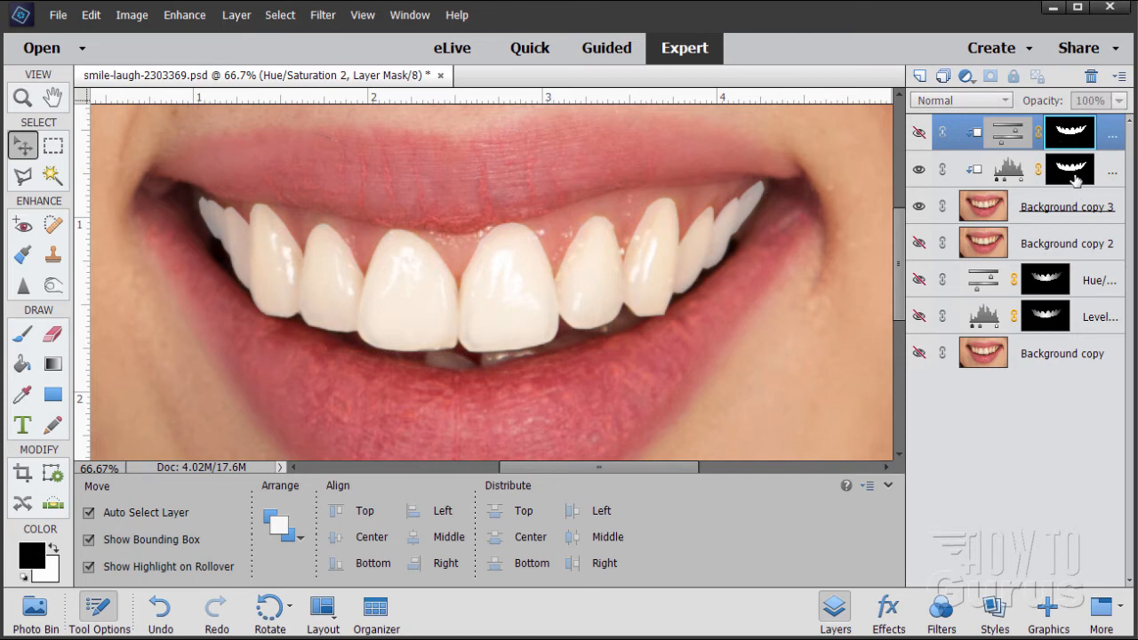
click(1010, 169)
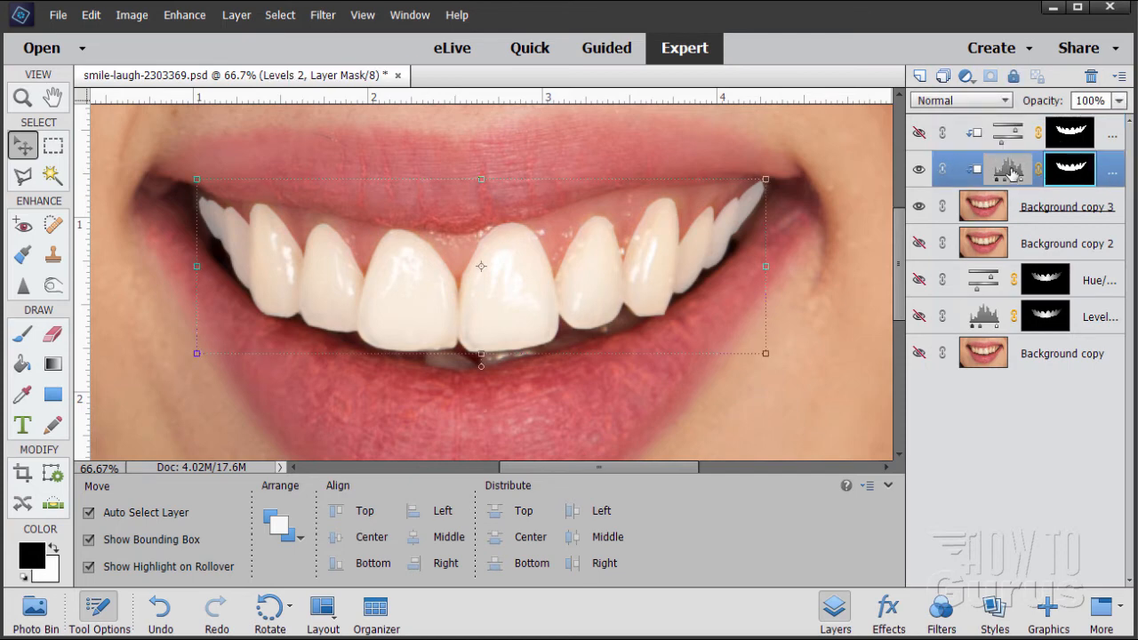
mouse_move(1070, 169)
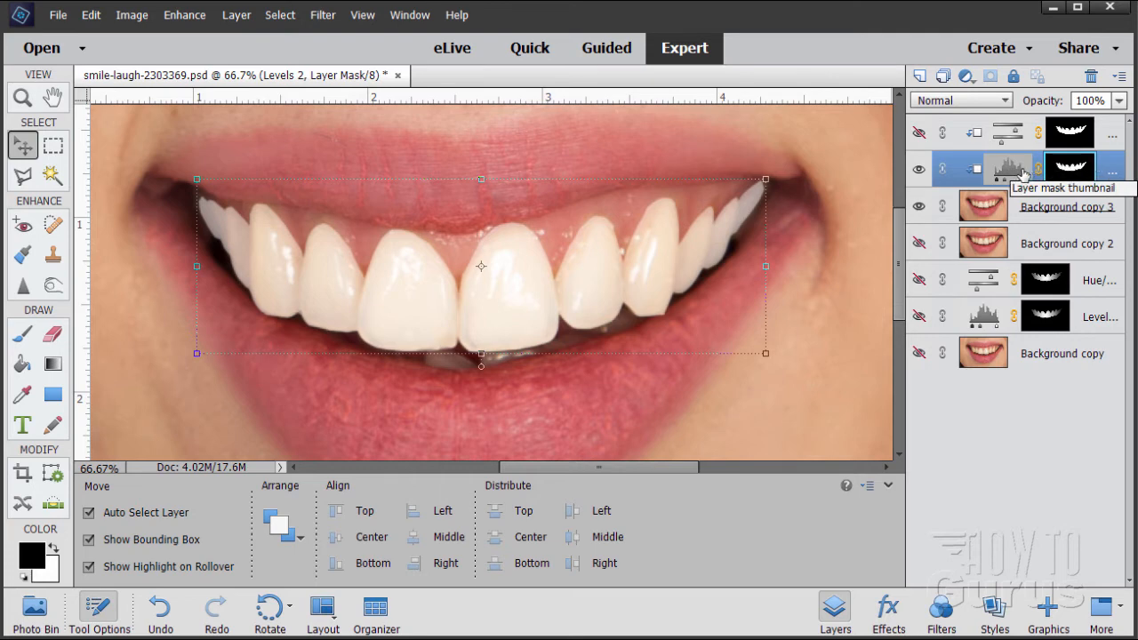
double_click(1006, 169)
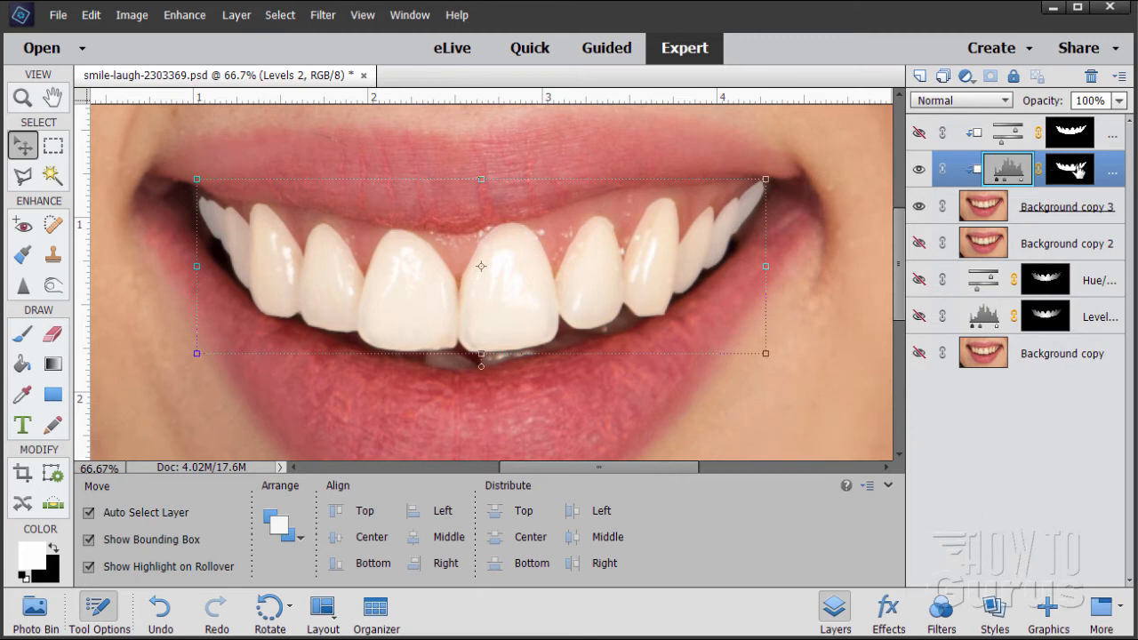
click(1070, 169)
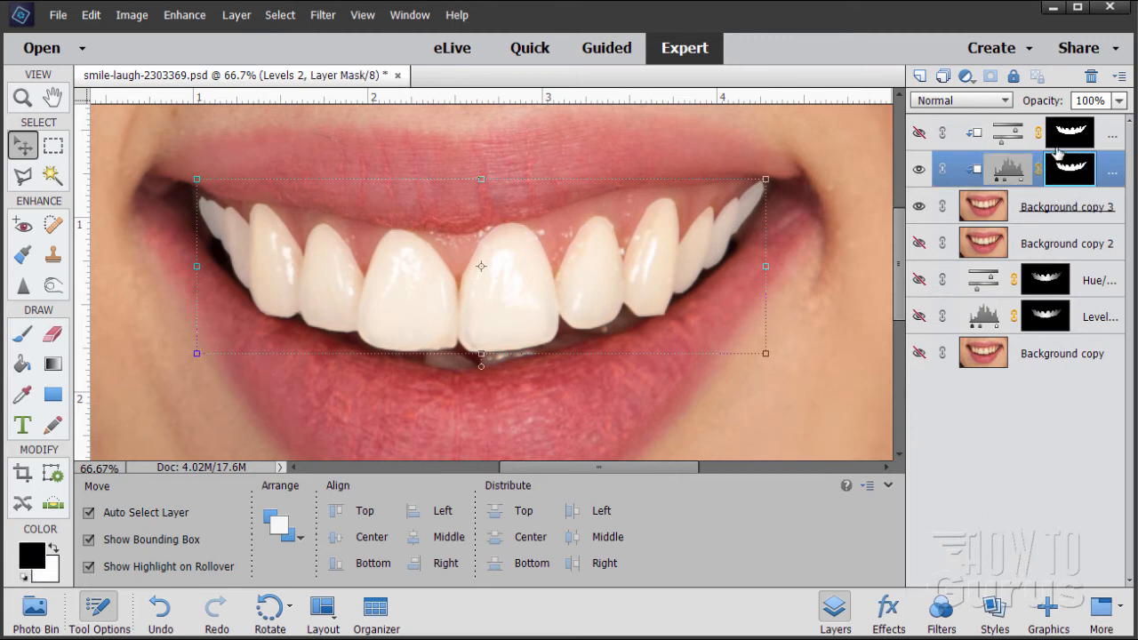
mouse_move(1070, 160)
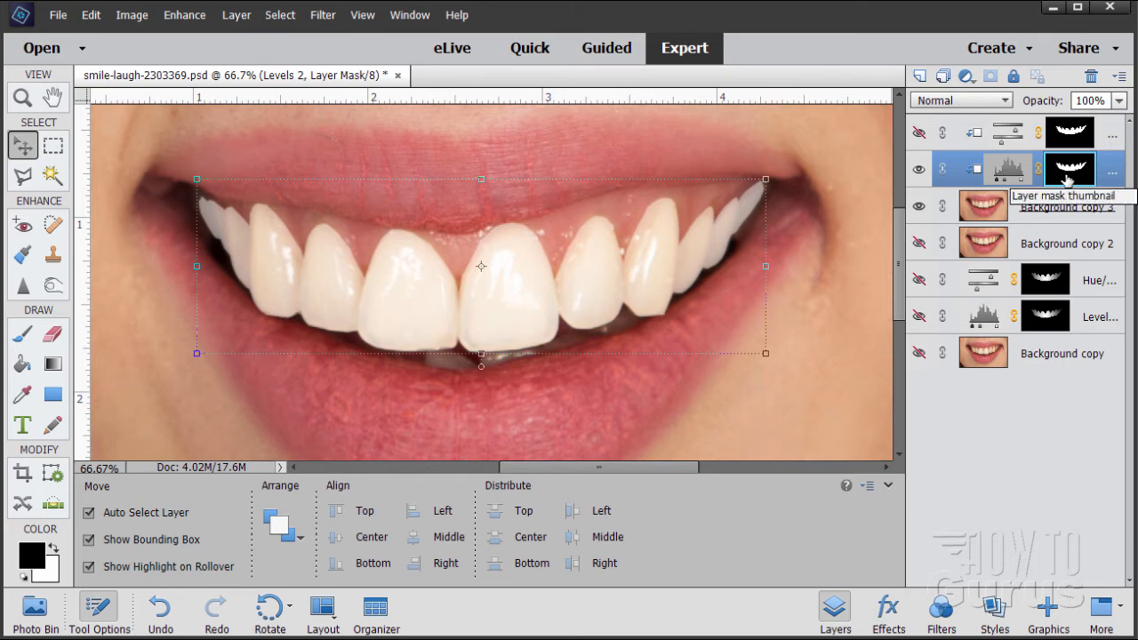
click(323, 14)
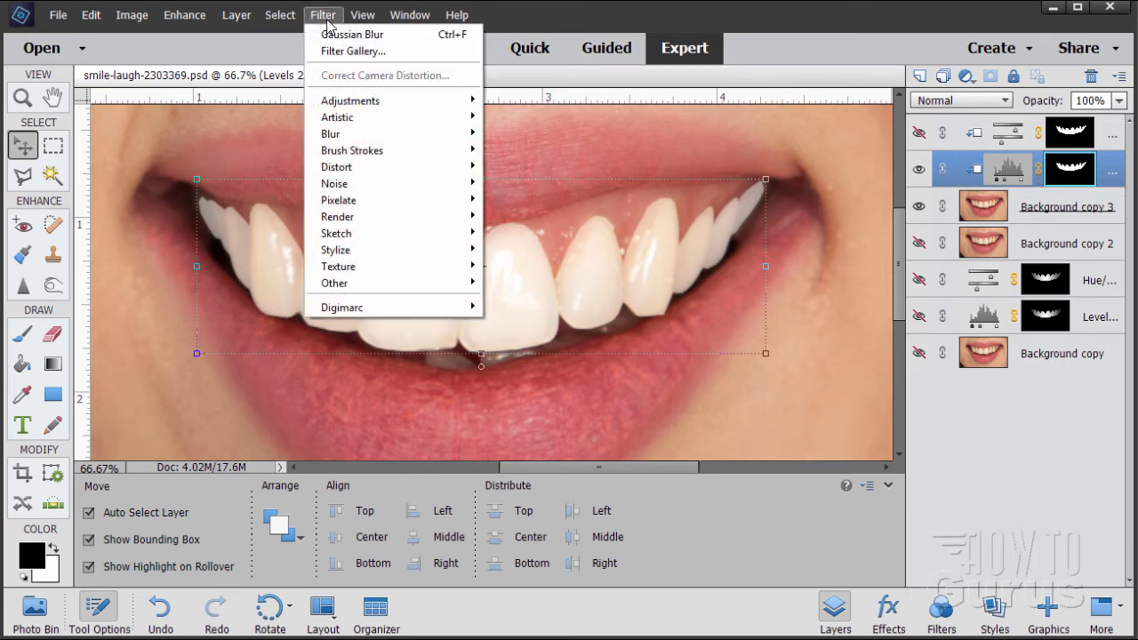
mouse_move(330, 133)
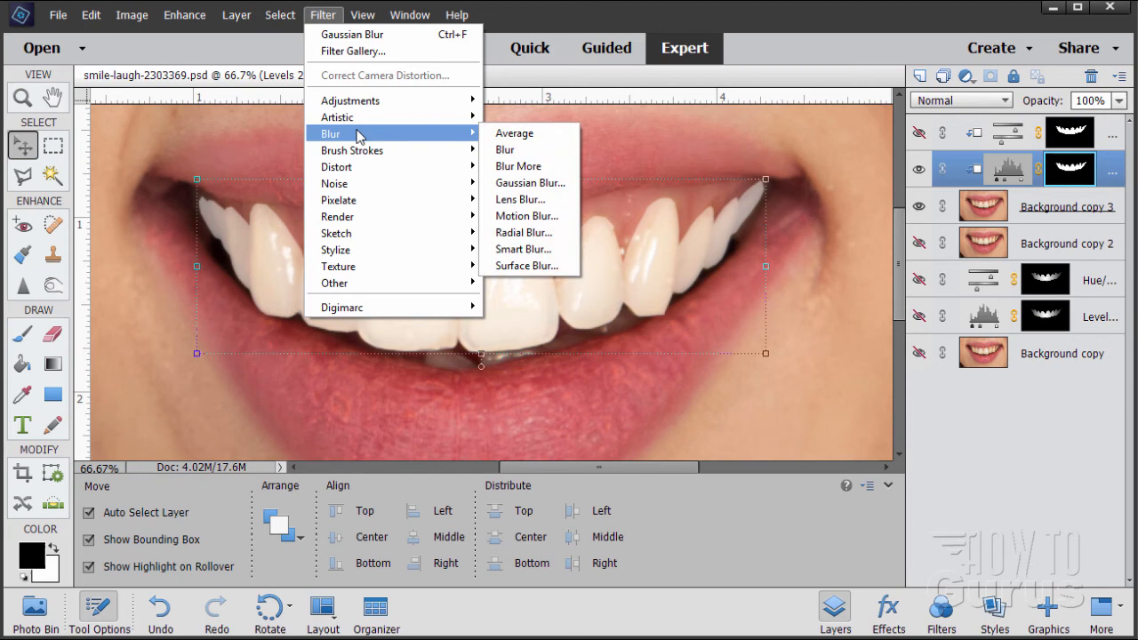
Start a Gaussian Blur on the Levels 2 mask and toggle Preview to compare the softening.
click(529, 181)
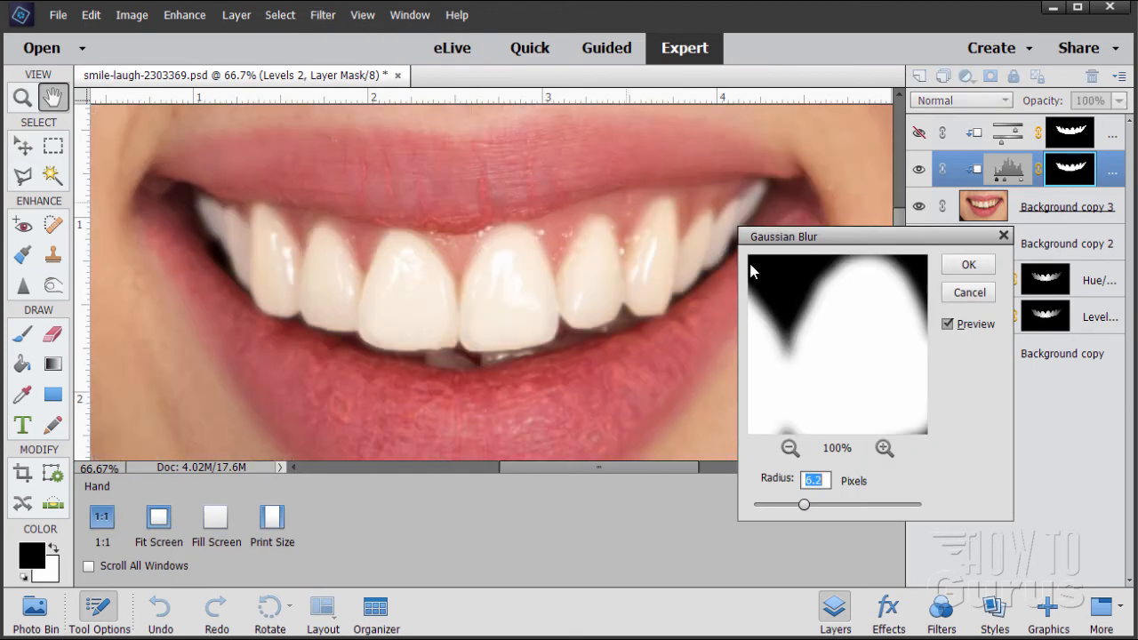
mouse_move(857, 270)
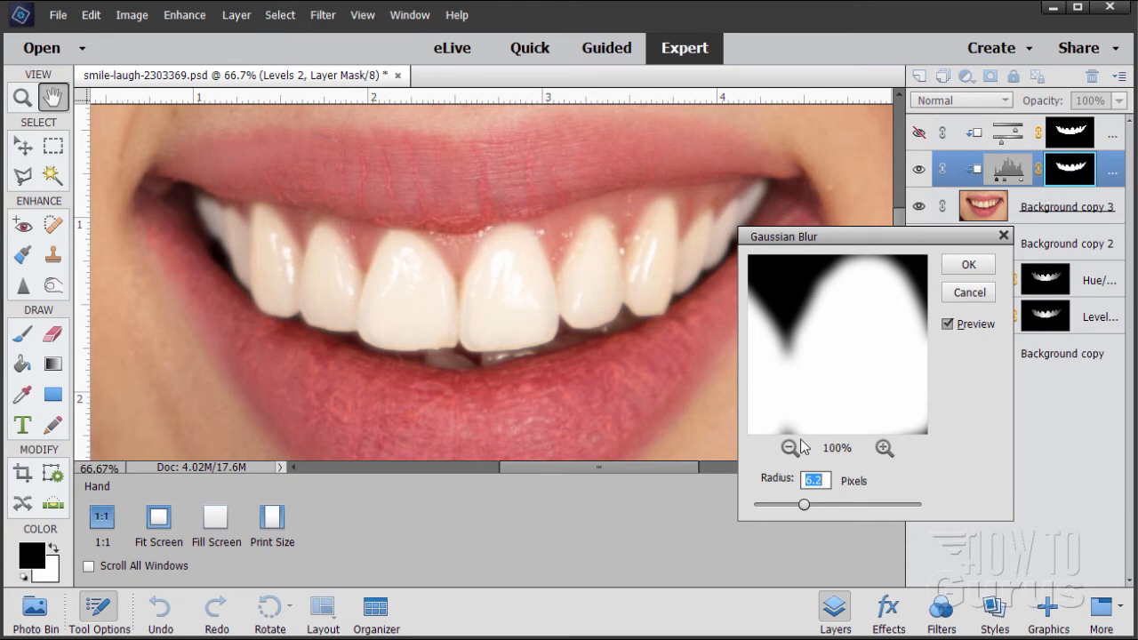
click(947, 323)
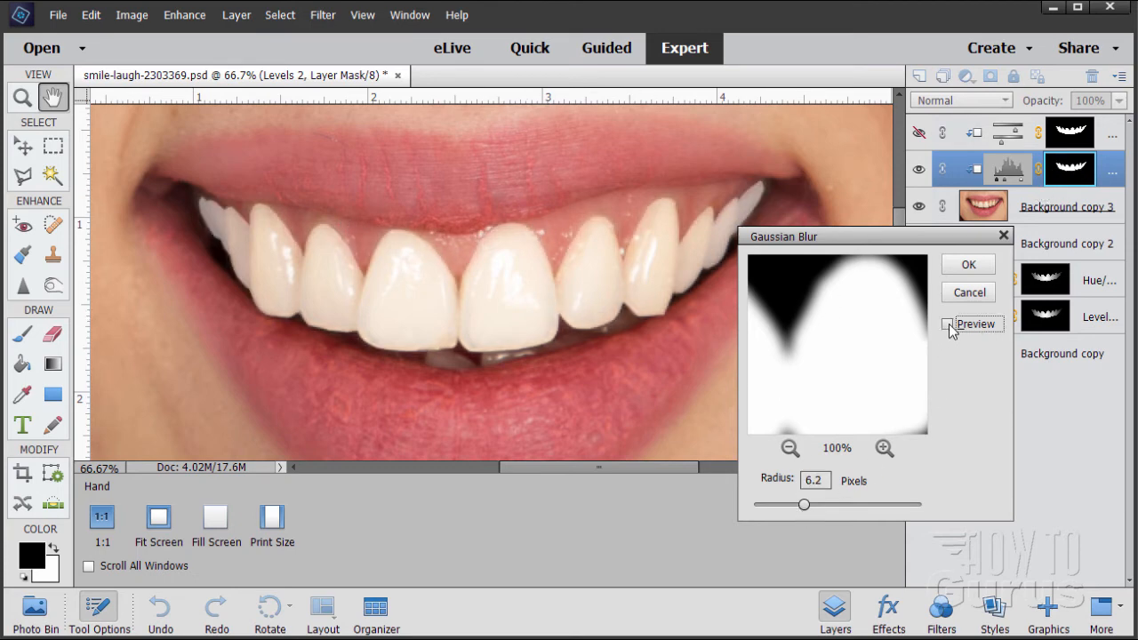
click(950, 323)
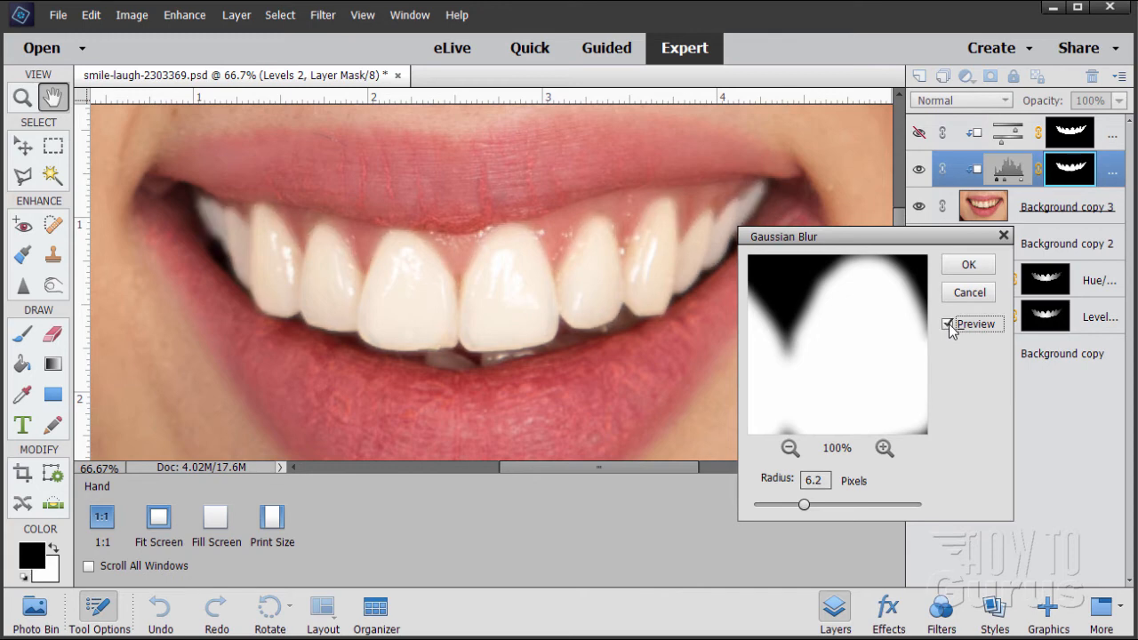
click(953, 324)
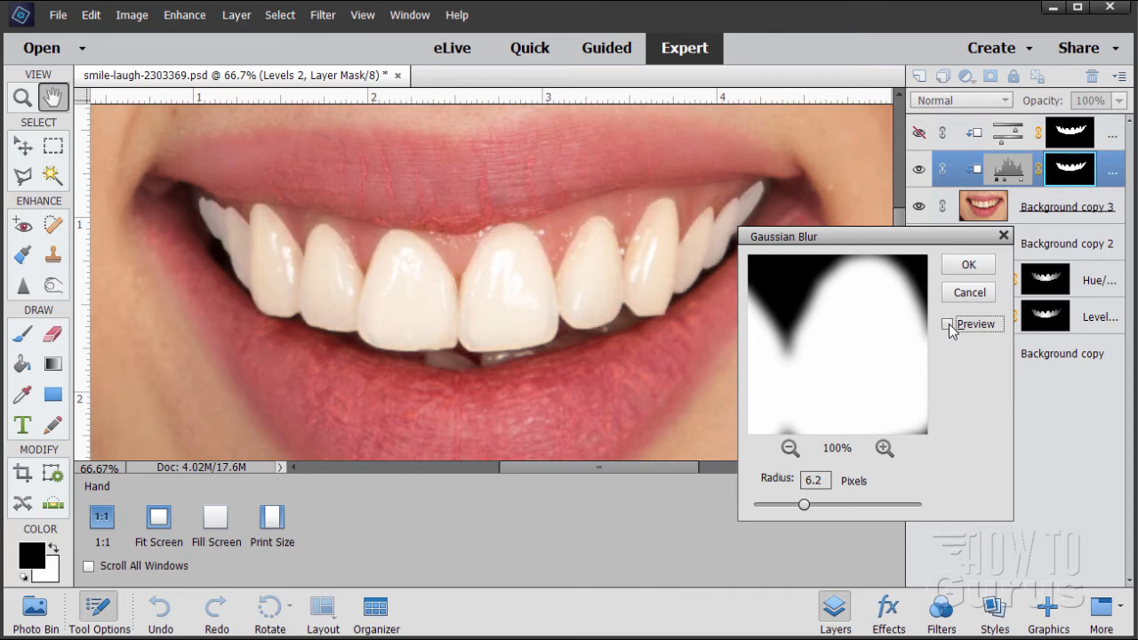
drag(804, 505, 800, 505)
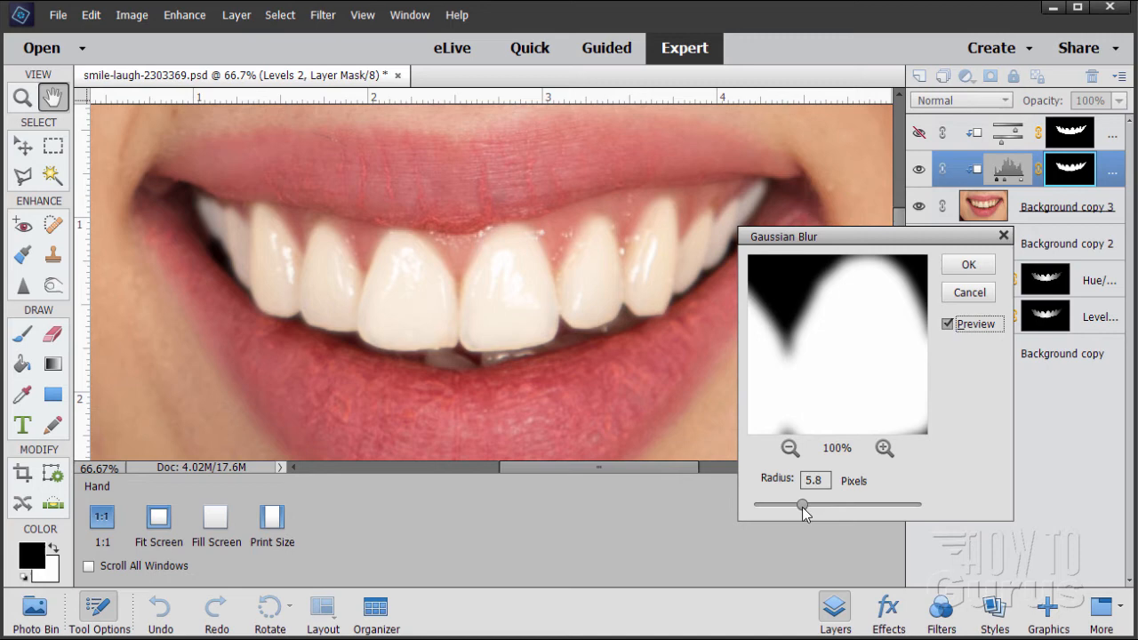
Fine-tune the Gaussian Blur radius to about 2.9 pixels, checking the result with Preview.
drag(802, 505, 760, 504)
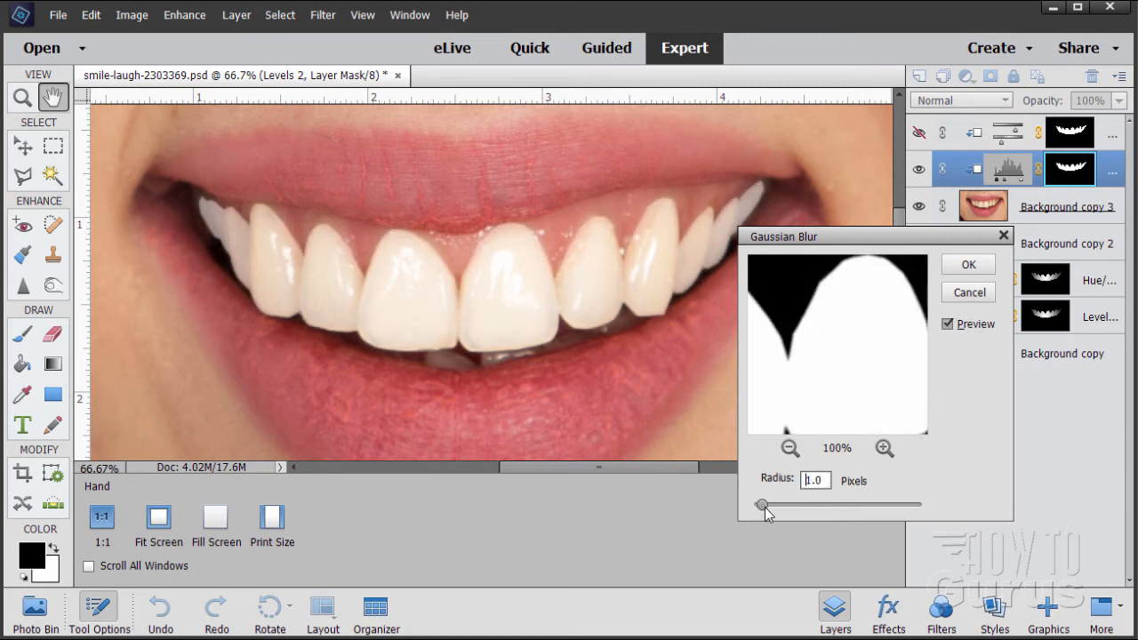
drag(761, 505, 778, 505)
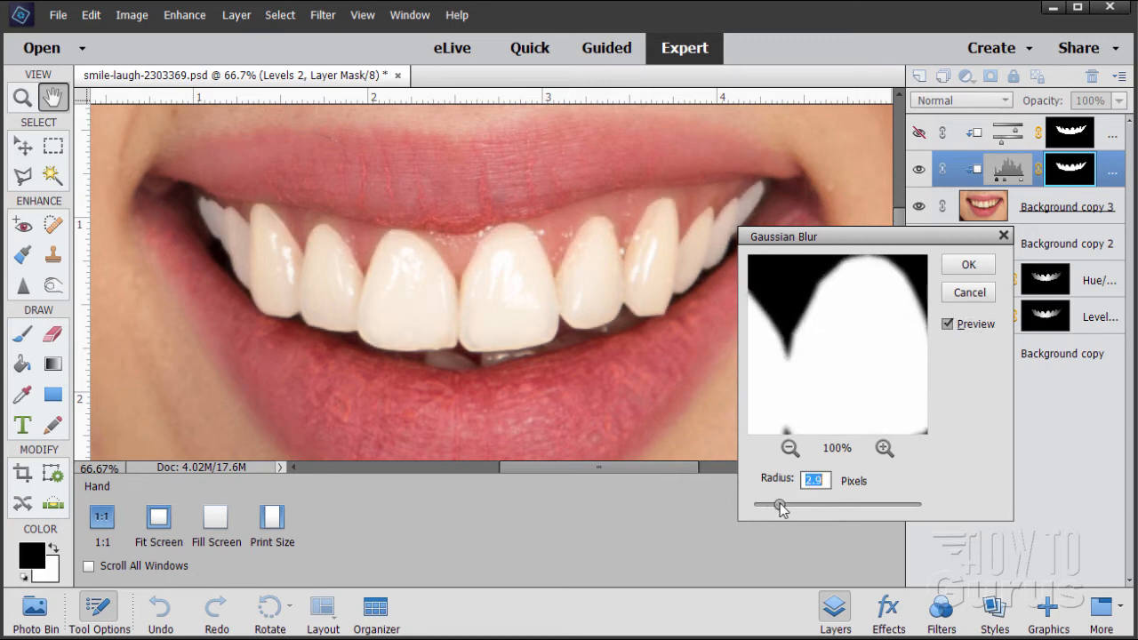
drag(779, 504, 791, 504)
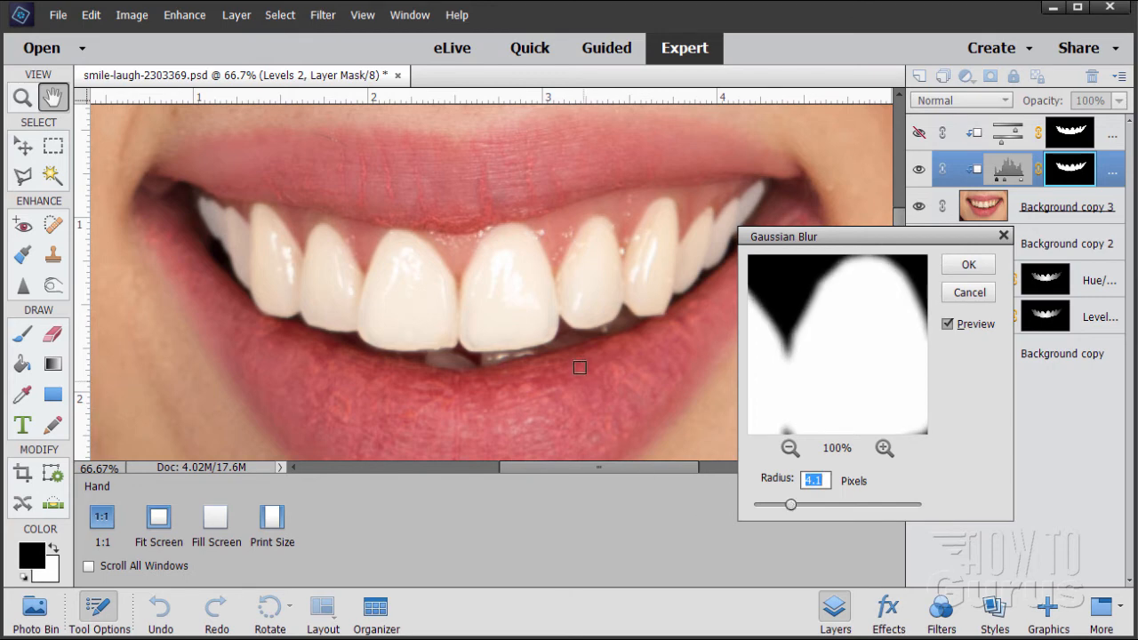
mouse_move(452, 288)
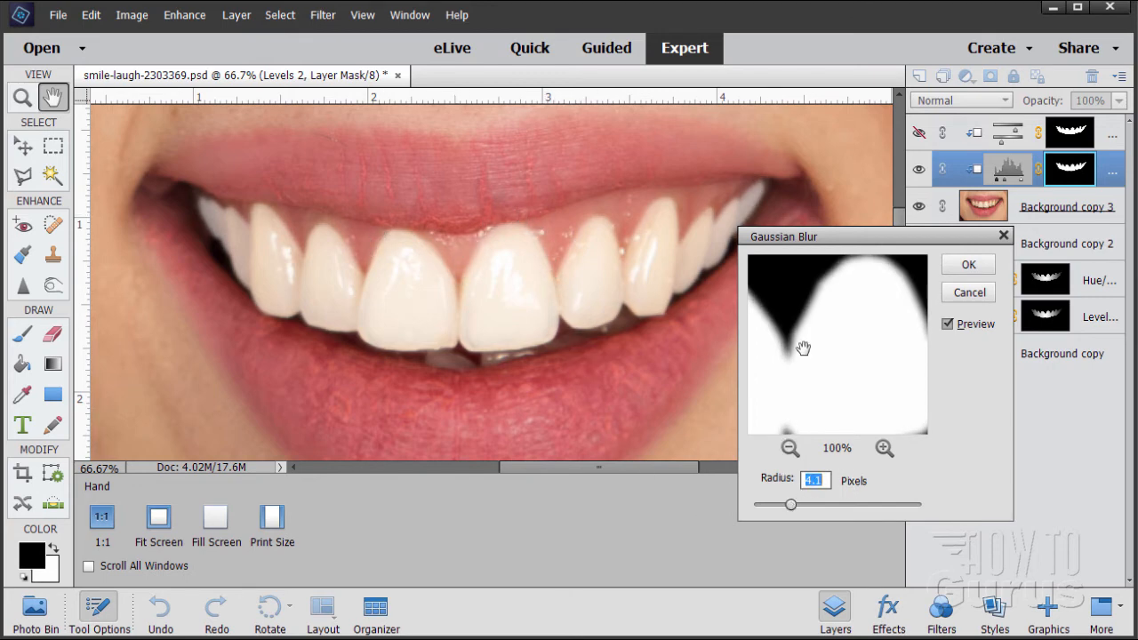
click(947, 324)
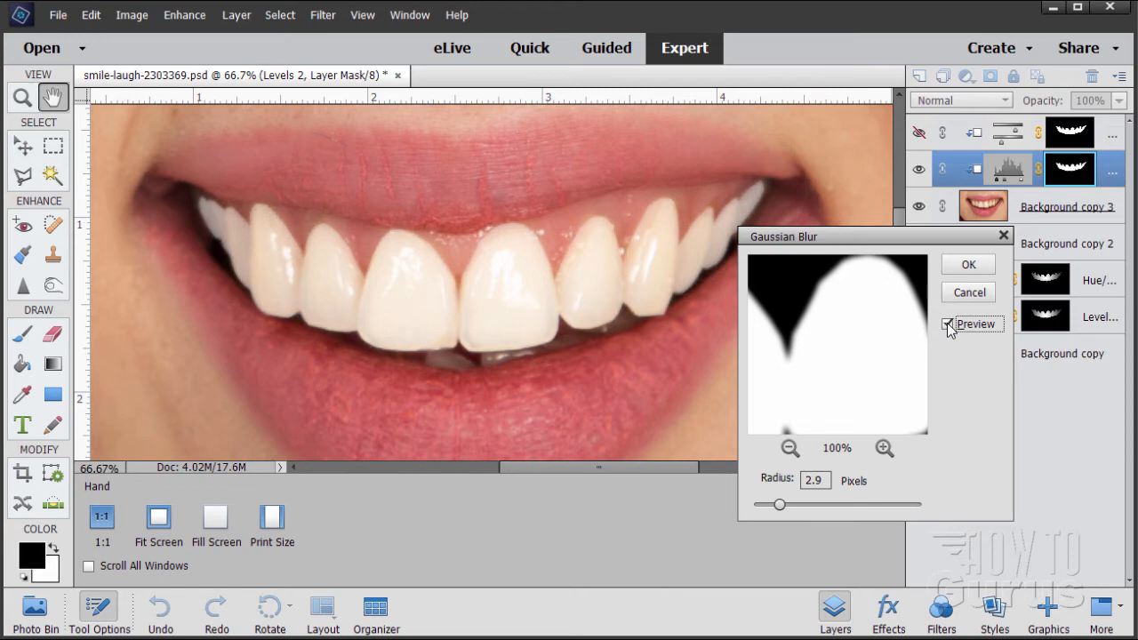
click(948, 323)
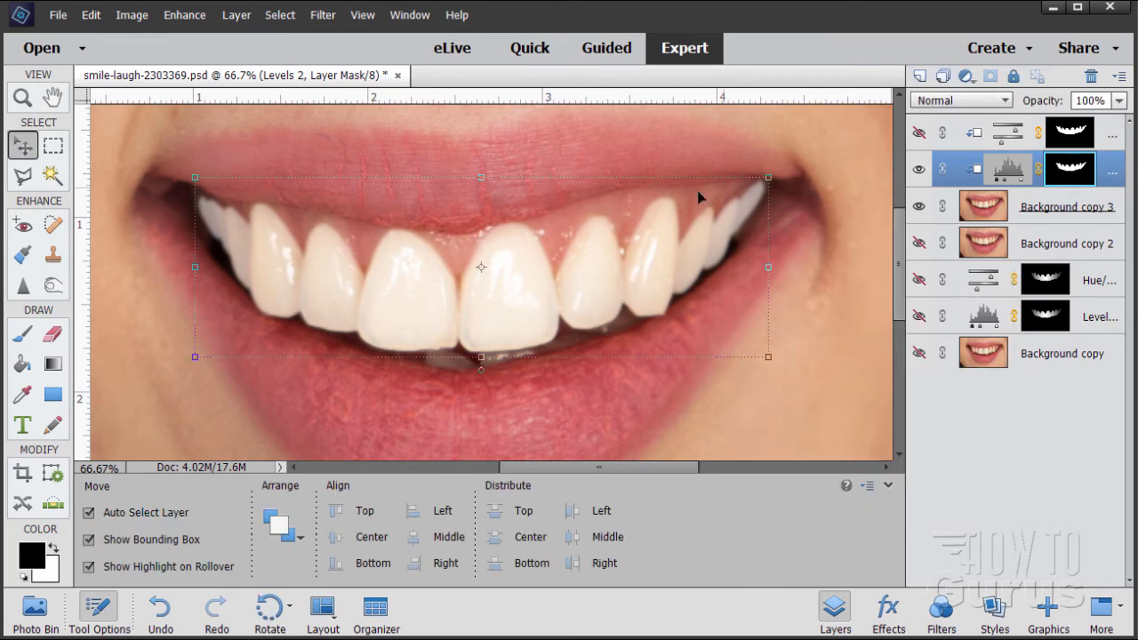
mouse_move(569, 222)
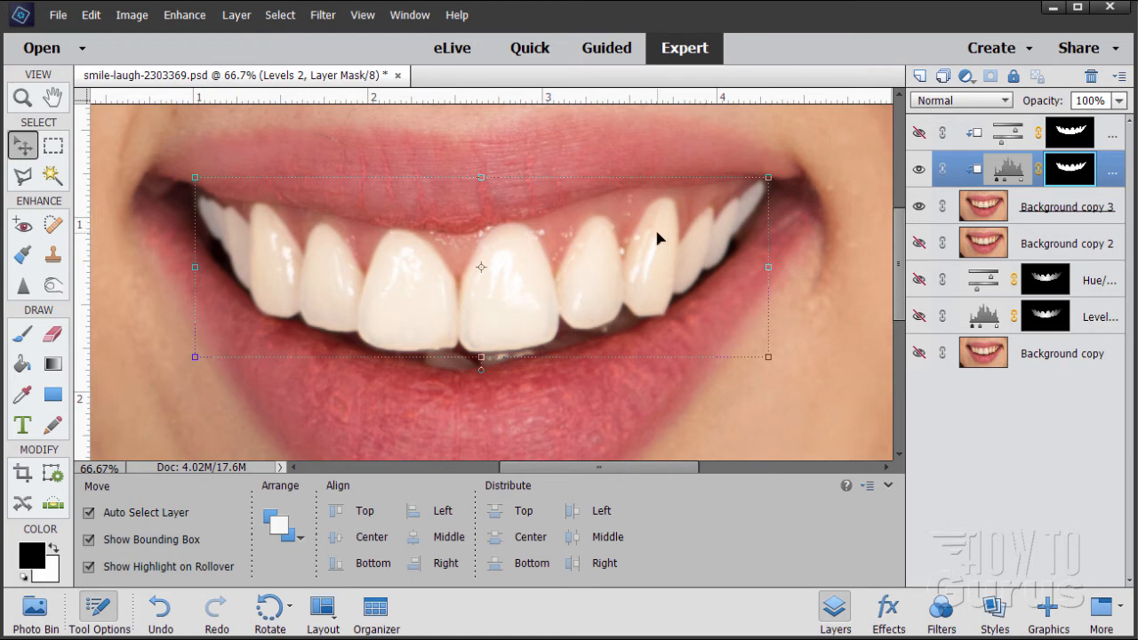
mouse_move(695, 238)
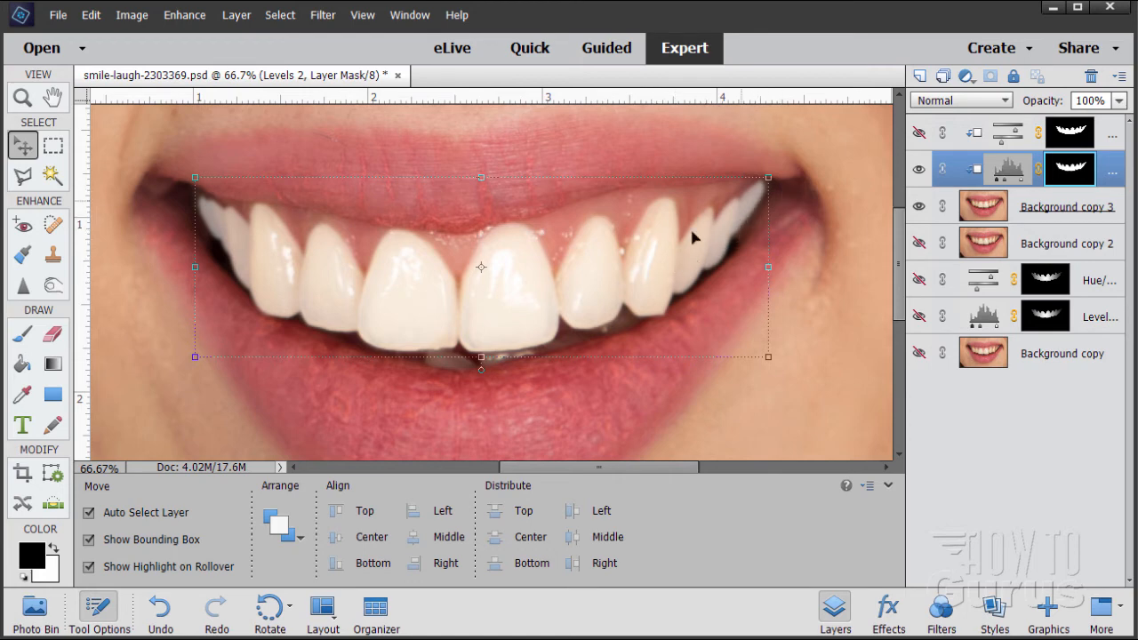
mouse_move(766, 224)
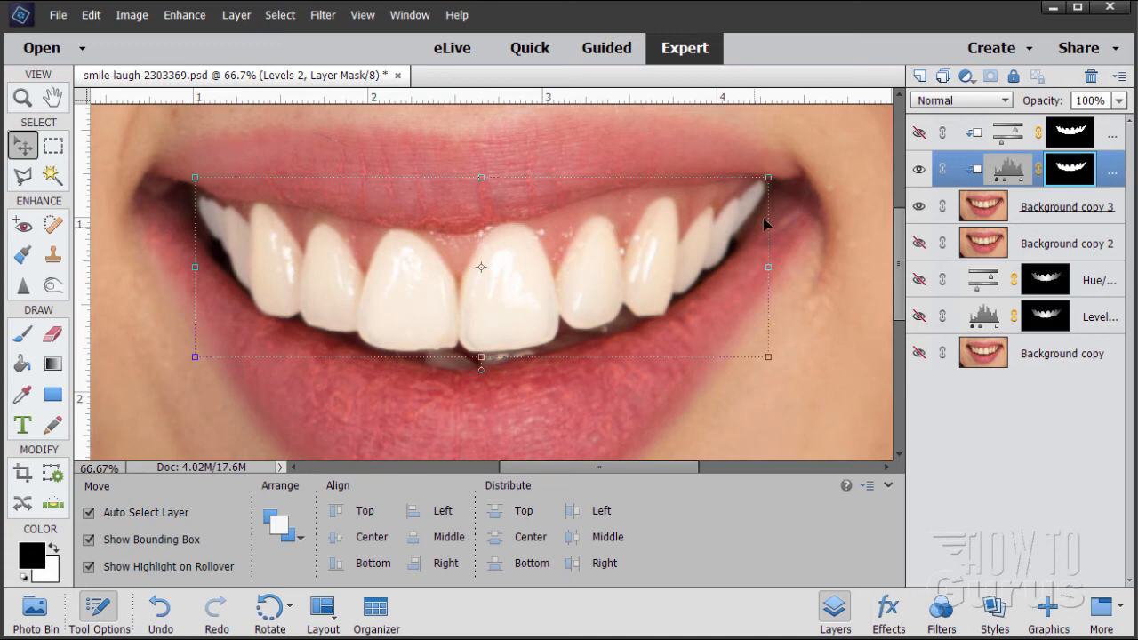
mouse_move(711, 211)
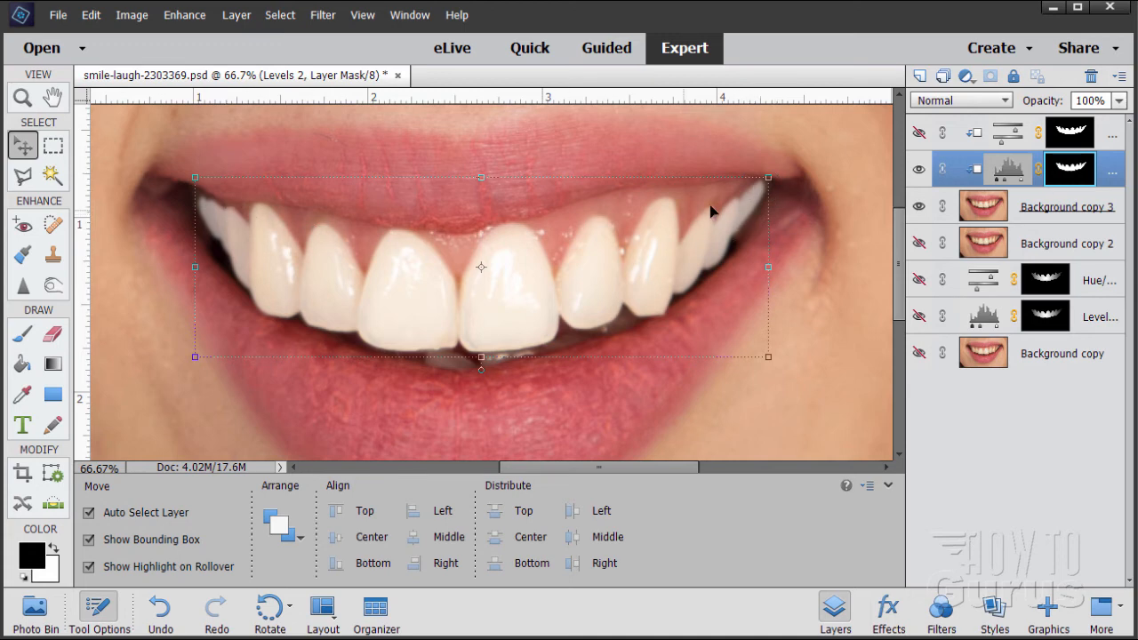
mouse_move(1091, 197)
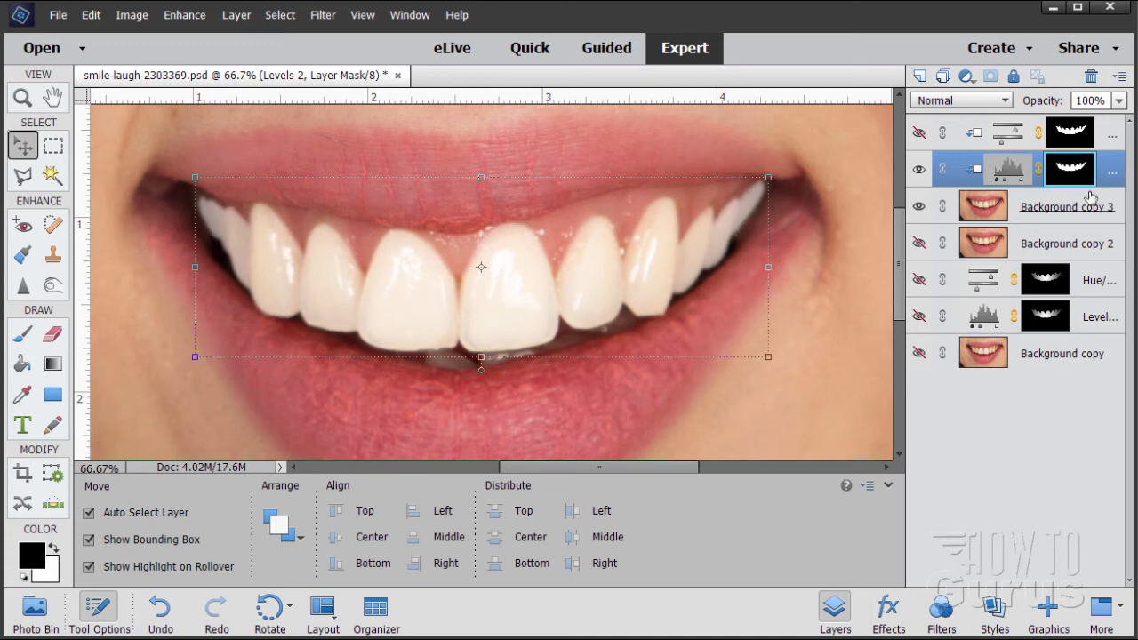
mouse_move(1070, 169)
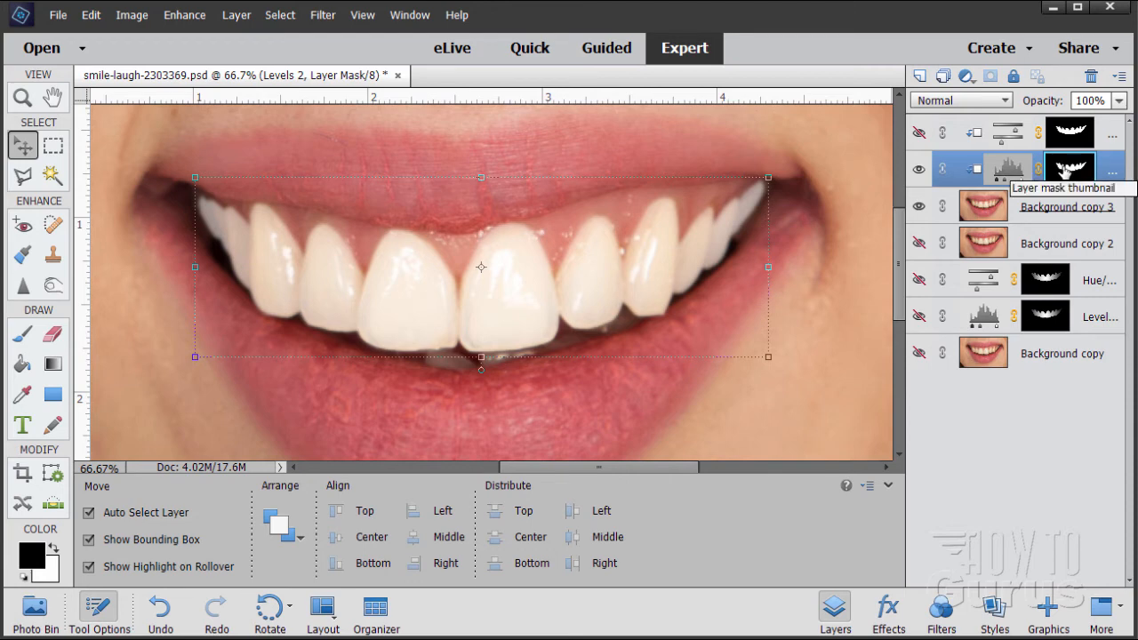
mouse_move(1041, 195)
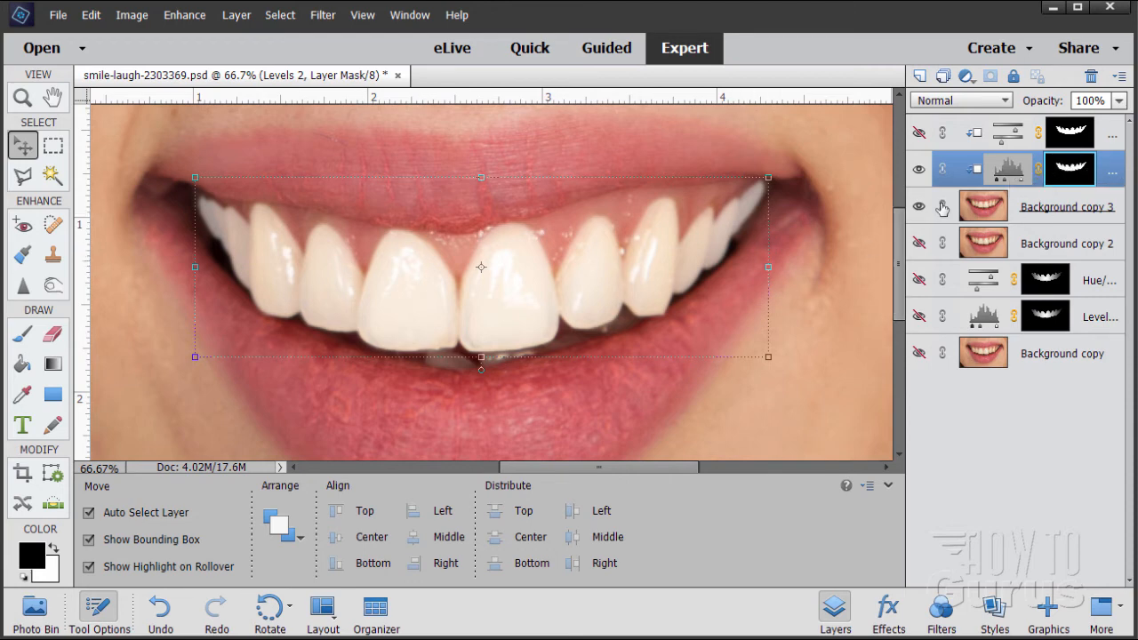
Load the saved 'teeth' selection to outline the upper teeth again.
click(280, 14)
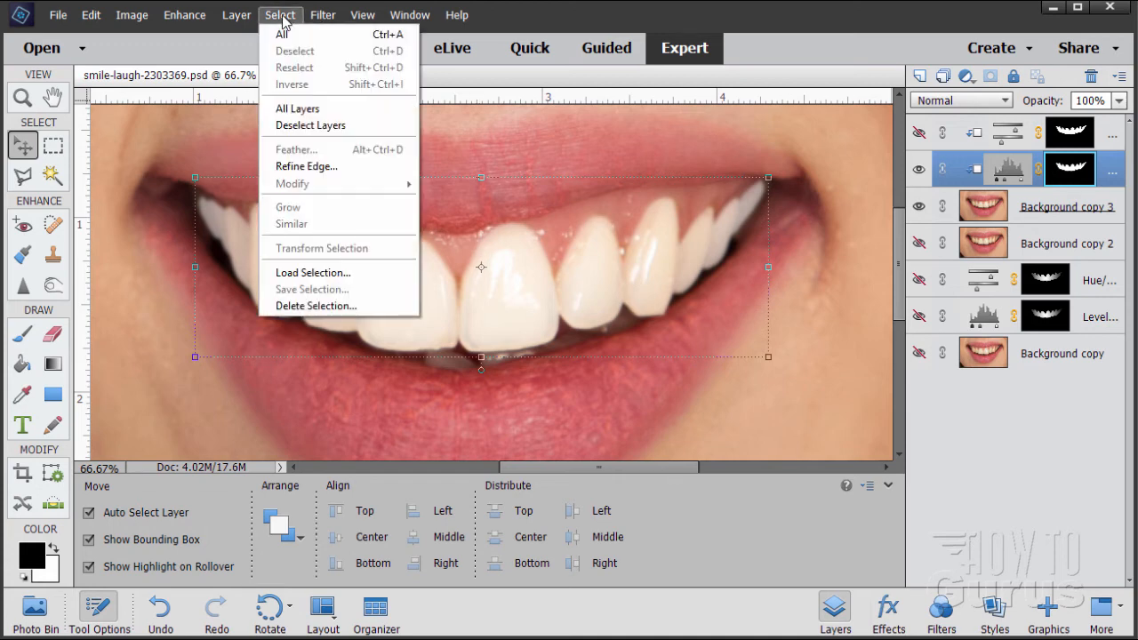
click(313, 272)
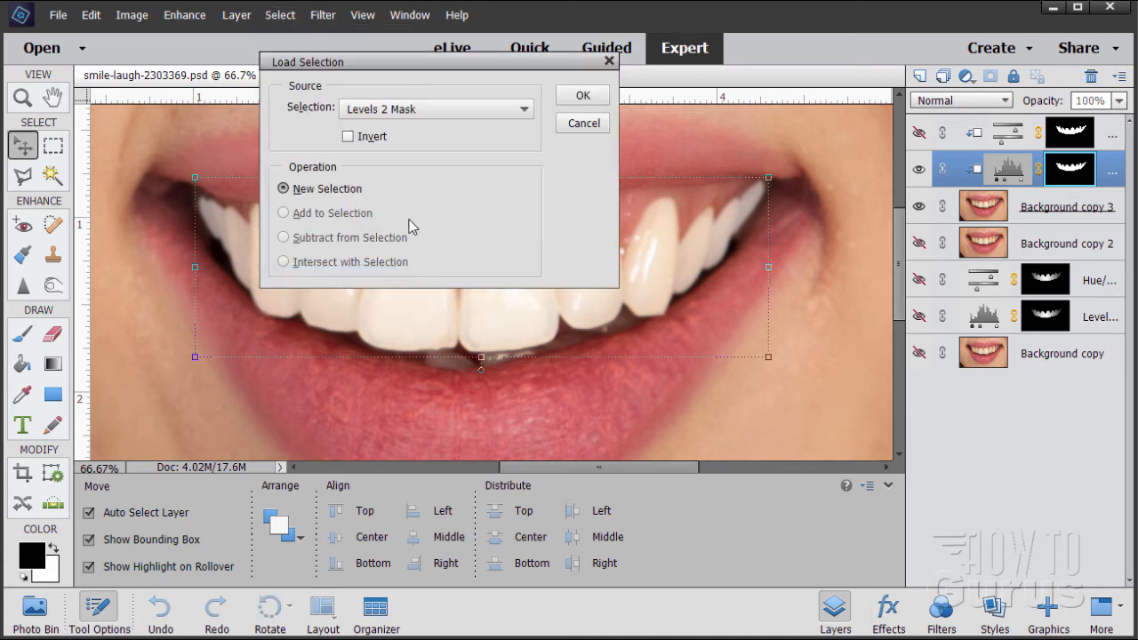
click(435, 109)
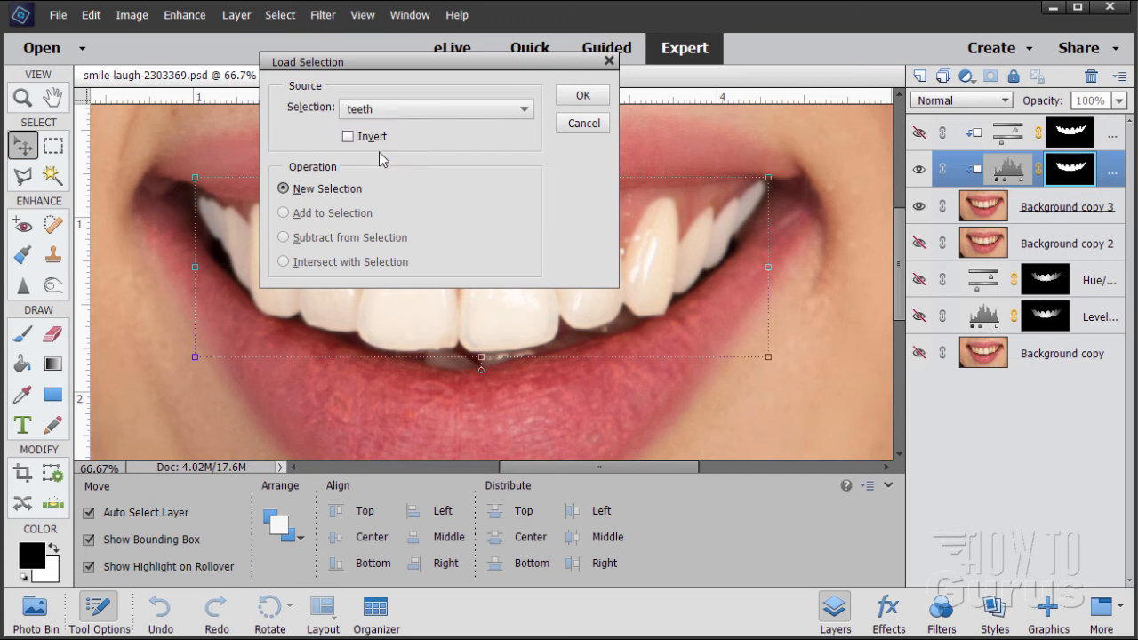
click(583, 96)
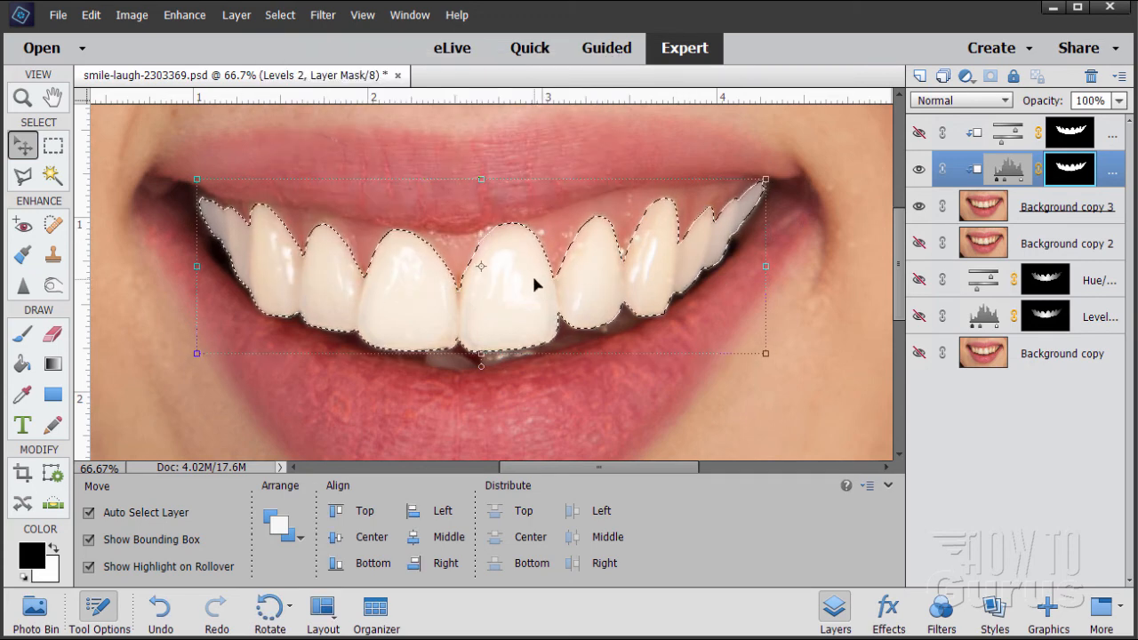
Set up the Gradient tool with Reverse off, white foreground and Radial style, and make a first drag.
click(53, 365)
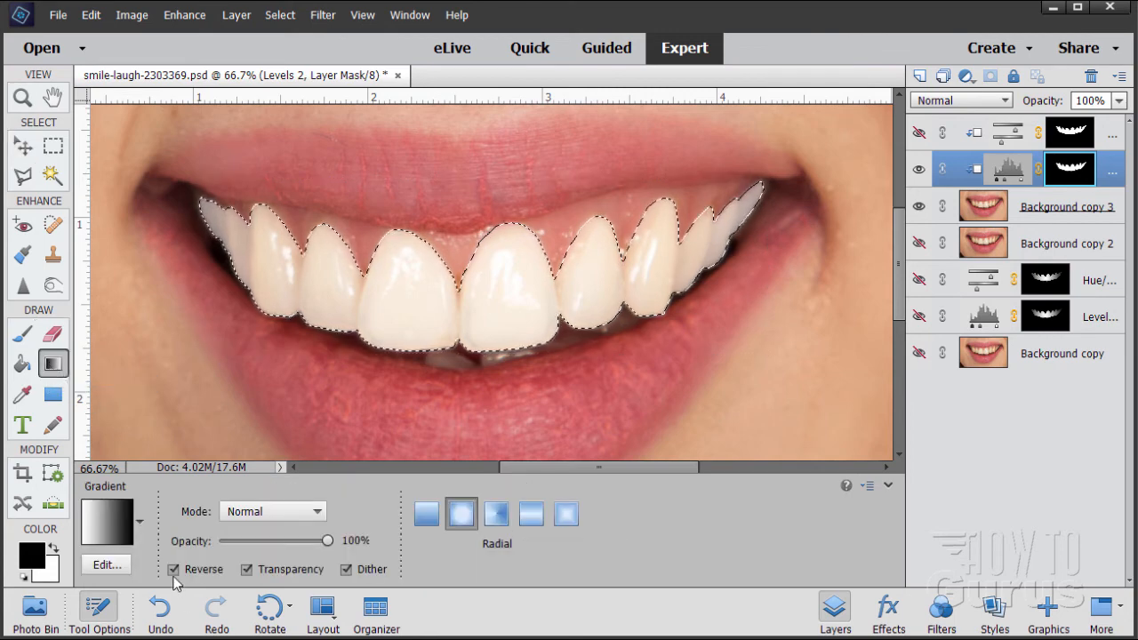
click(174, 569)
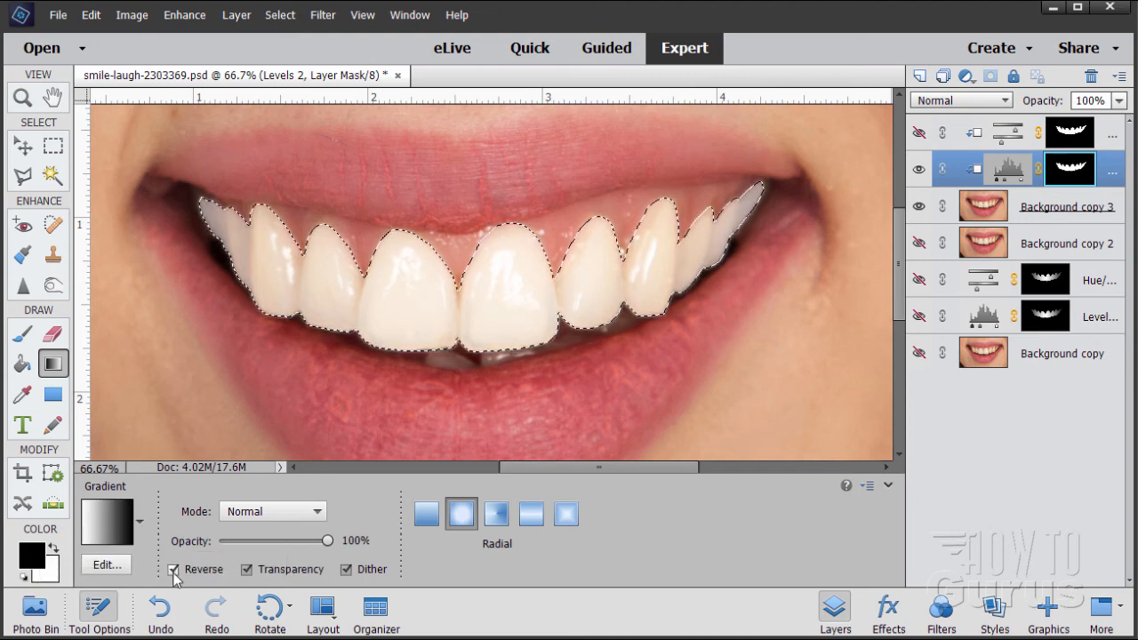
click(175, 569)
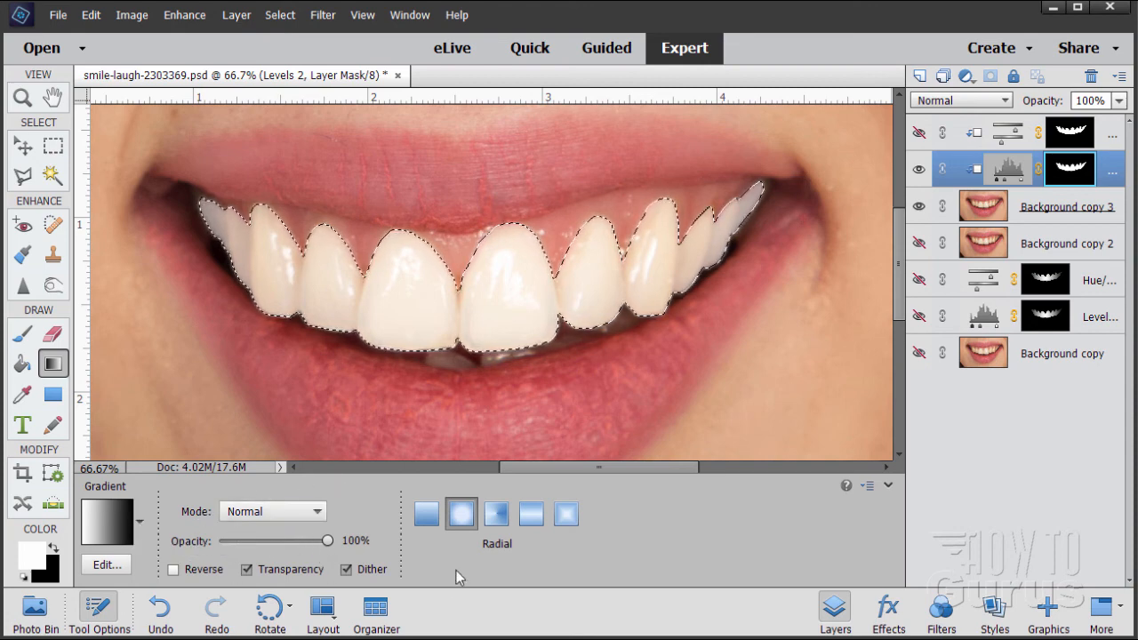
click(425, 514)
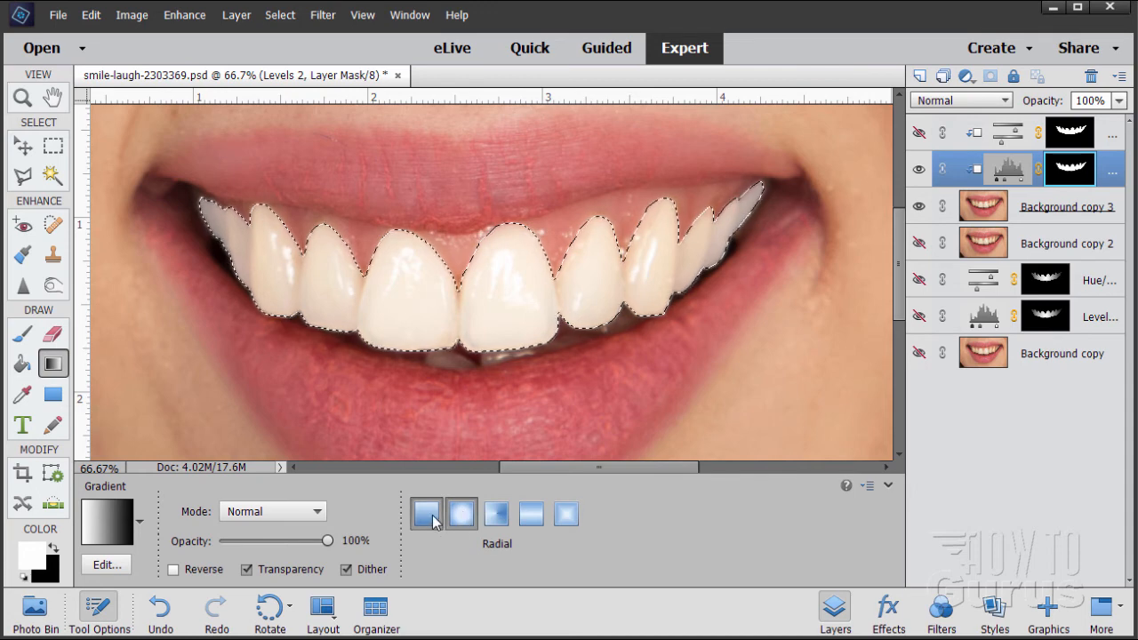
click(460, 514)
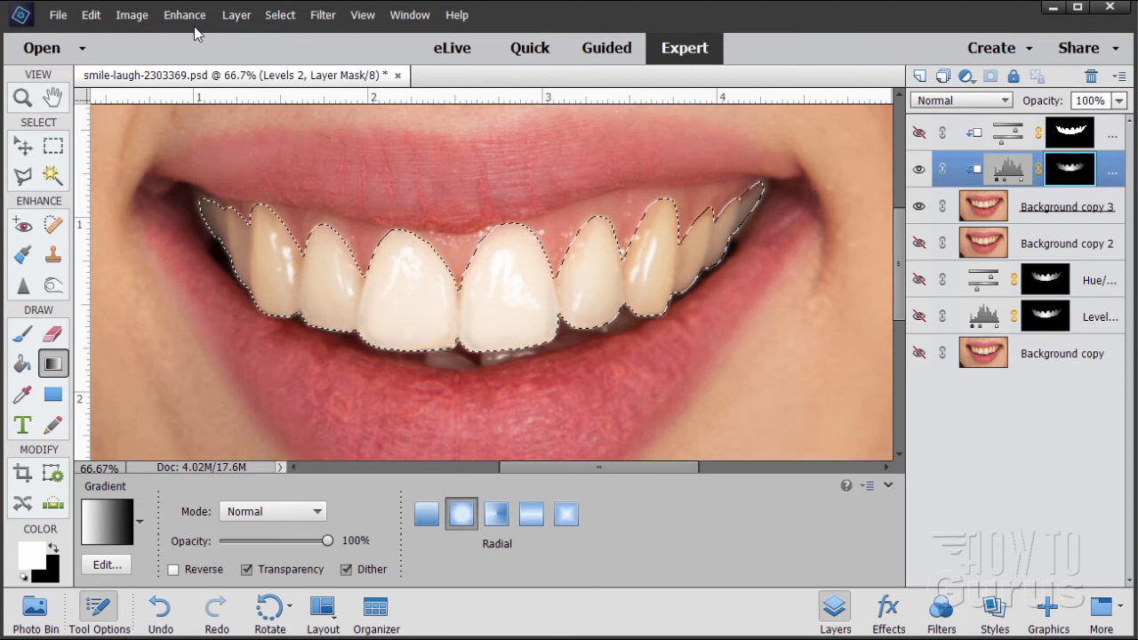
drag(463, 303, 800, 168)
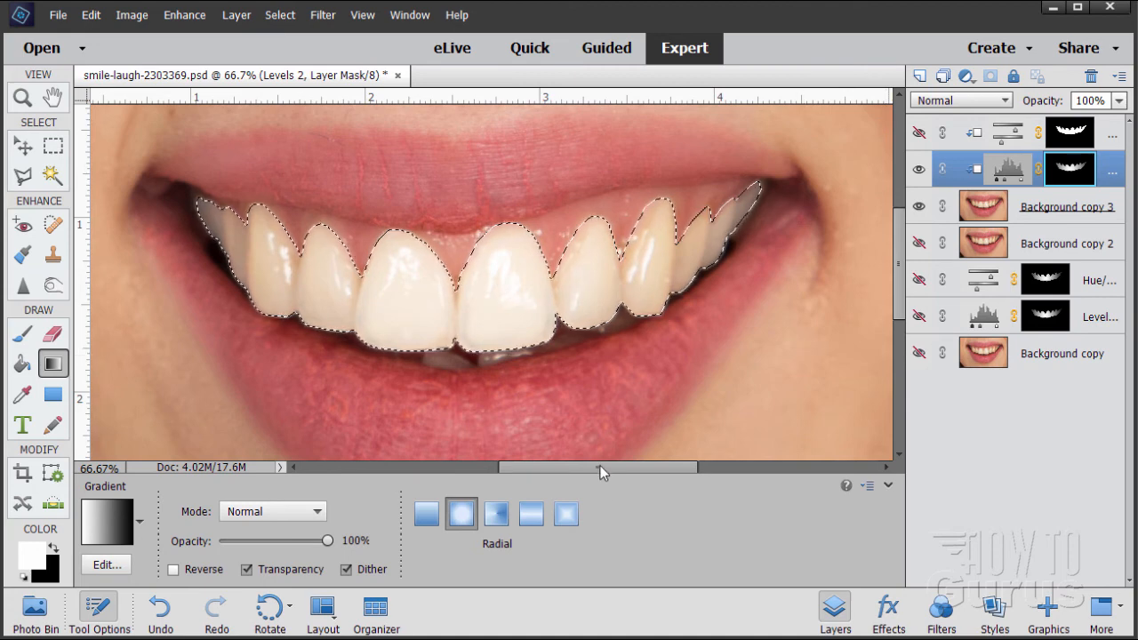
Draw a radial gradient from the front teeth outward on the Levels 2 mask so back teeth whiten less.
click(22, 96)
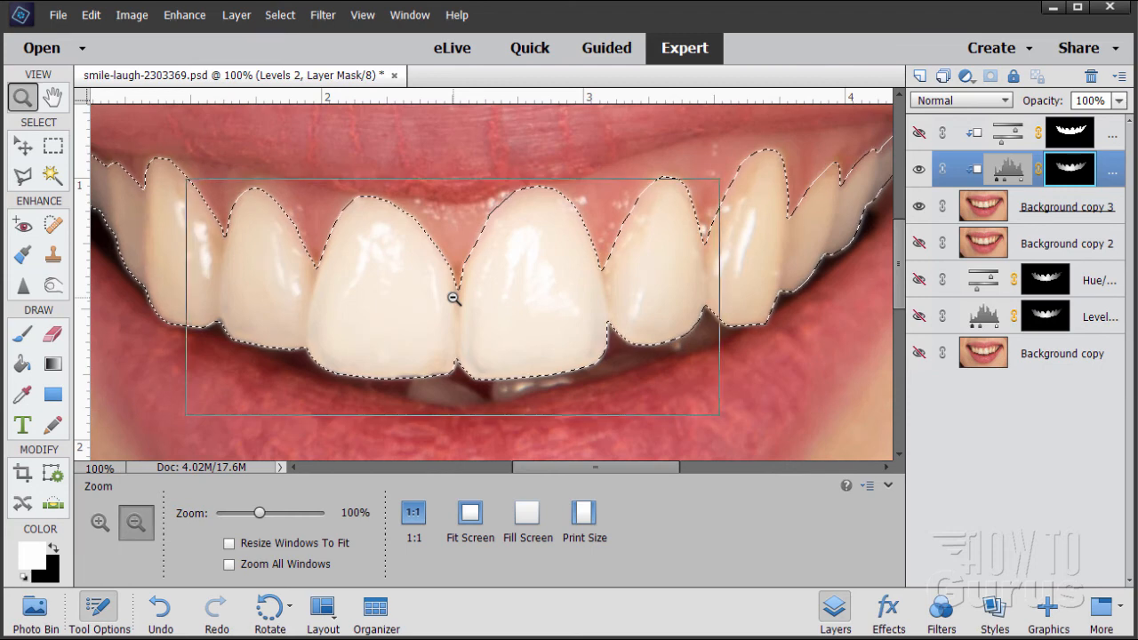
click(135, 523)
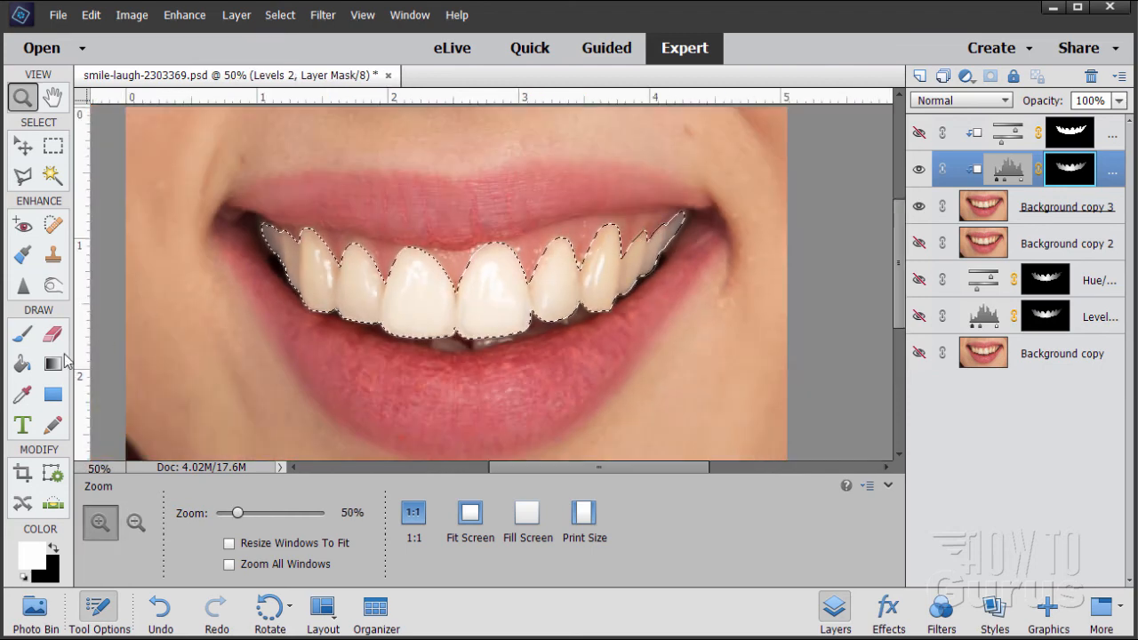
click(54, 362)
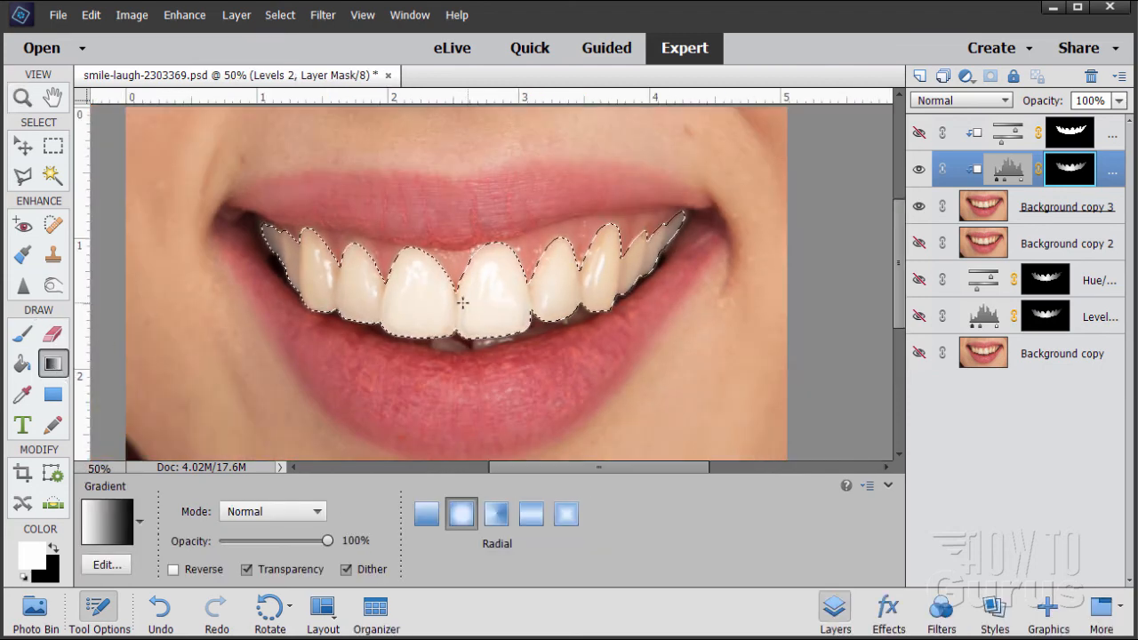
drag(462, 304, 831, 214)
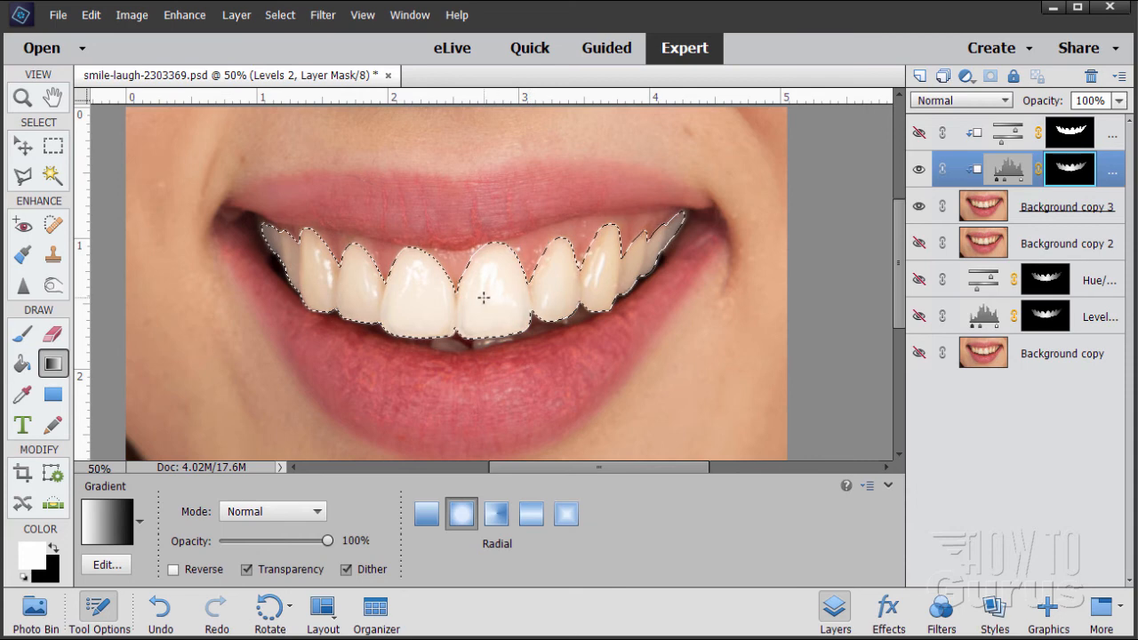
drag(483, 298, 882, 142)
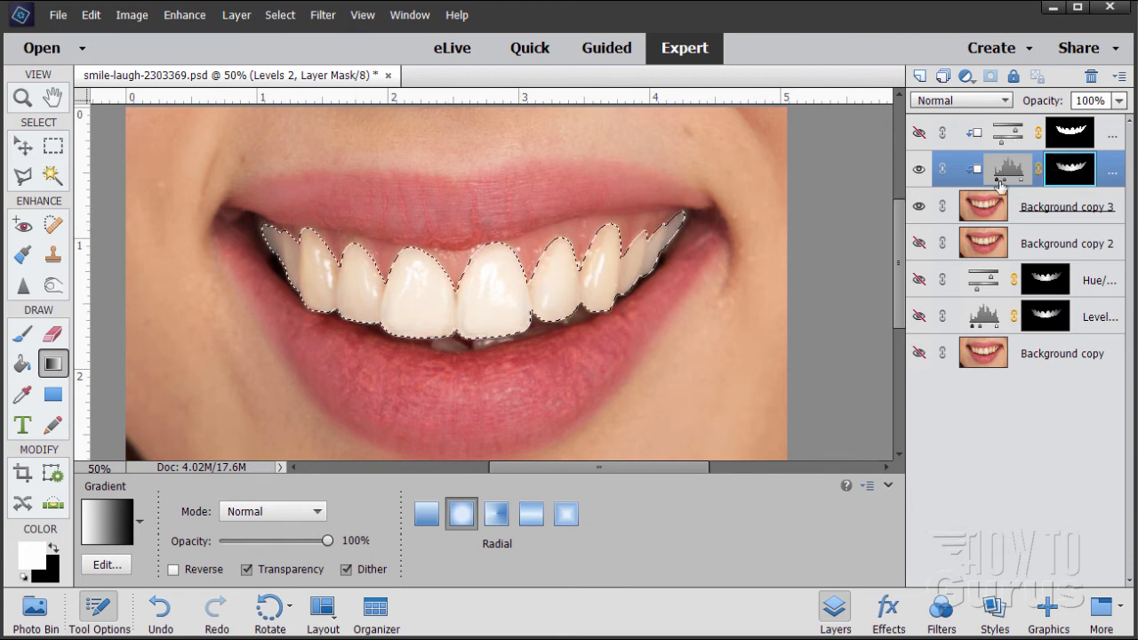
click(279, 14)
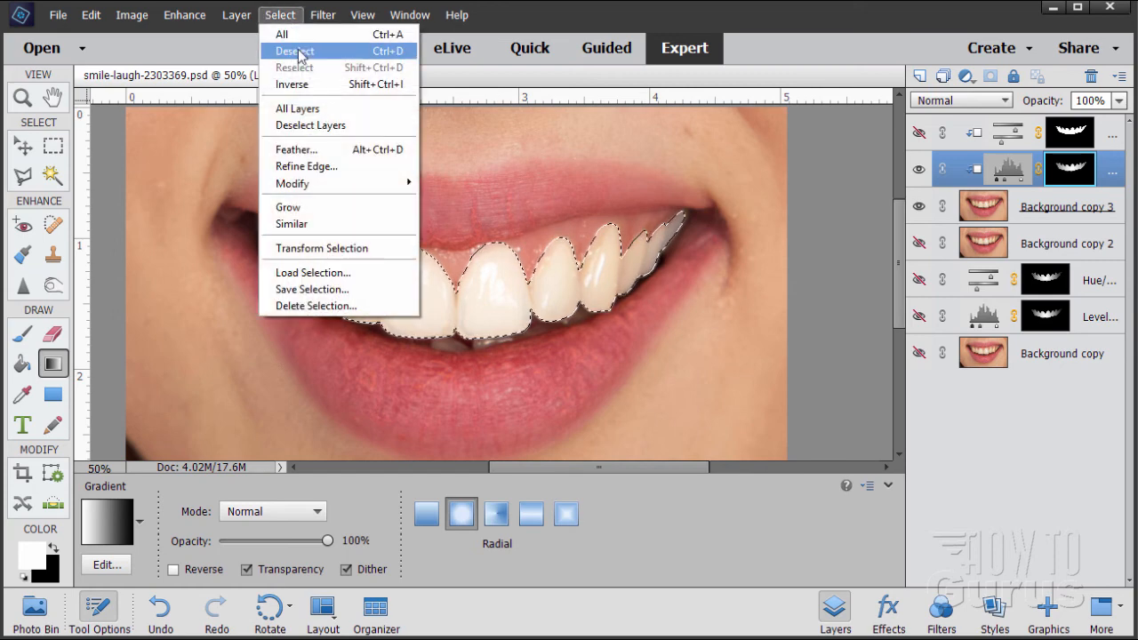
Deselect the teeth and replace the Hue/Saturation 2 mask with the gradient-softened Levels 2 mask.
click(295, 50)
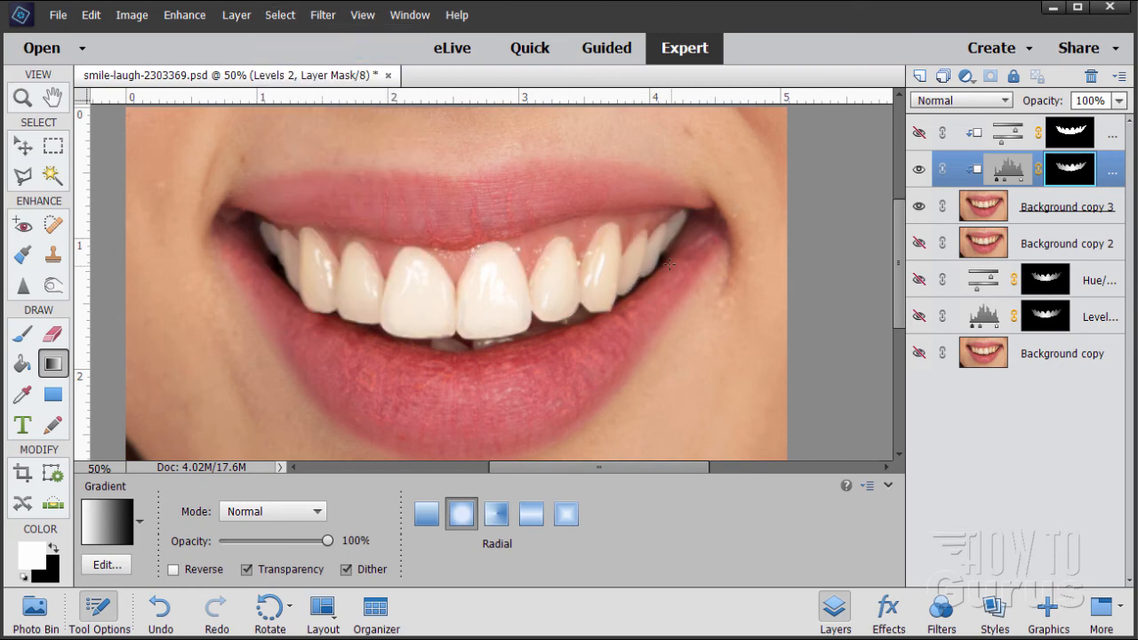
mouse_move(1070, 168)
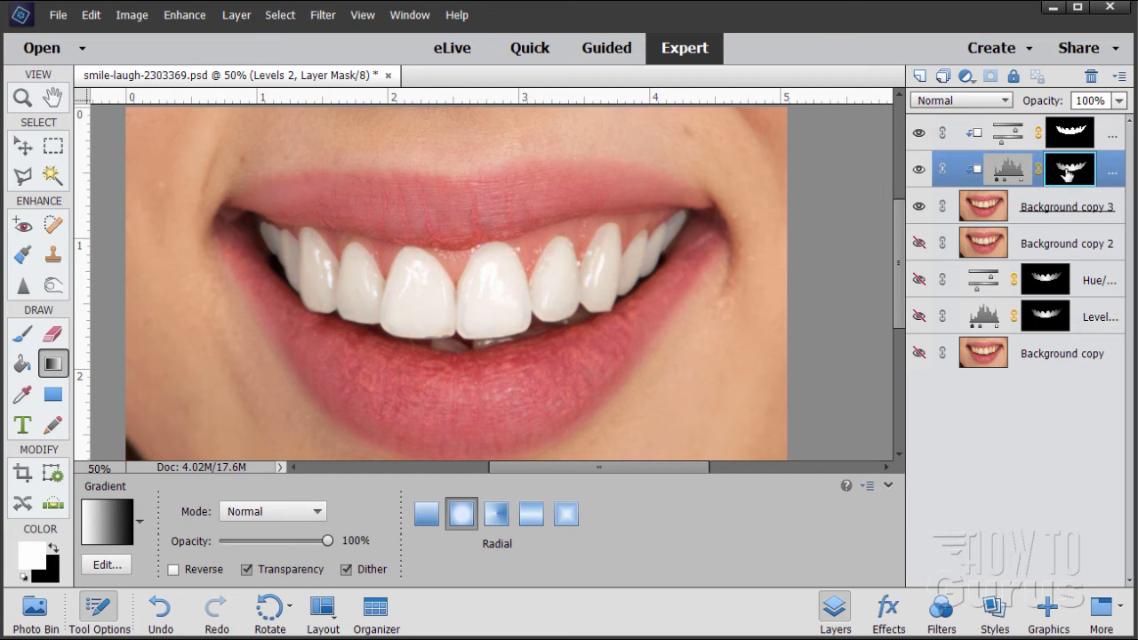
key(alt)
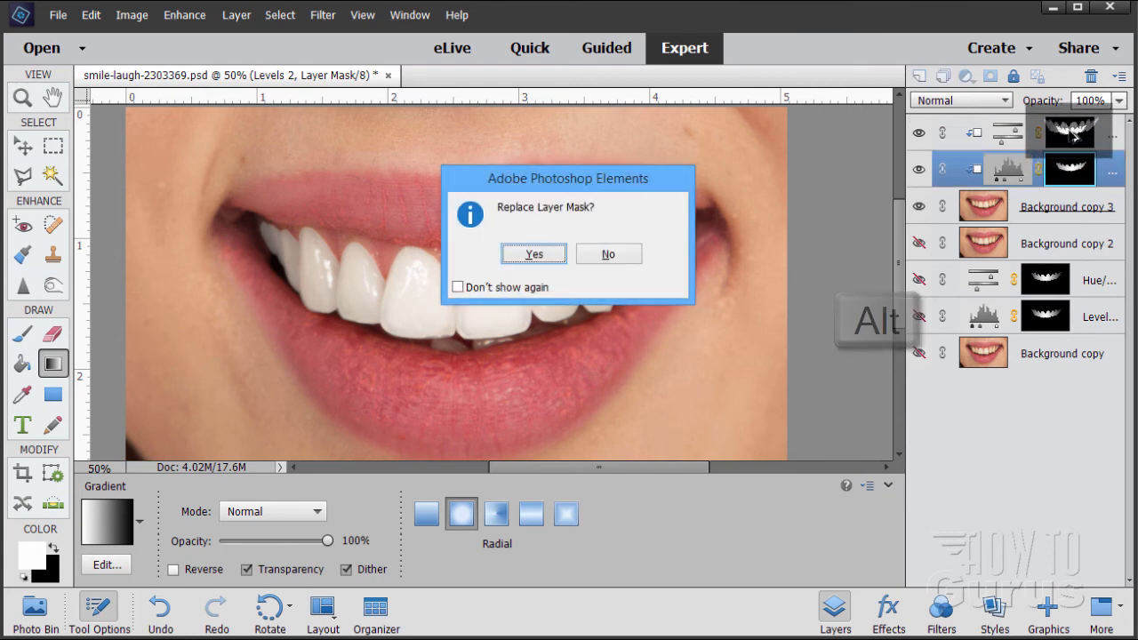
click(533, 252)
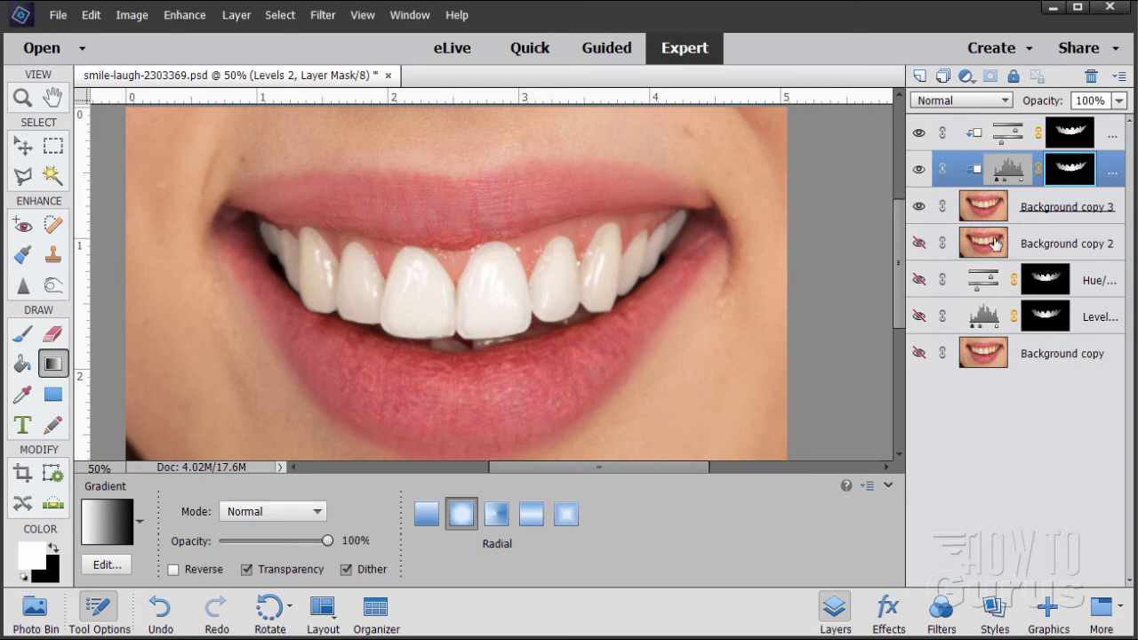
Duplicate Background copy 2 as a top unedited copy (Background copy 4) and toggle it to compare, leaving it hidden.
click(981, 241)
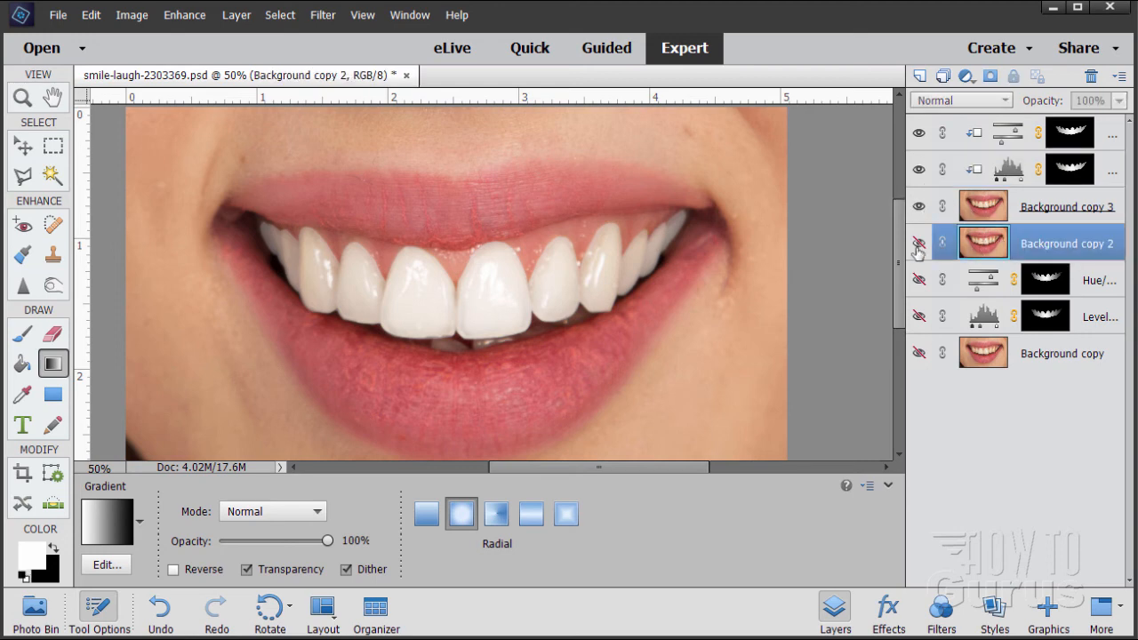
click(917, 242)
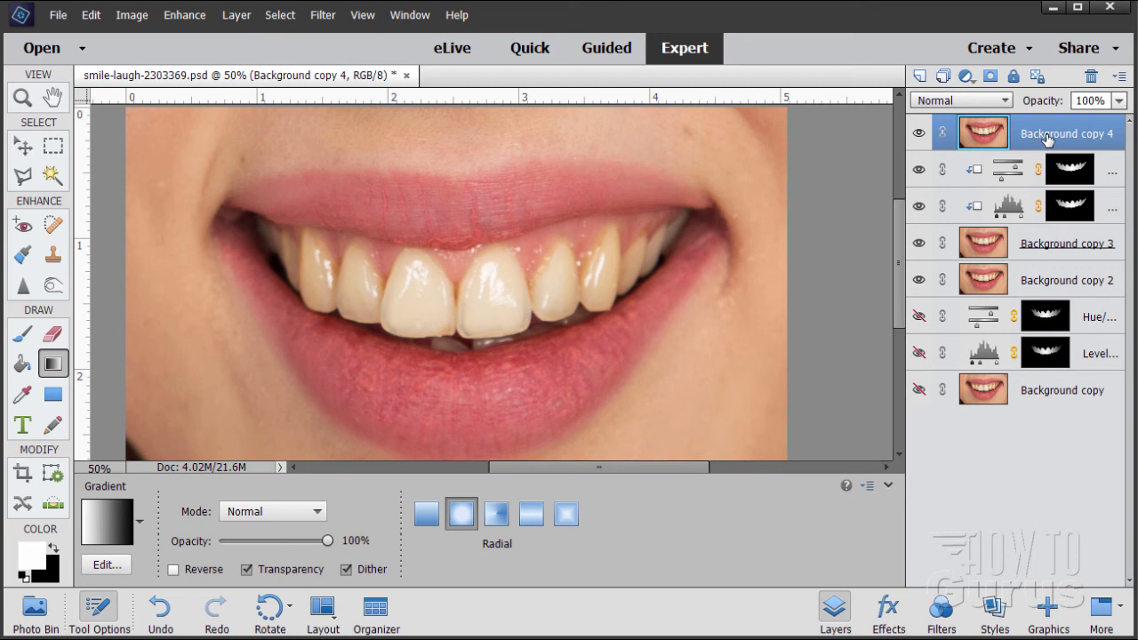
click(917, 131)
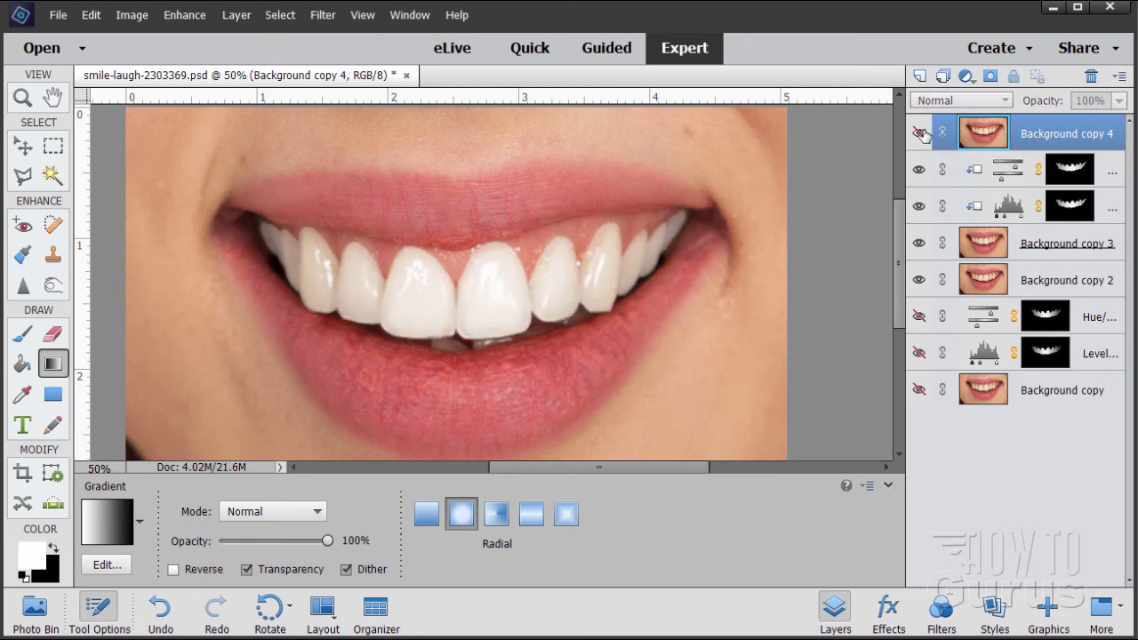
click(917, 132)
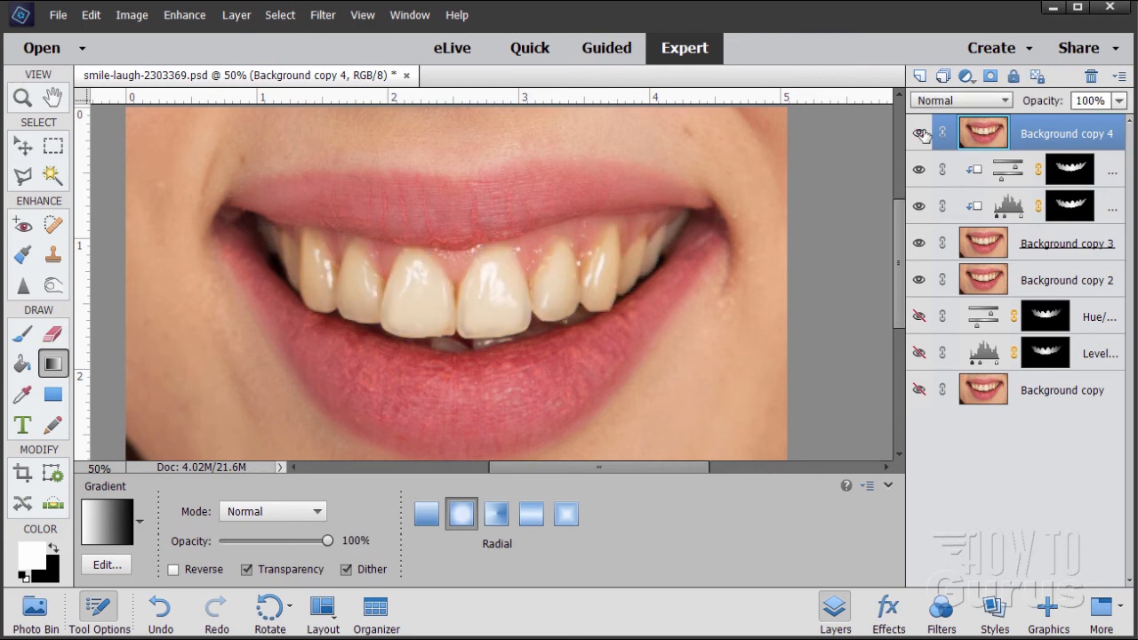
click(917, 132)
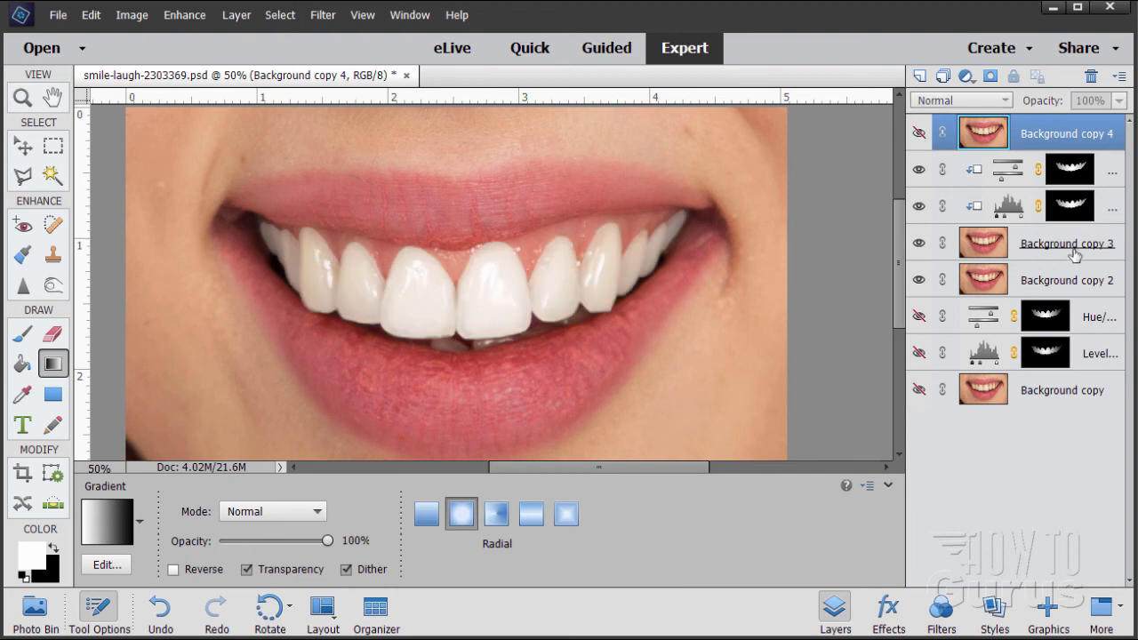
Soften the Levels 2 layer mask with a Gaussian Blur.
click(1070, 206)
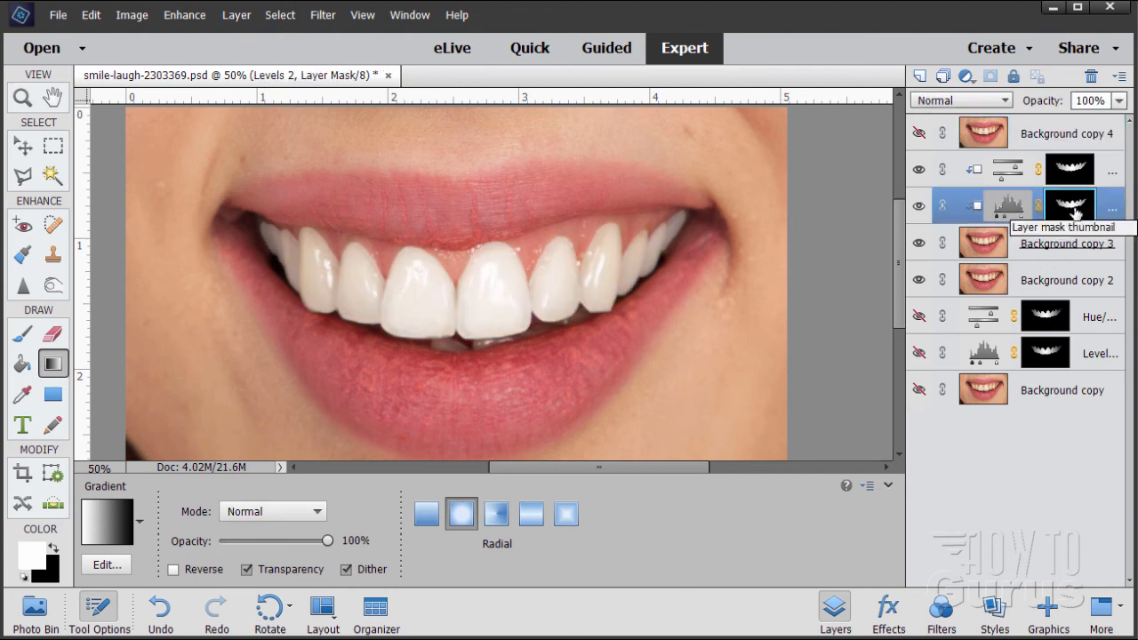
click(324, 14)
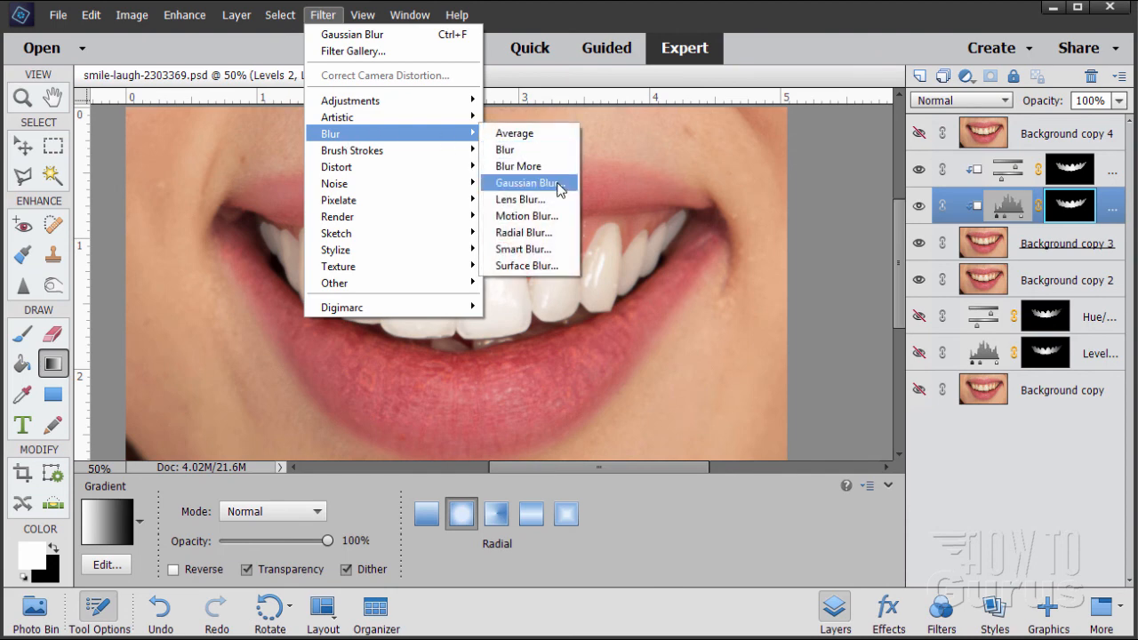
click(527, 181)
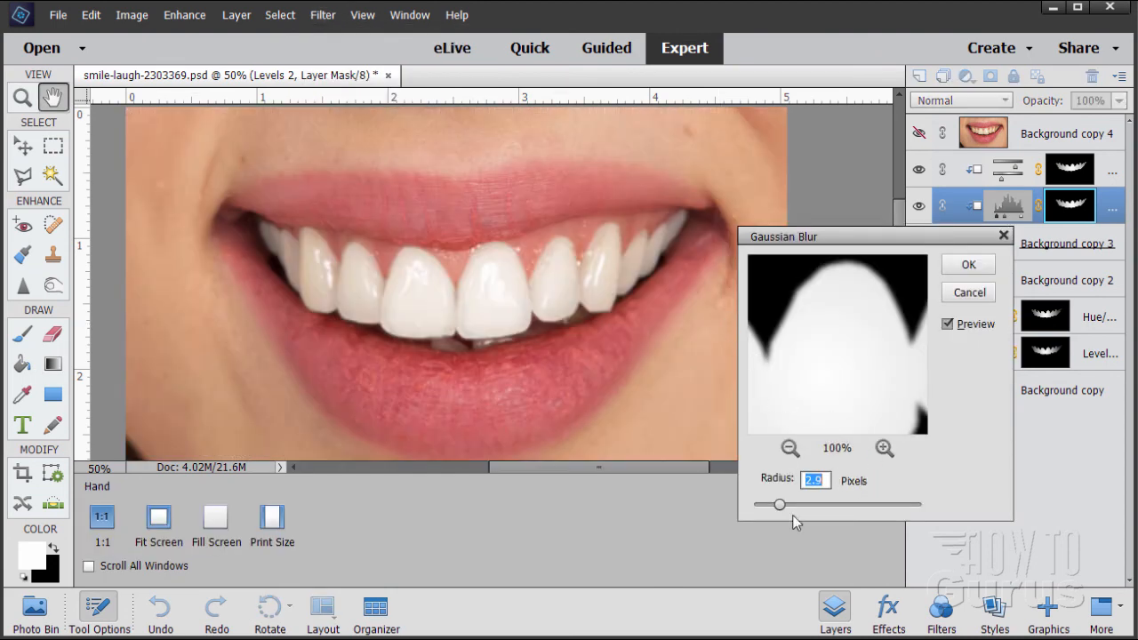
click(967, 263)
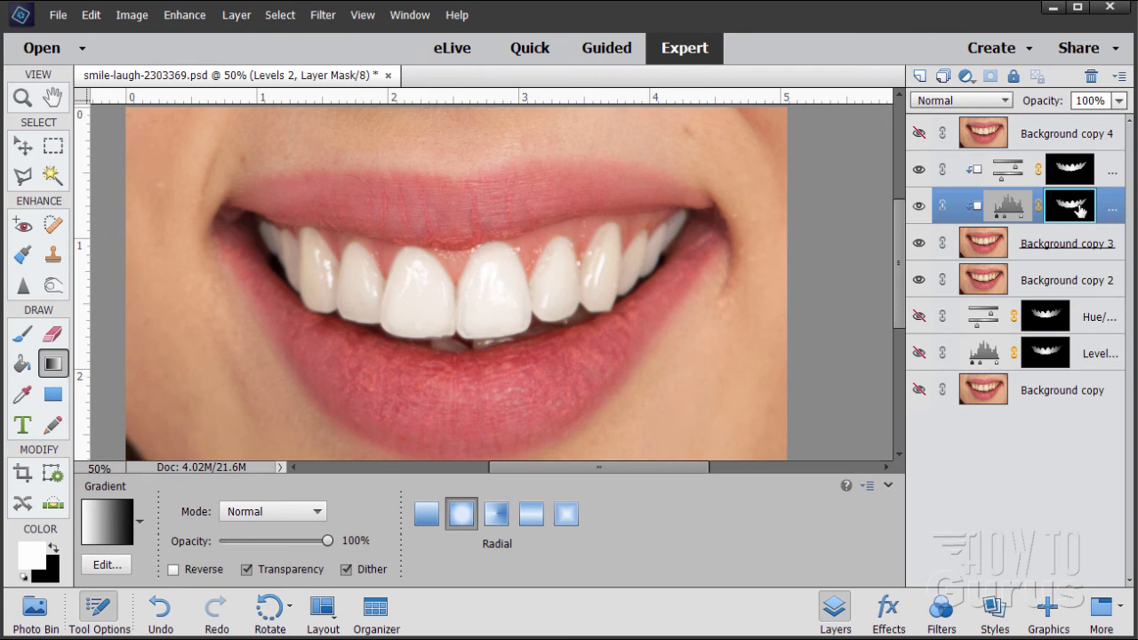
Soften the Hue/Saturation 2 mask with Gaussian Blur, then reveal the original yellowish teeth for comparison.
click(1067, 167)
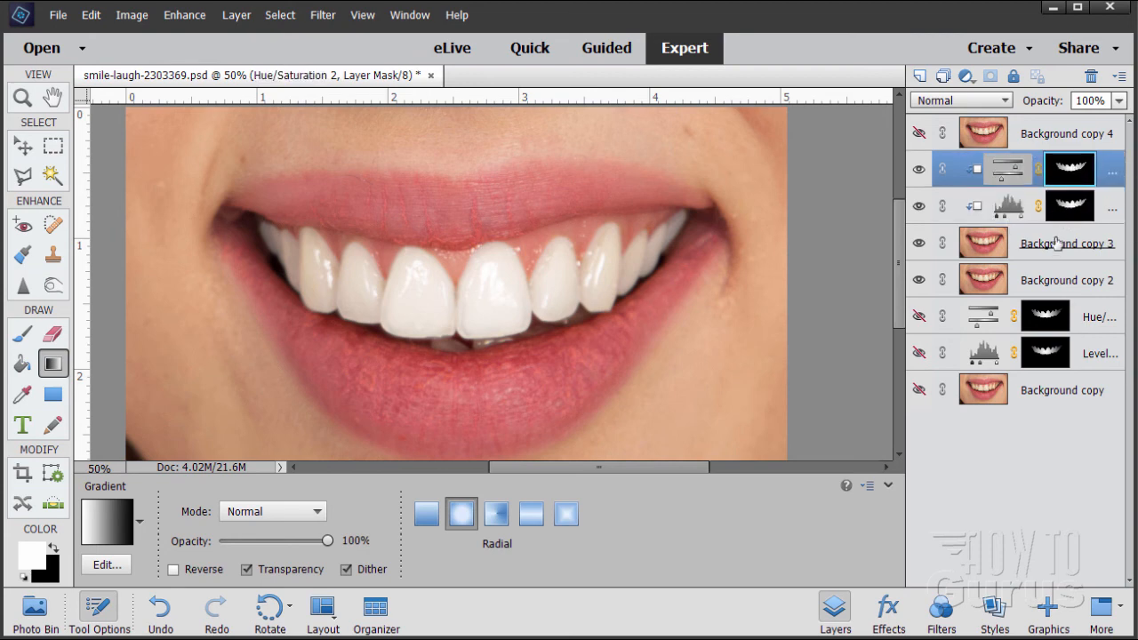
mouse_move(1070, 171)
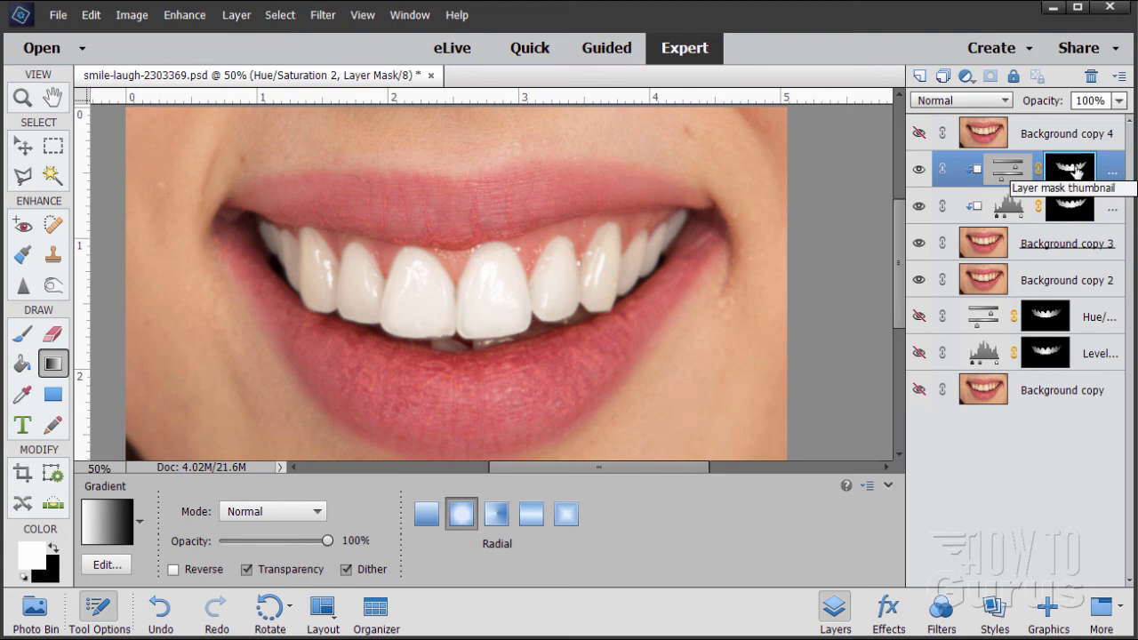
click(323, 14)
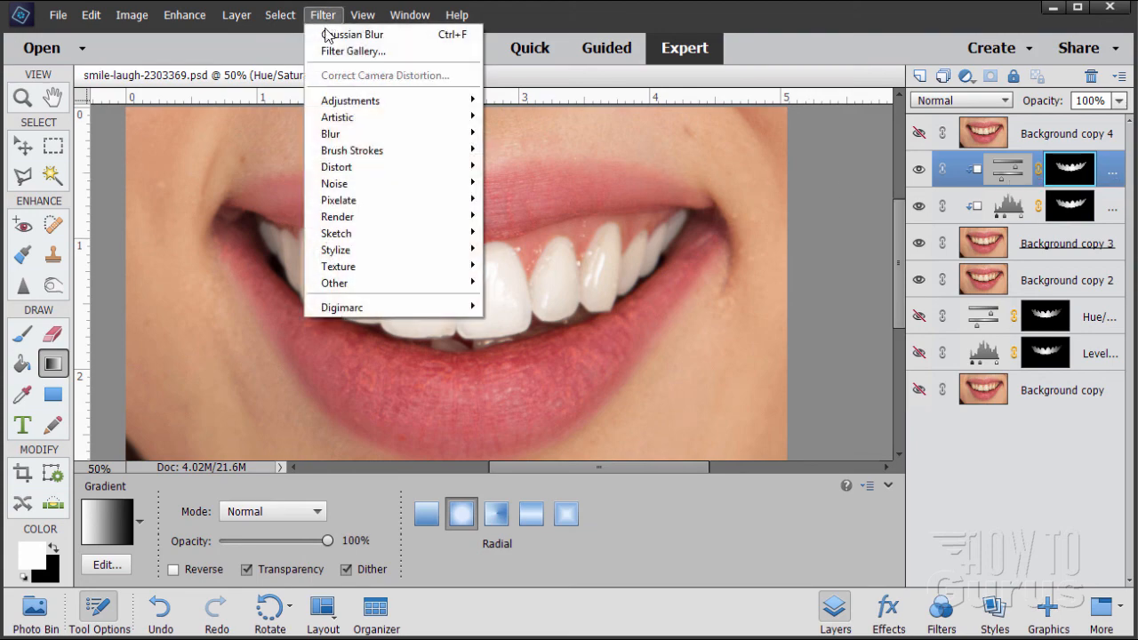
click(352, 34)
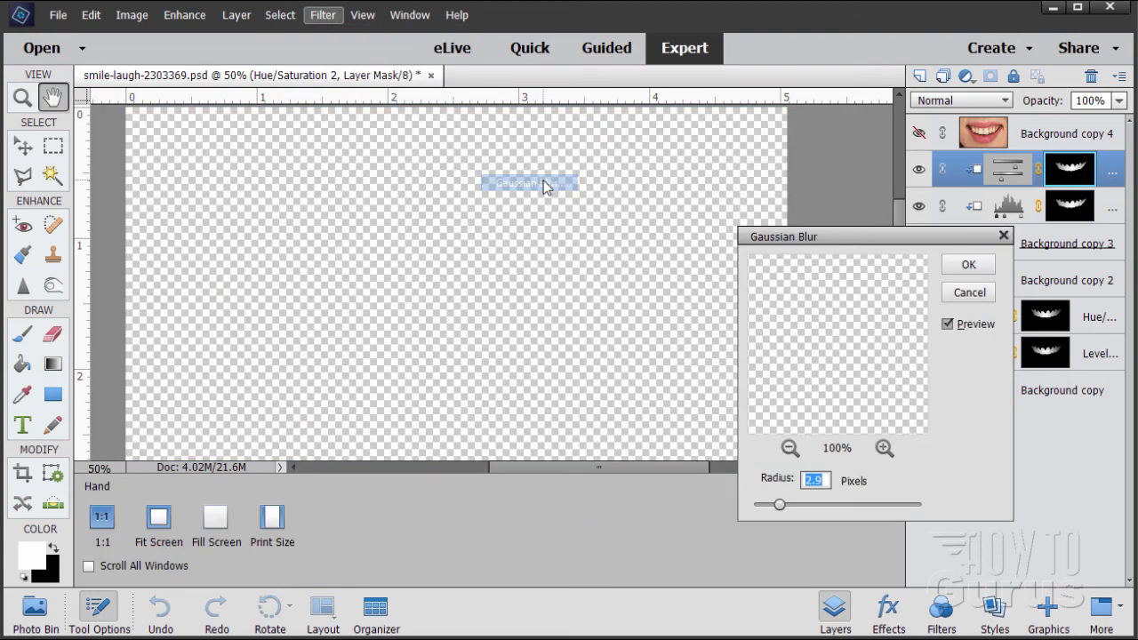
click(967, 263)
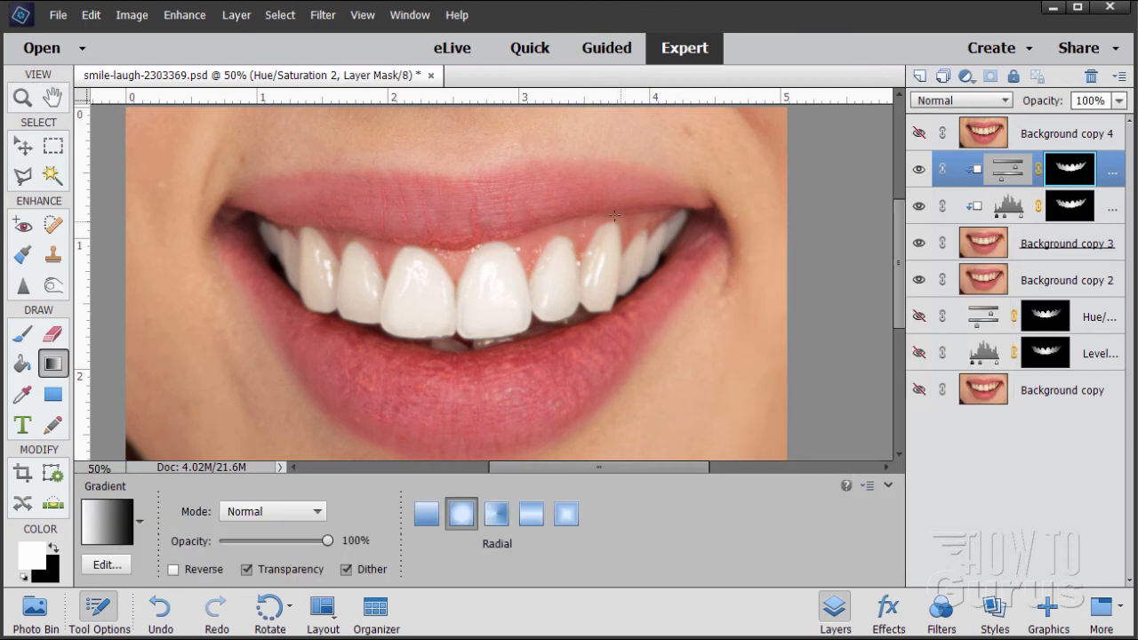
mouse_move(821, 235)
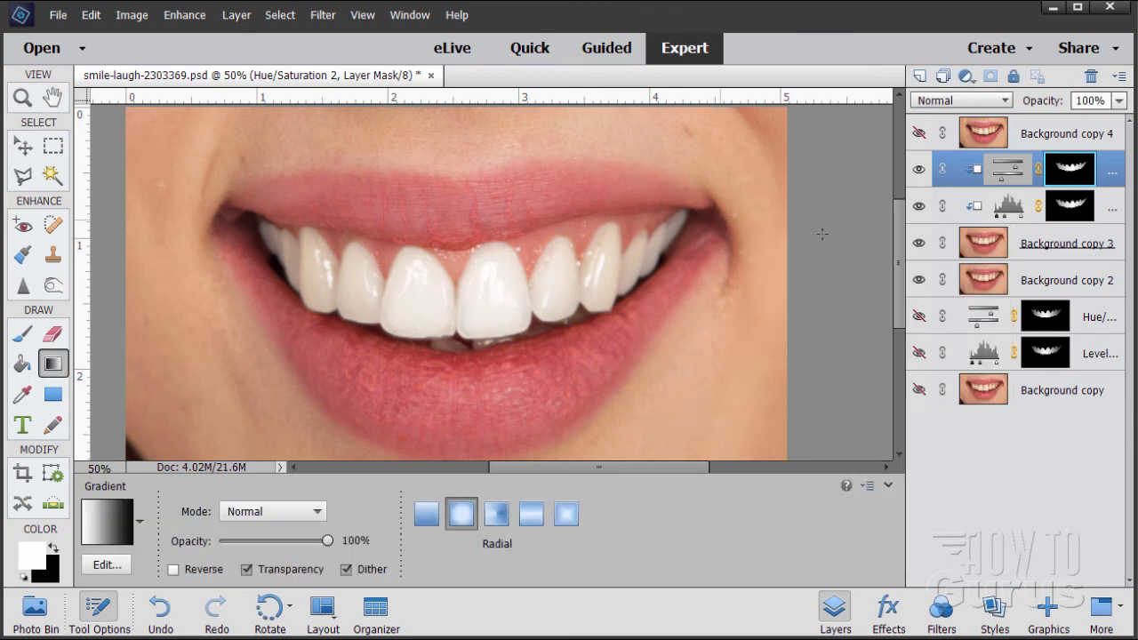
click(917, 132)
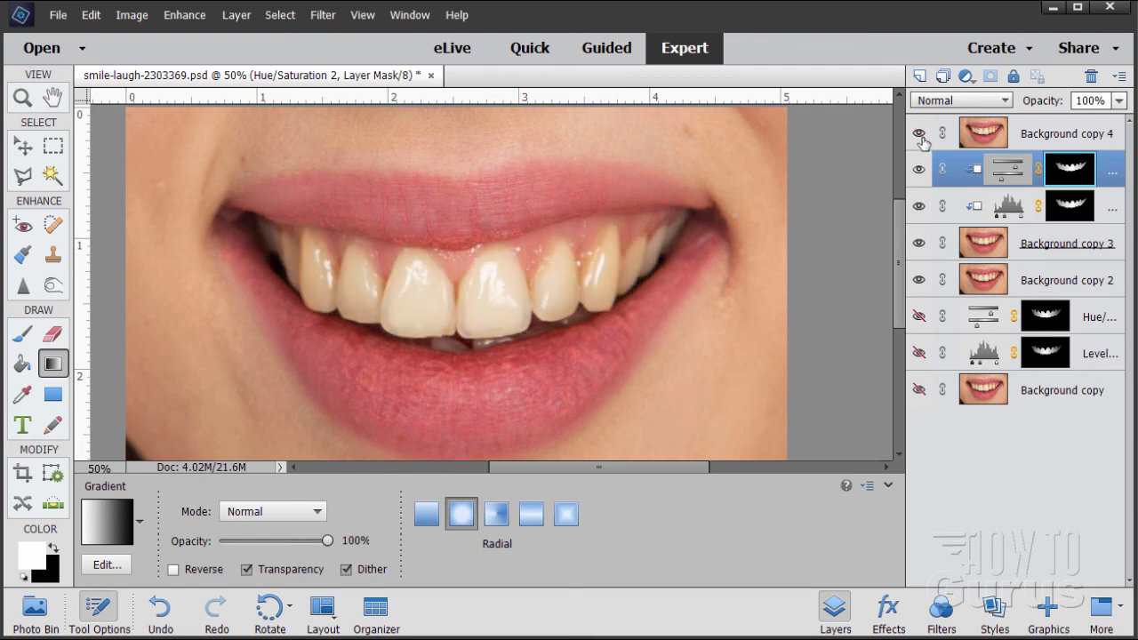
Hide the unedited top copy so the softly whitened teeth show again.
click(918, 131)
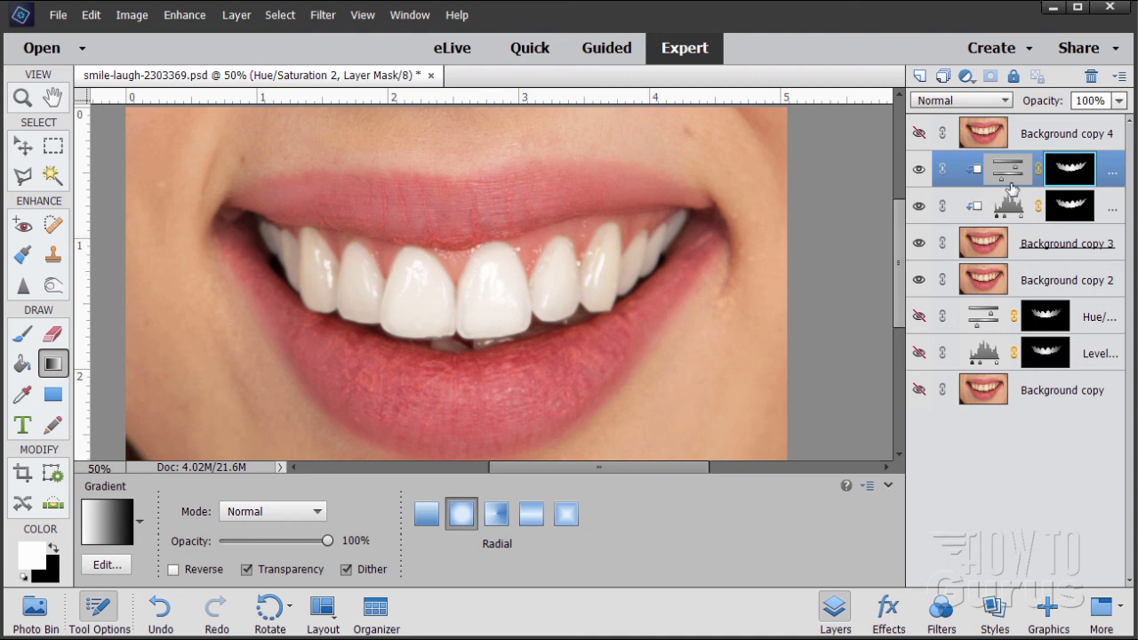
mouse_move(996, 157)
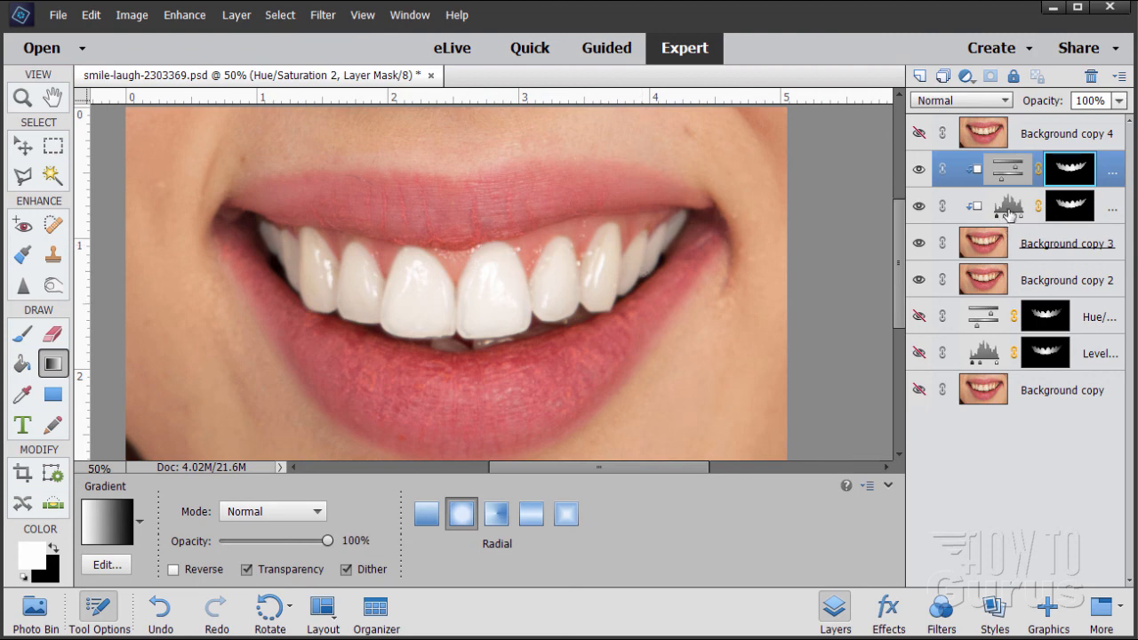
Lower the Levels 2 Output Levels shadow value from 113 to 68 for subtler whitening, then toggle visibility to compare.
double_click(1006, 206)
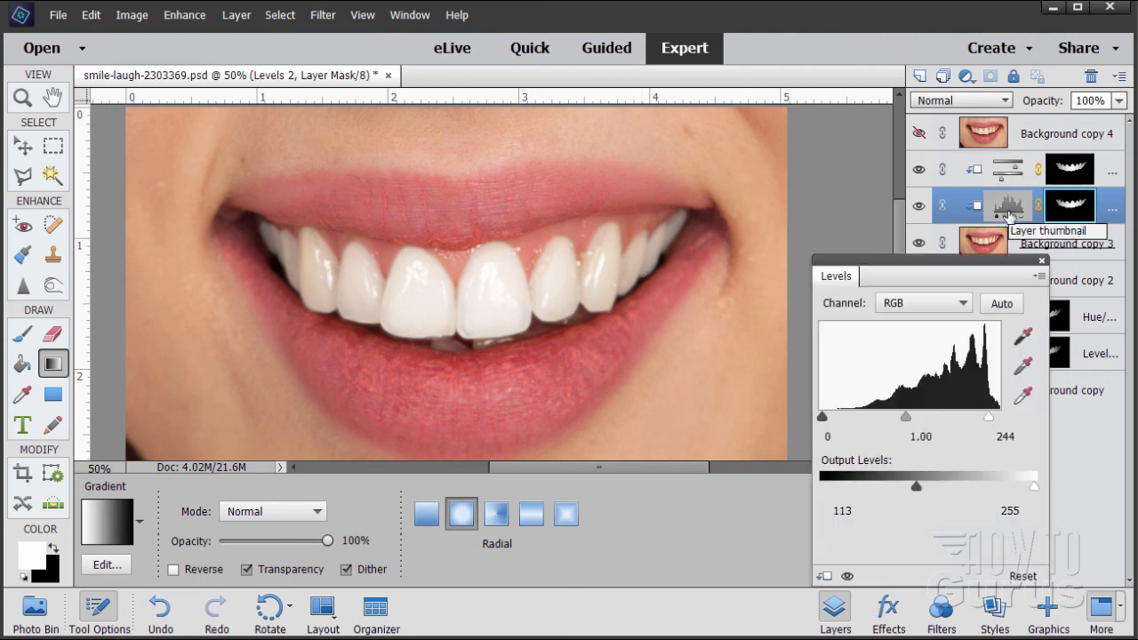
drag(915, 487, 914, 487)
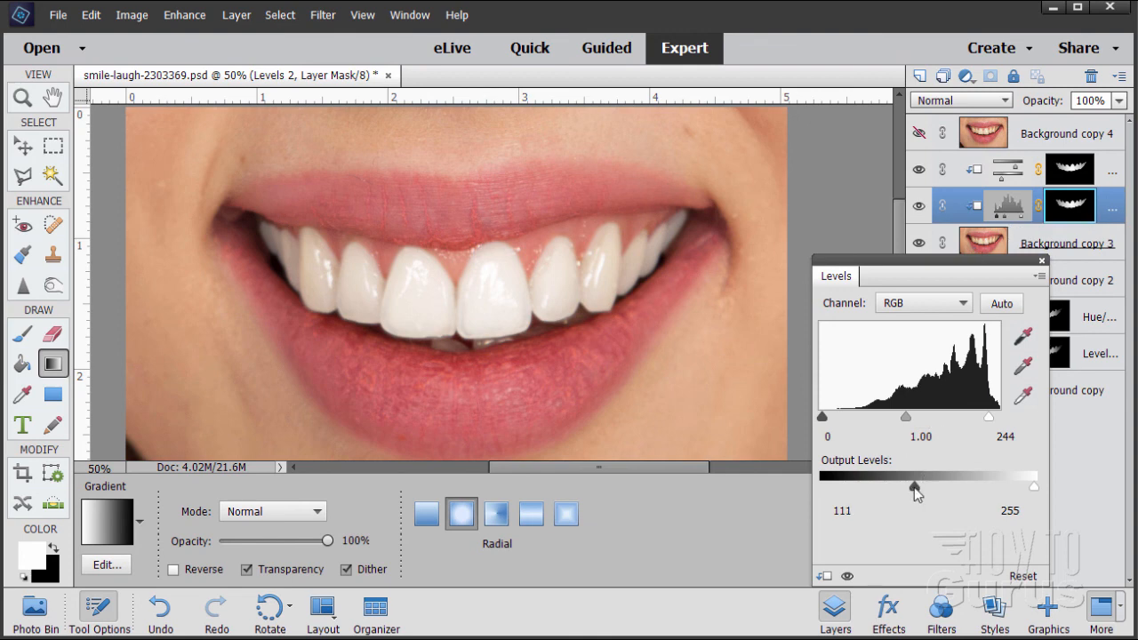
drag(914, 487, 891, 487)
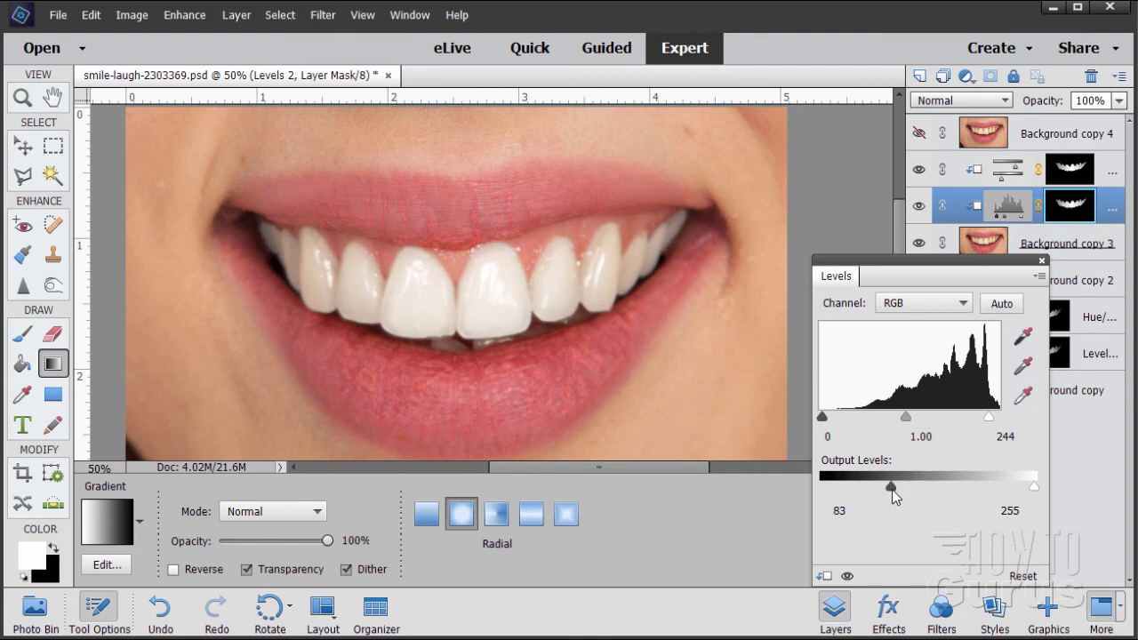
drag(892, 487, 871, 487)
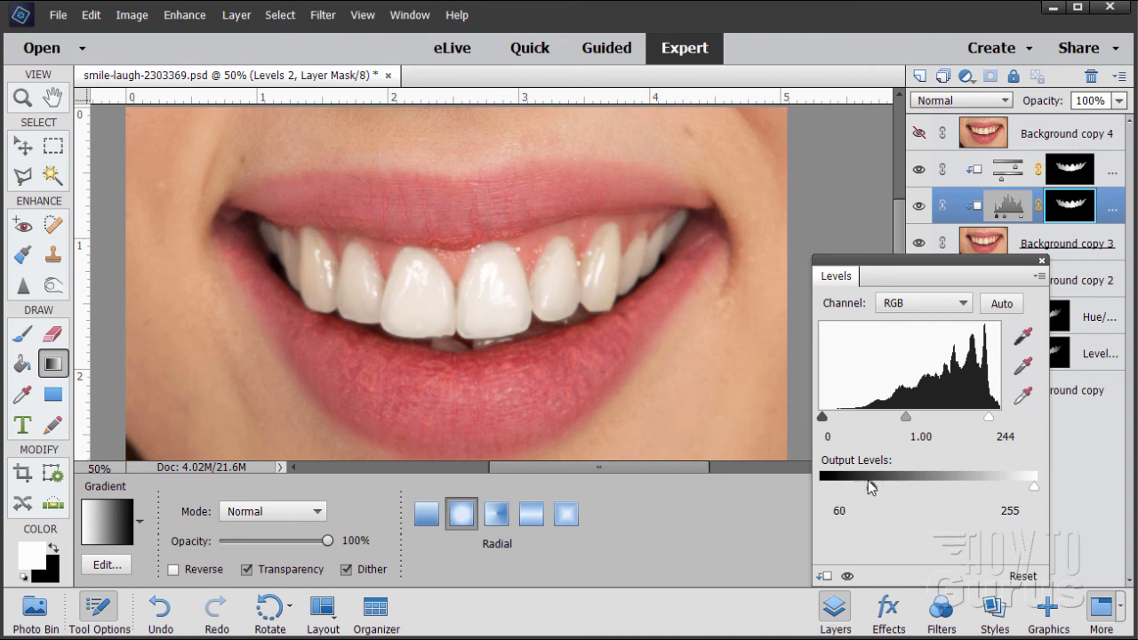
drag(869, 485, 880, 485)
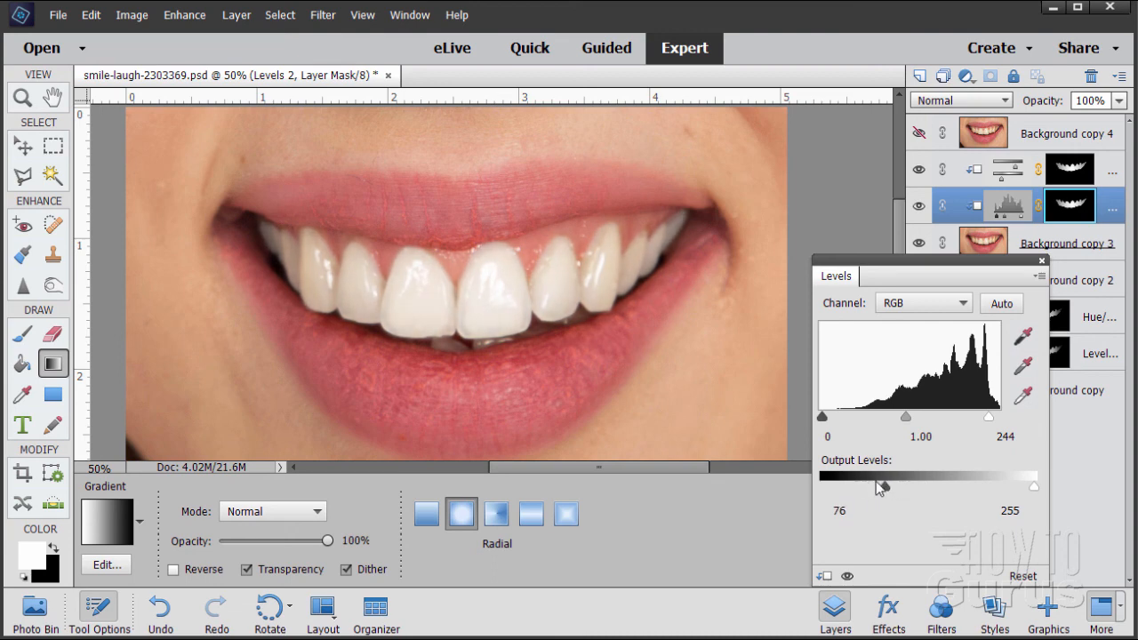
drag(883, 486, 878, 486)
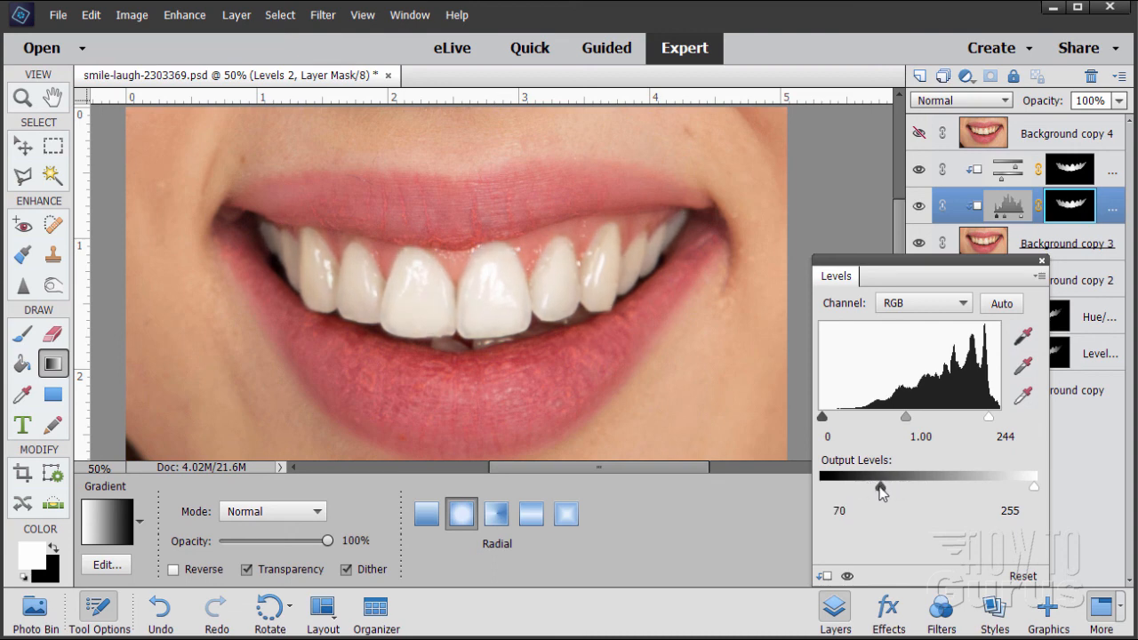
drag(874, 487, 887, 487)
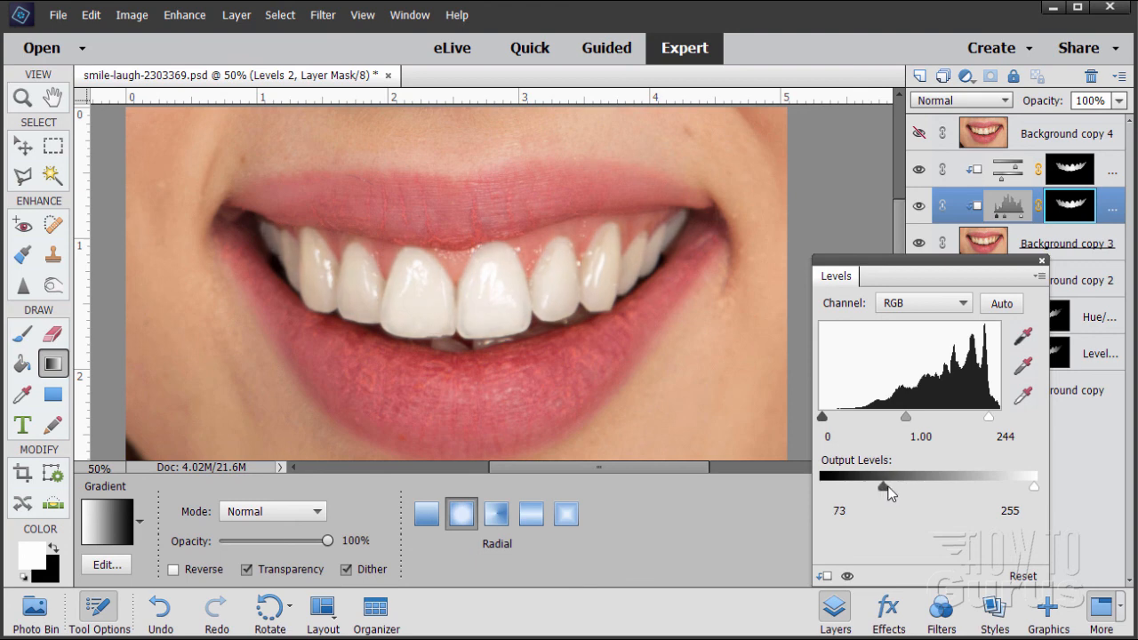
drag(883, 485, 874, 486)
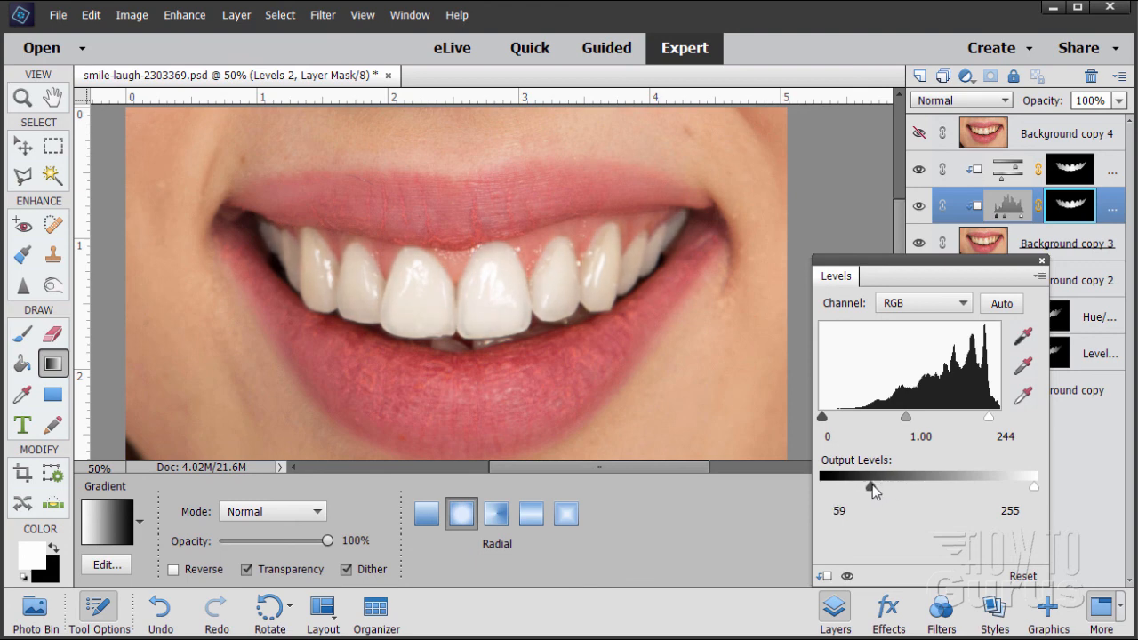
drag(871, 485, 869, 485)
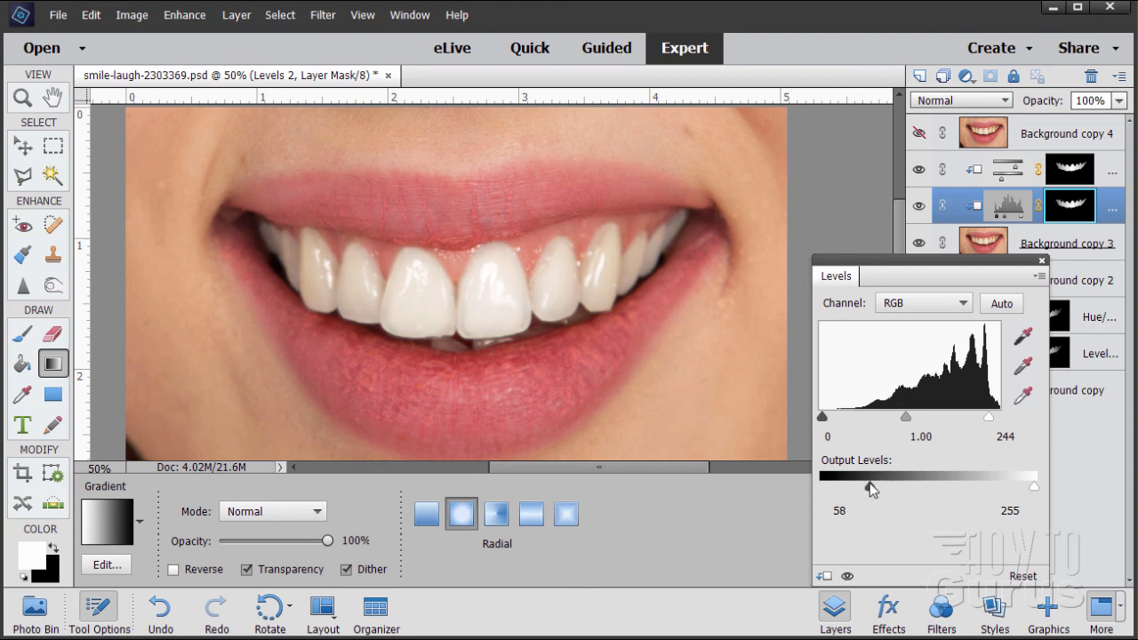
drag(871, 488, 903, 487)
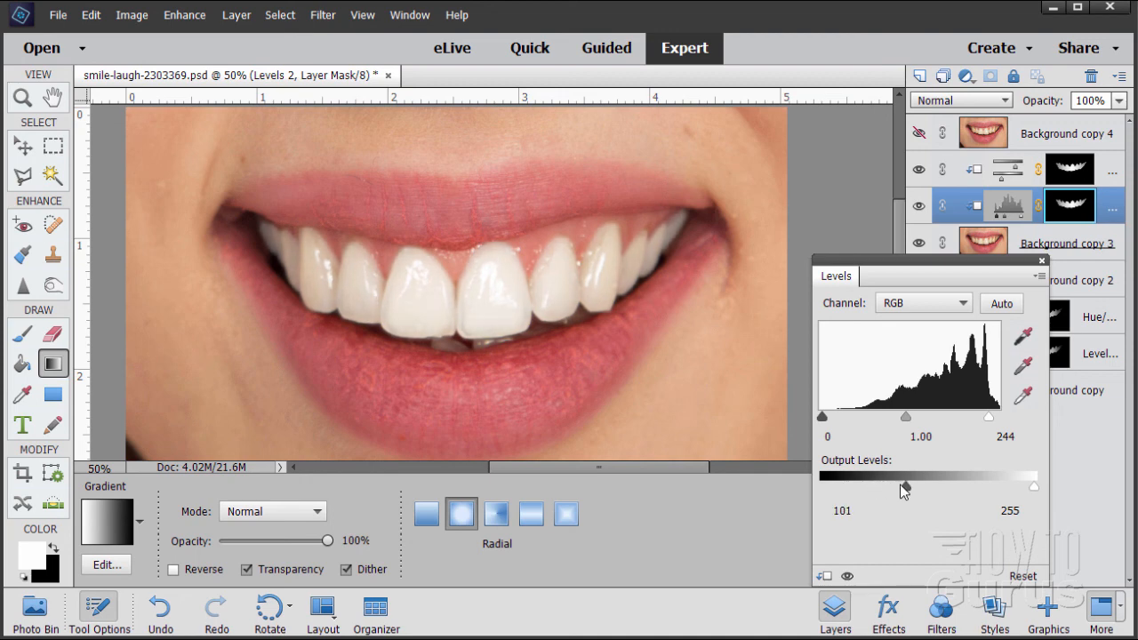
drag(904, 487, 872, 487)
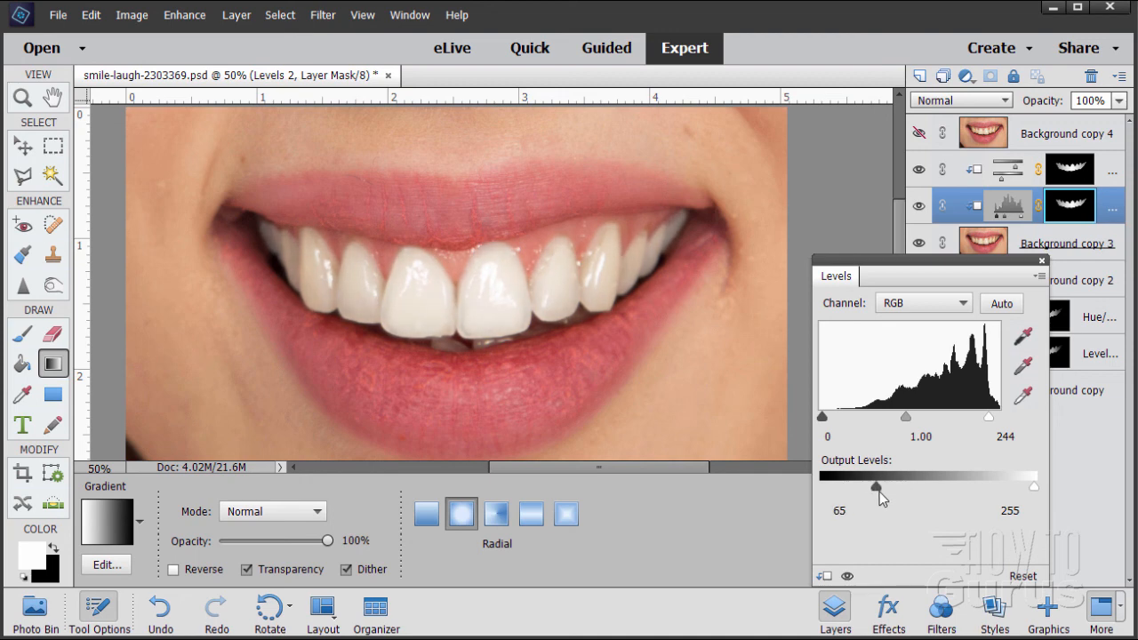
drag(874, 487, 879, 487)
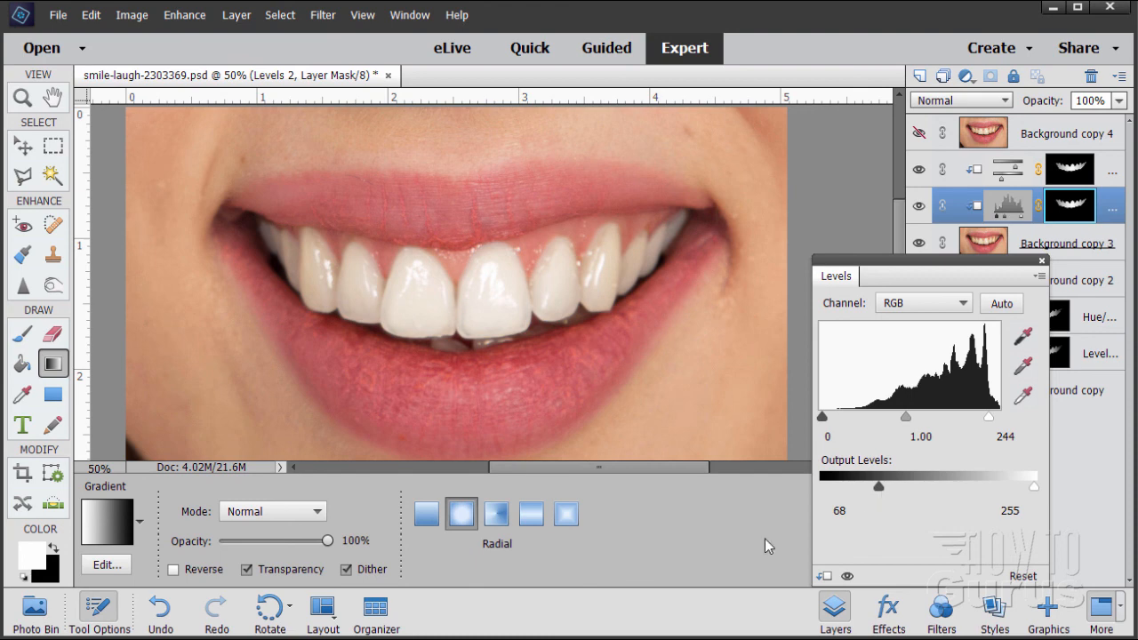
mouse_move(1017, 316)
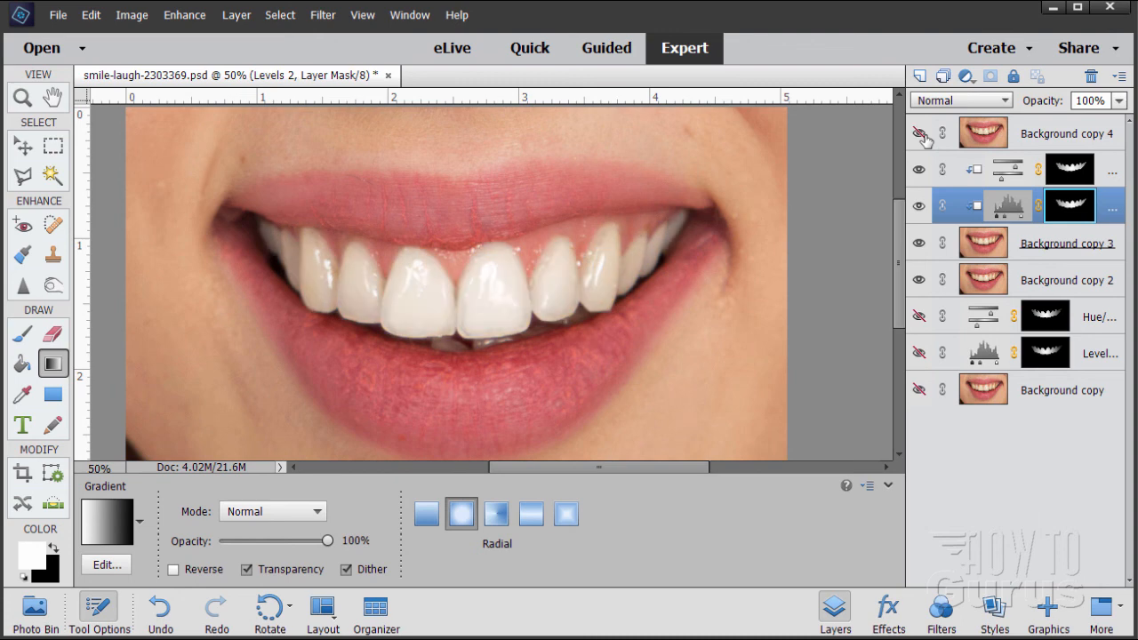
click(918, 131)
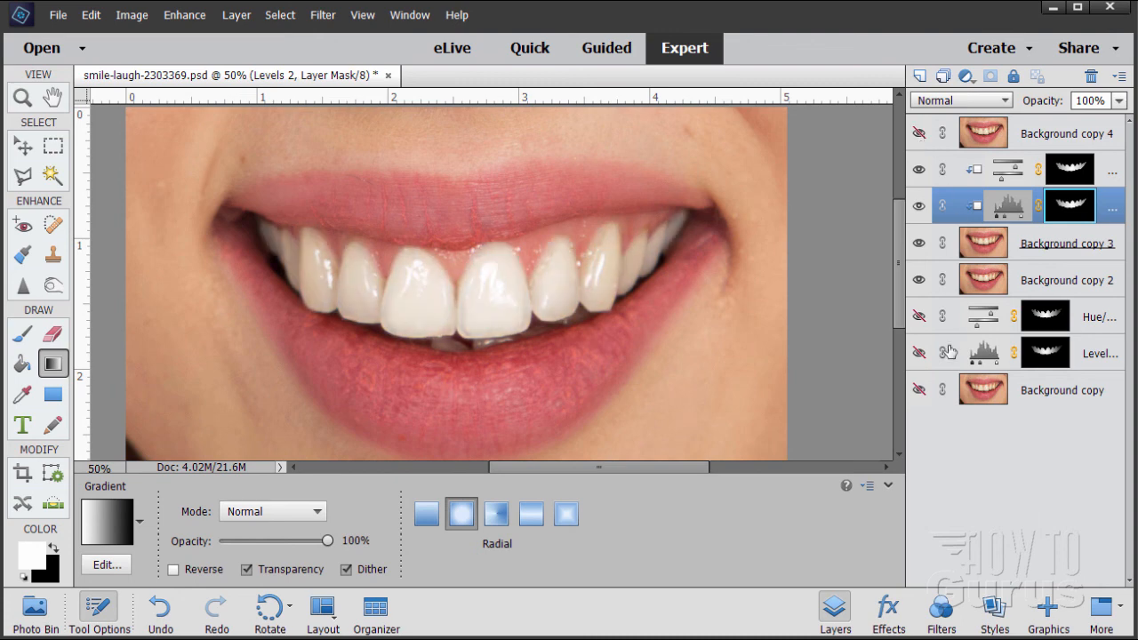